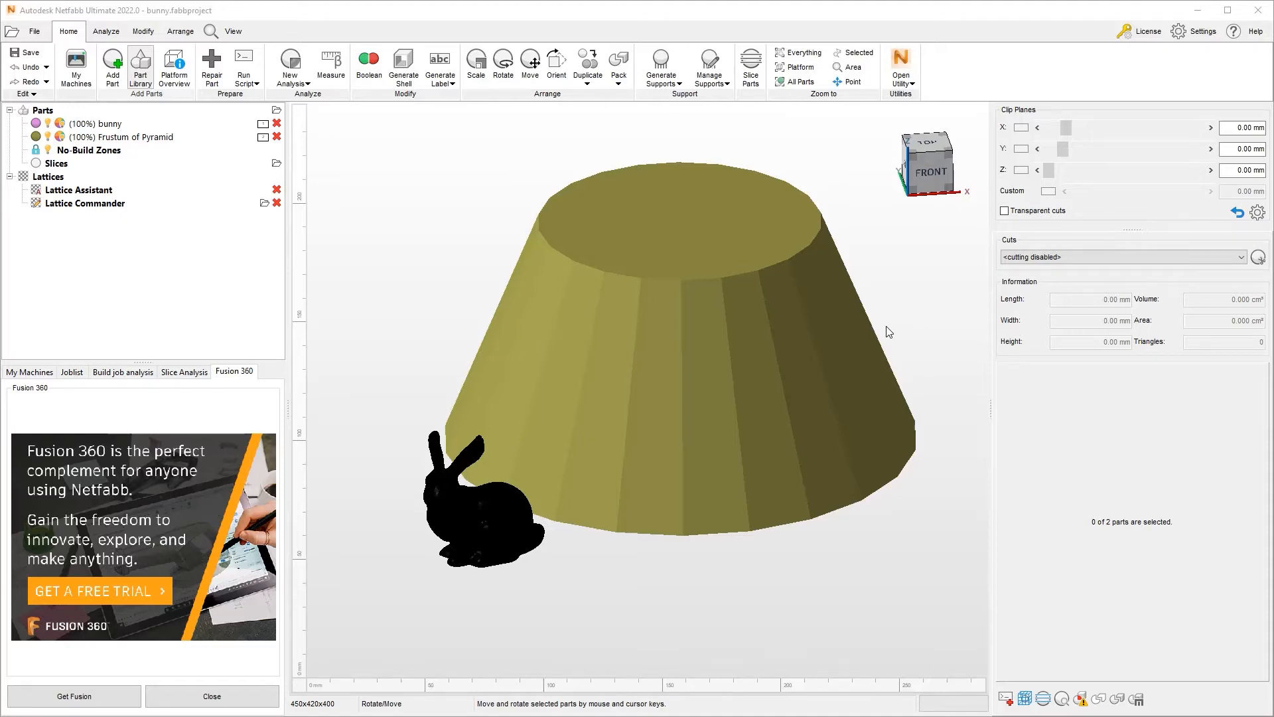
mouse_move(872, 328)
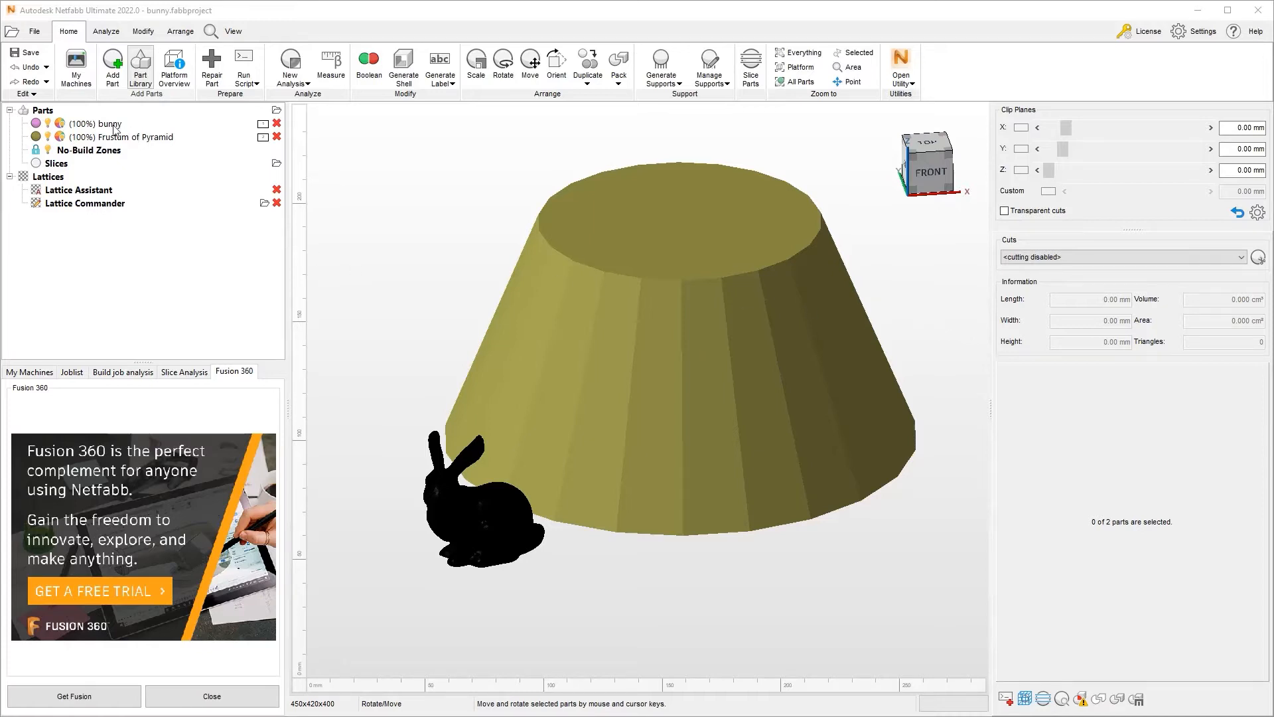
mouse_move(156, 143)
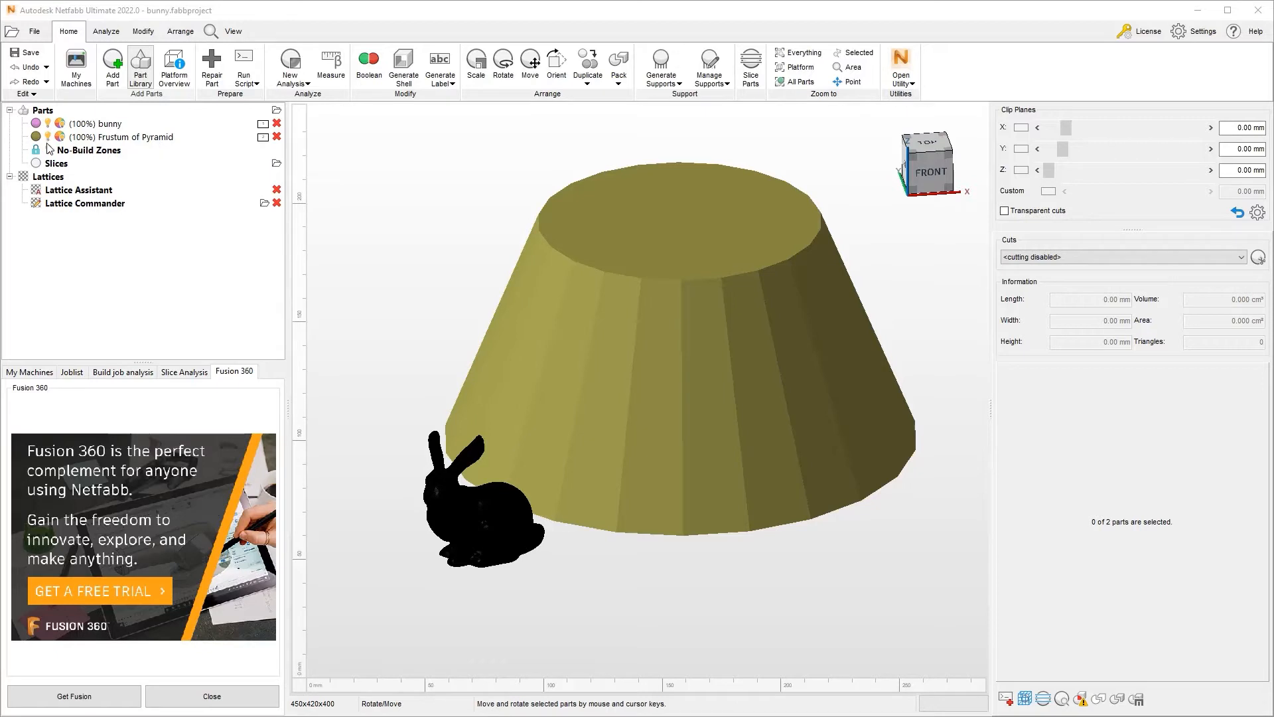
Step: Hide the Frustum of Pyramid part and deselect the bunny so it renders shaded
click(123, 137)
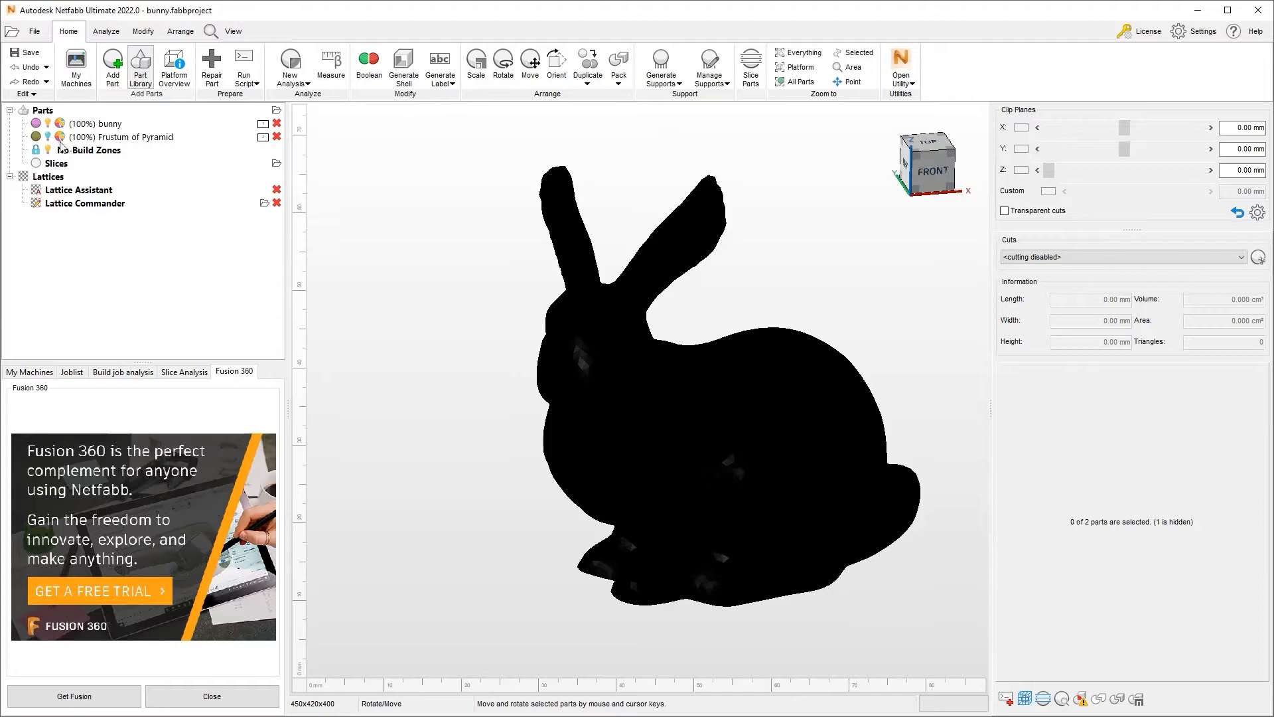
mouse_move(58, 136)
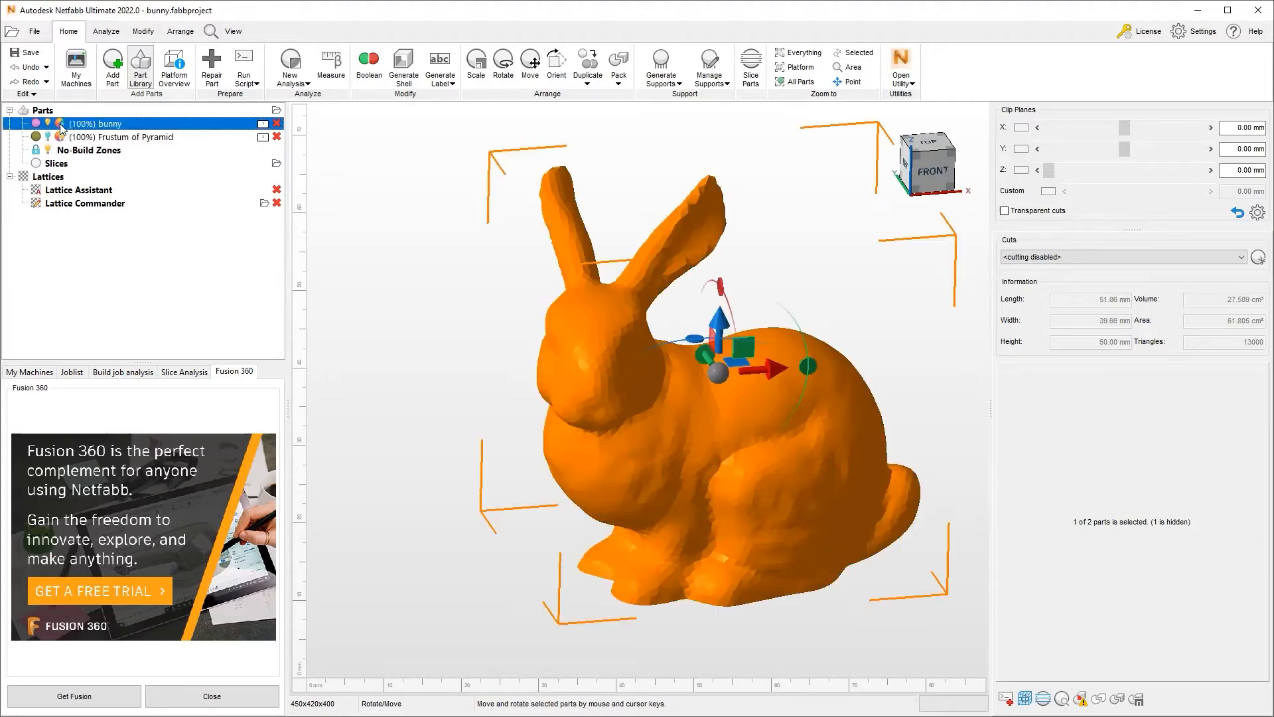
click(353, 283)
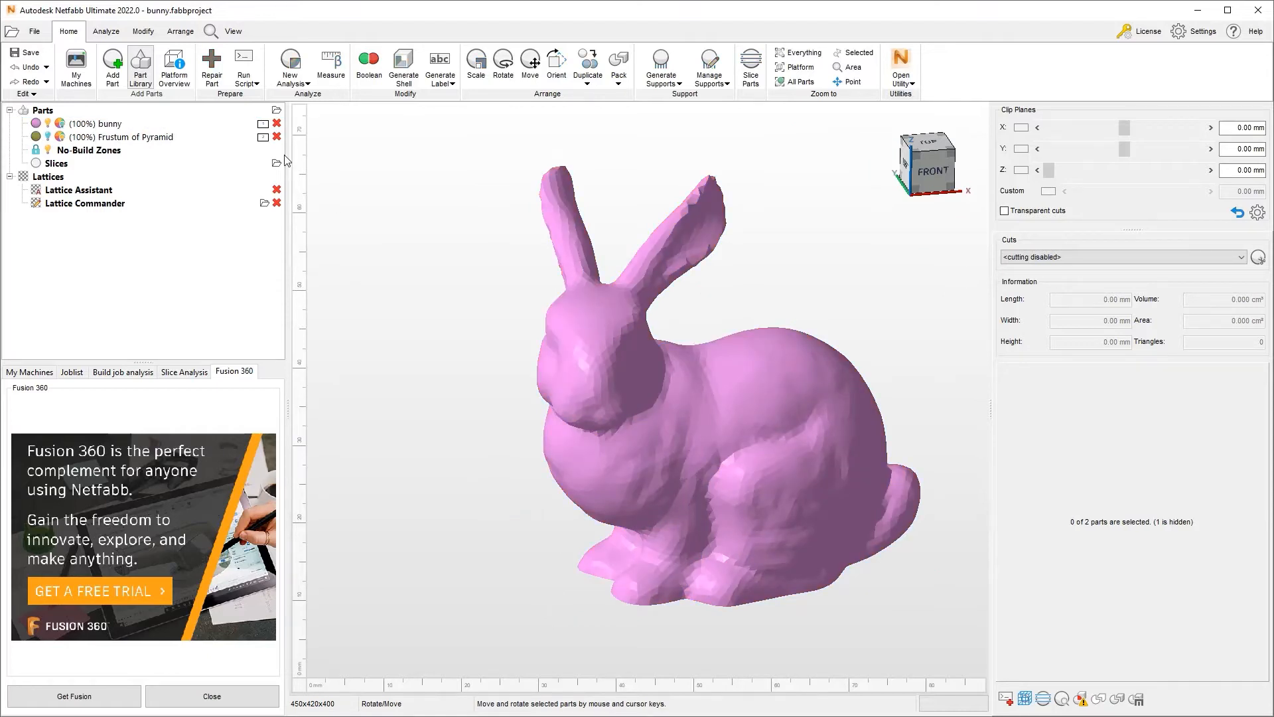
mouse_move(538, 320)
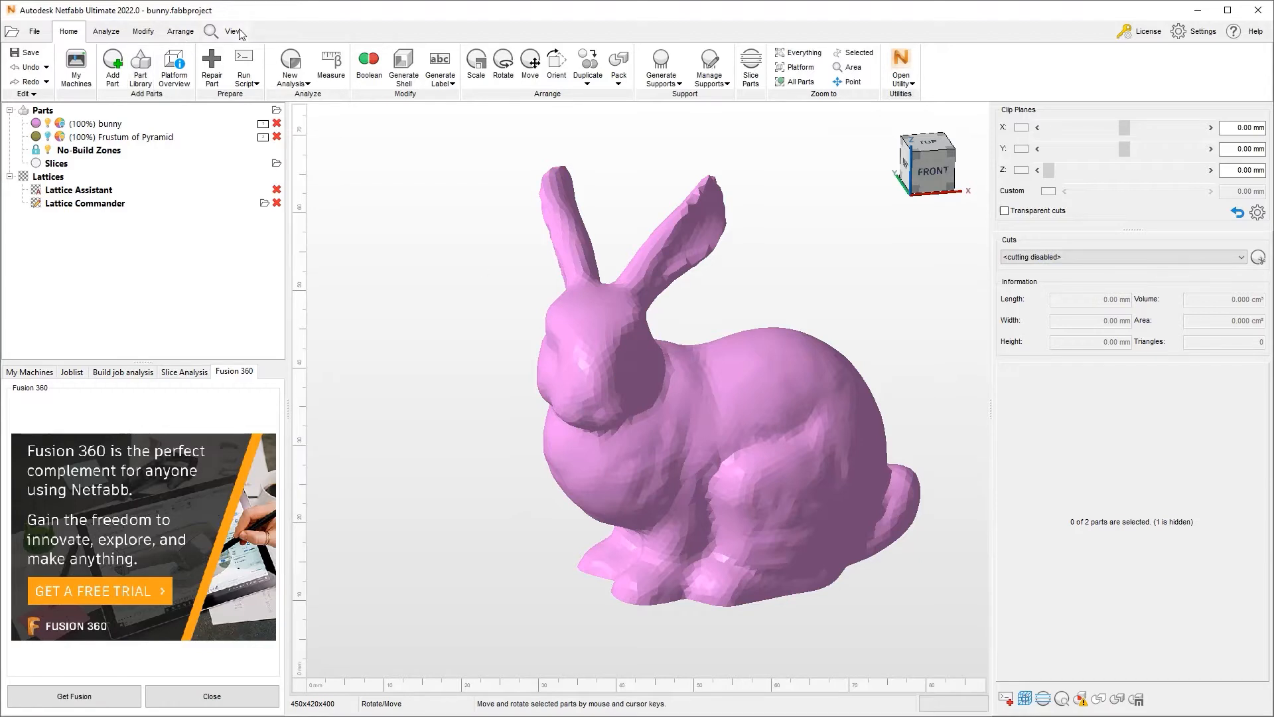
Step: Enable Highlight Edges and Highlight Triangles in View, then select the bunny part
click(234, 30)
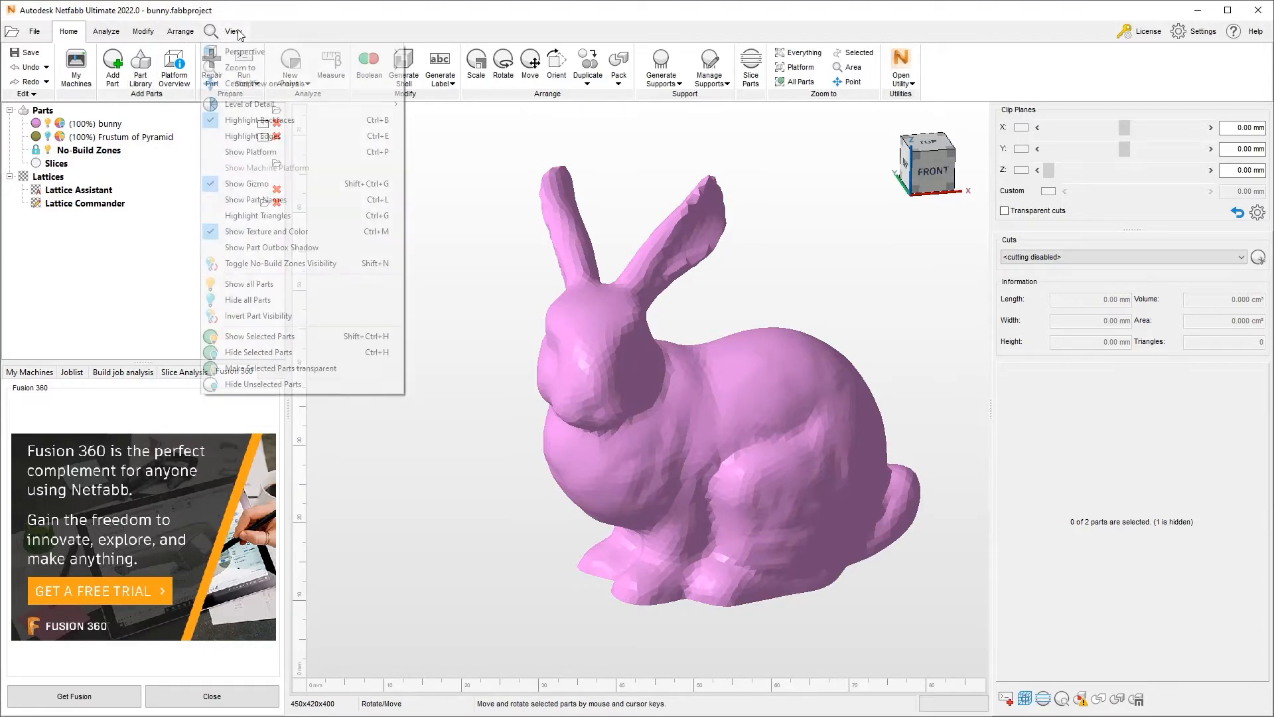
mouse_move(256, 135)
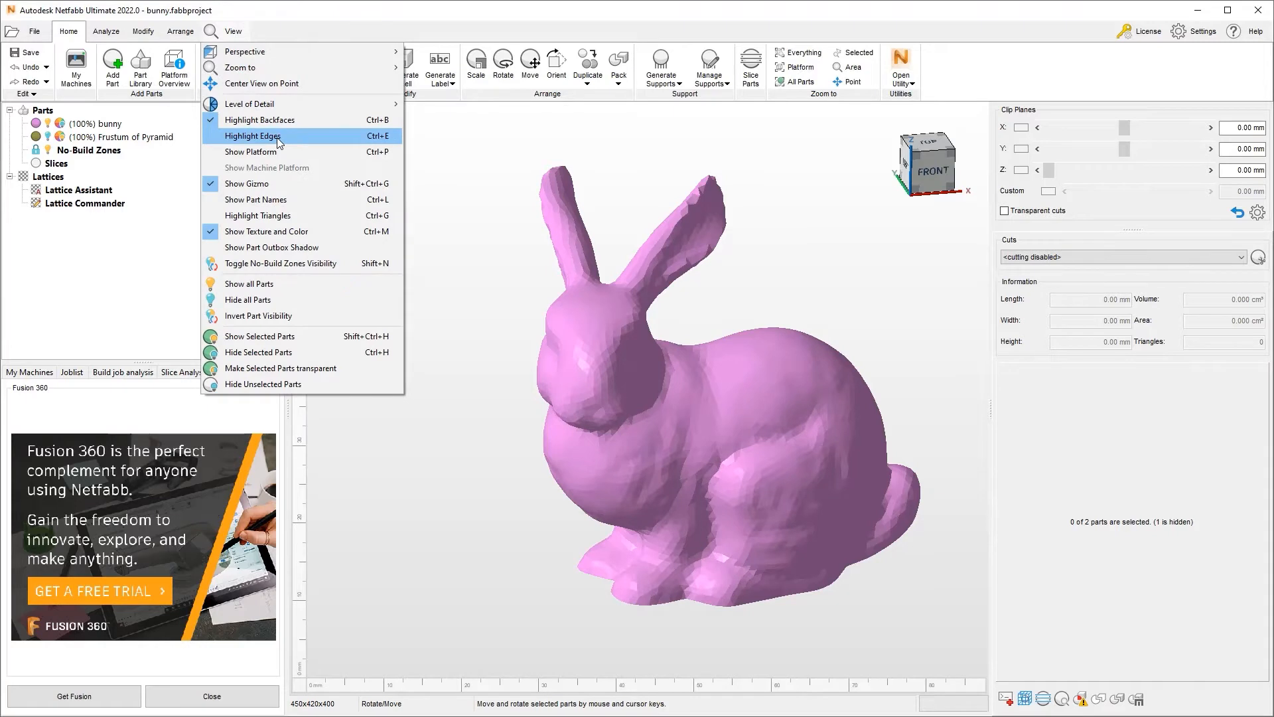
click(252, 135)
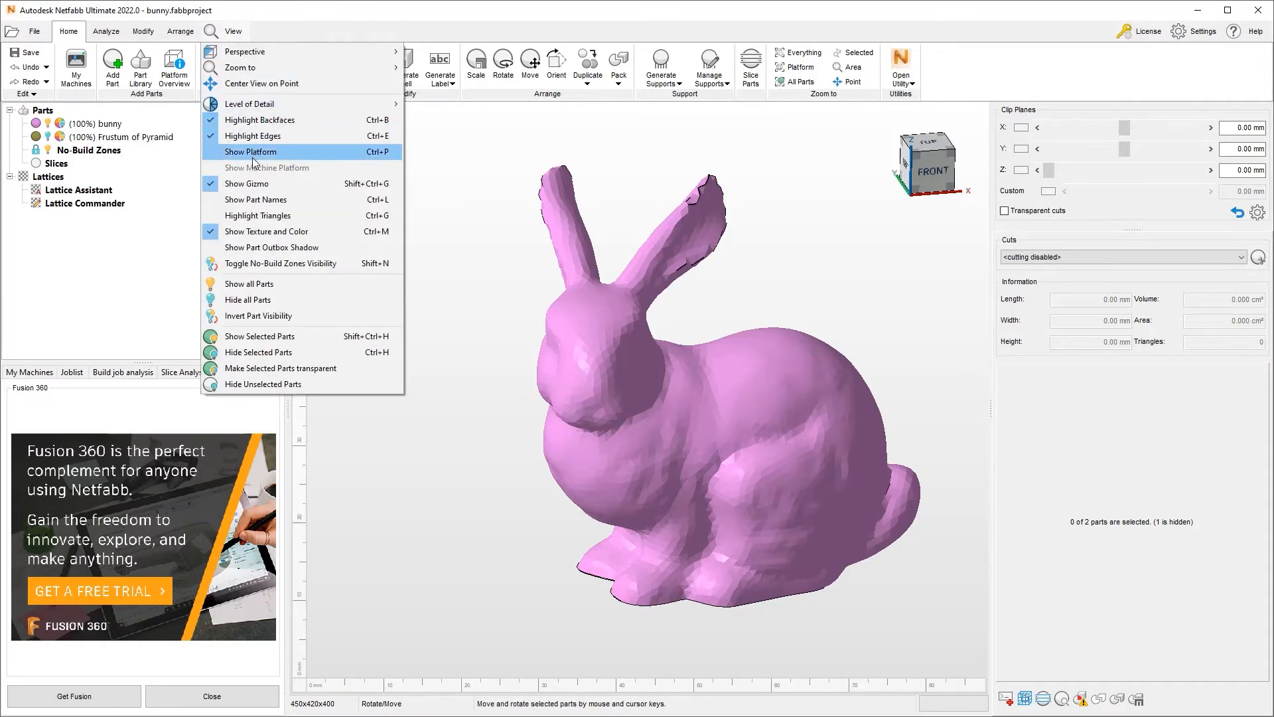
mouse_move(262, 215)
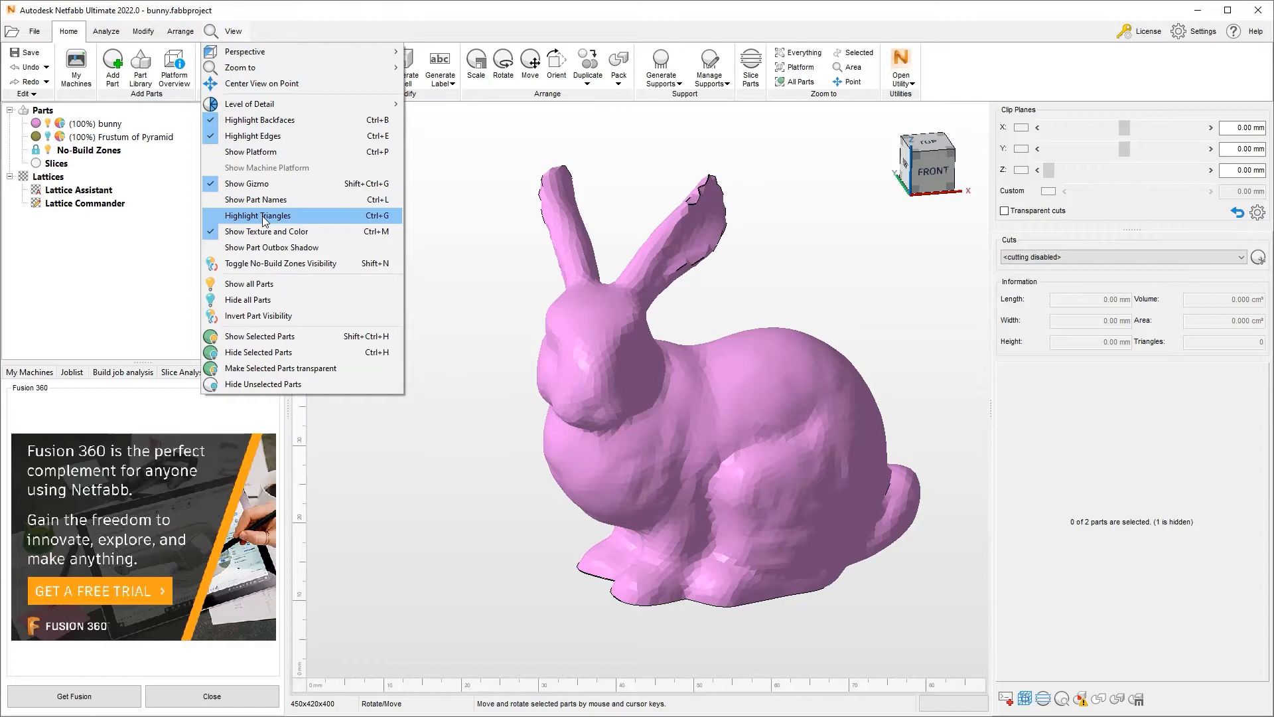
click(256, 215)
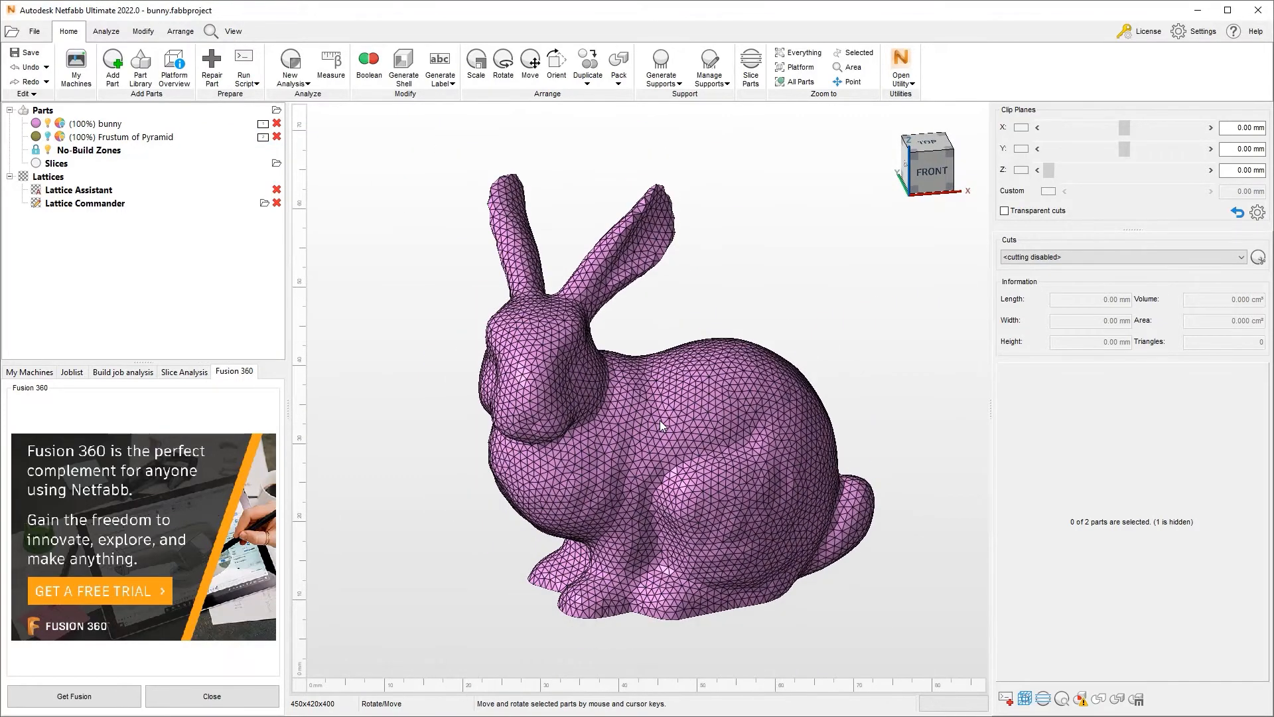
mouse_move(401, 315)
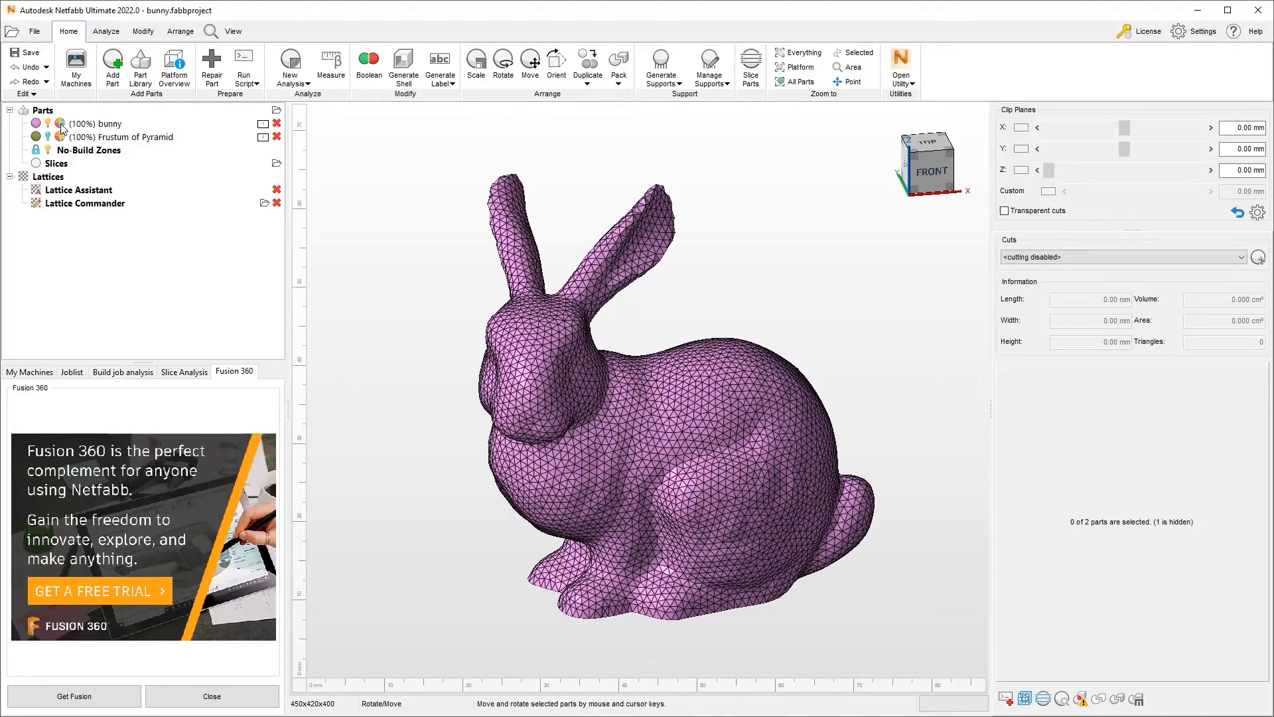
click(102, 123)
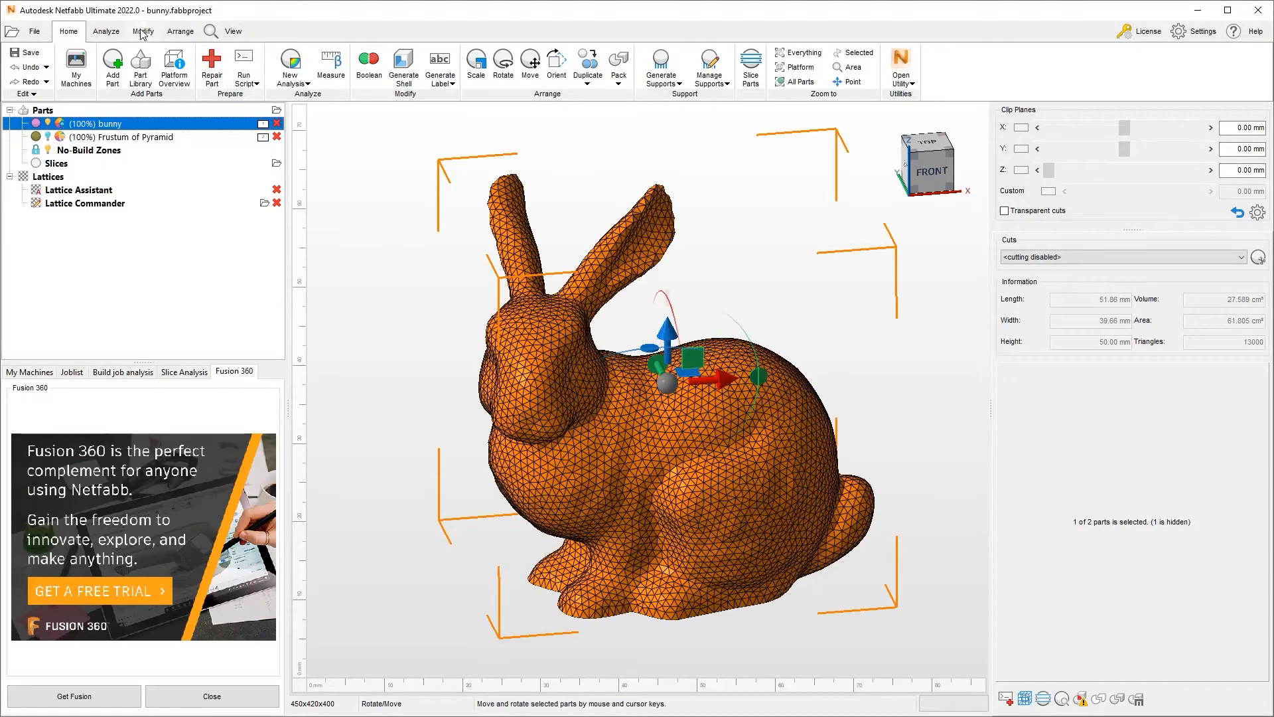
Step: In Modify > Texture Color, remove all colours and textures from the bunny, confirming the warning
click(144, 31)
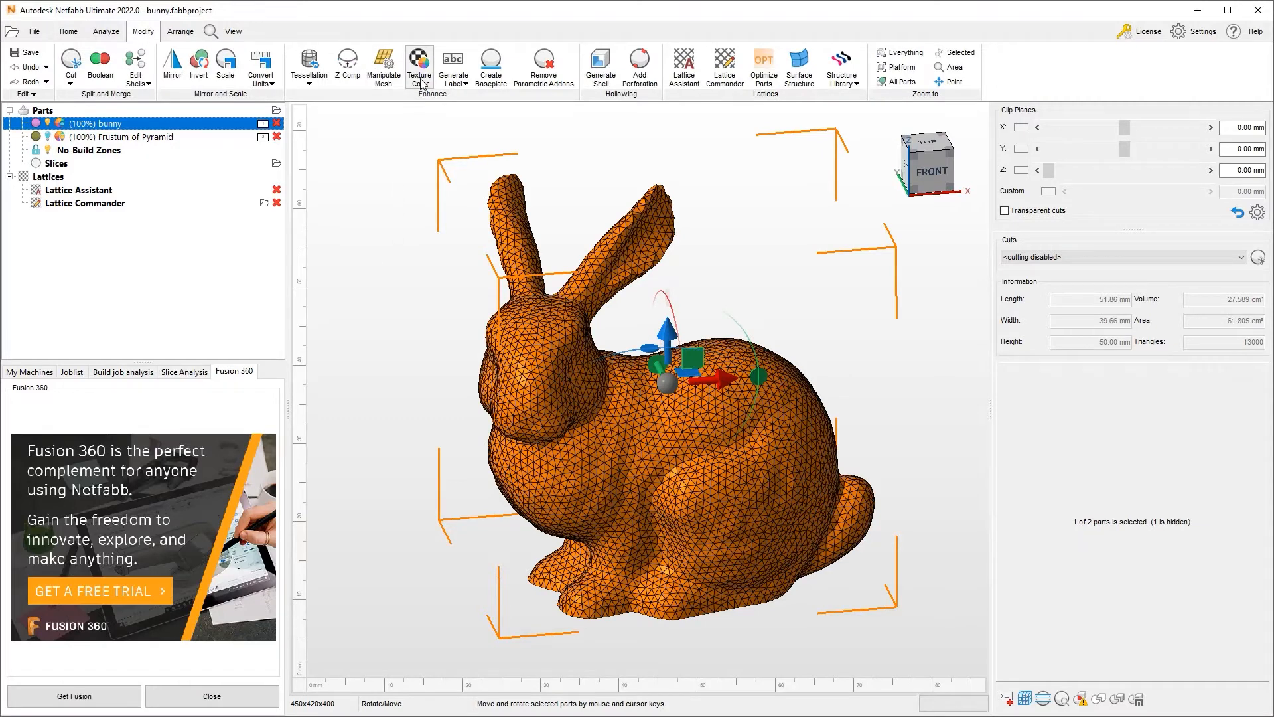
mouse_move(415, 102)
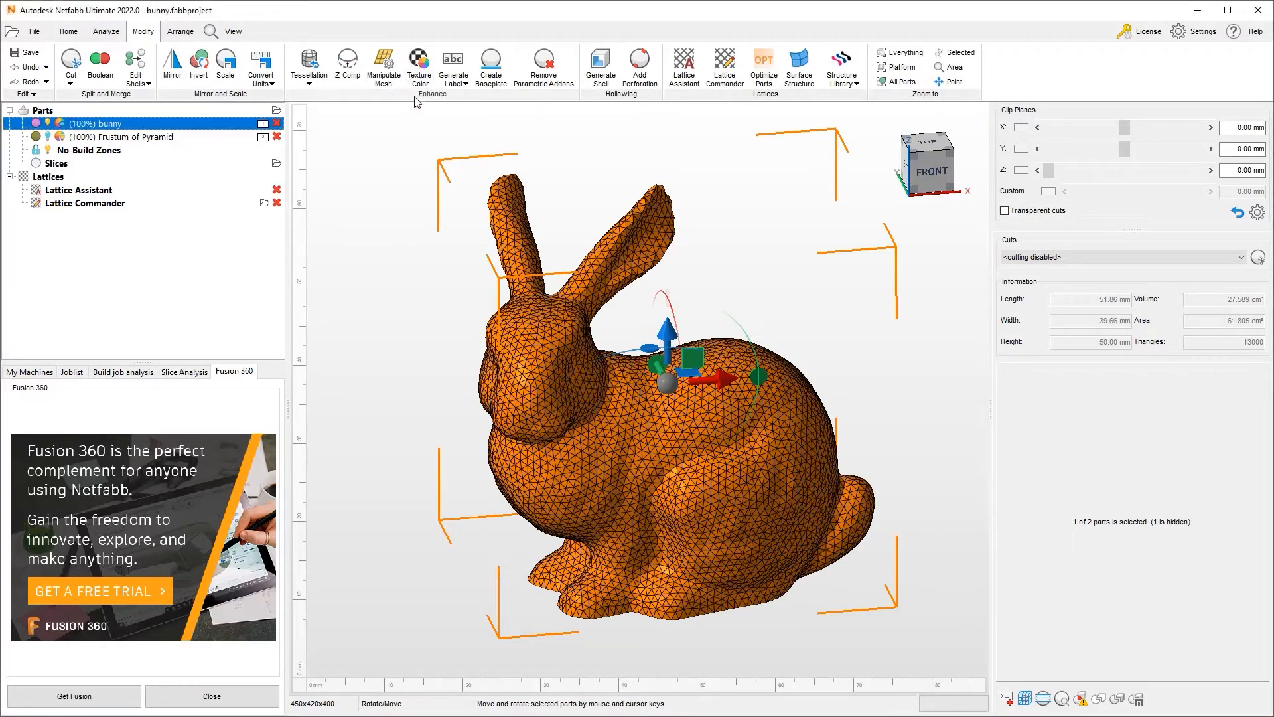
mouse_move(418, 66)
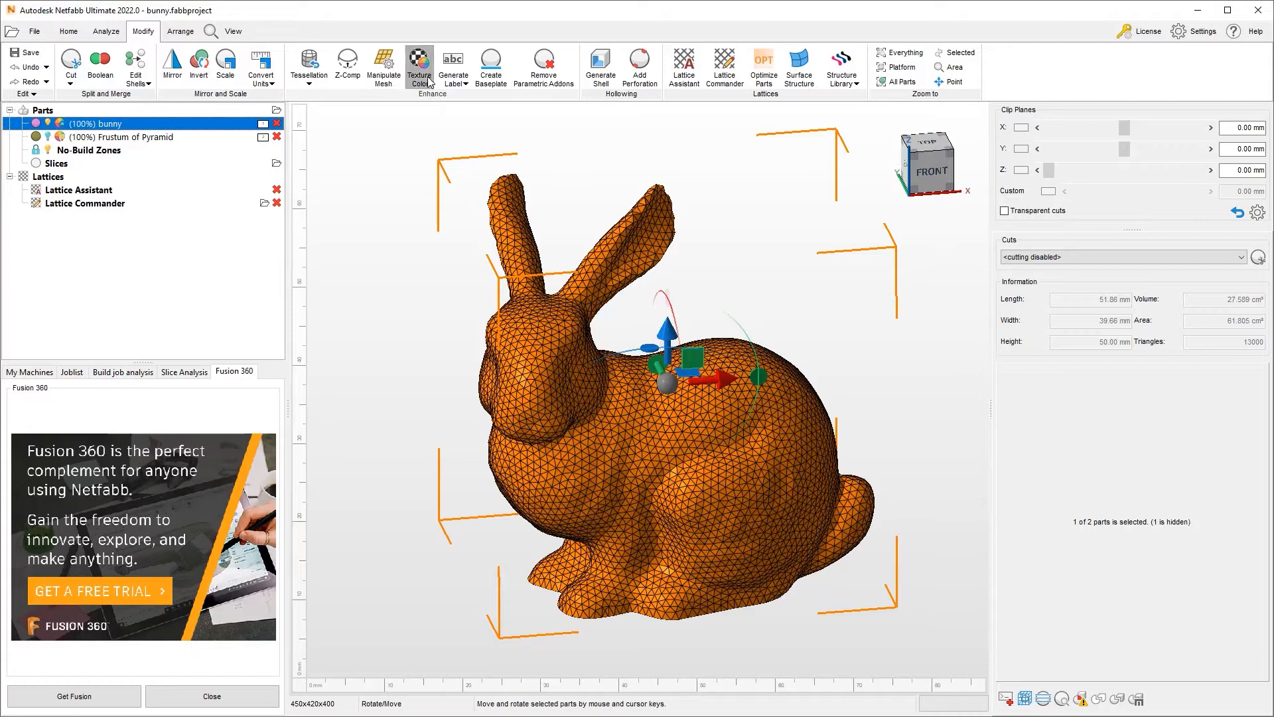
click(418, 67)
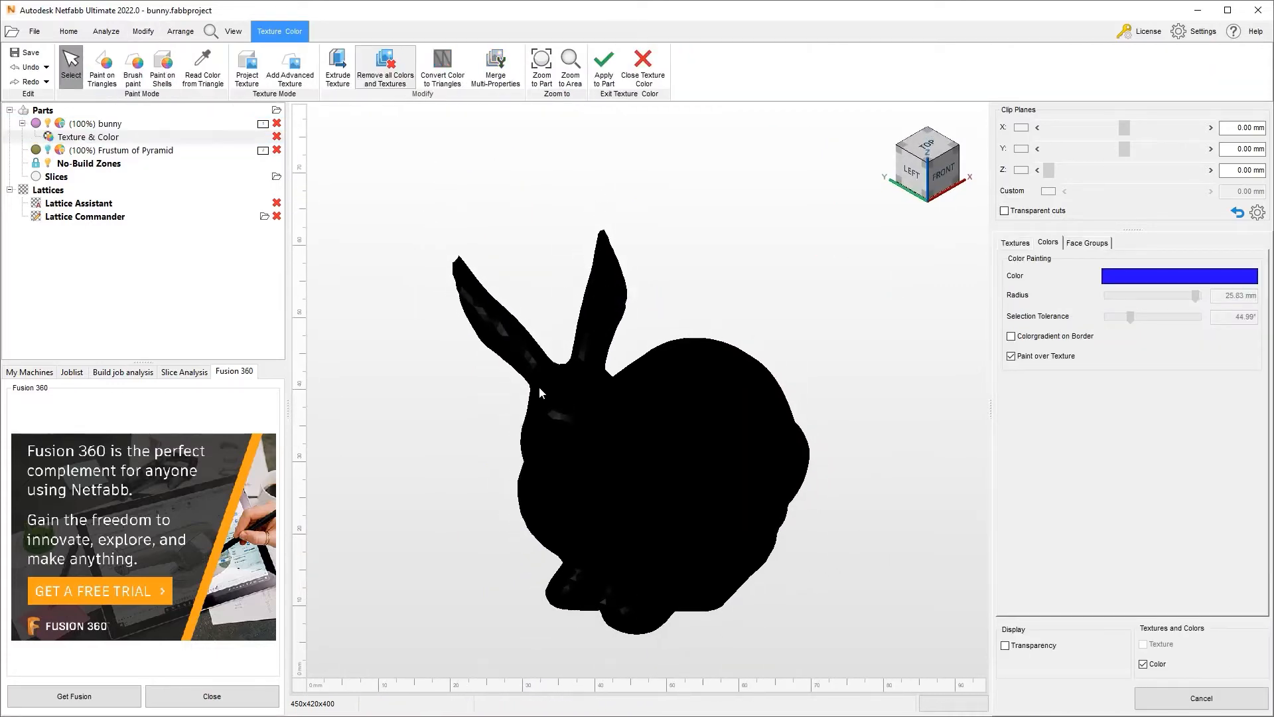
mouse_move(398, 83)
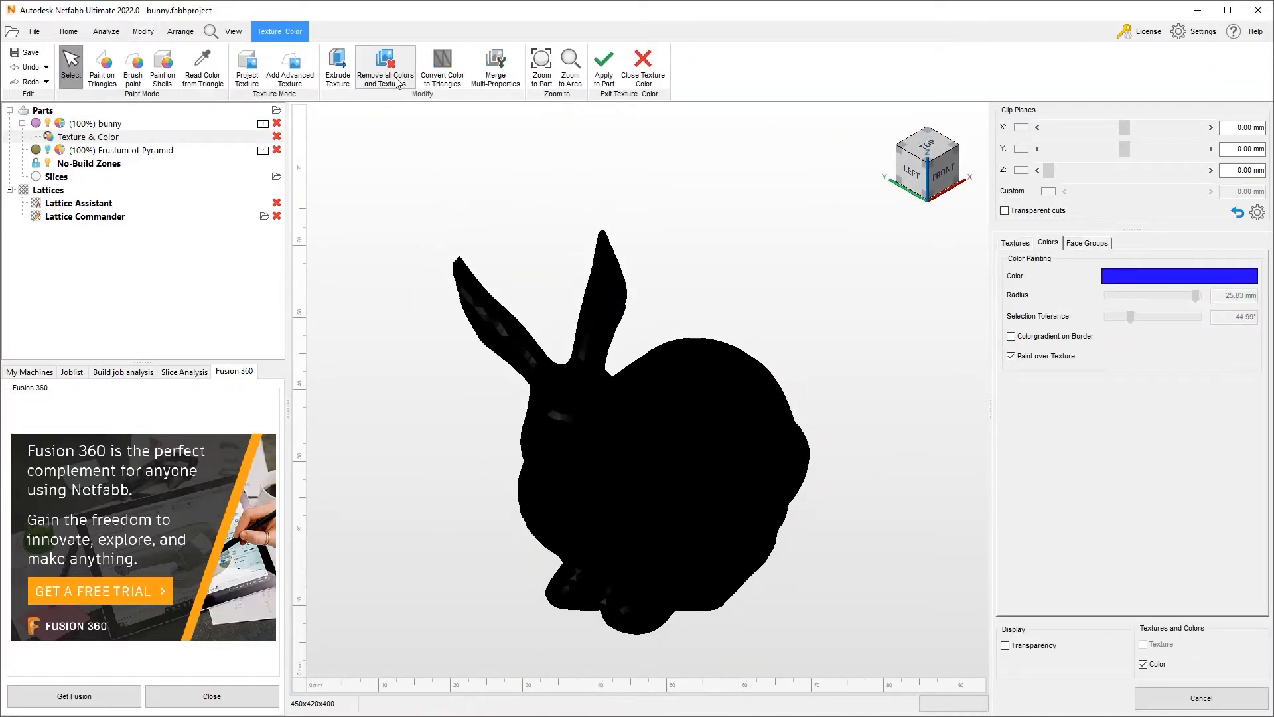
click(385, 66)
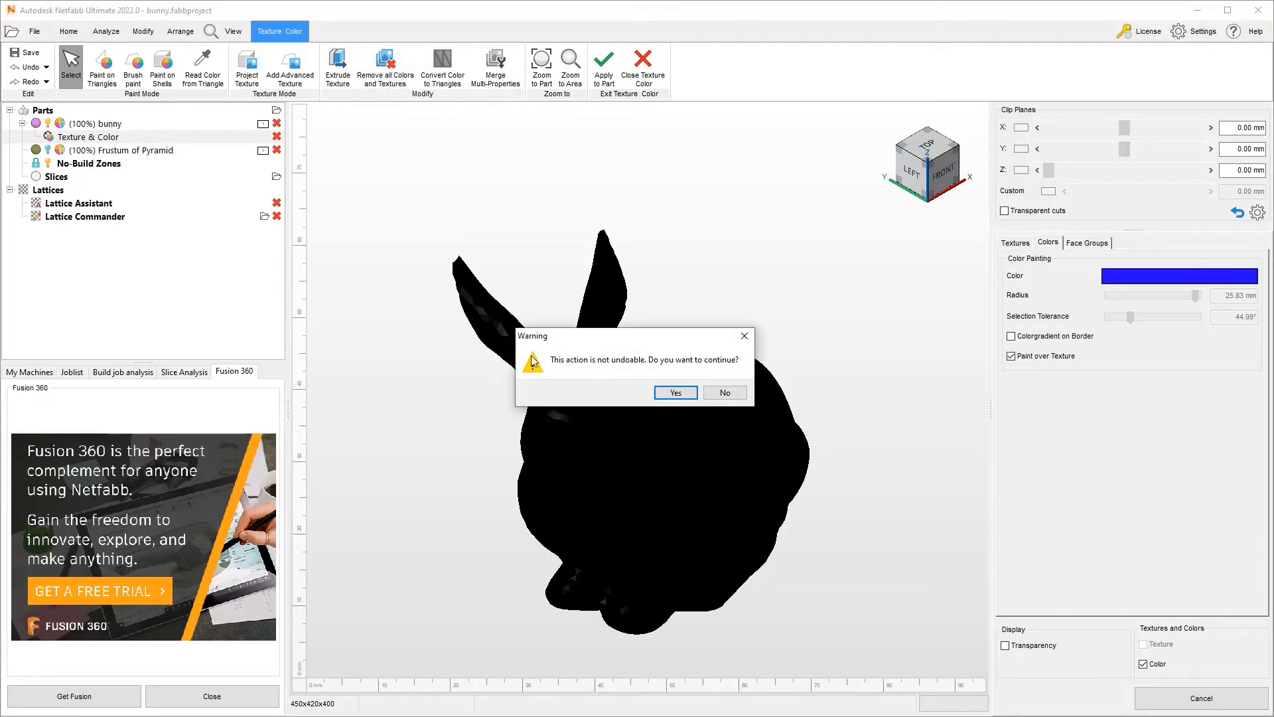
mouse_move(671, 368)
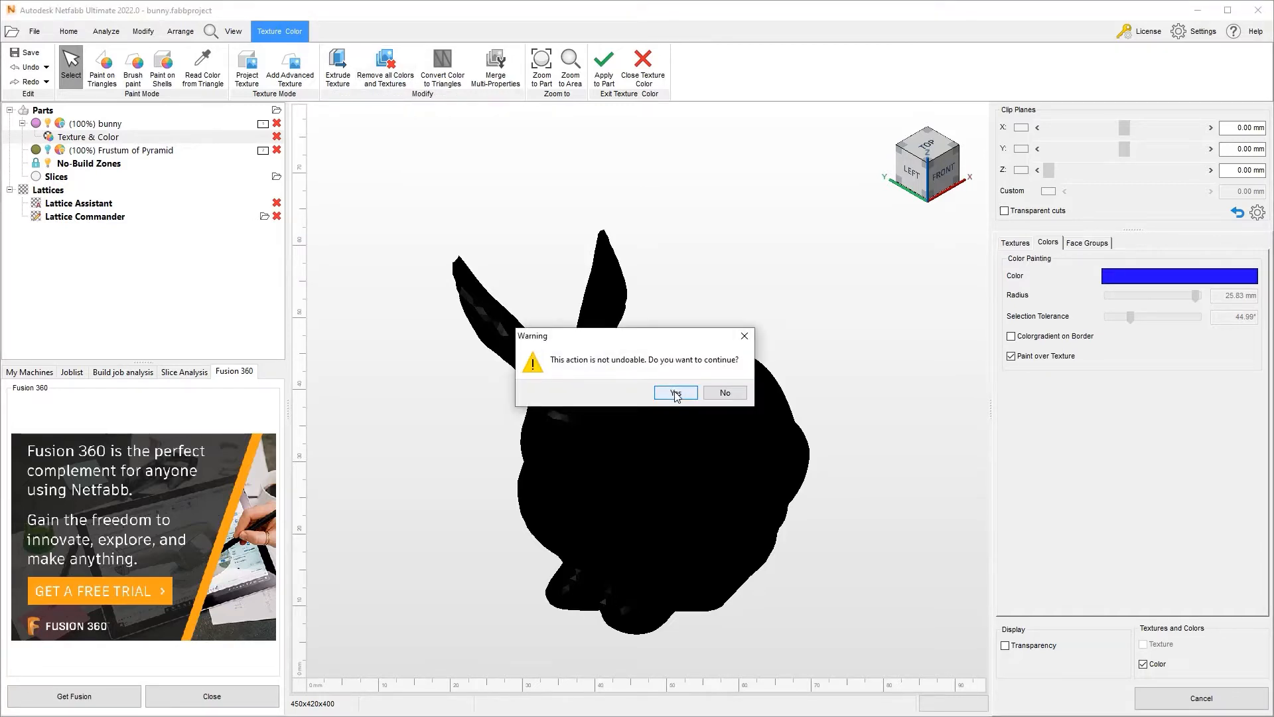
click(673, 393)
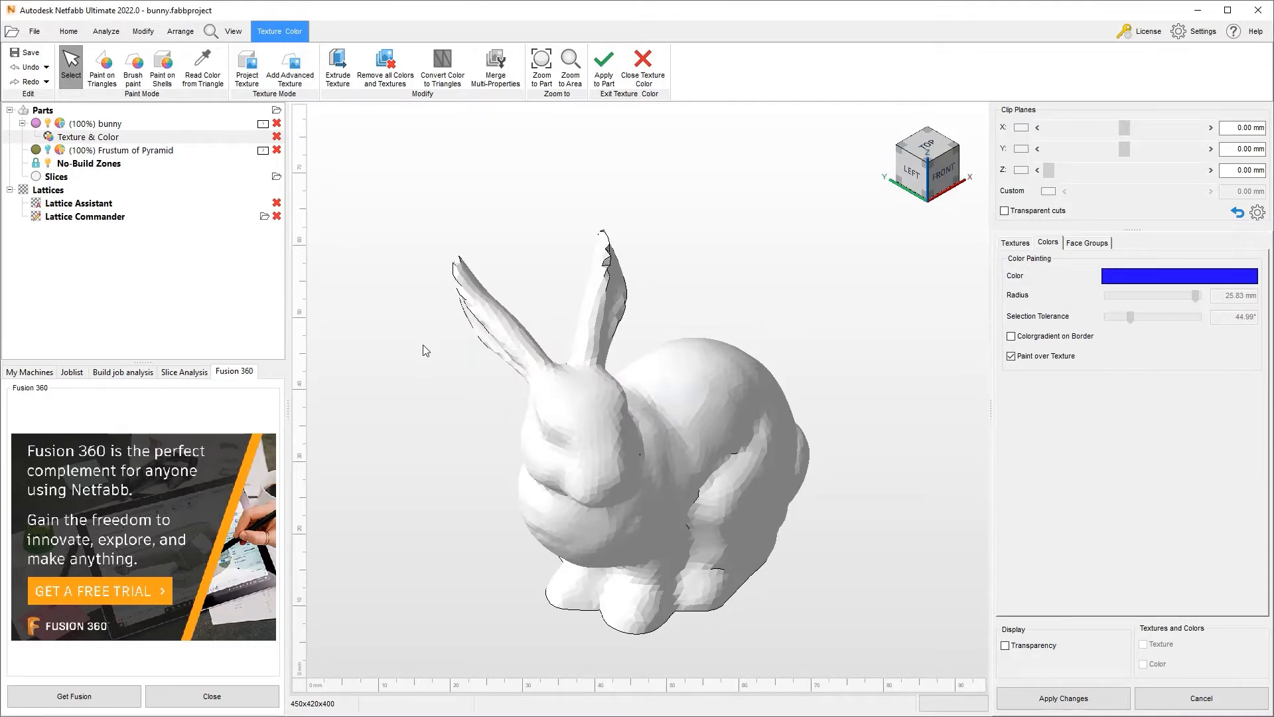
mouse_move(556, 447)
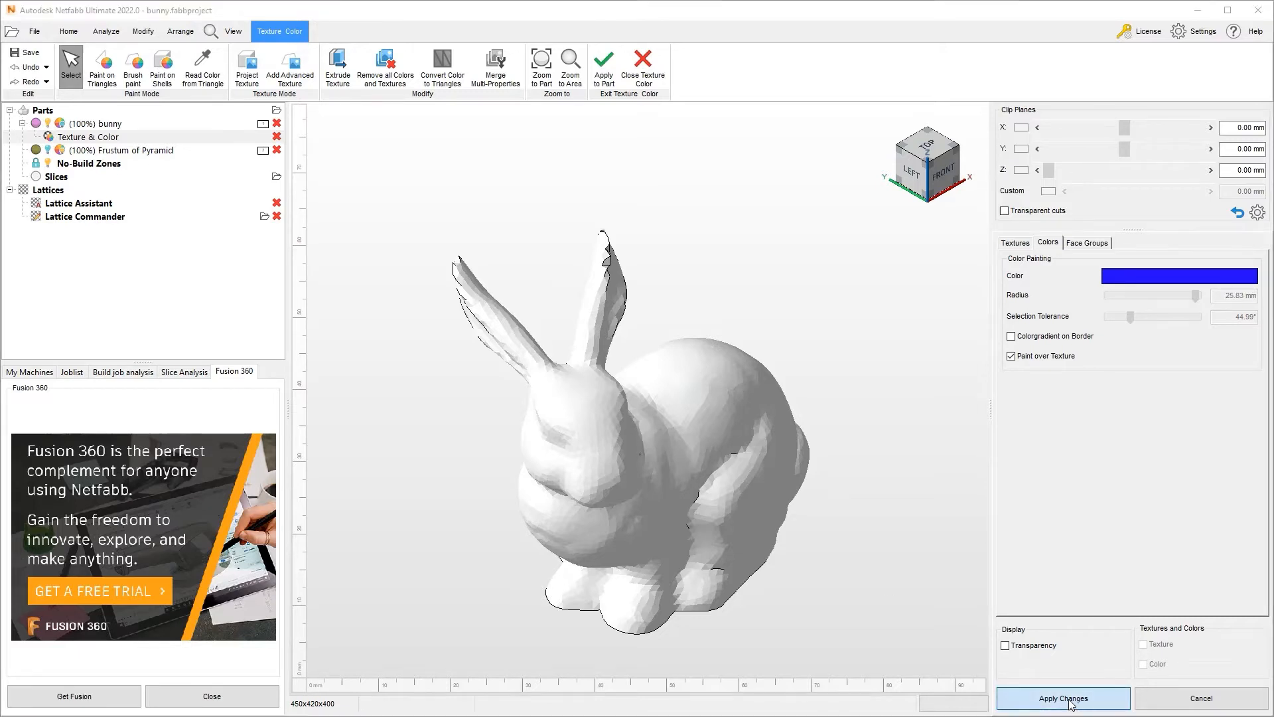
Step: Apply the texture changes replacing the old bunny, switch off its colour display and reselect it
click(1062, 697)
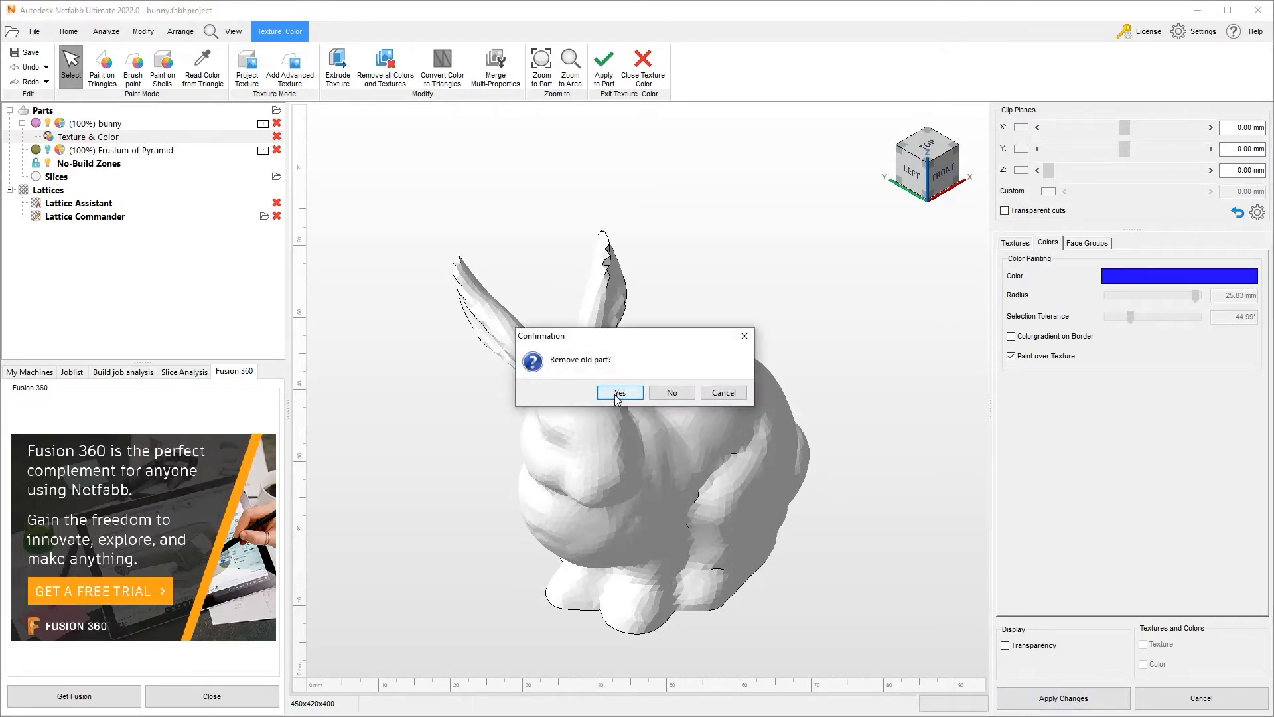
click(620, 393)
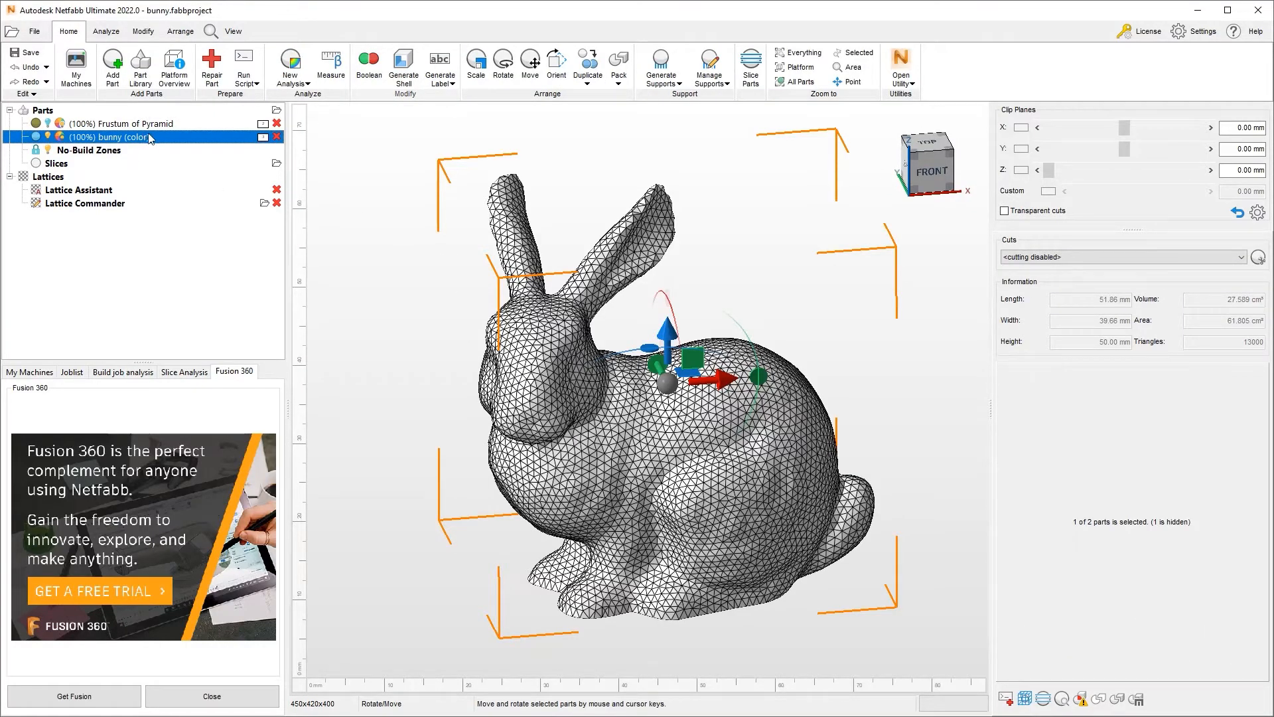
mouse_move(88, 142)
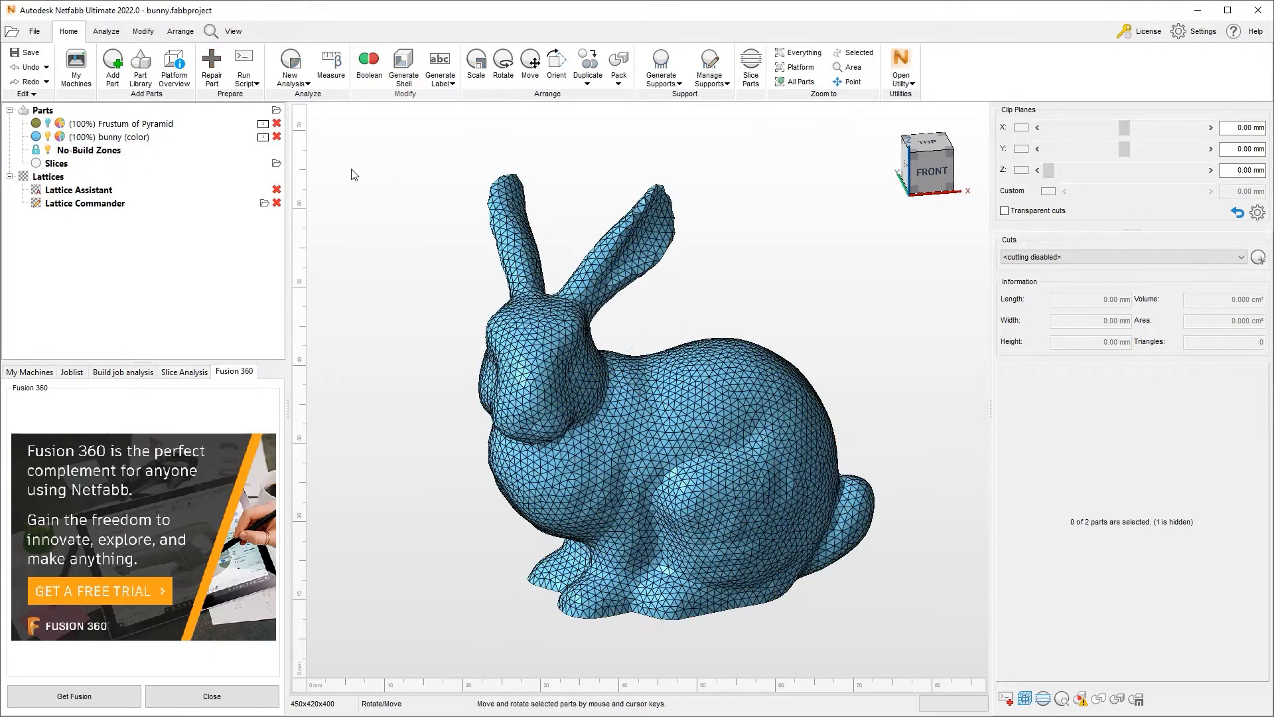
mouse_move(60, 137)
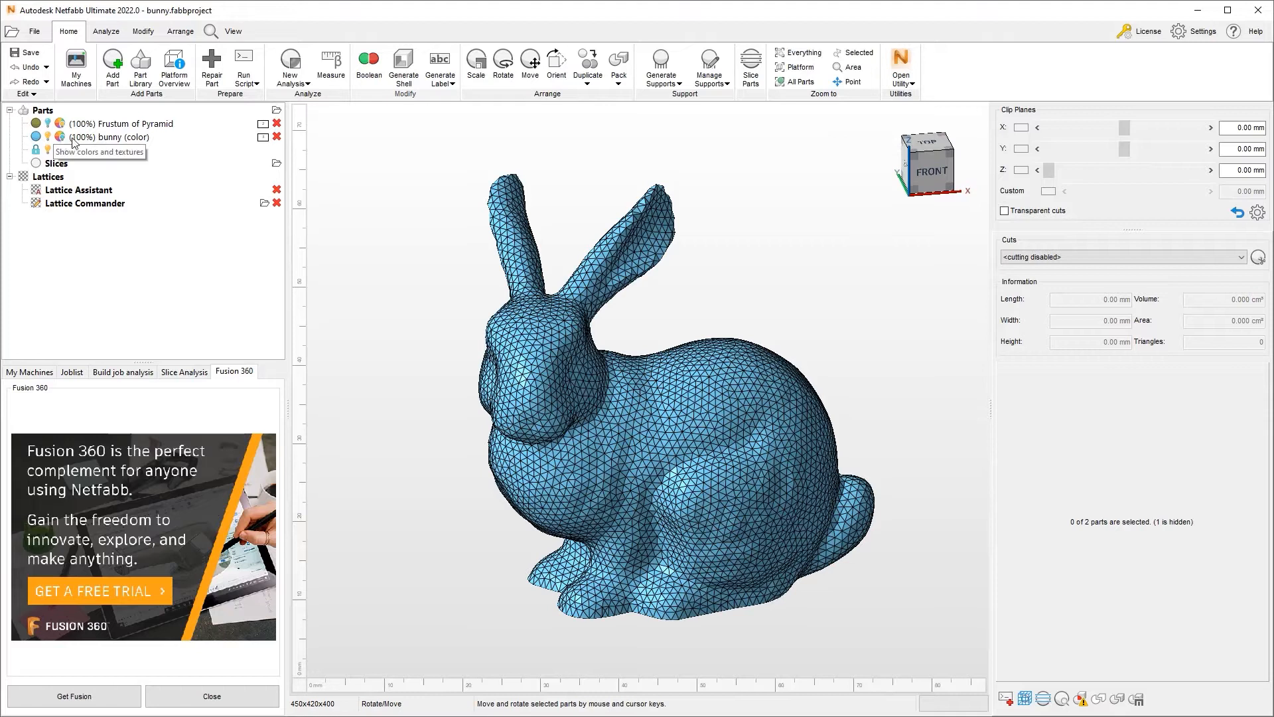
mouse_move(569, 345)
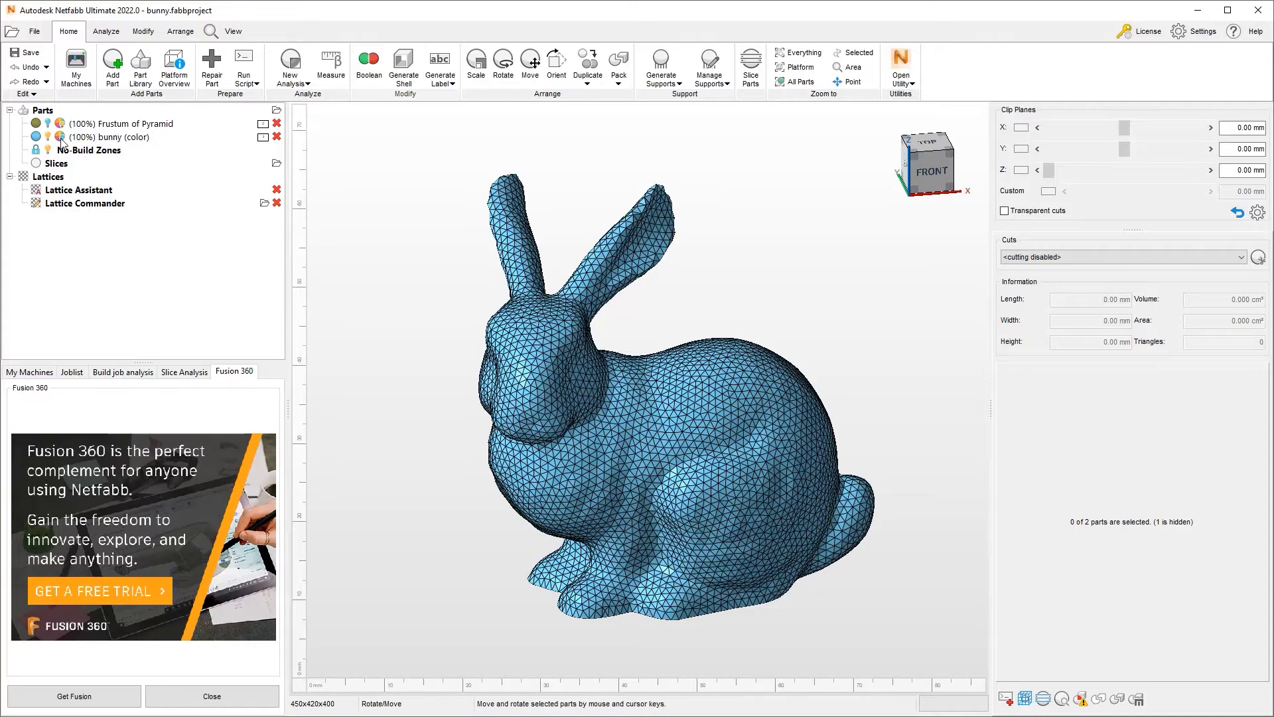
mouse_move(60, 143)
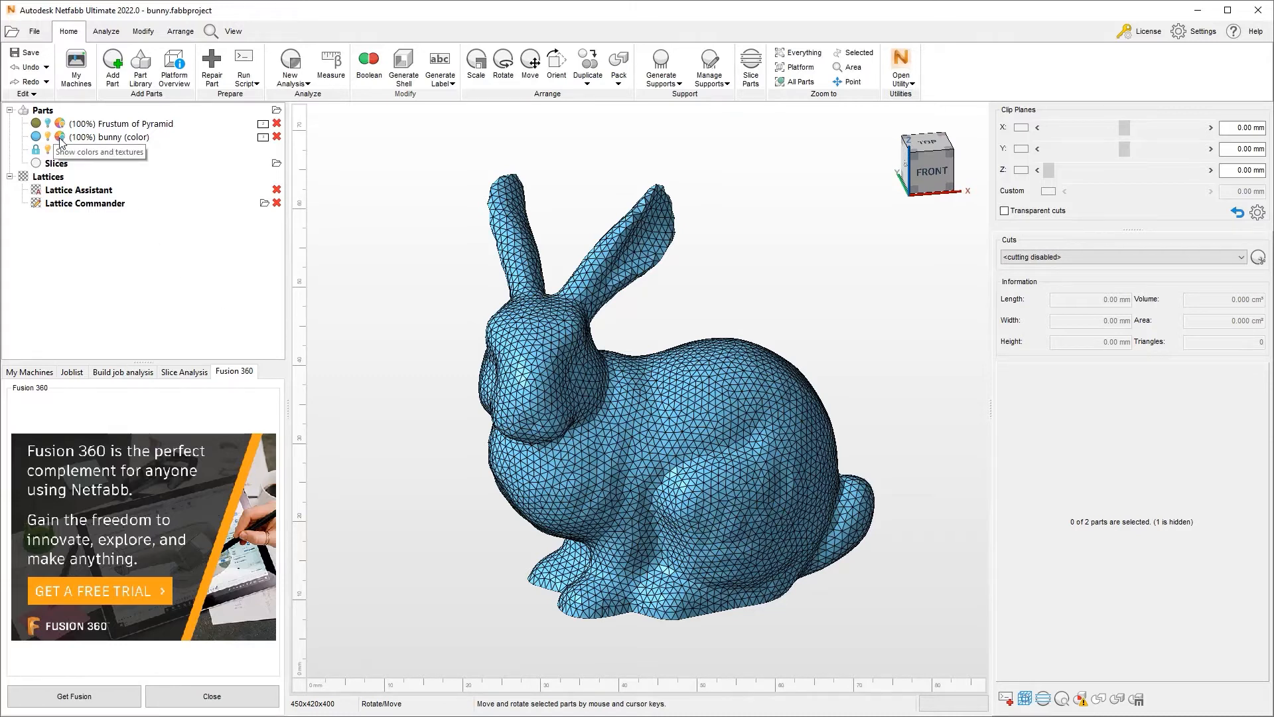
click(97, 151)
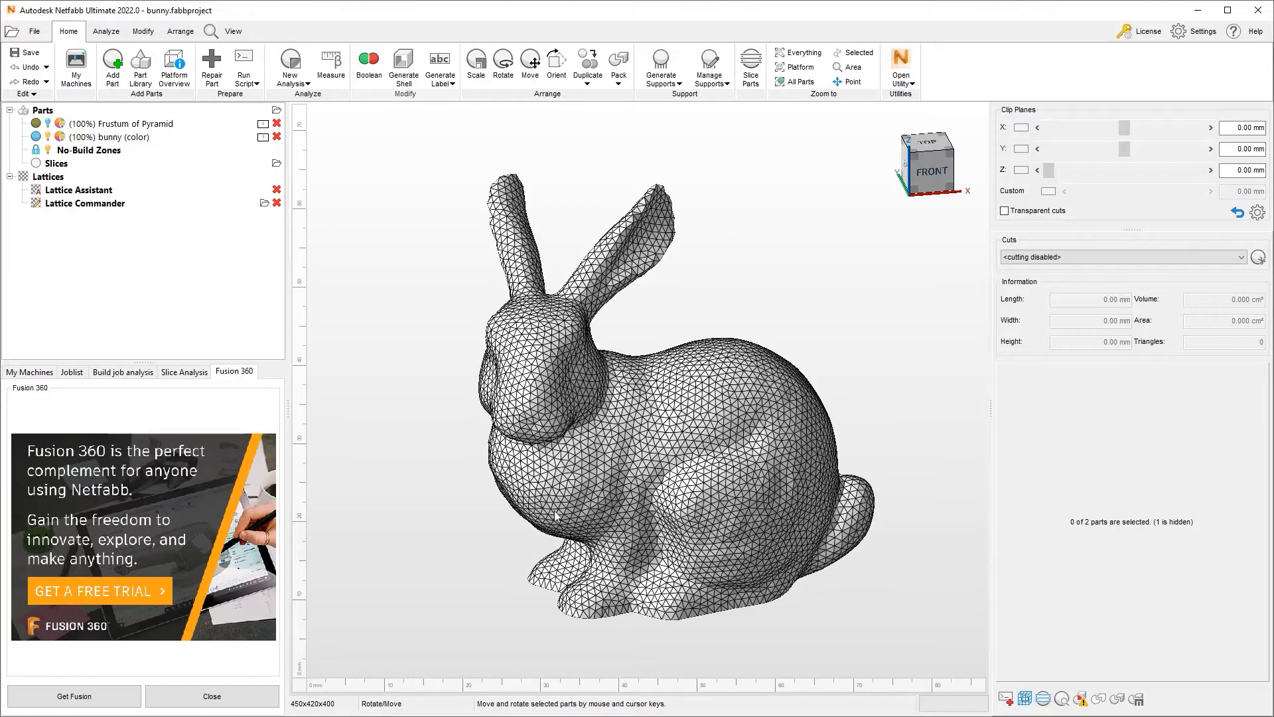
mouse_move(414, 481)
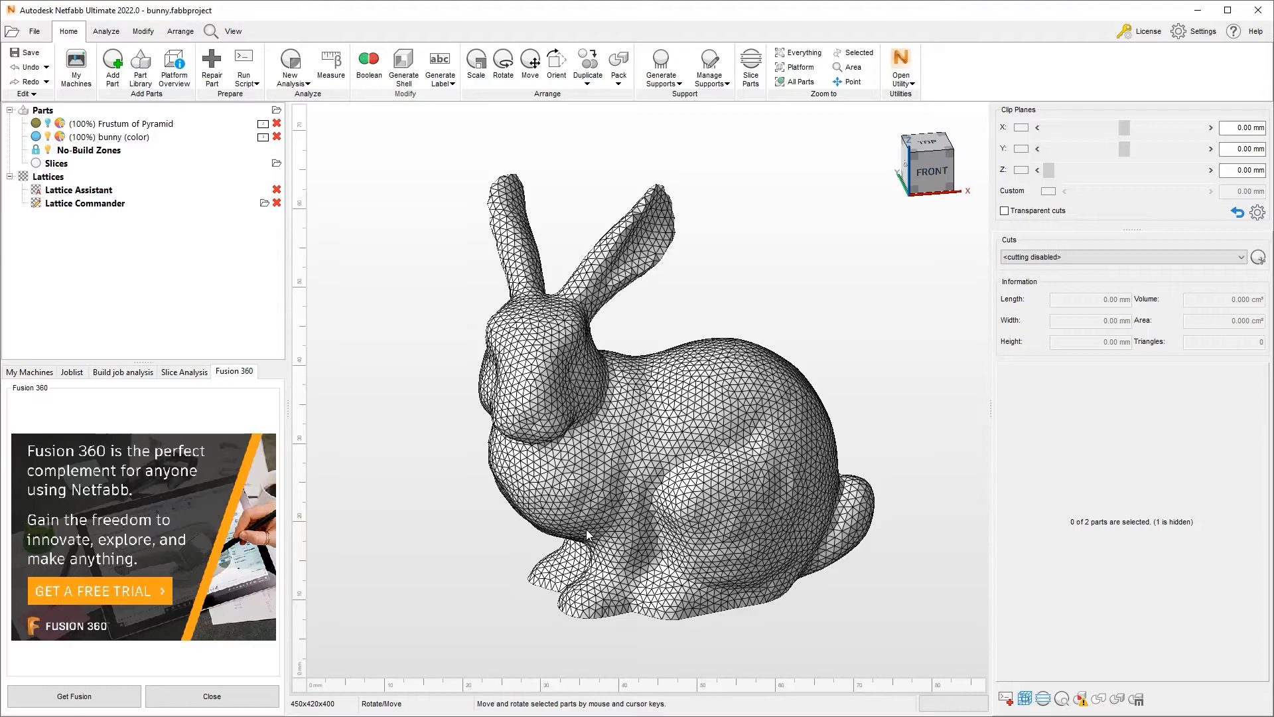
click(110, 137)
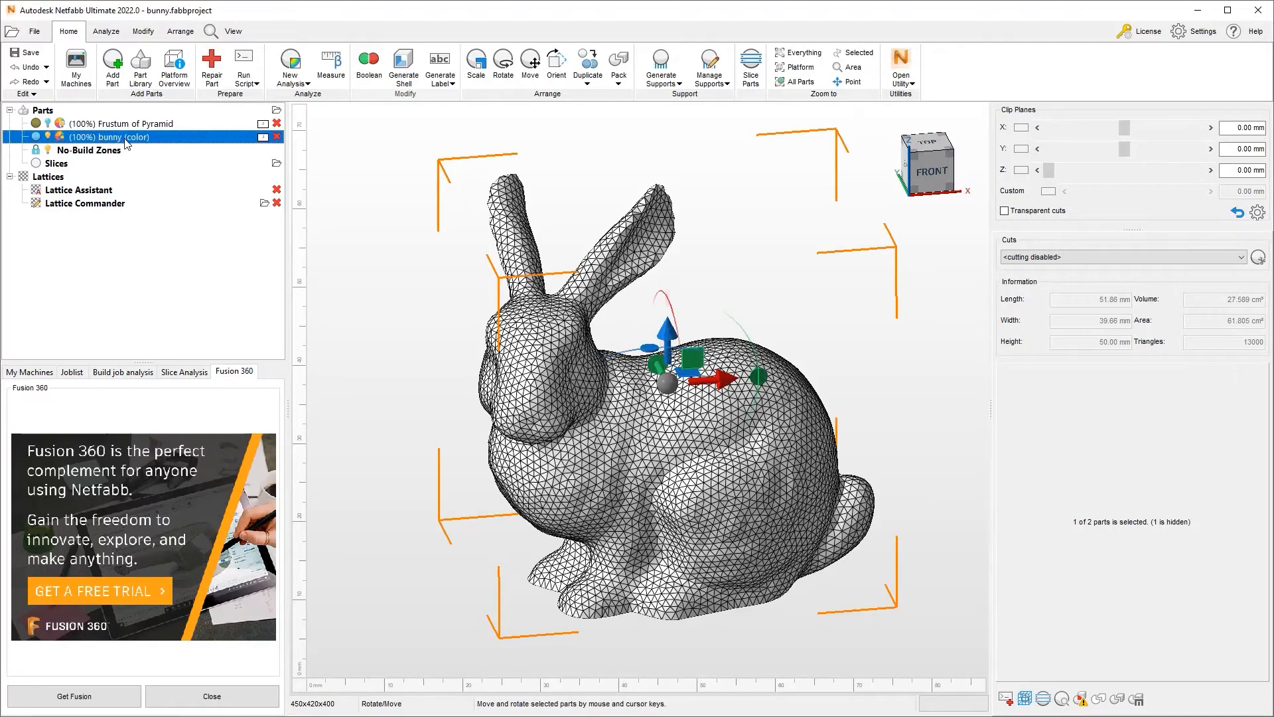
Step: Reopen Texture Color for the bunny and set the painting colour to green
click(143, 30)
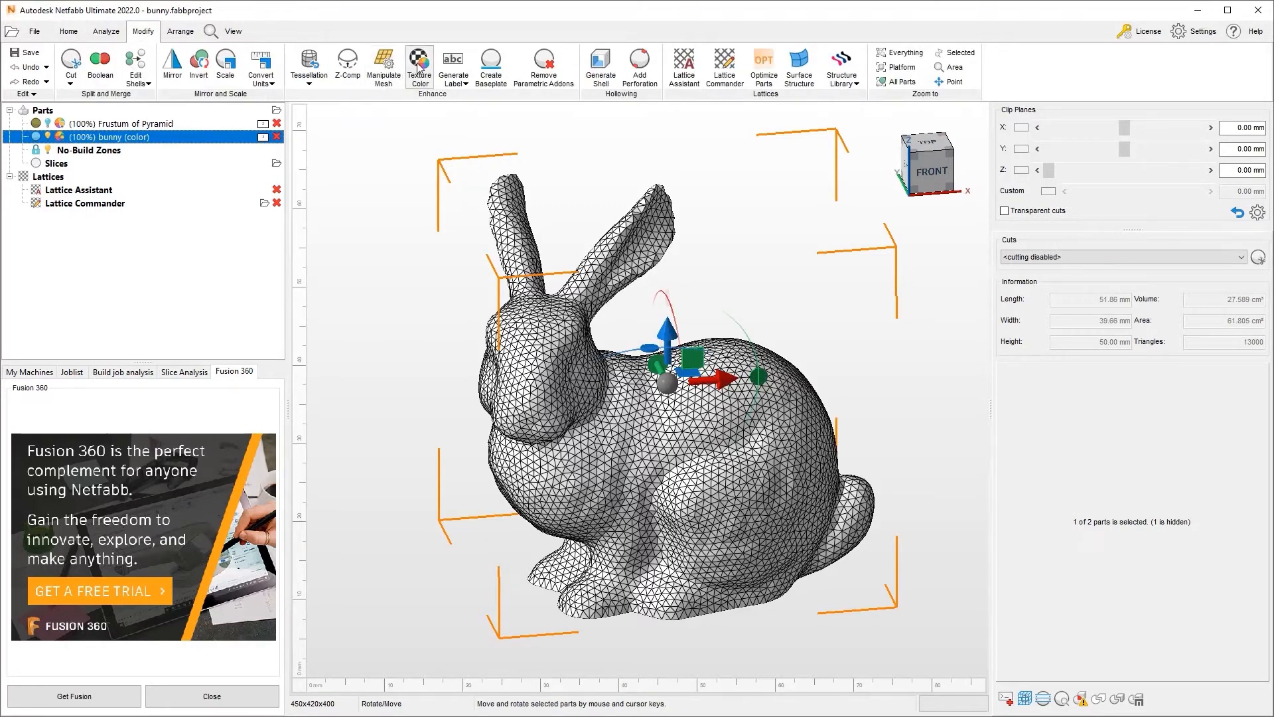
click(418, 65)
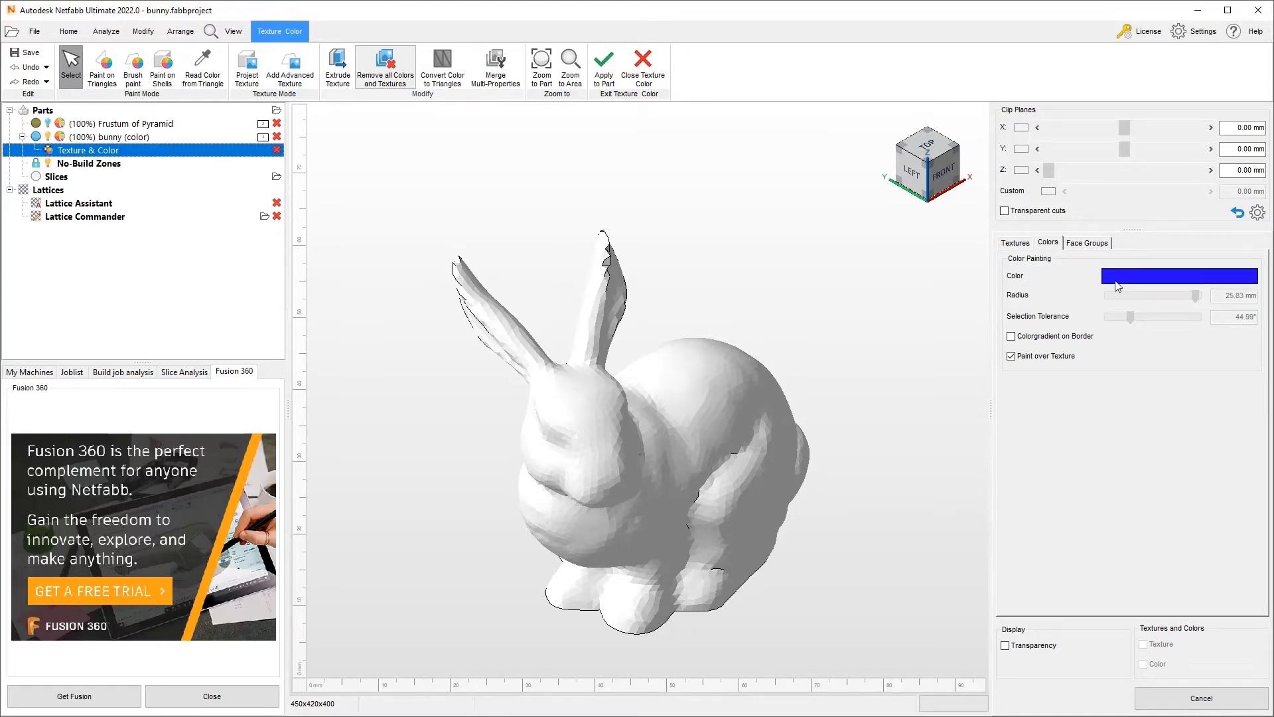
click(1179, 275)
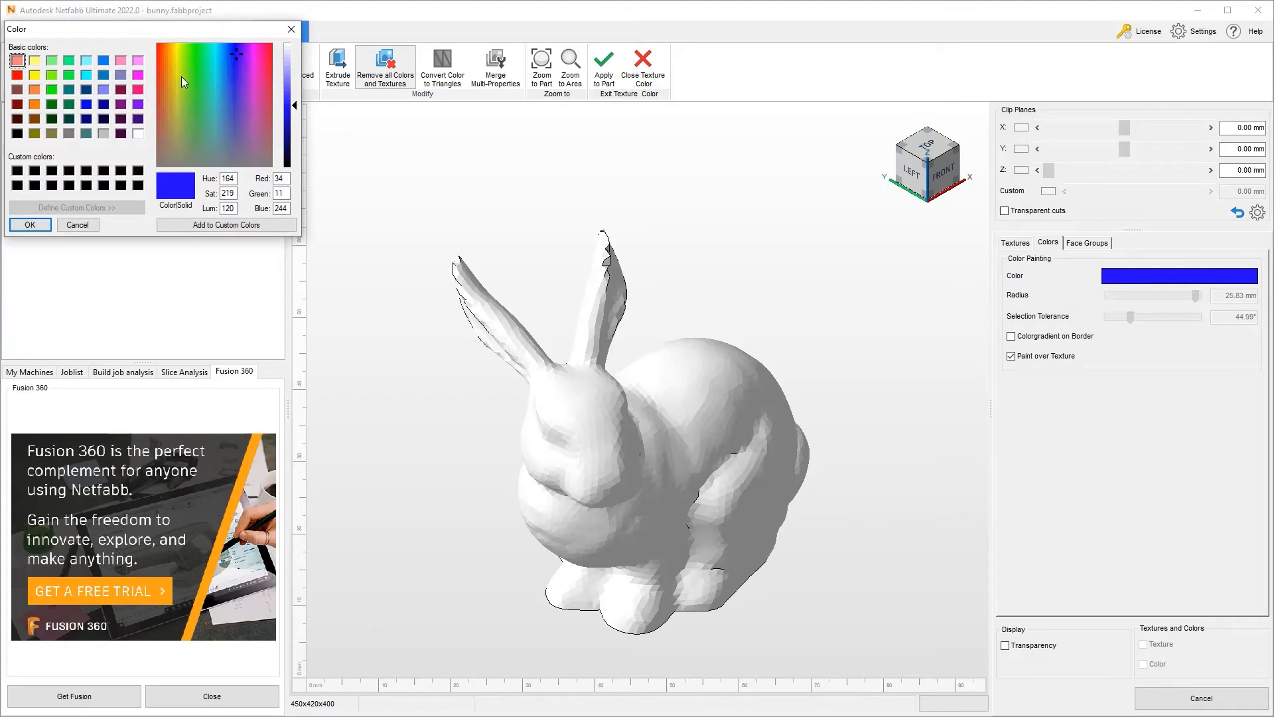
click(196, 64)
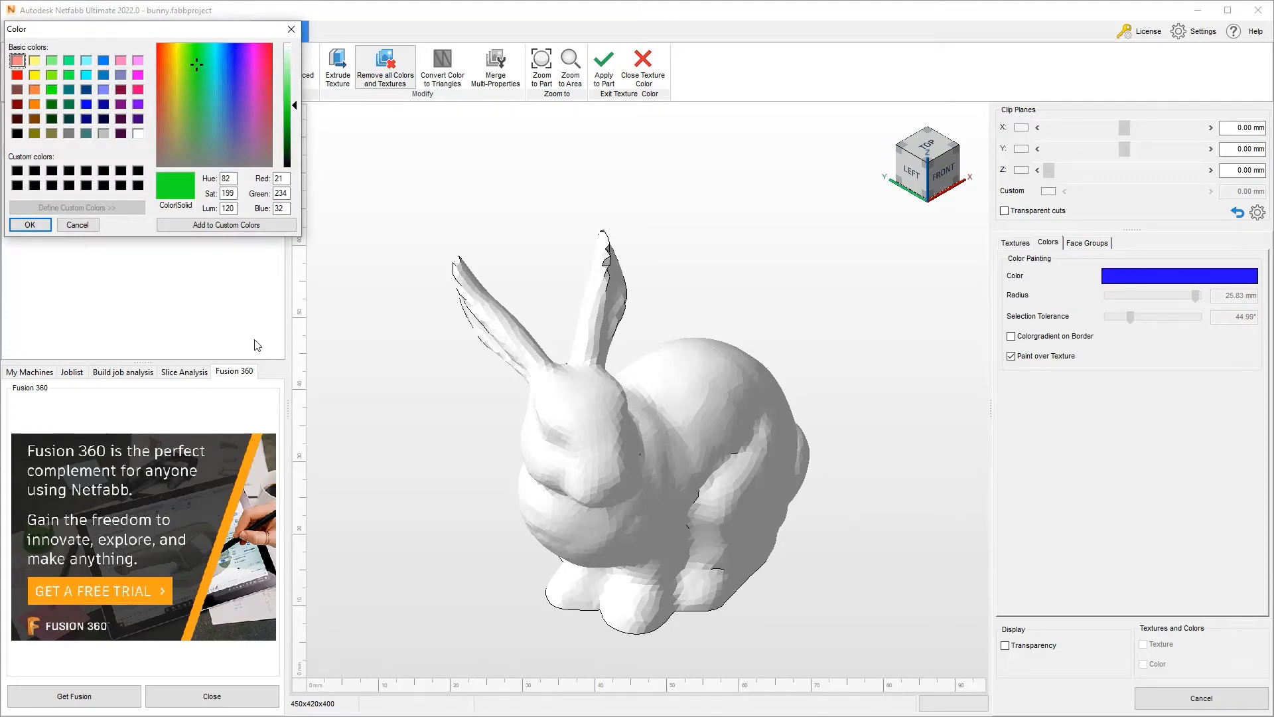
click(29, 224)
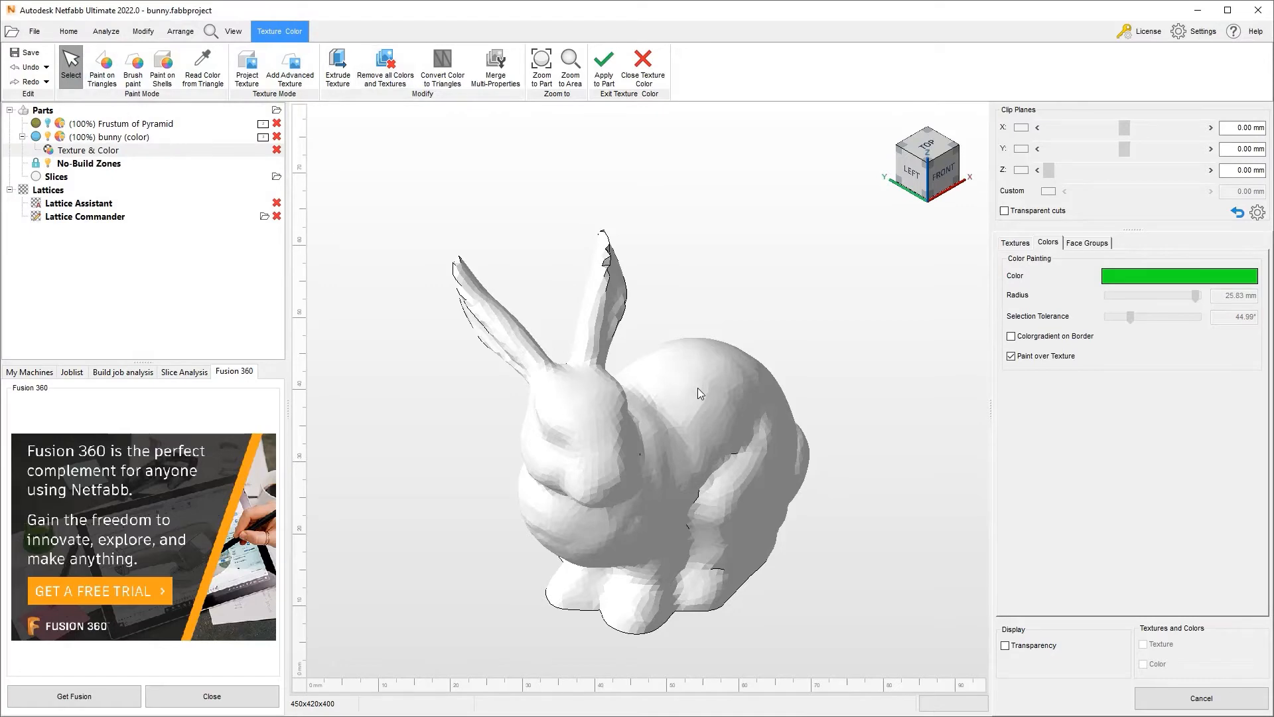
Step: Paint a green patch on the bunny's back with Paint on Triangles, triangle highlighting on
click(102, 67)
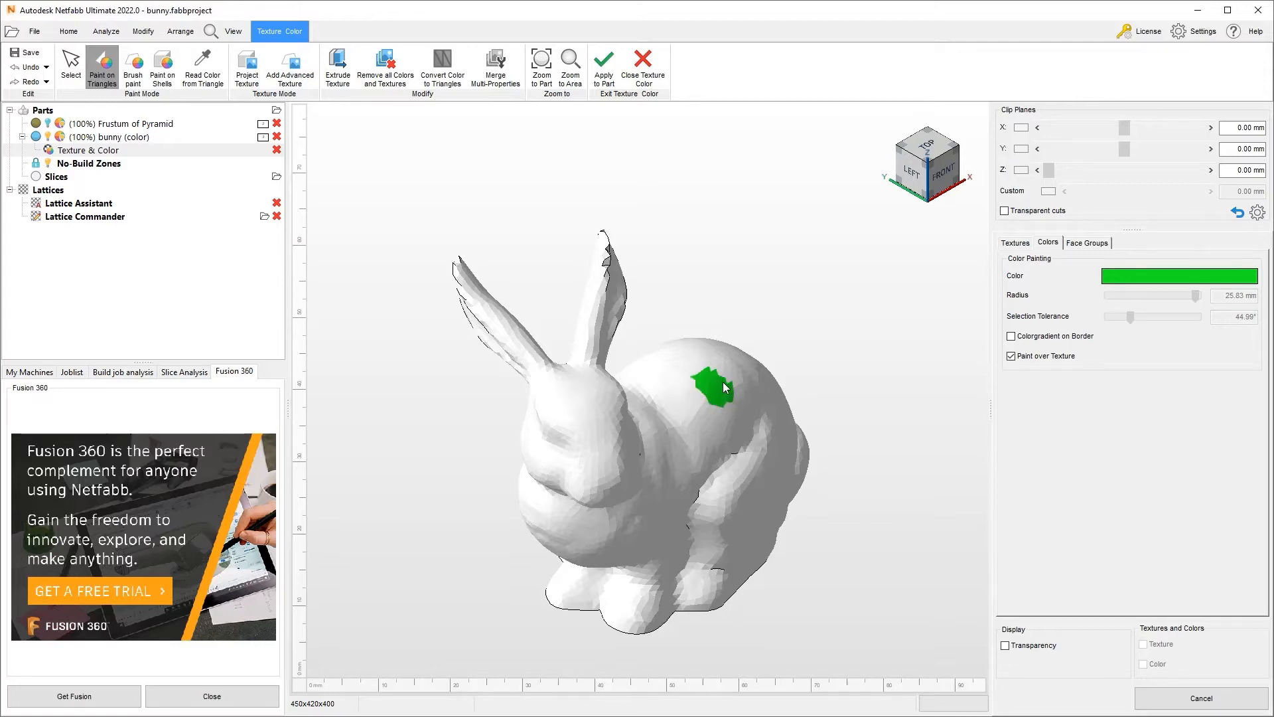
click(233, 31)
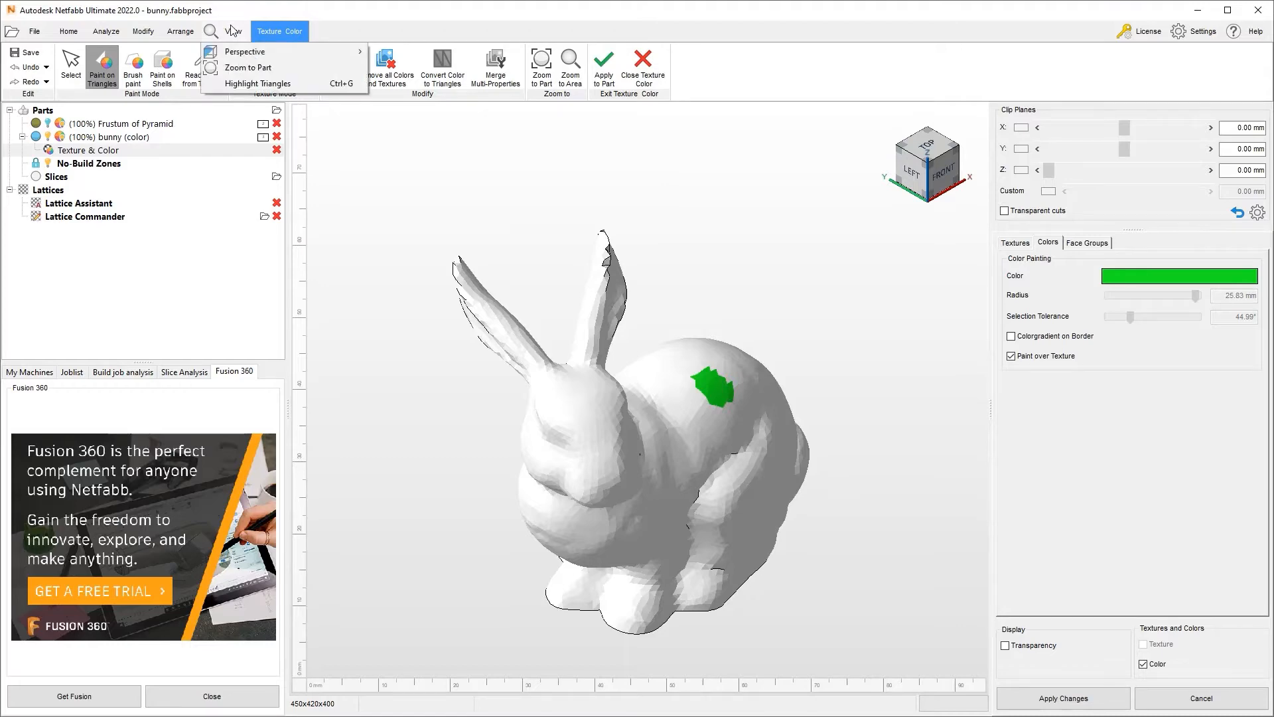
click(257, 82)
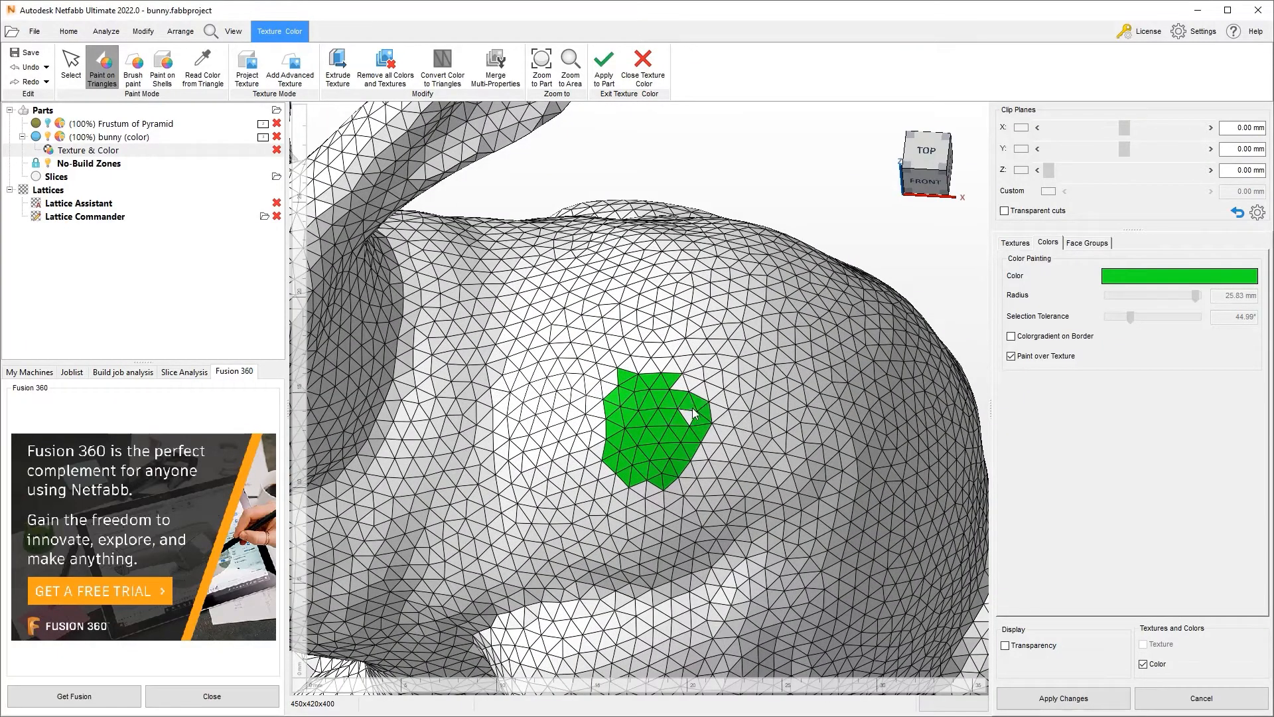
click(685, 462)
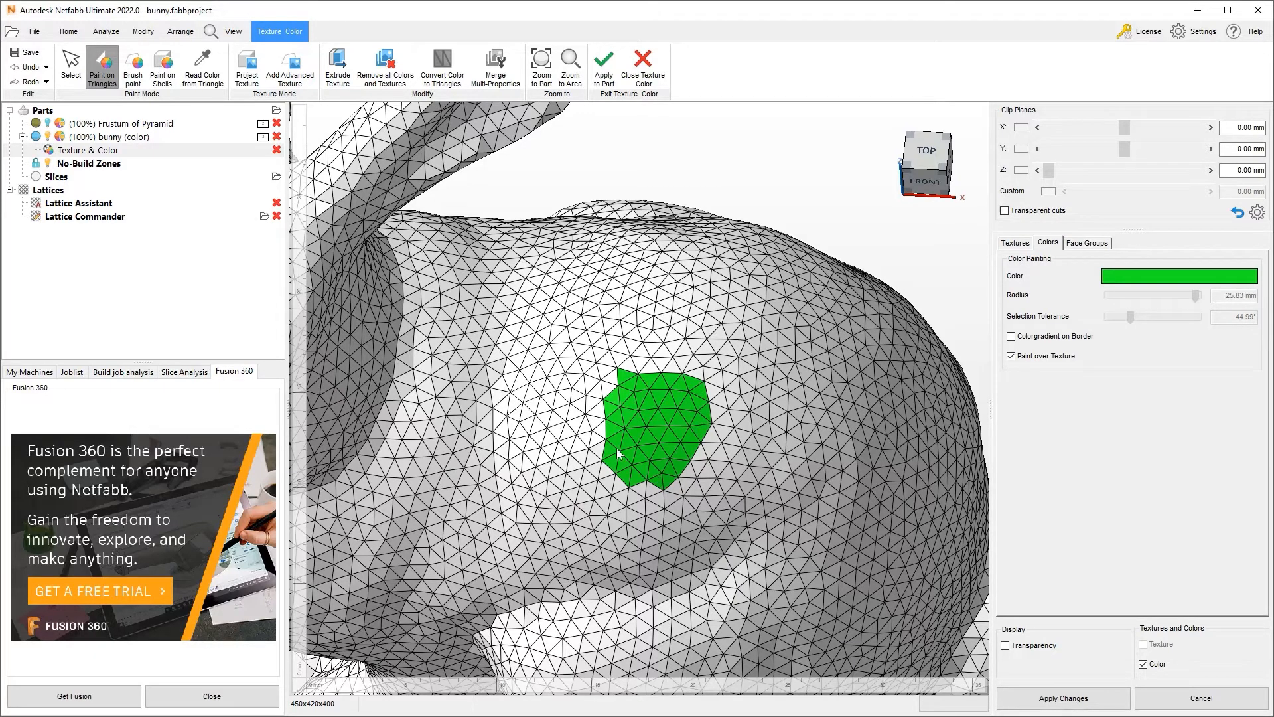
mouse_move(133, 66)
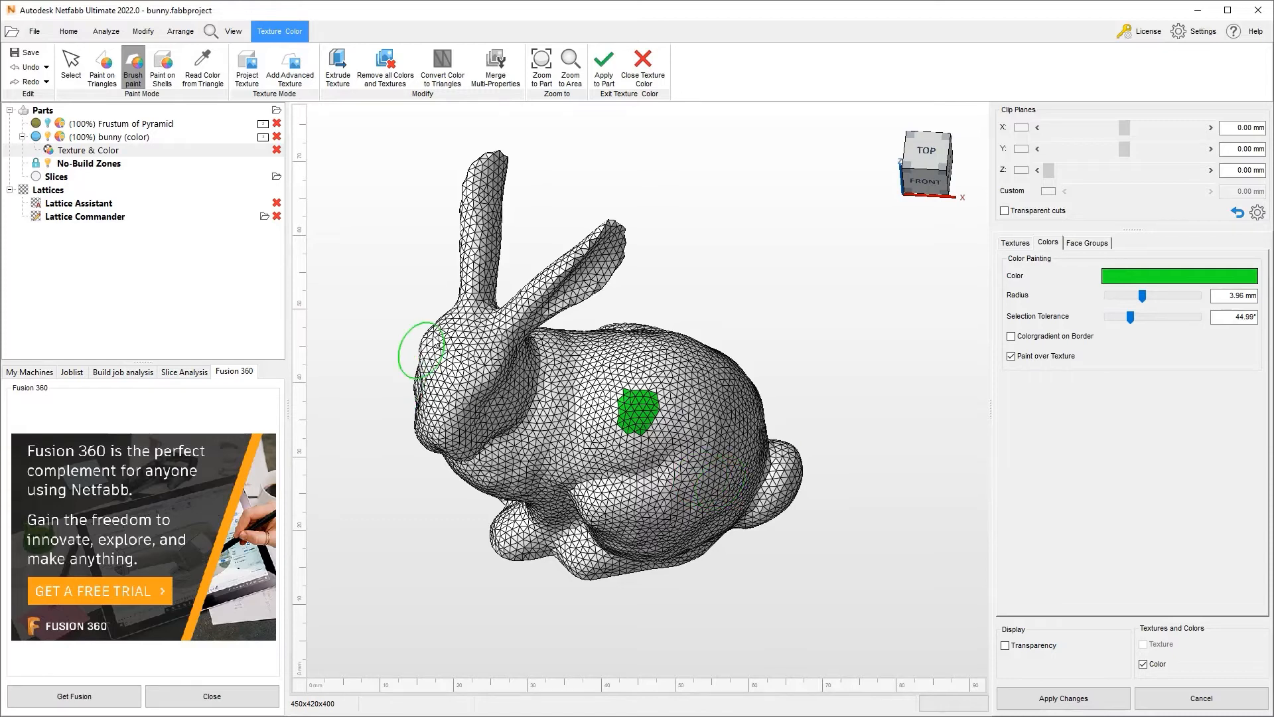
Step: Brush-paint a green area on the side of the bunny's head
click(456, 383)
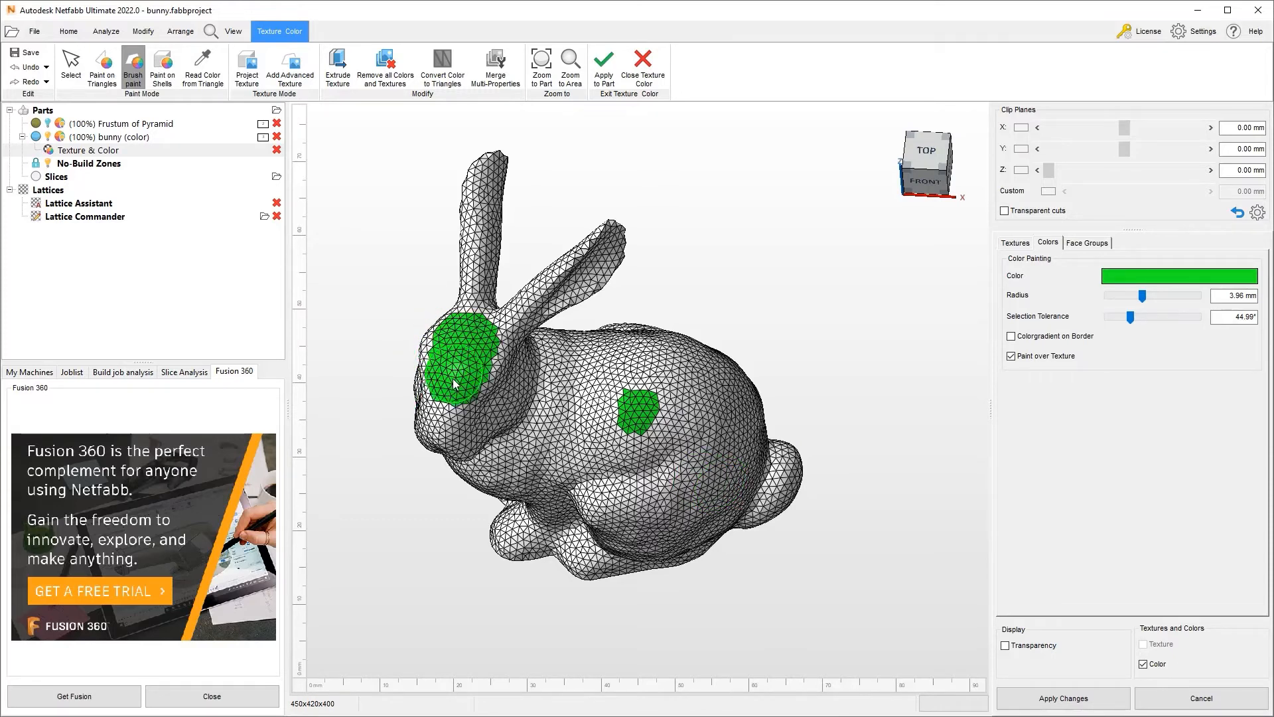
click(455, 398)
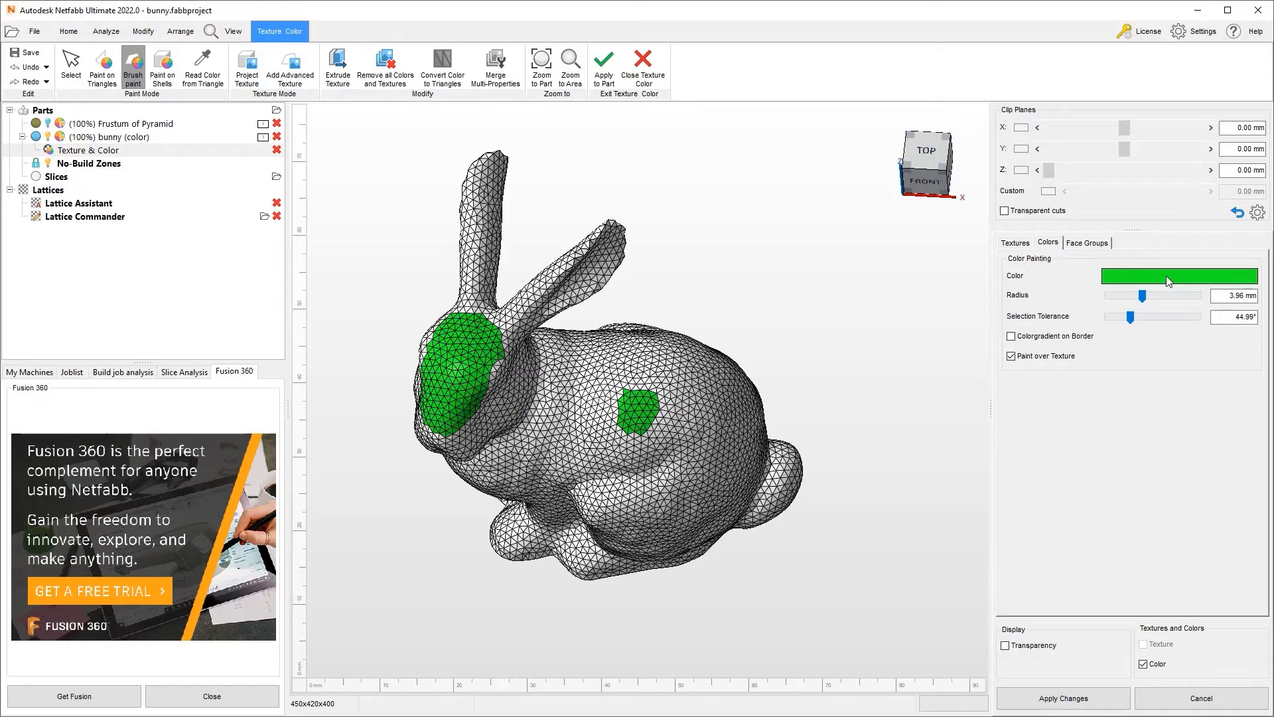
Step: Paint an orange-red patch on the bunny's rear and apply, replacing the old part
click(1178, 276)
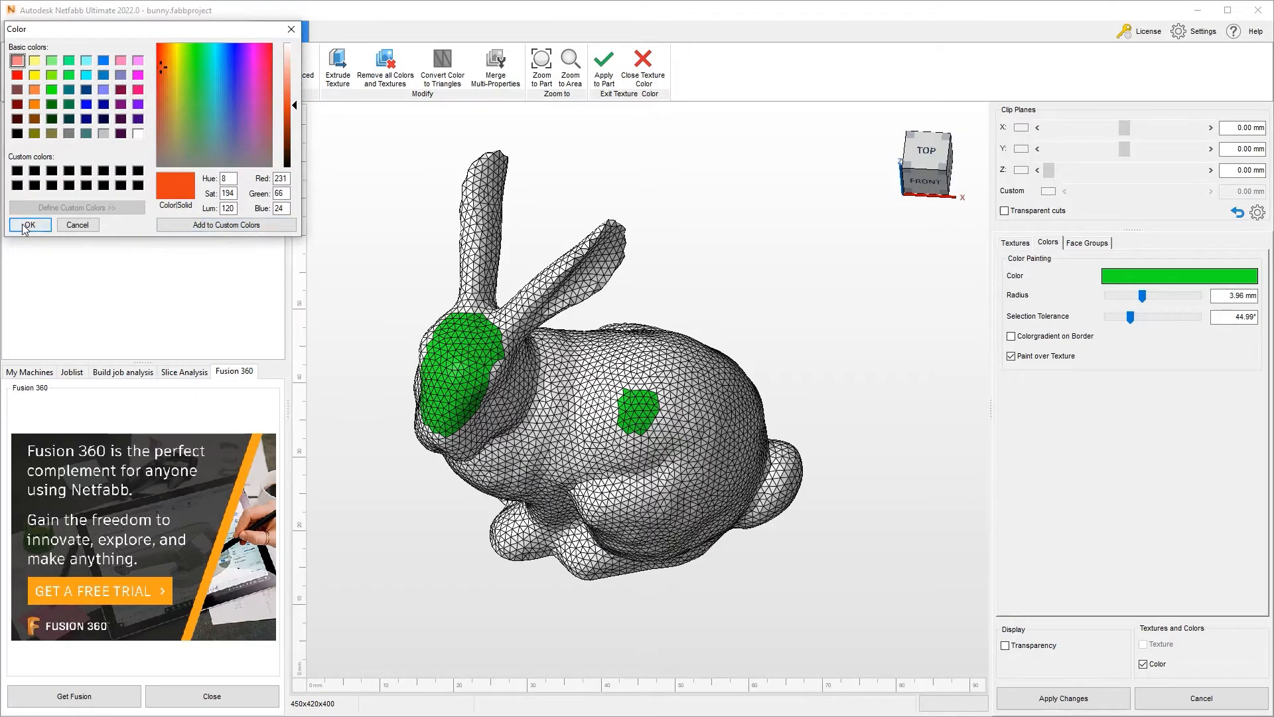
click(28, 224)
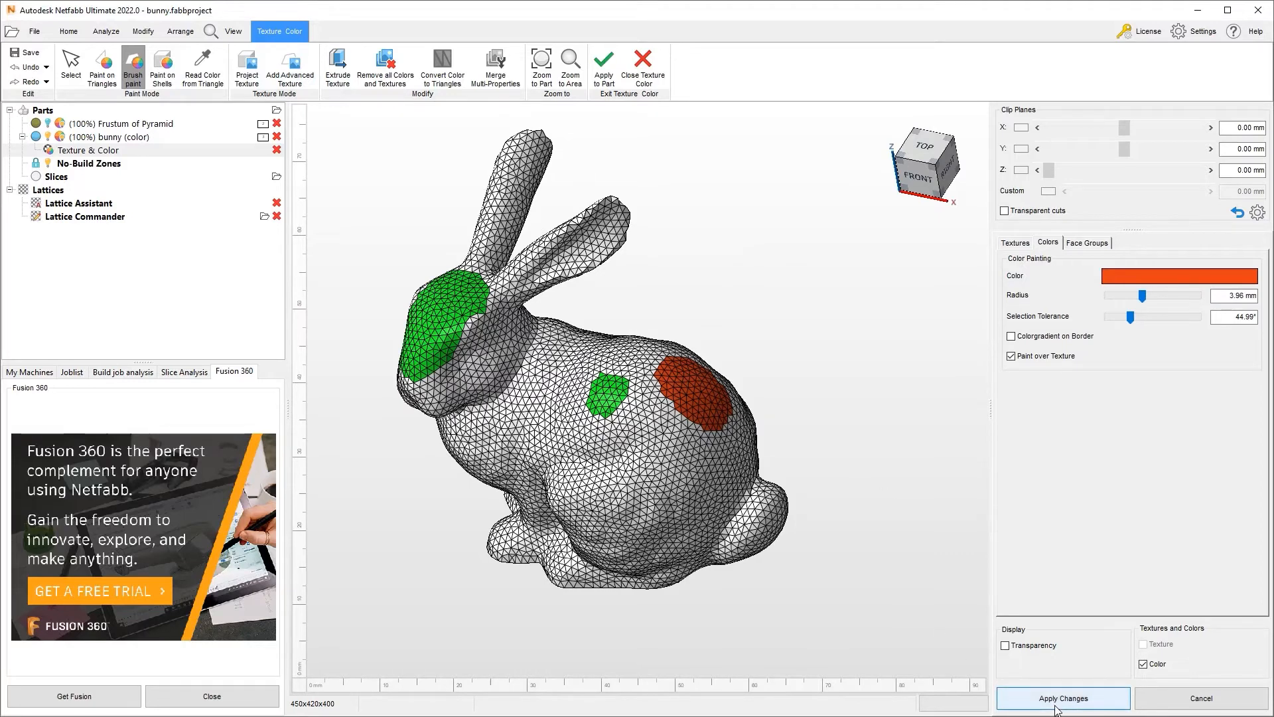
click(1062, 696)
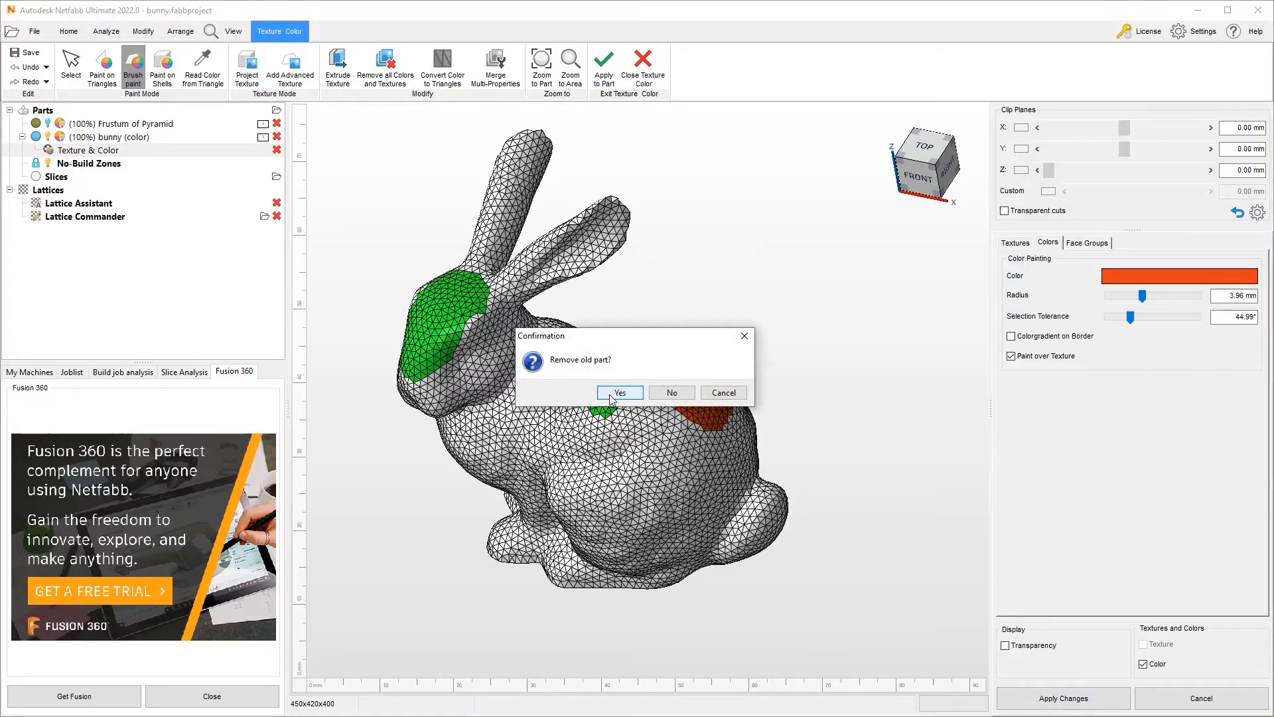
click(620, 393)
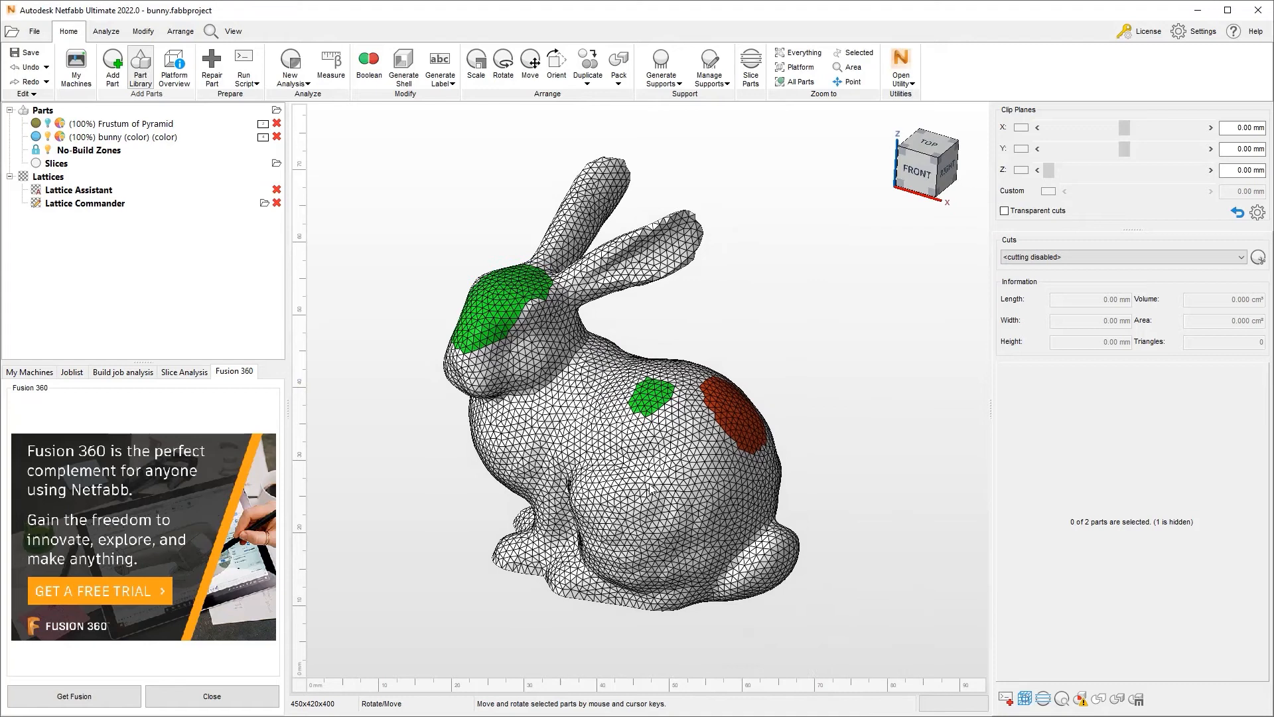
Step: Select the painted bunny, reopen Texture Color and activate the Paint on Shells tool
click(122, 136)
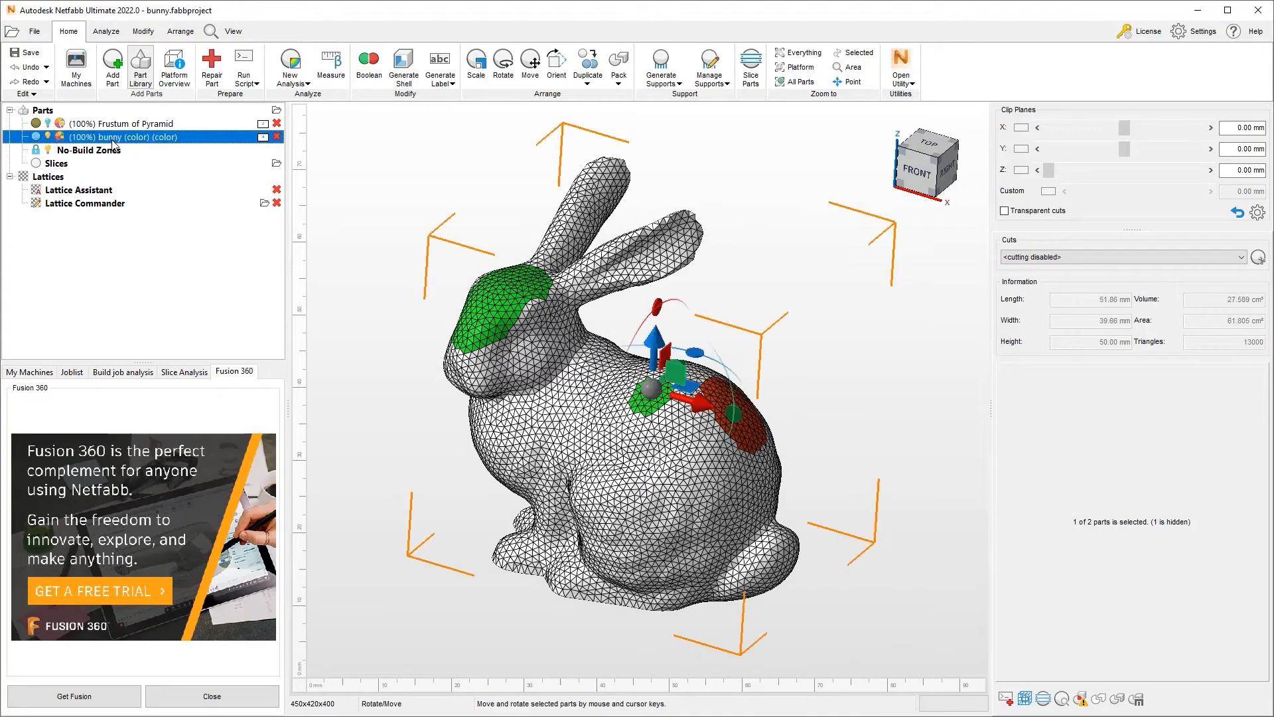
mouse_move(142, 30)
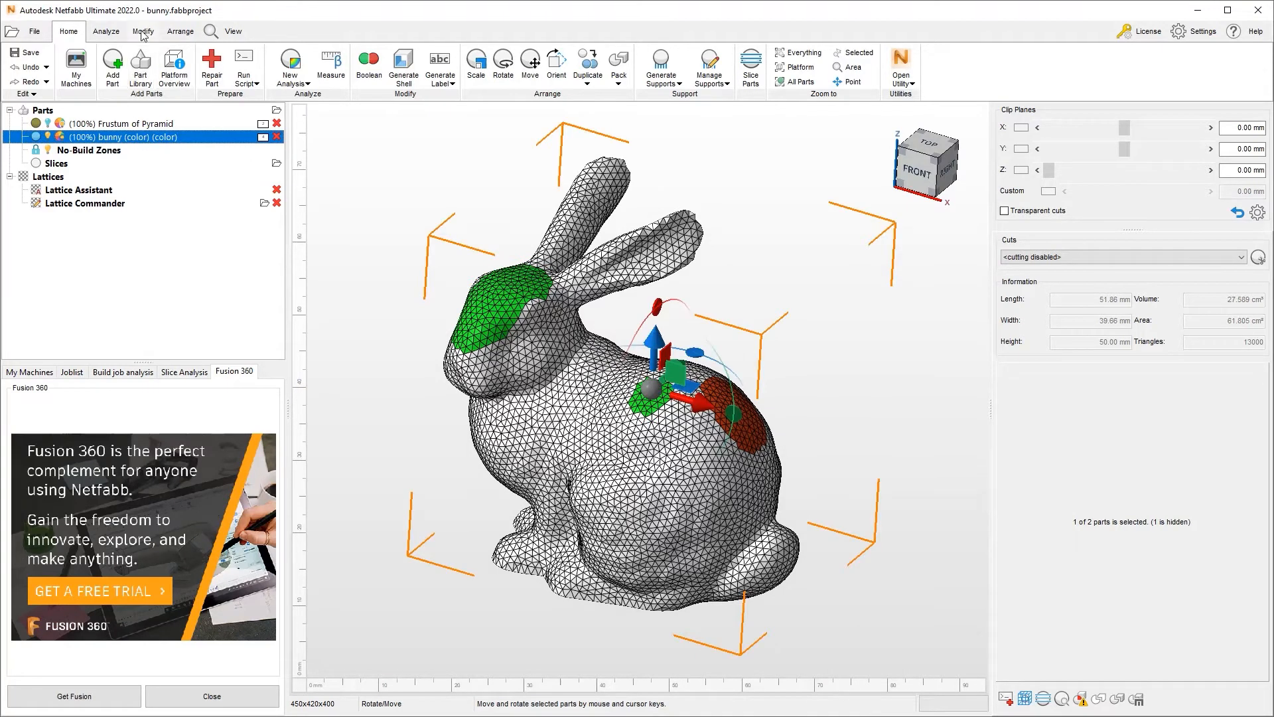
click(144, 30)
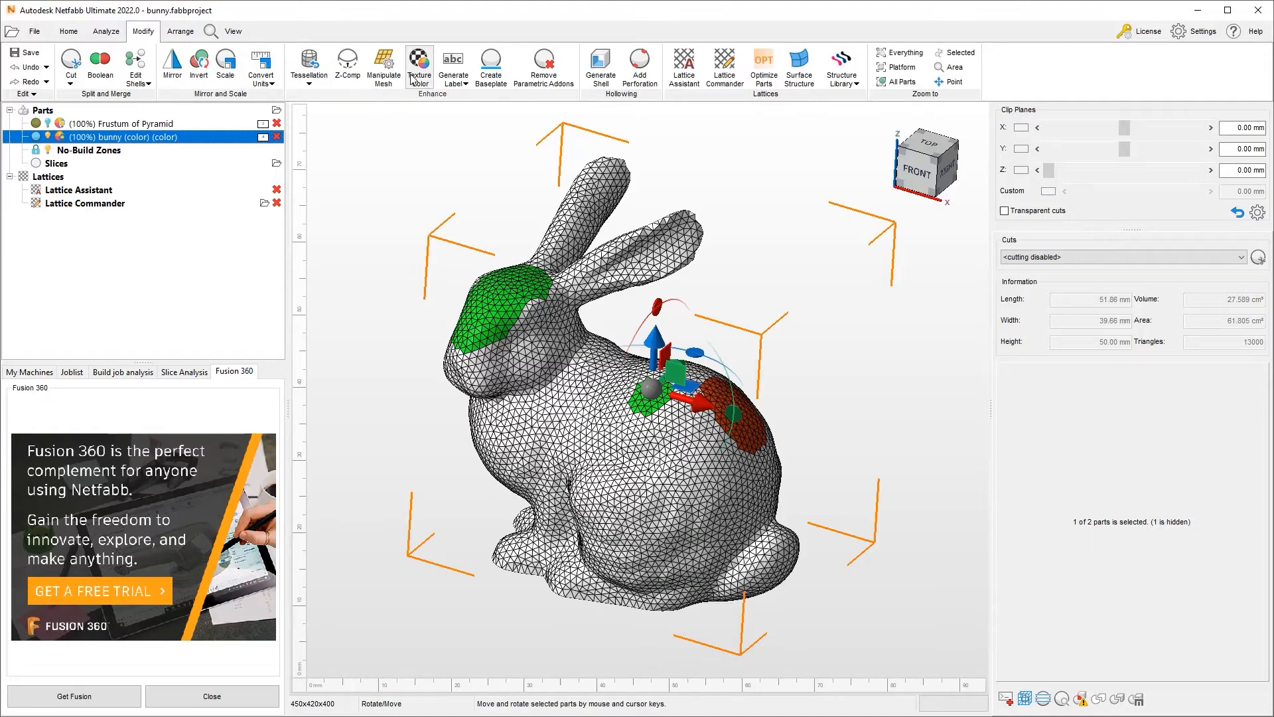
click(420, 67)
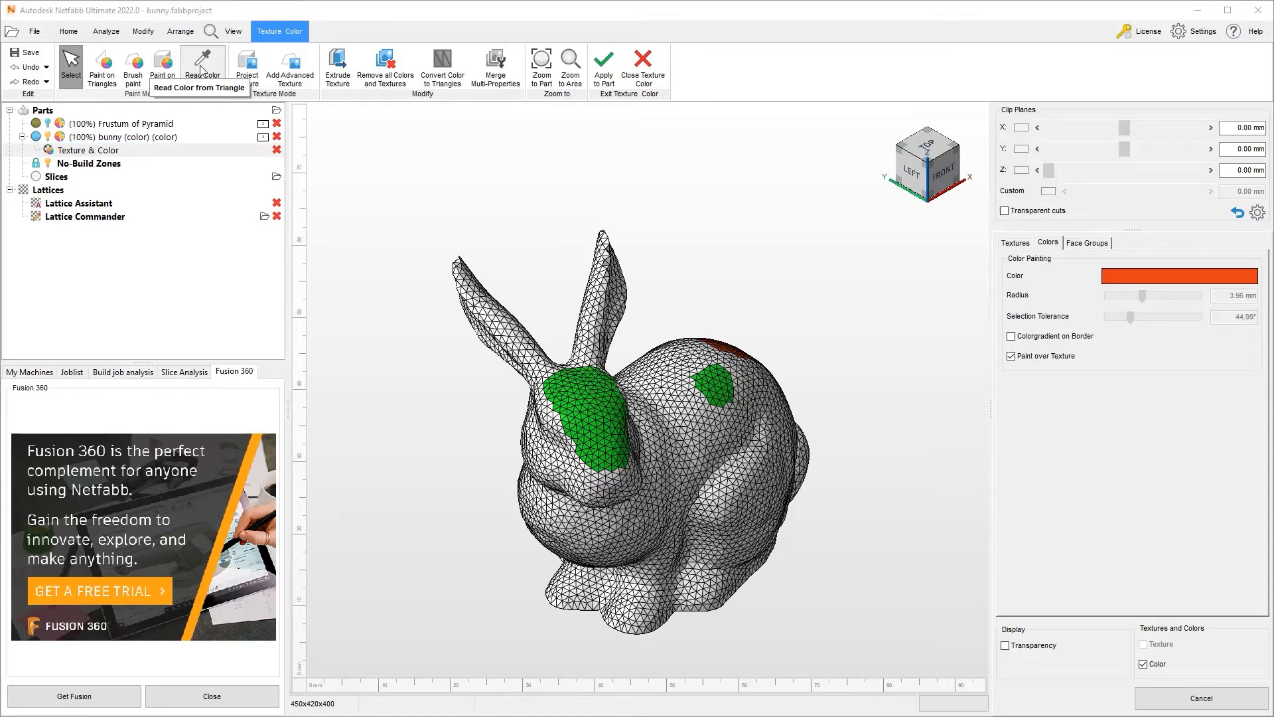
click(88, 150)
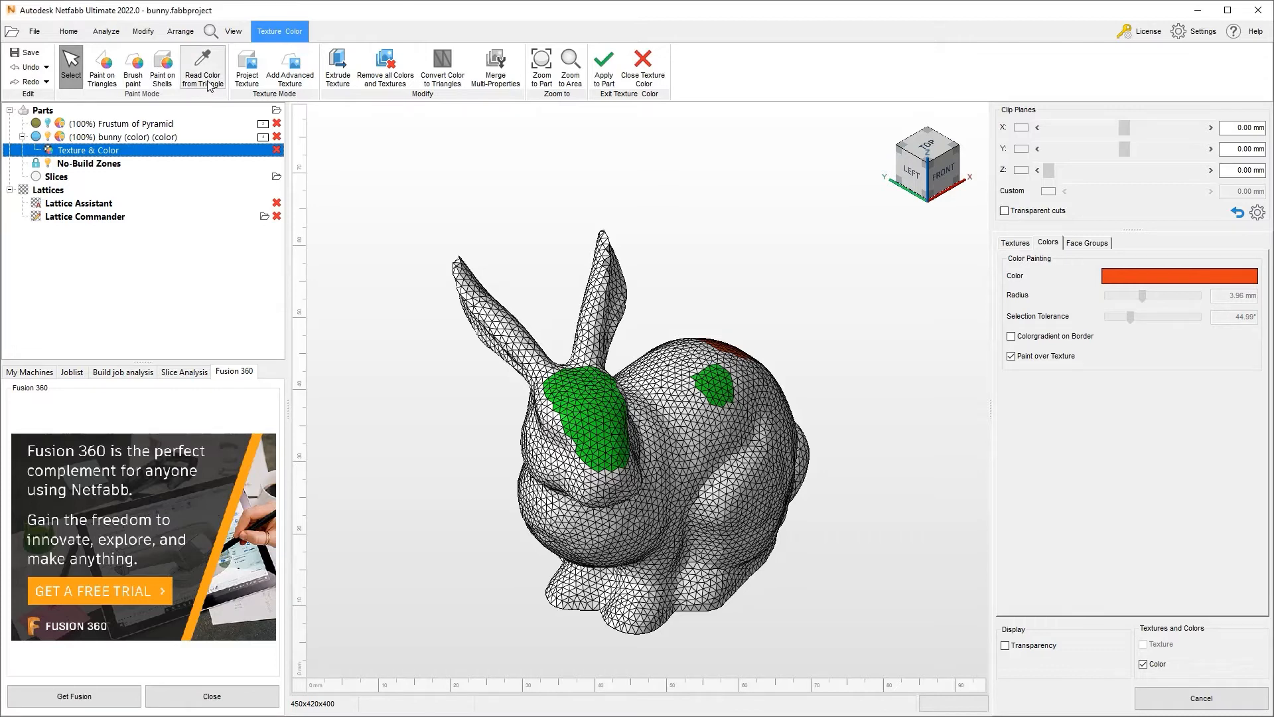
mouse_move(202, 67)
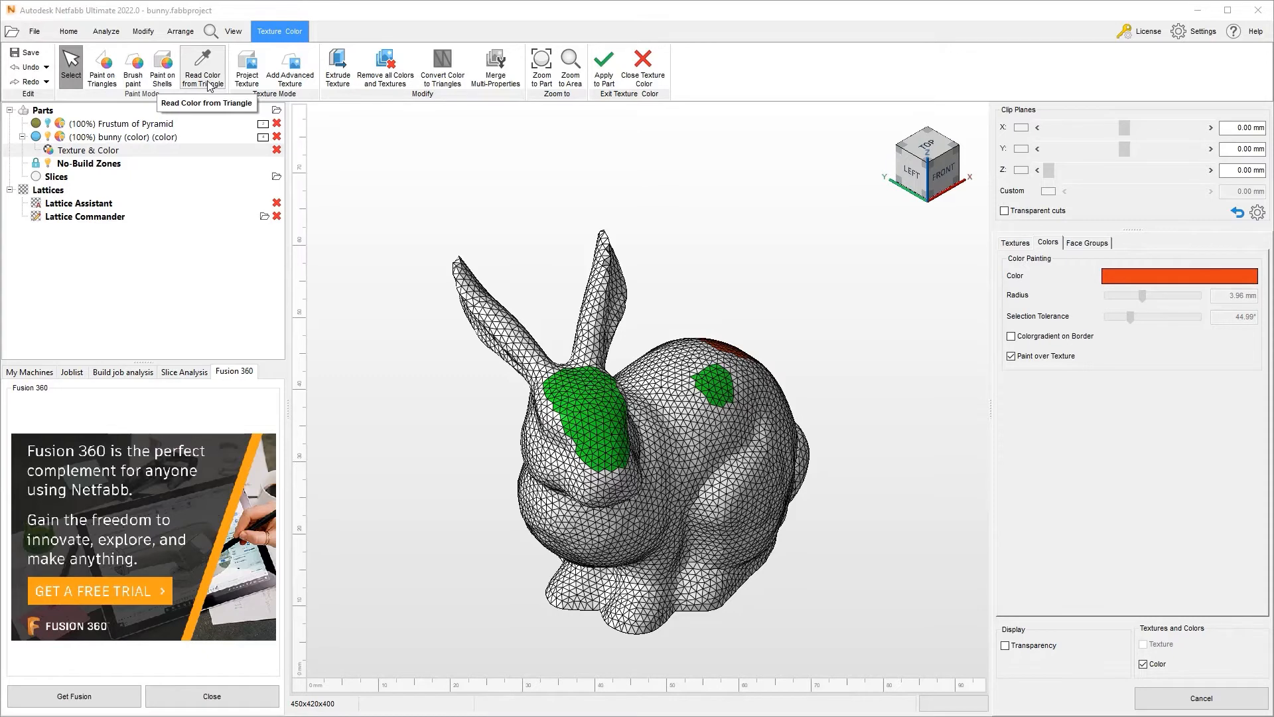
mouse_move(162, 66)
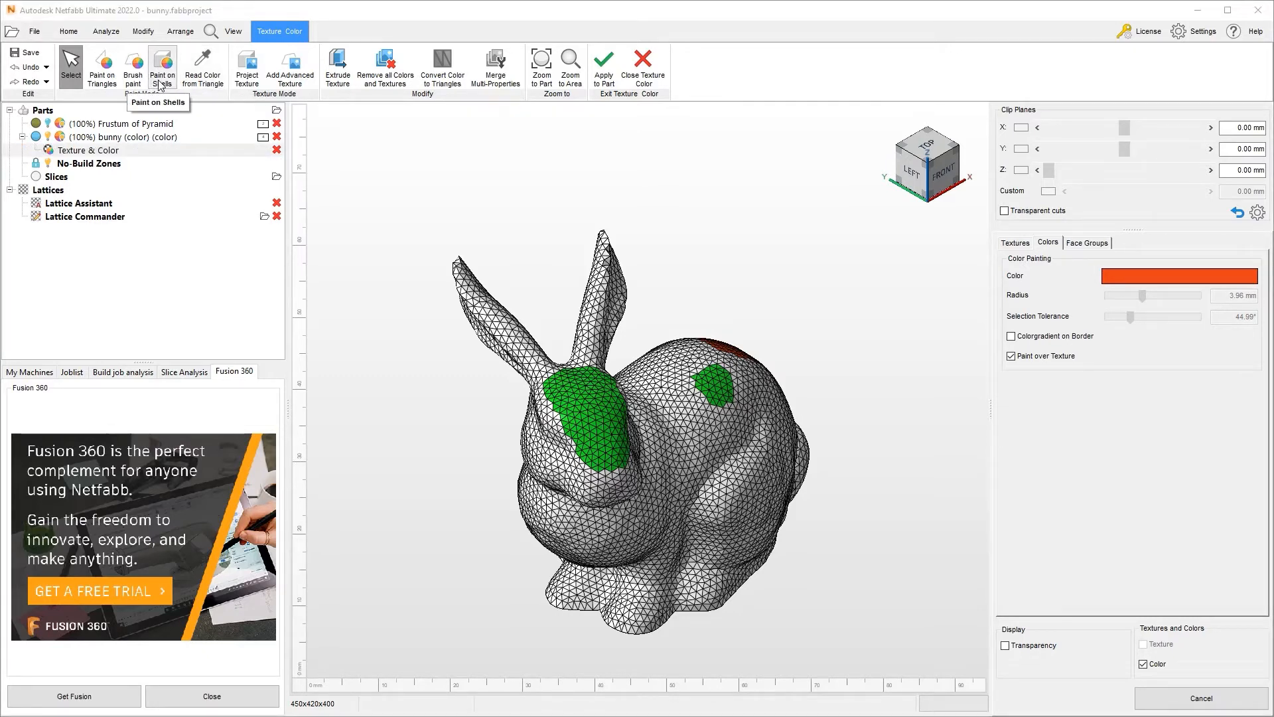
click(86, 150)
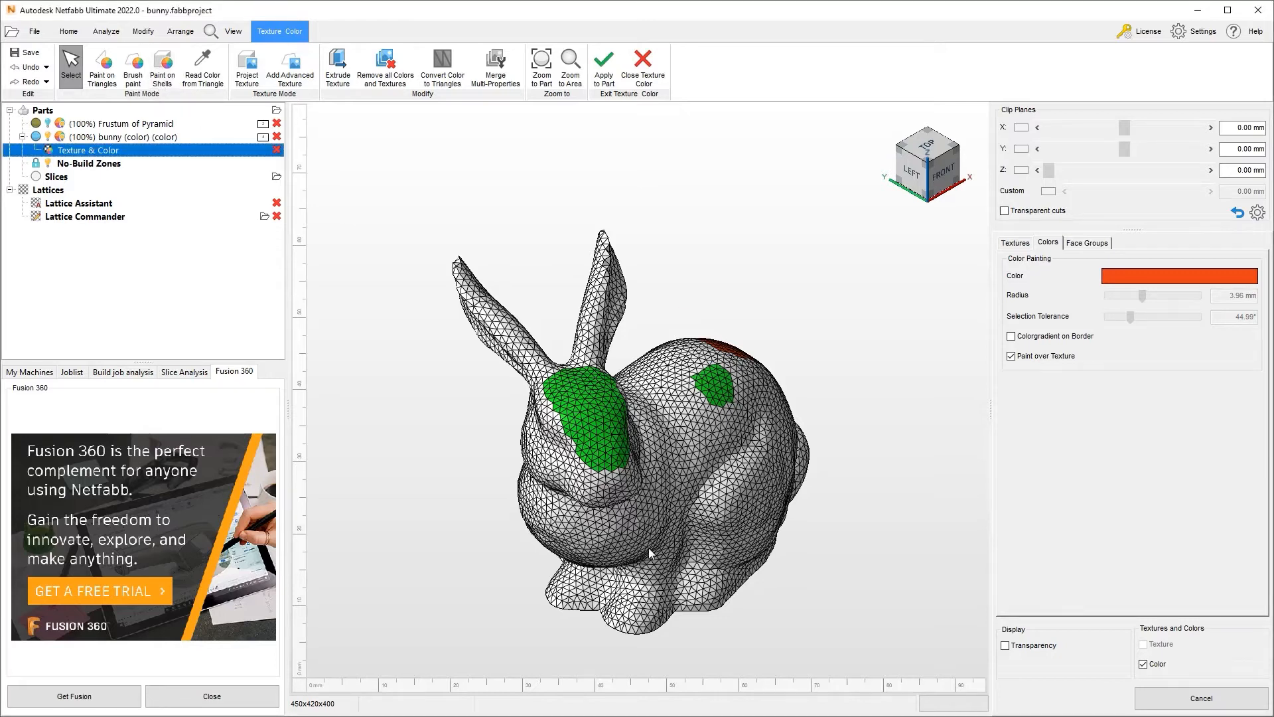
click(162, 66)
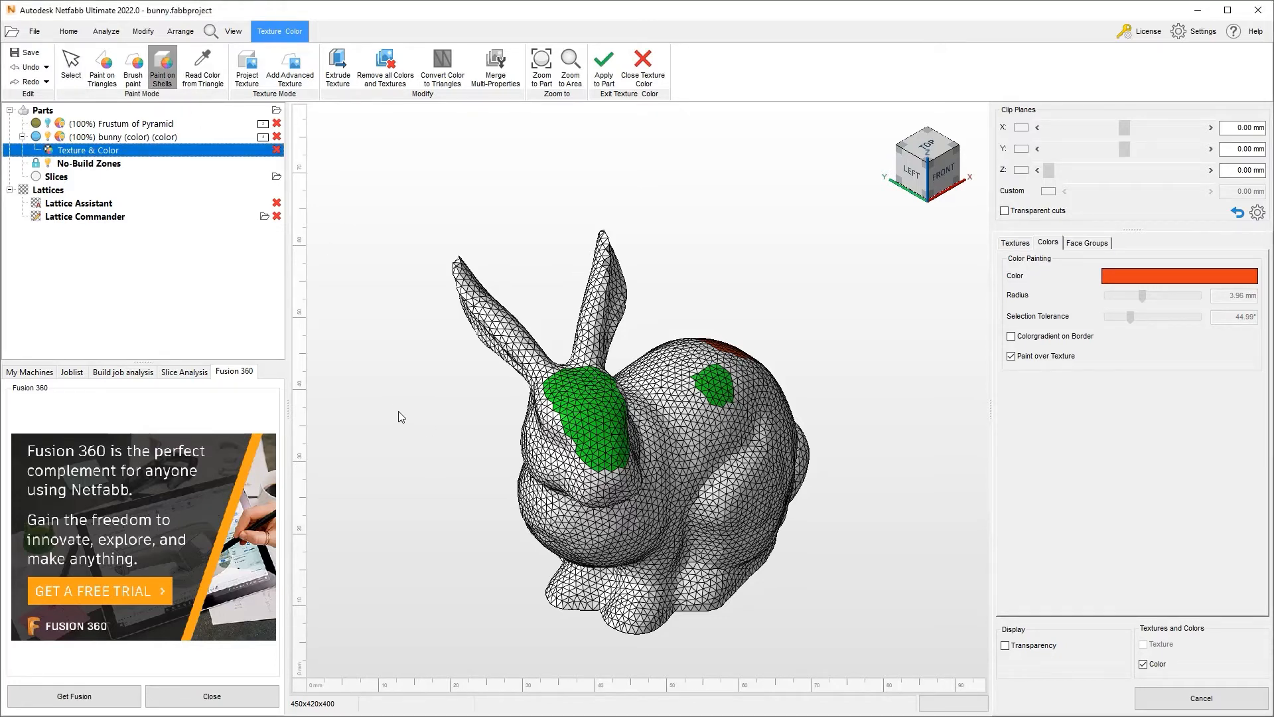
Step: Set blue as paint colour, paint the whole bunny shell and open the Face Groups list
click(1180, 276)
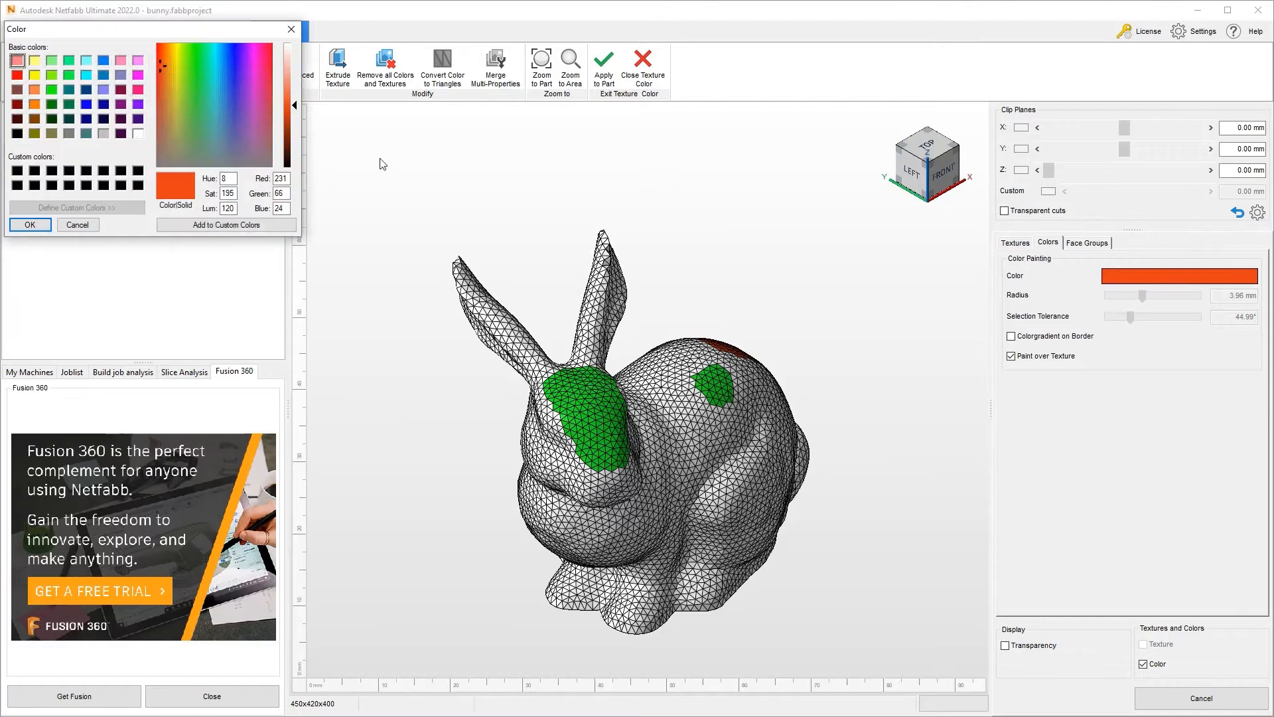
click(29, 224)
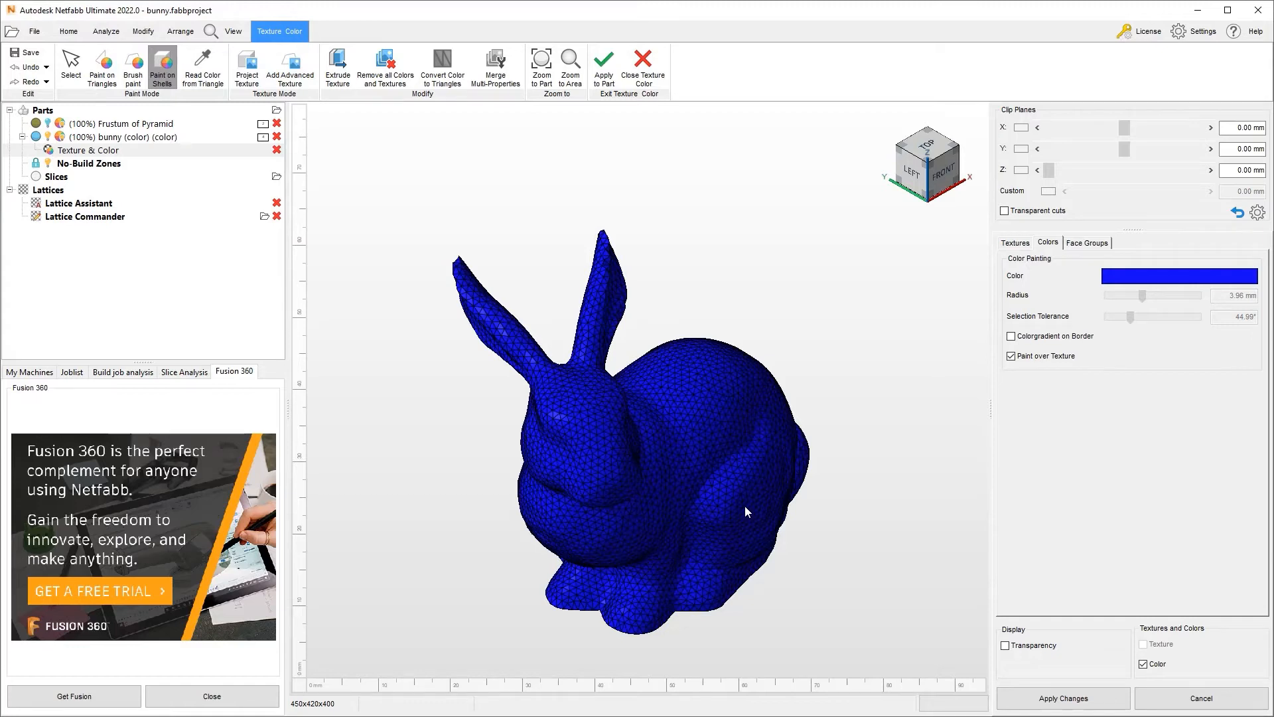
mouse_move(529, 292)
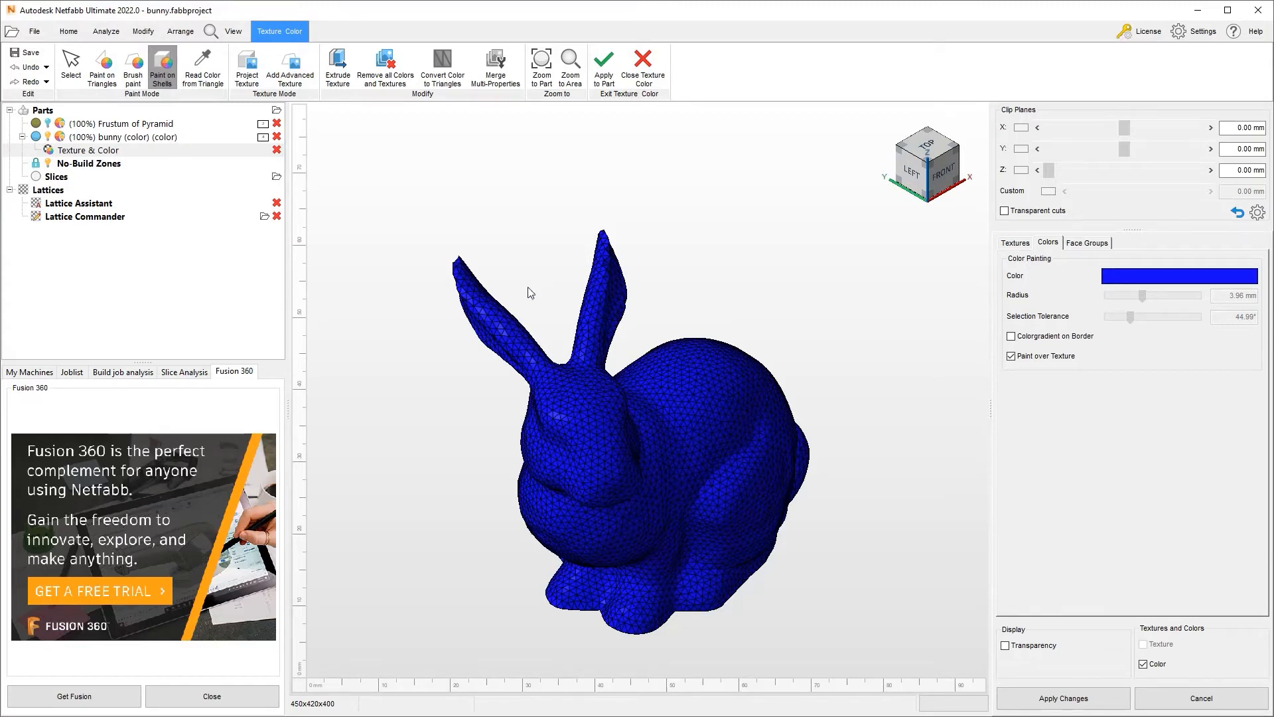
mouse_move(1020, 504)
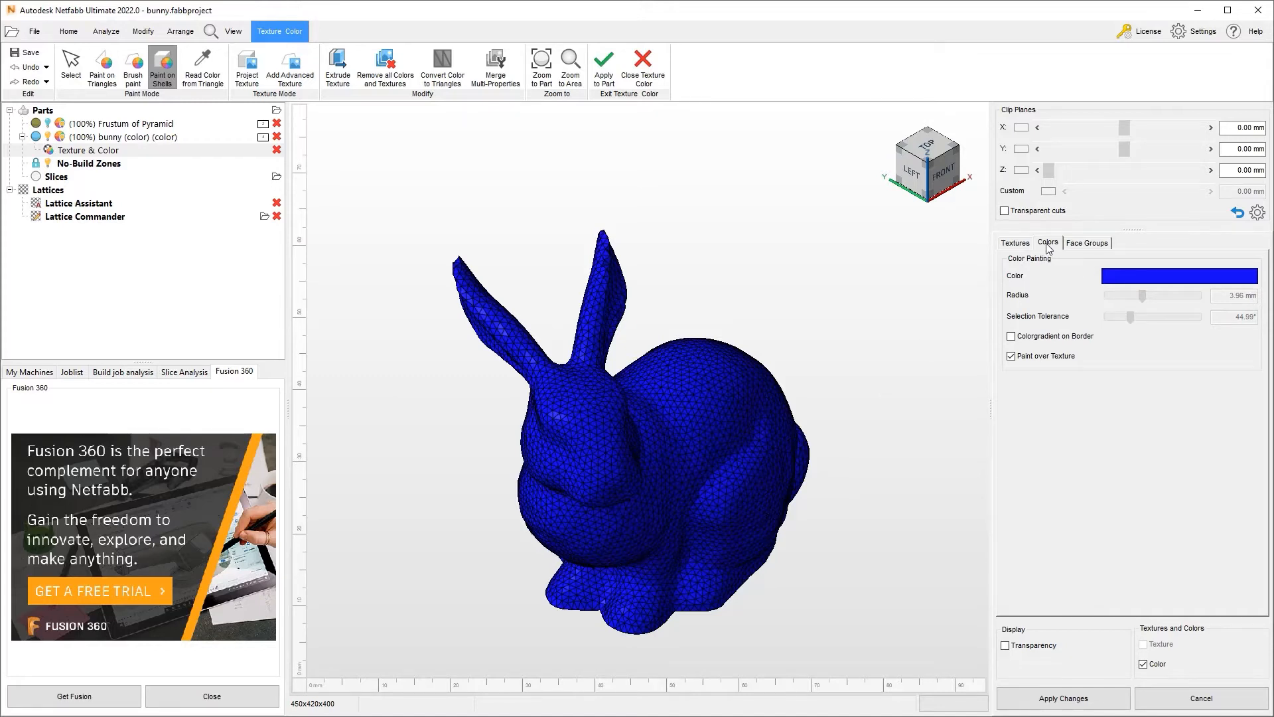
mouse_move(1087, 248)
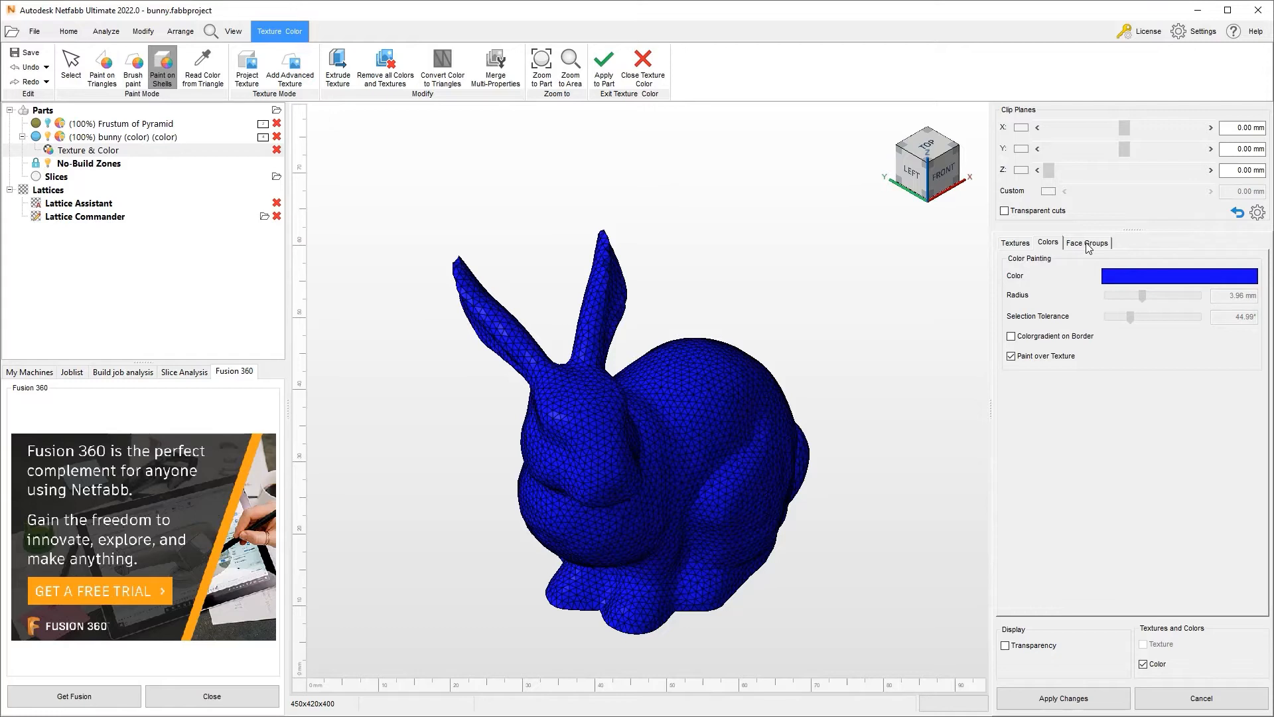
click(1087, 242)
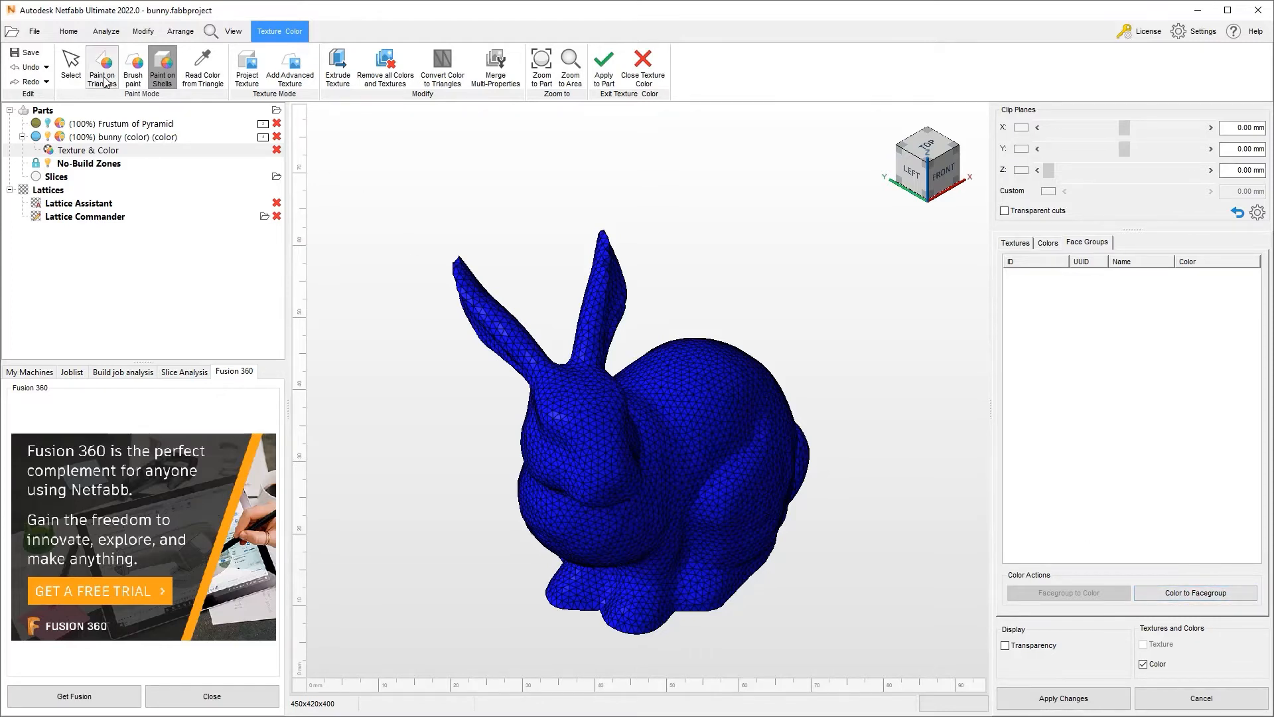
Step: Brush an orange patch onto the blue bunny's back with Brush paint
click(133, 66)
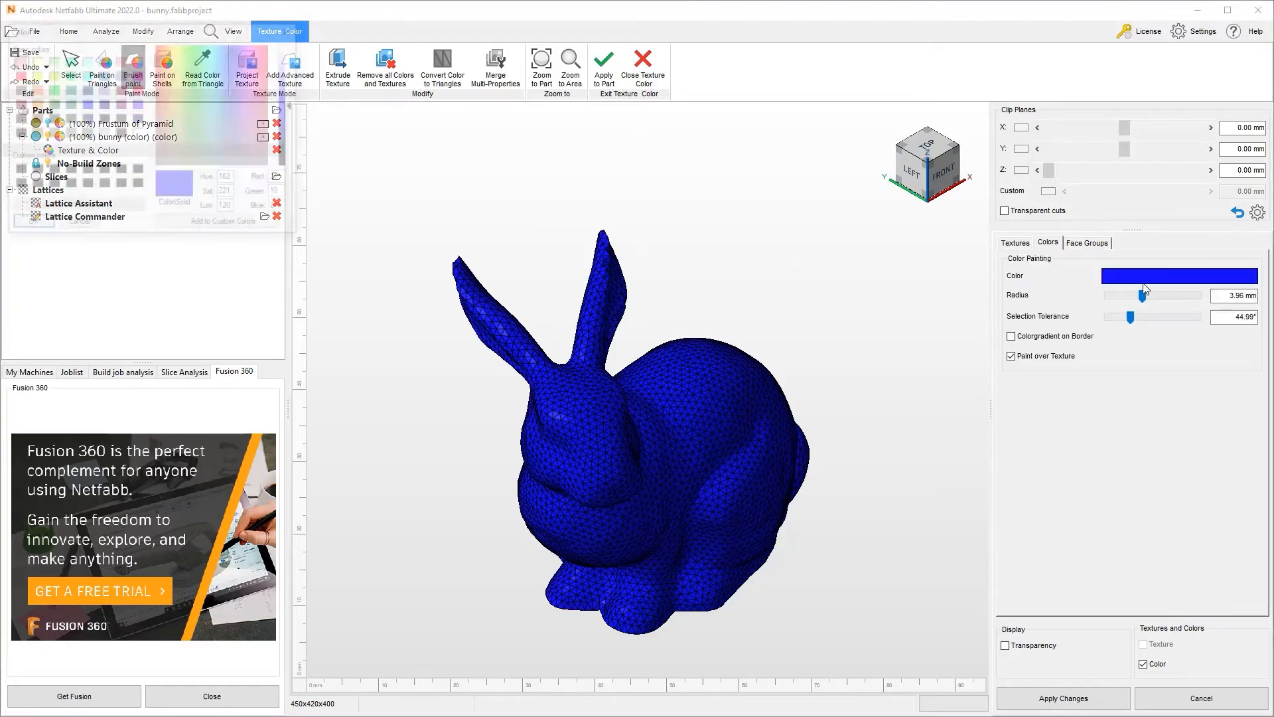
click(1179, 276)
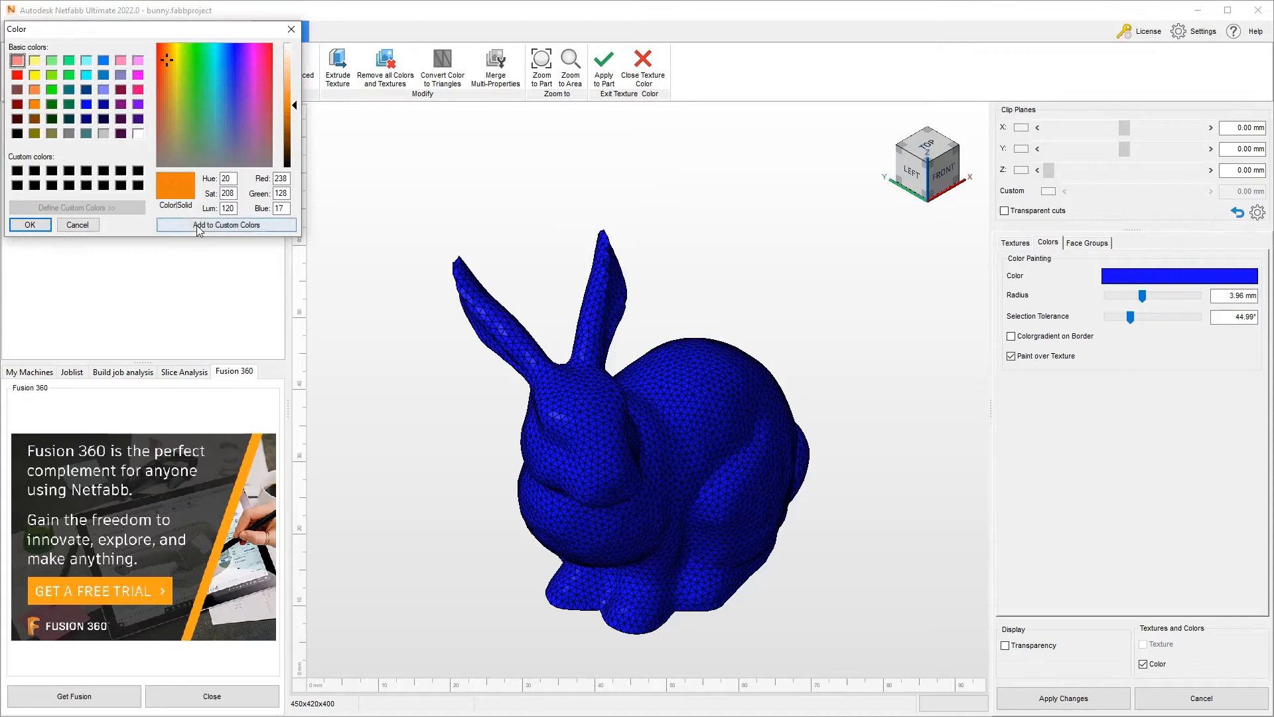
click(29, 224)
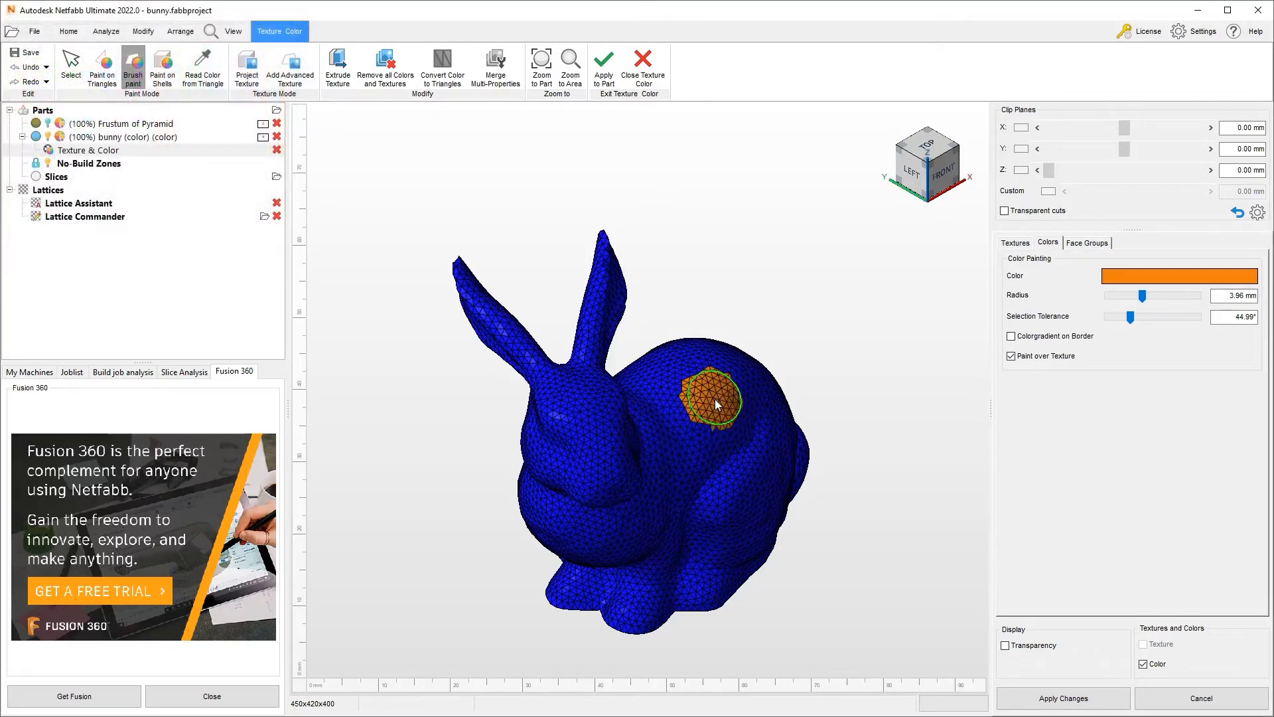
click(716, 404)
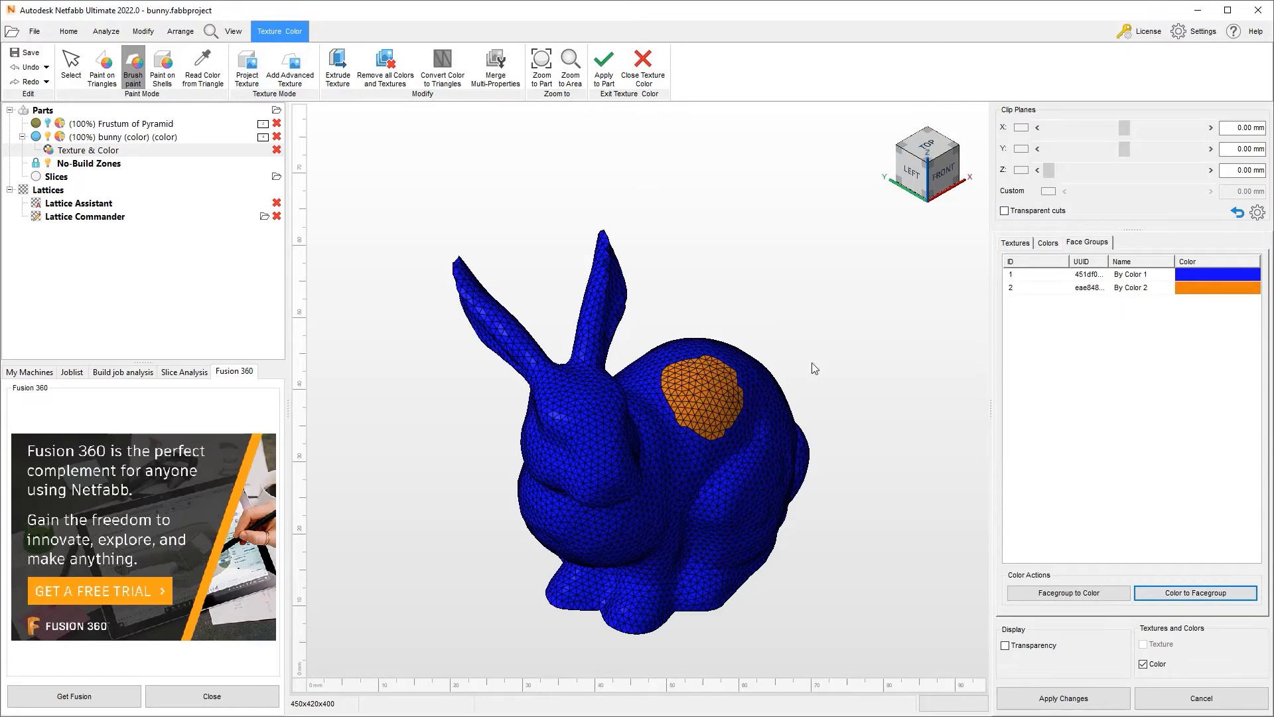
mouse_move(947, 489)
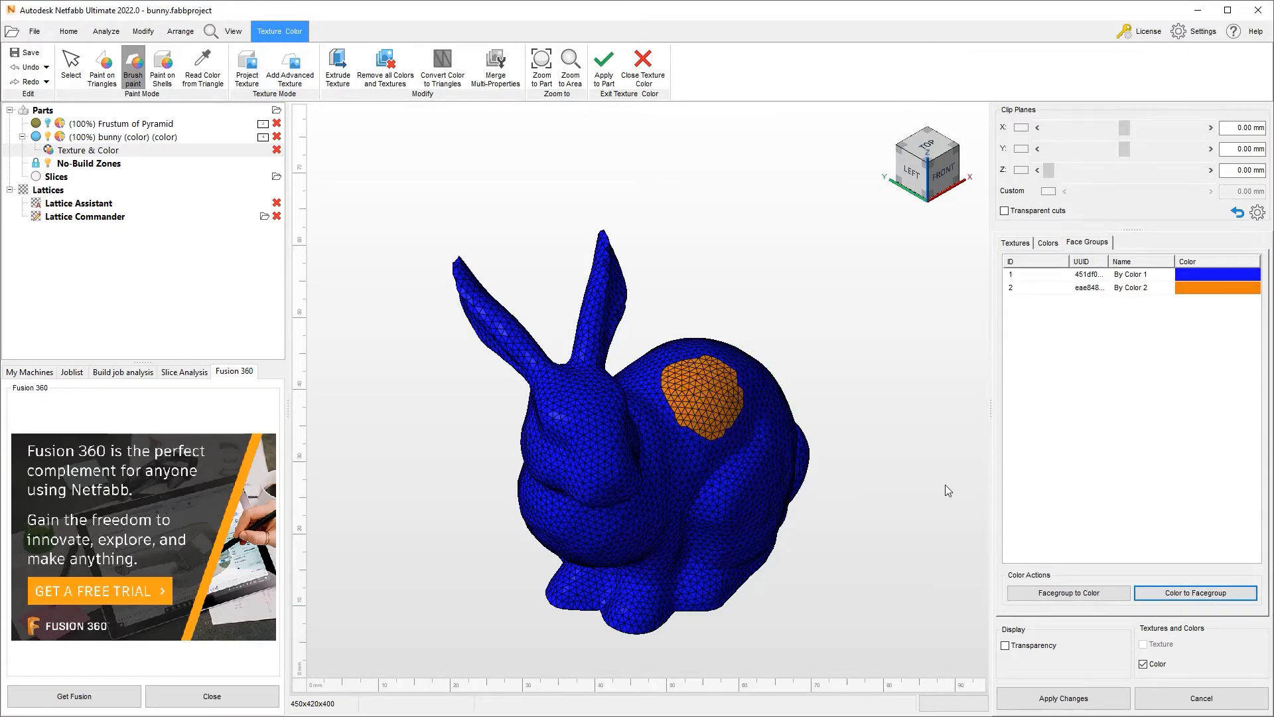
mouse_move(739, 416)
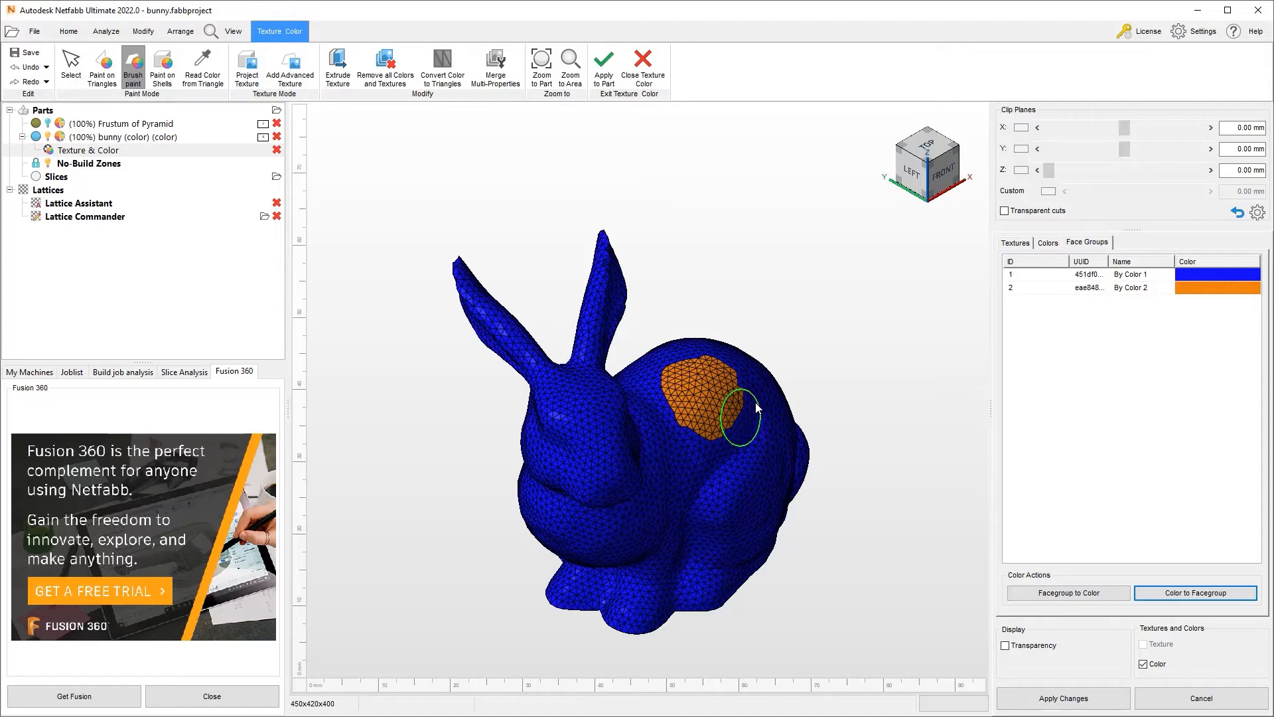
mouse_move(703, 396)
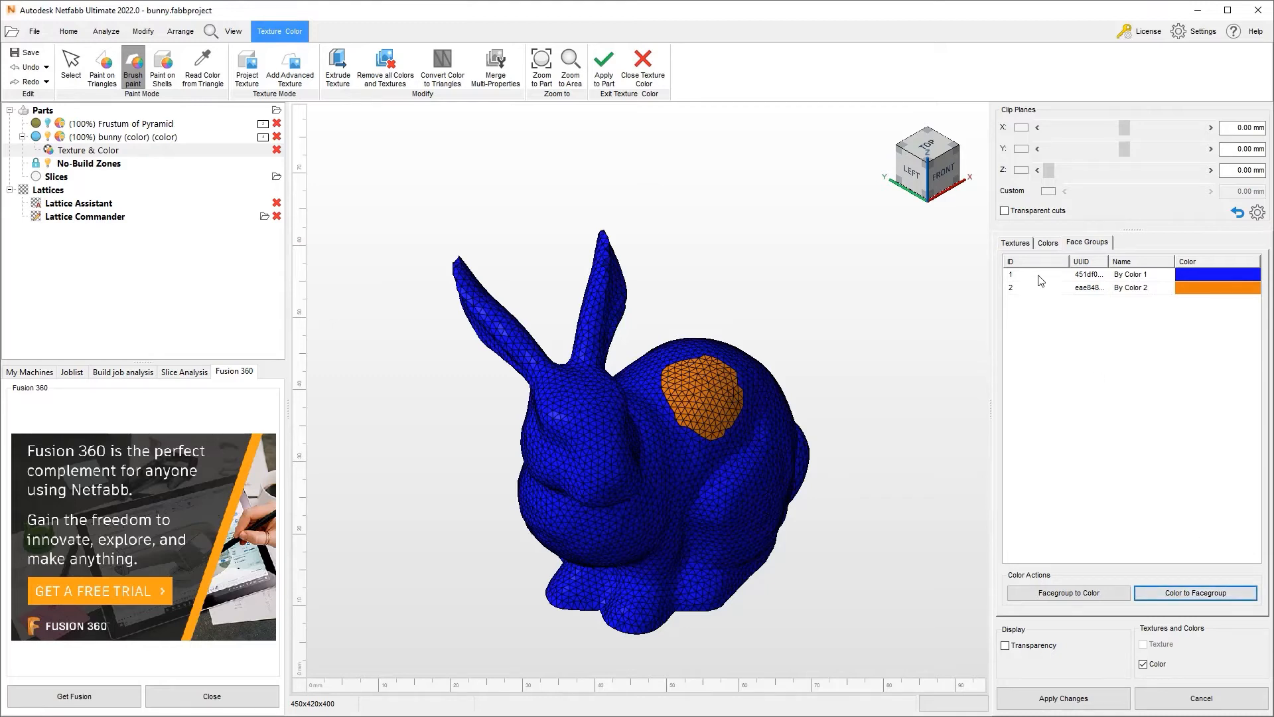
mouse_move(1020, 250)
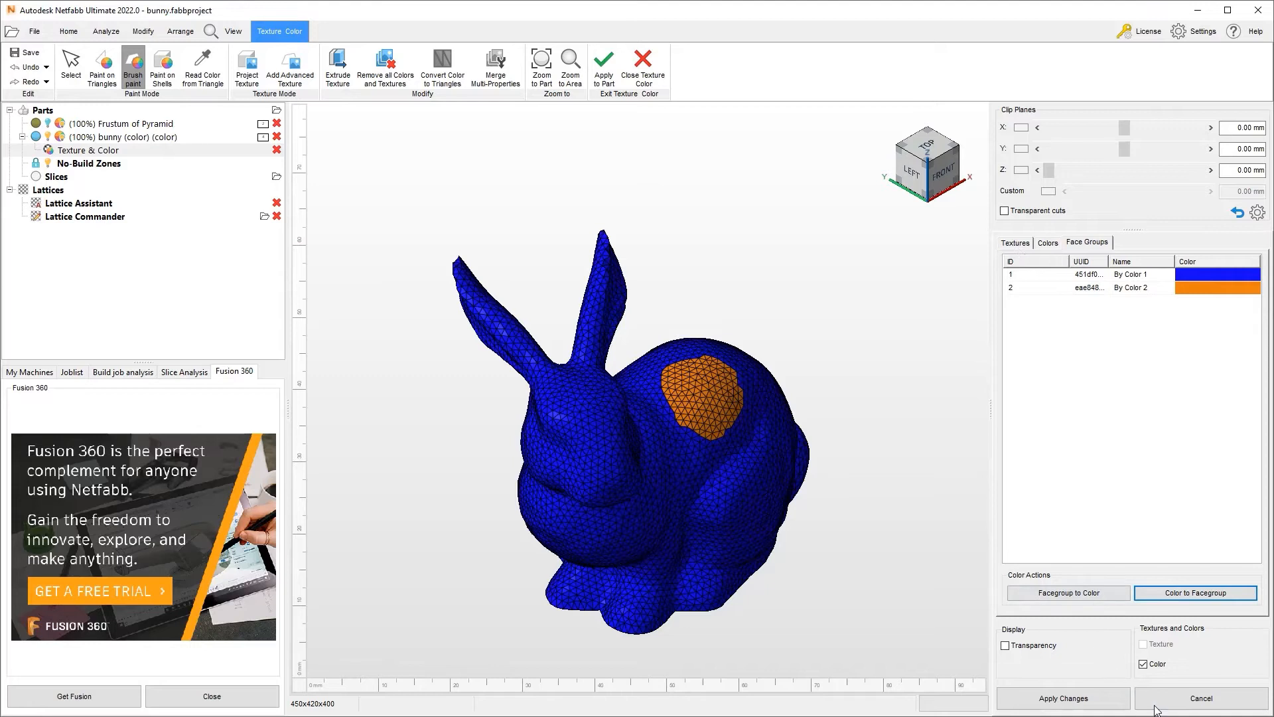
Step: Cancel the colour edits, then remove the bunny part via its context menu and confirm deletion
click(1199, 697)
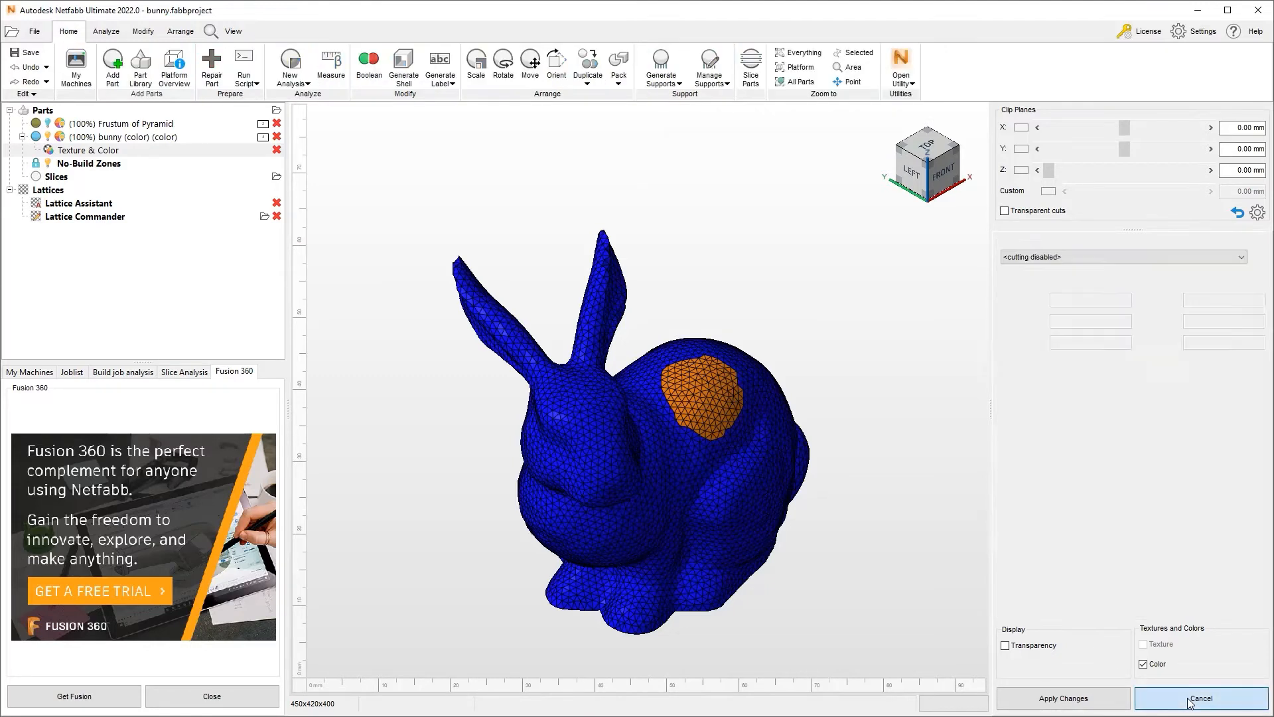
right_click(122, 136)
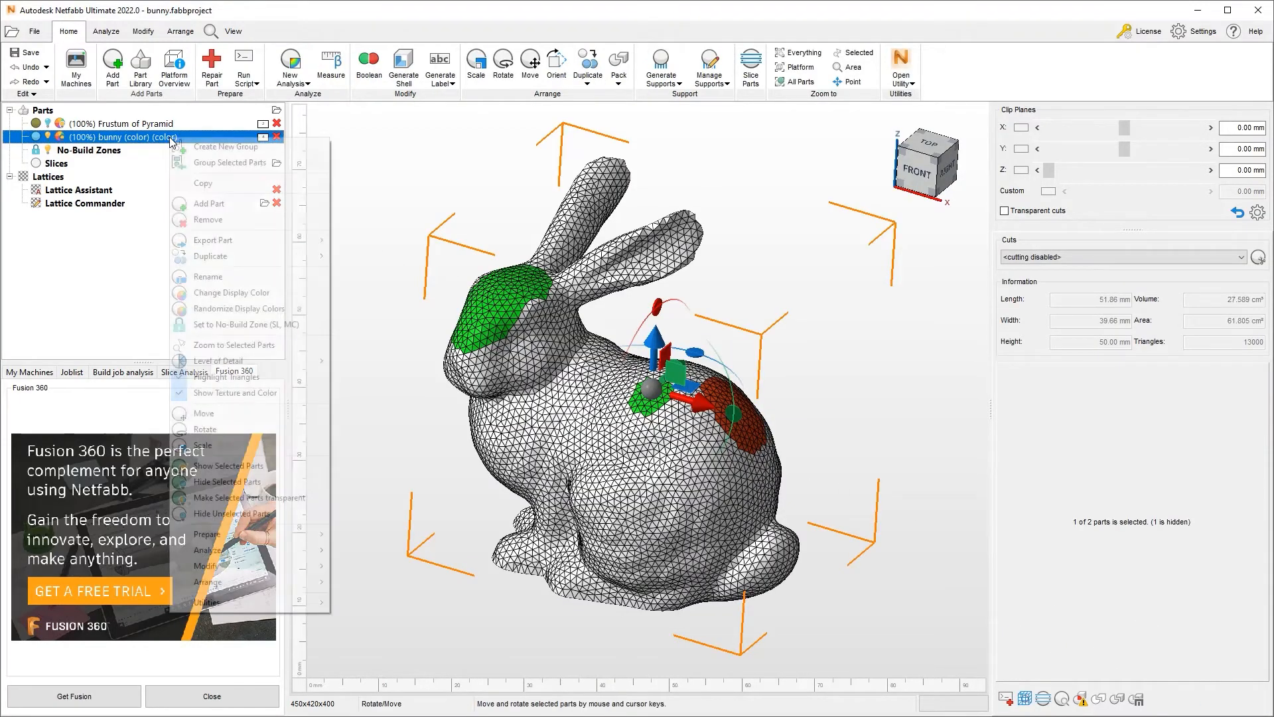
click(208, 219)
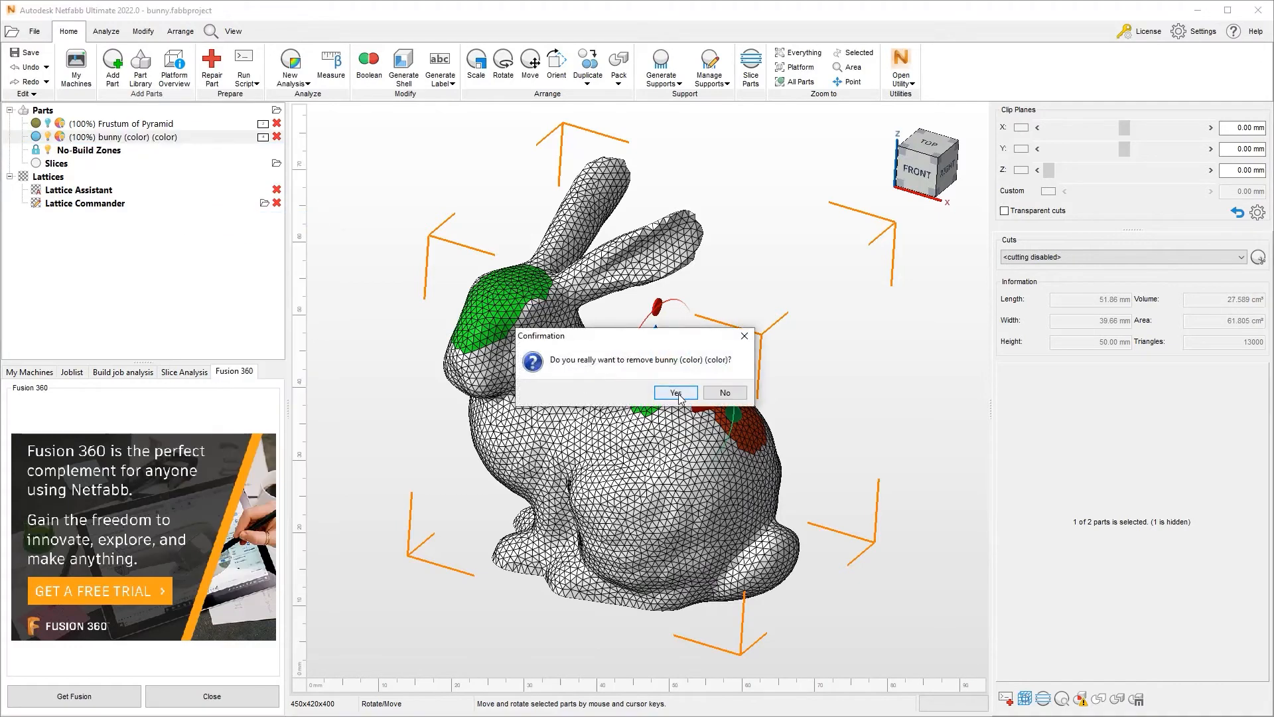
click(674, 391)
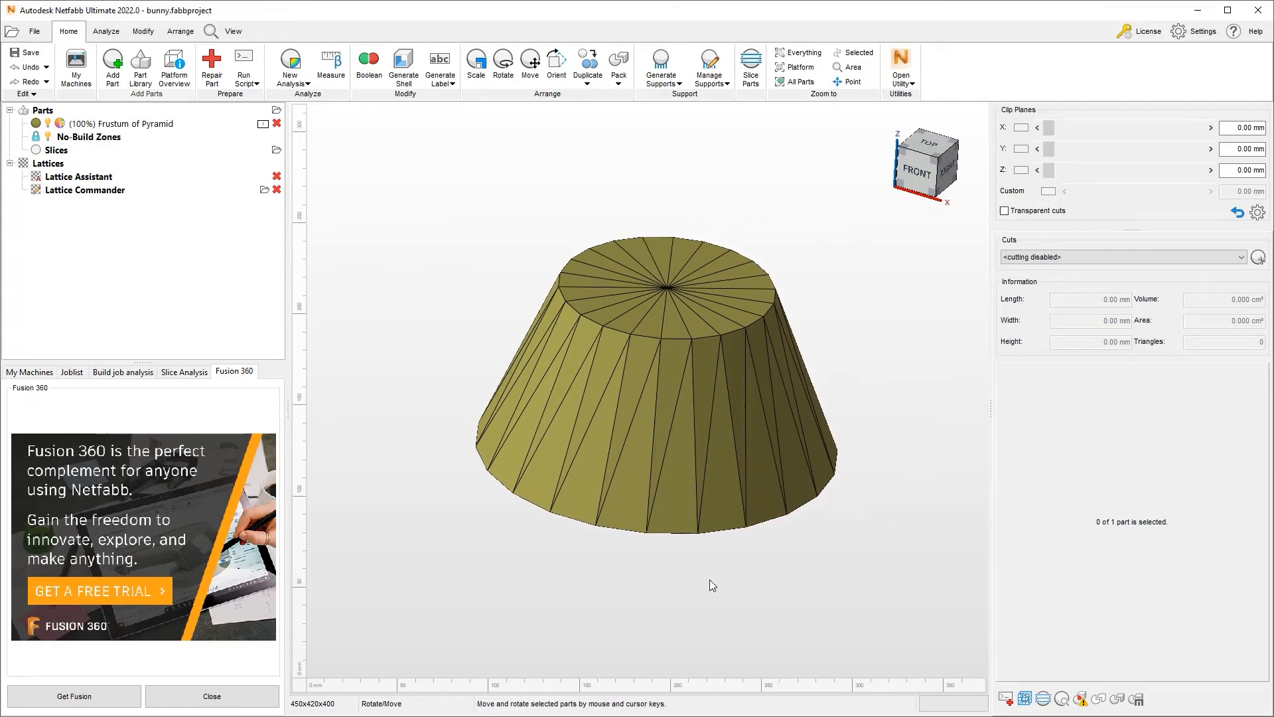
mouse_move(765, 436)
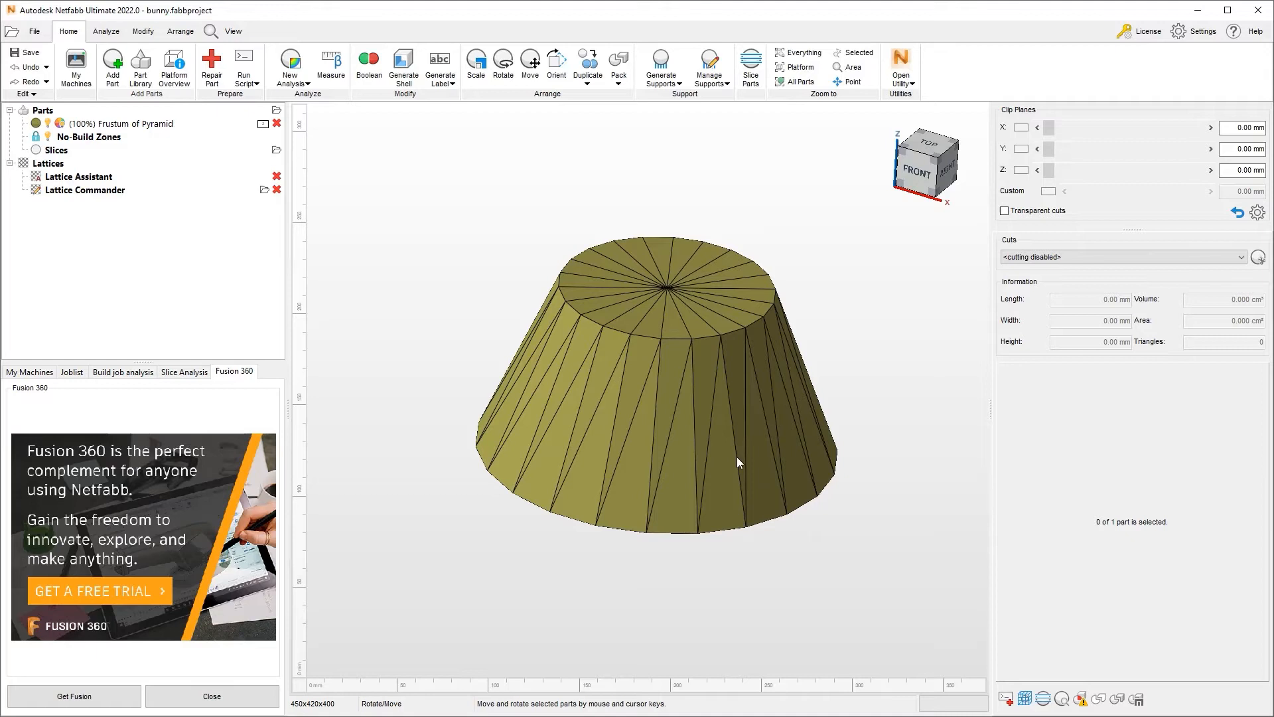
mouse_move(552, 475)
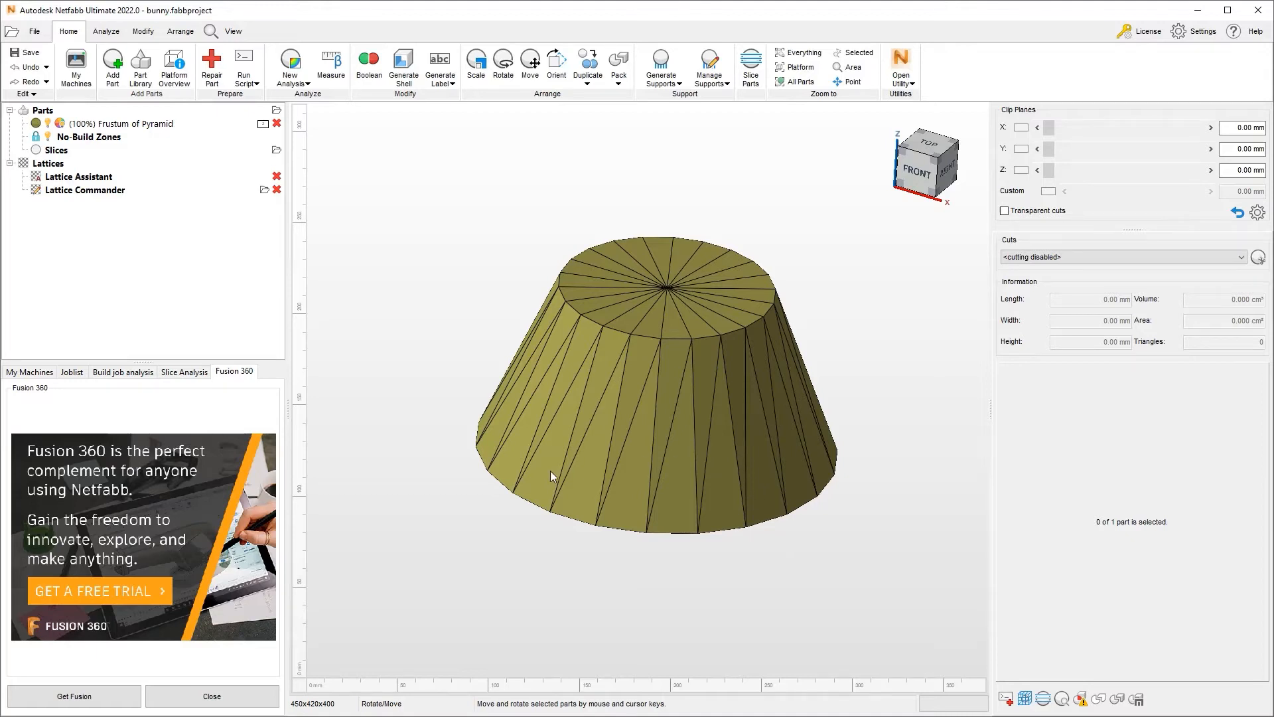
mouse_move(142, 142)
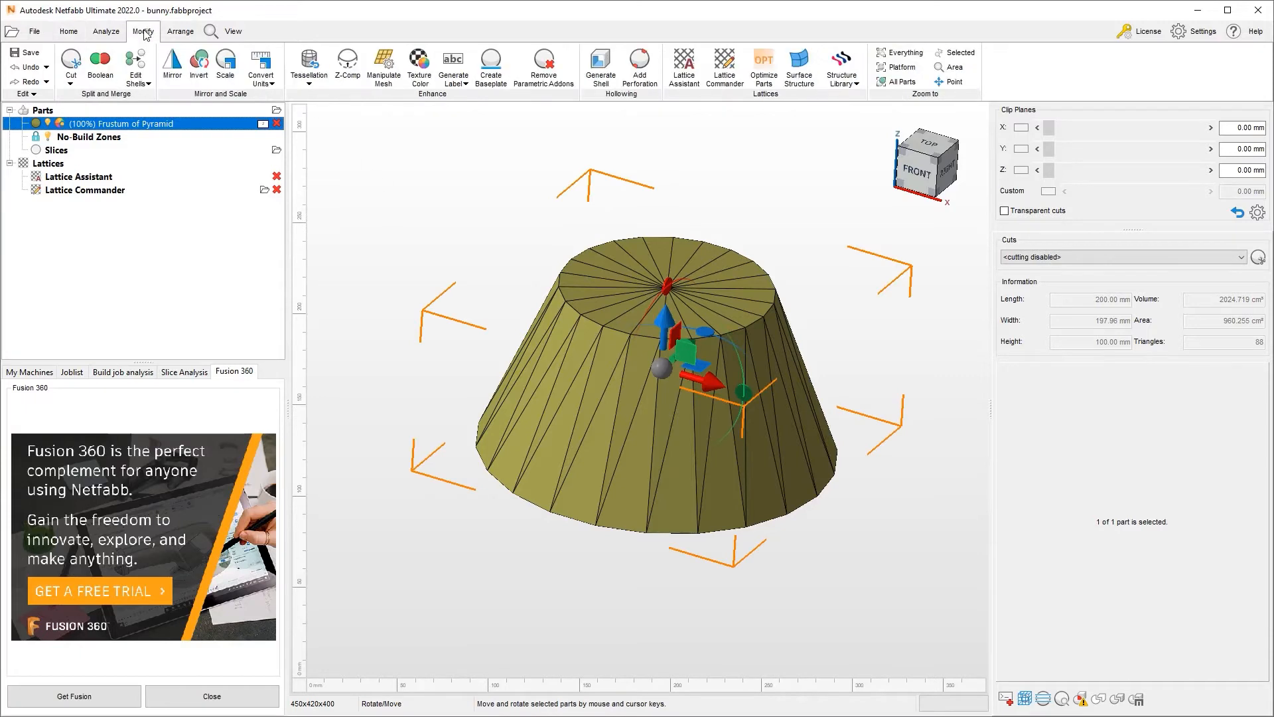
Step: Enter Texture Color mode, start Project Texture and place the projector over the frustum's top face
click(418, 67)
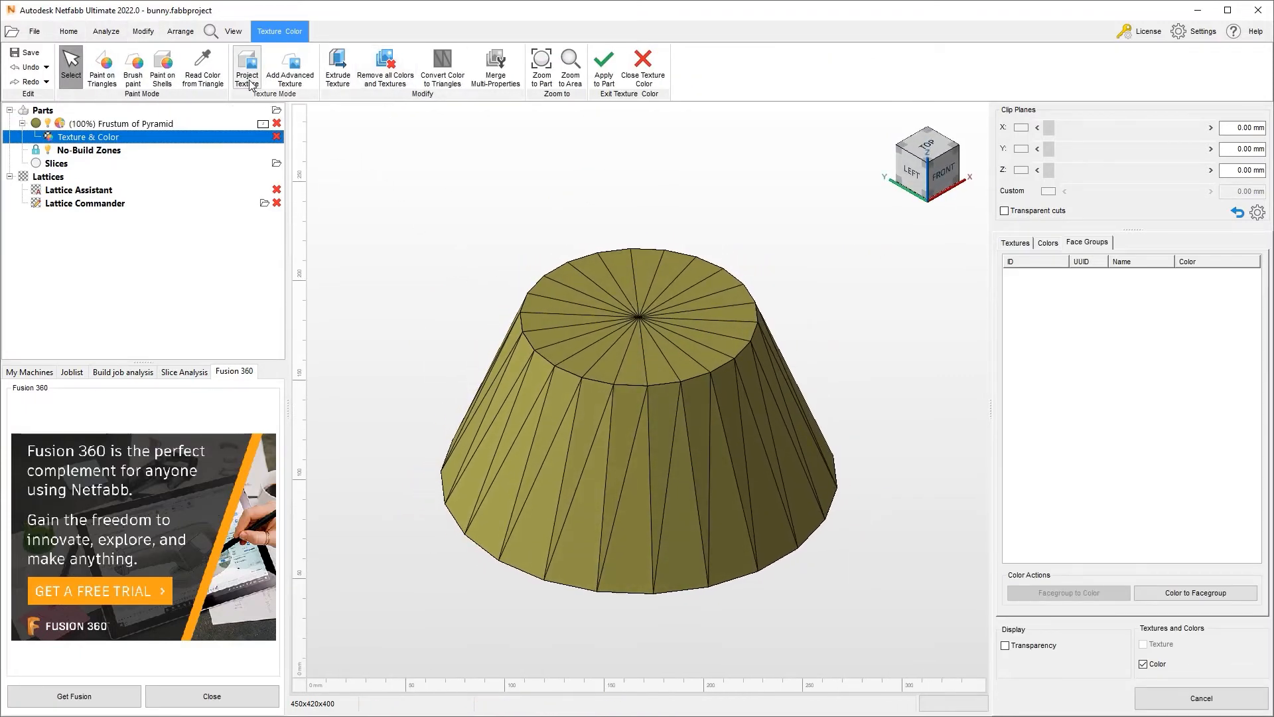
mouse_move(365, 136)
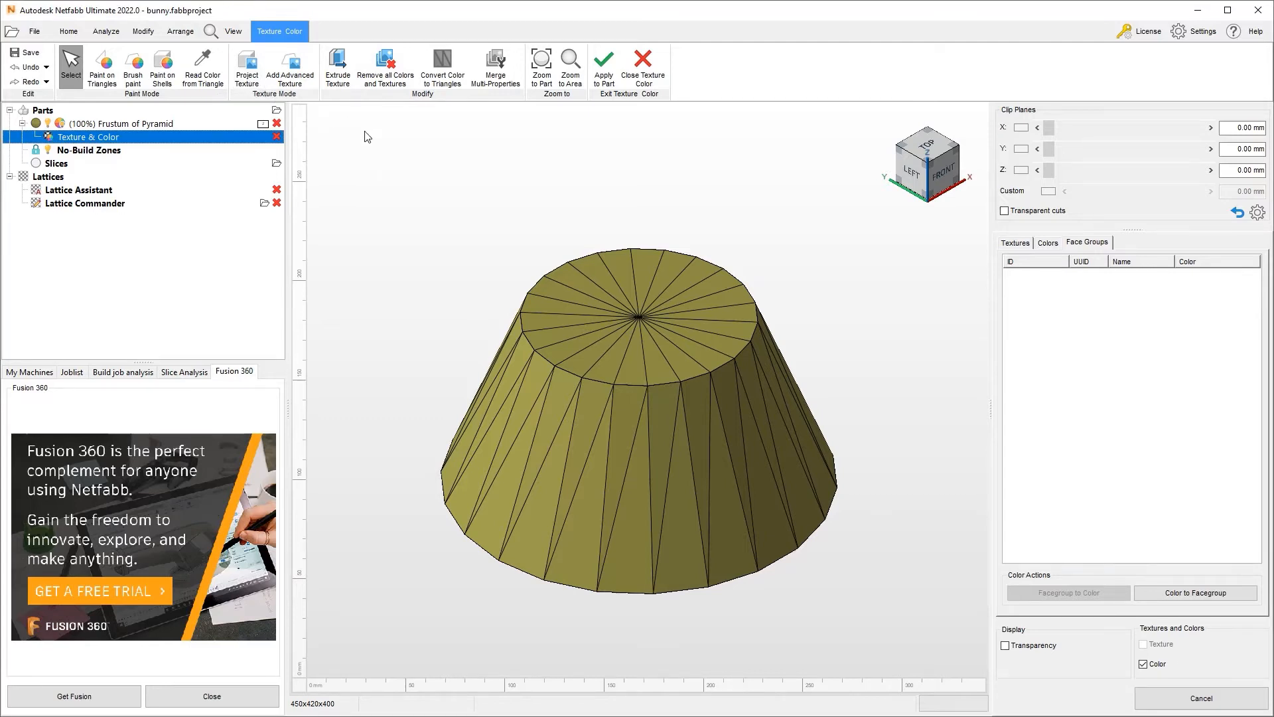
mouse_move(246, 66)
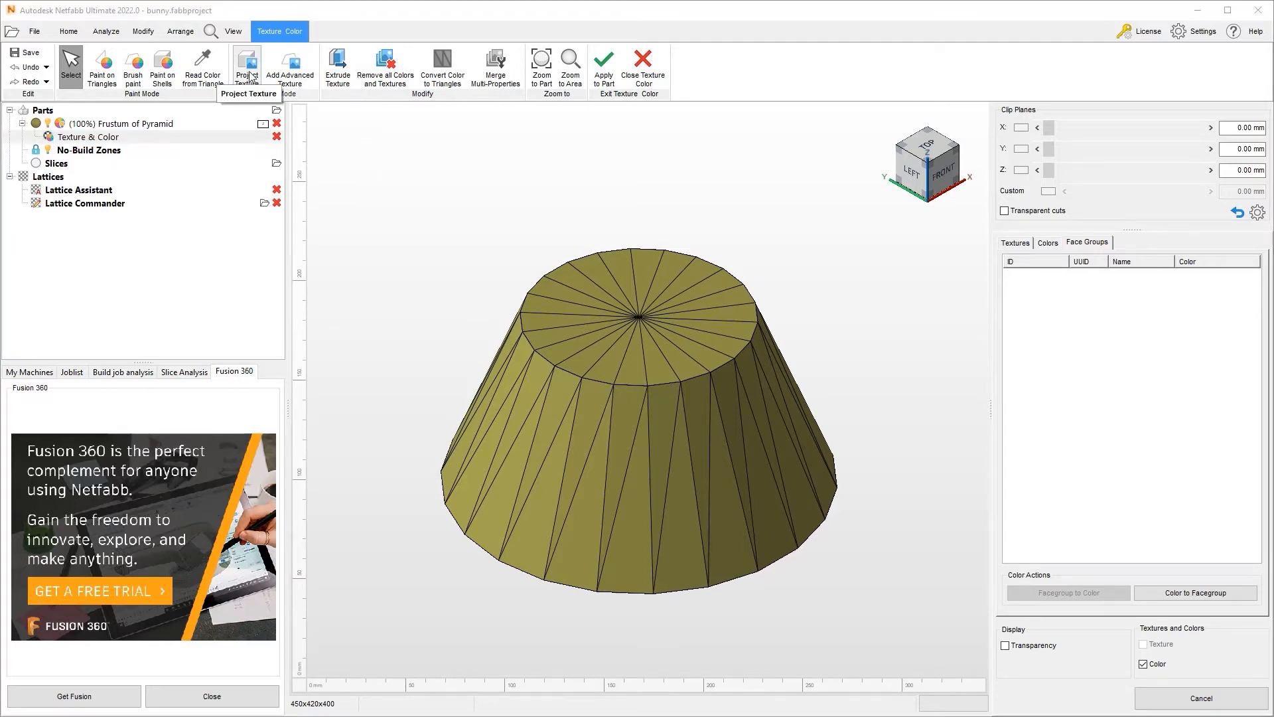
click(247, 65)
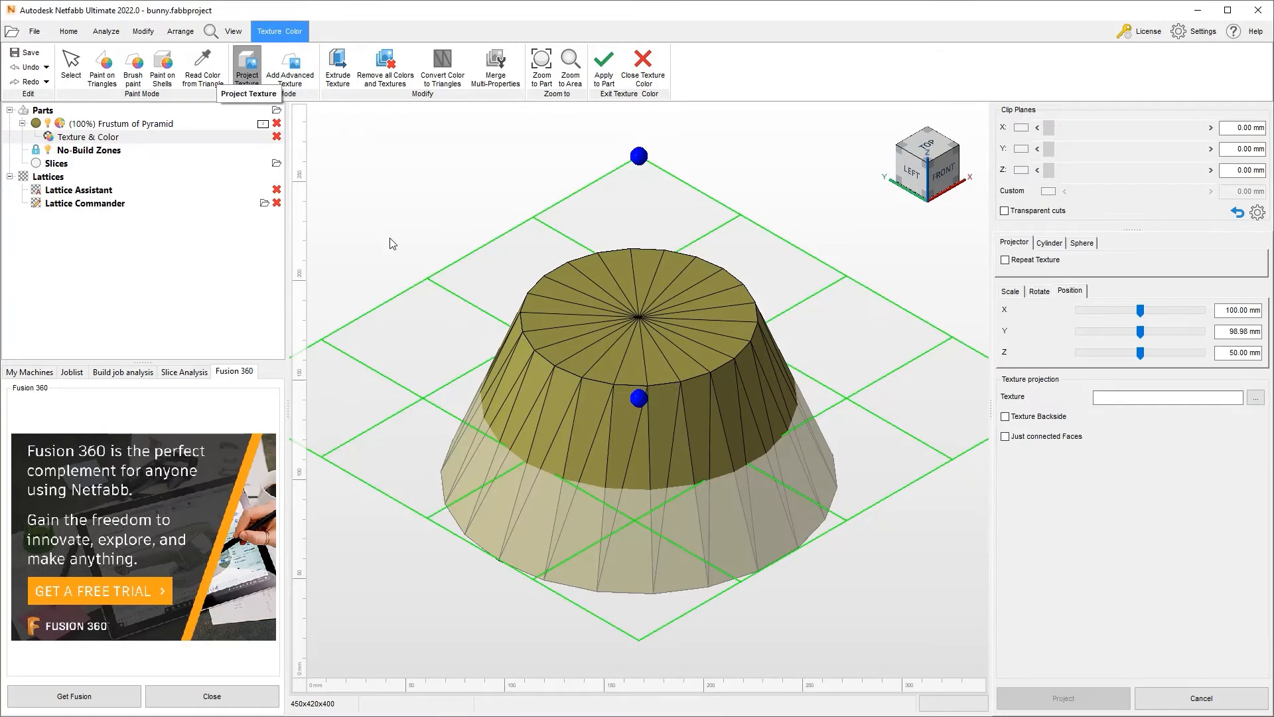
mouse_move(674, 325)
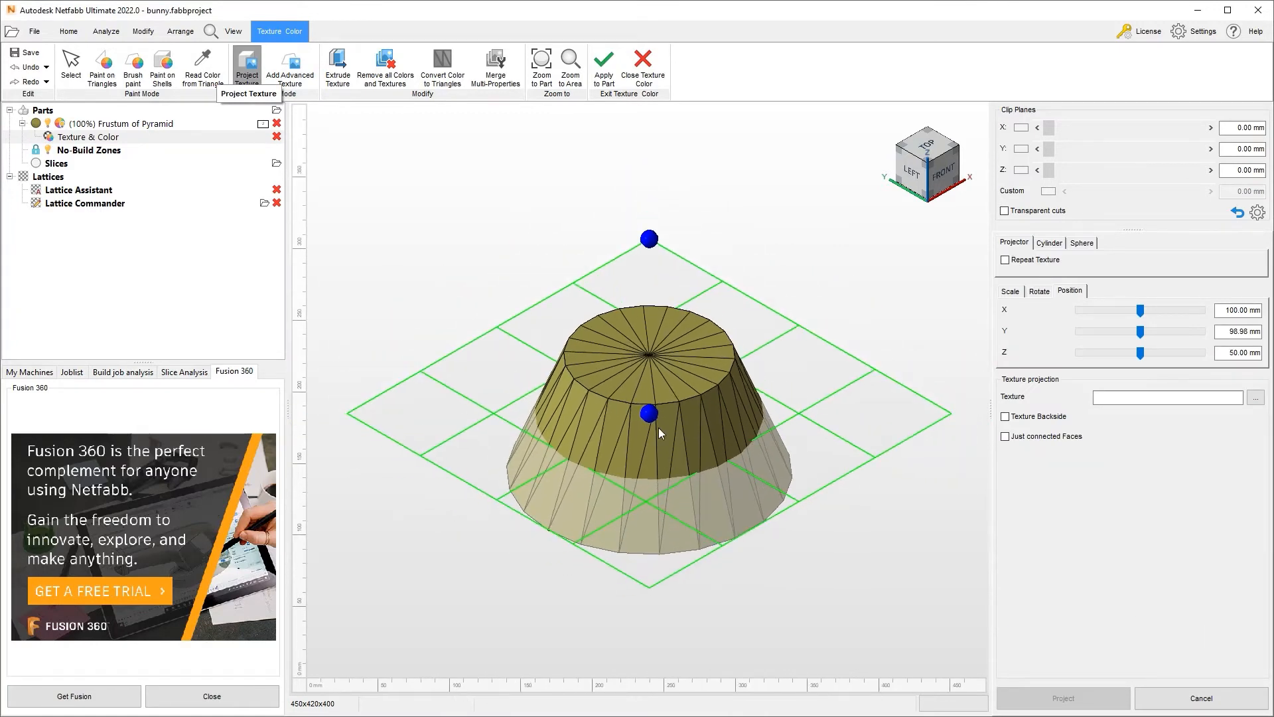
click(926, 140)
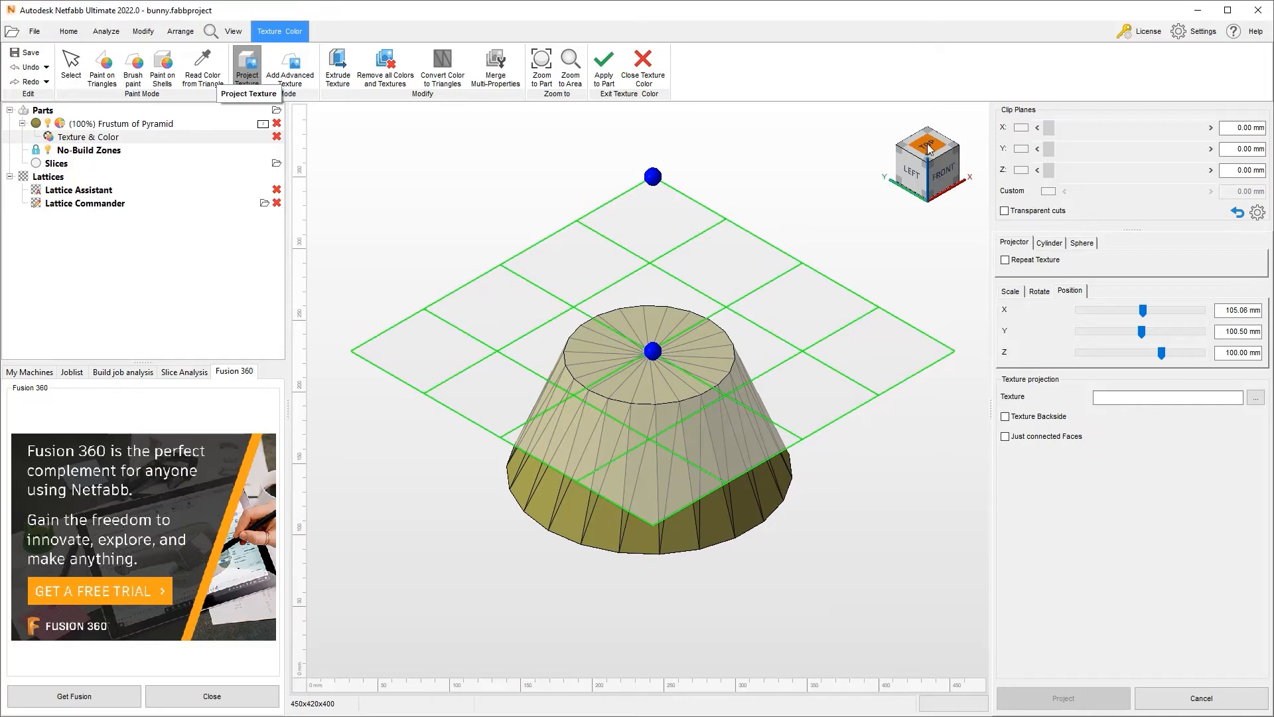
click(926, 145)
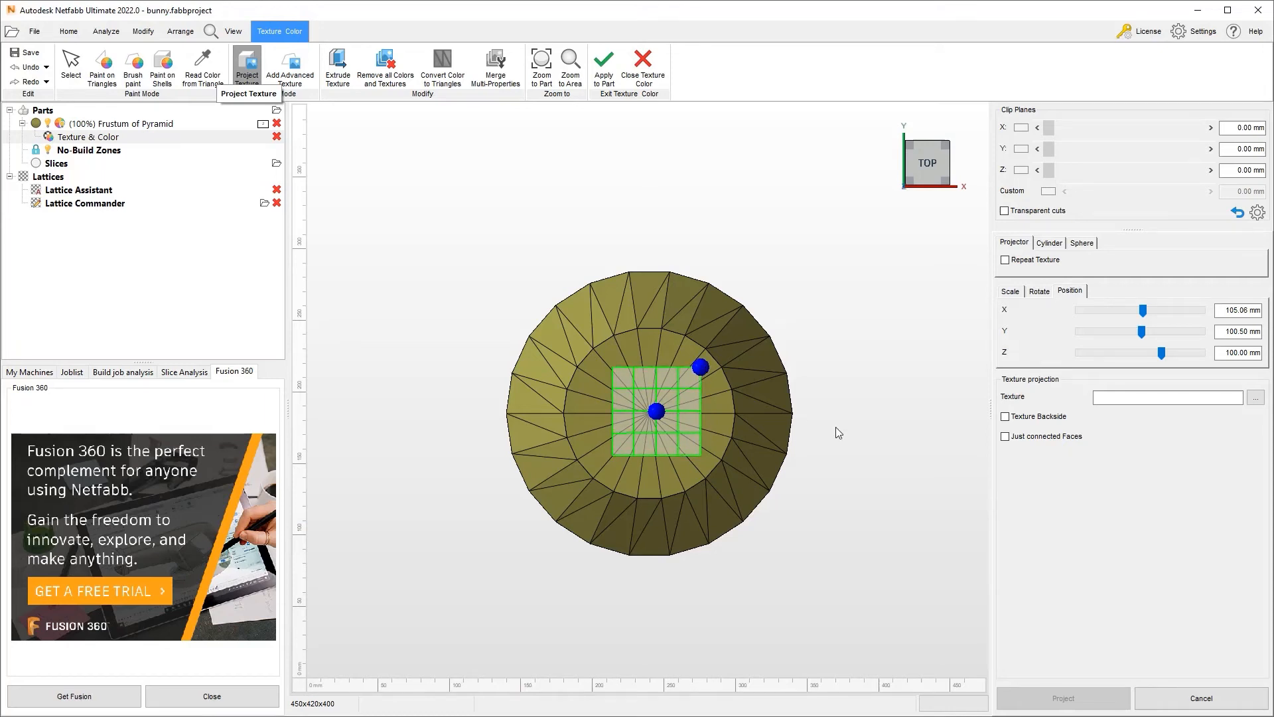
mouse_move(673, 479)
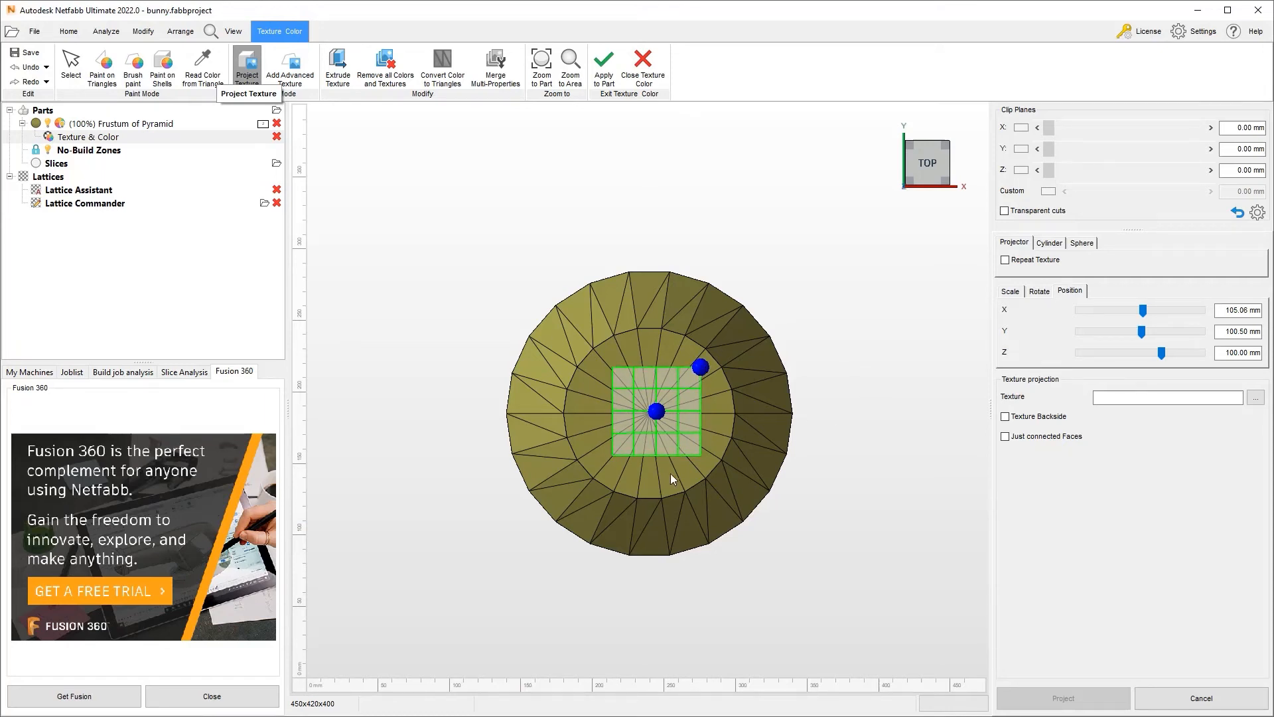
mouse_move(688, 465)
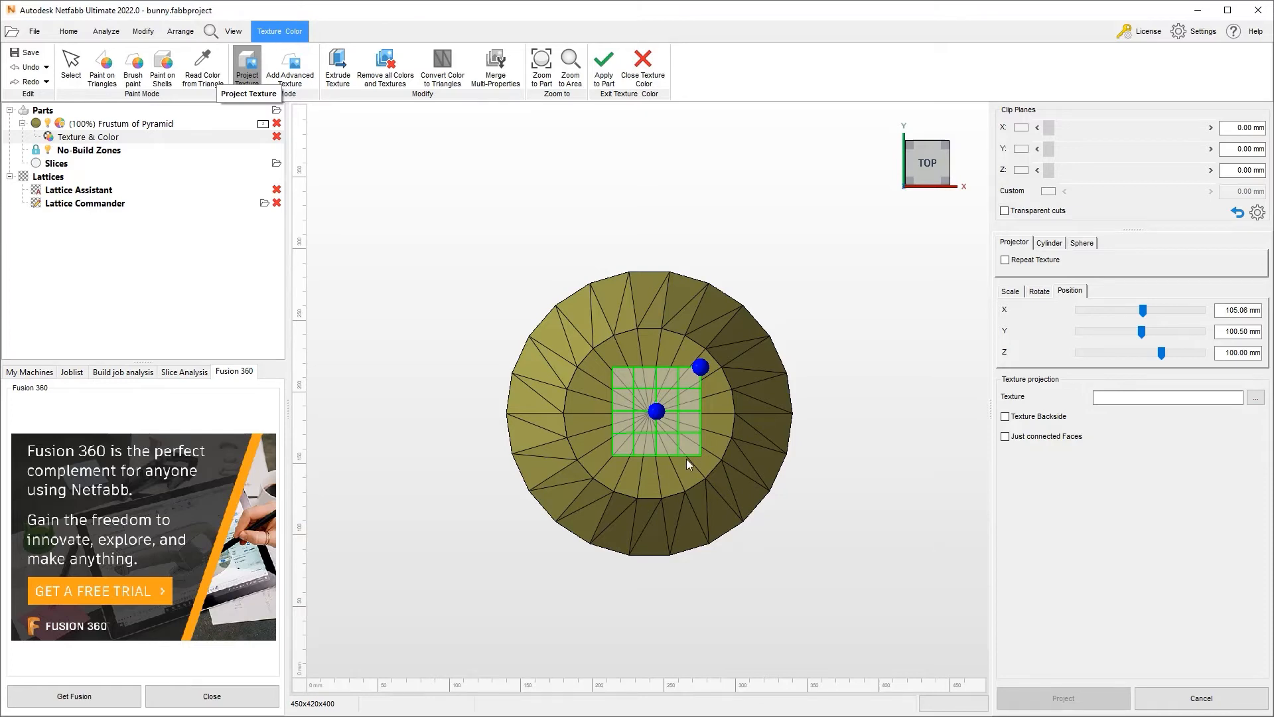
mouse_move(1043, 295)
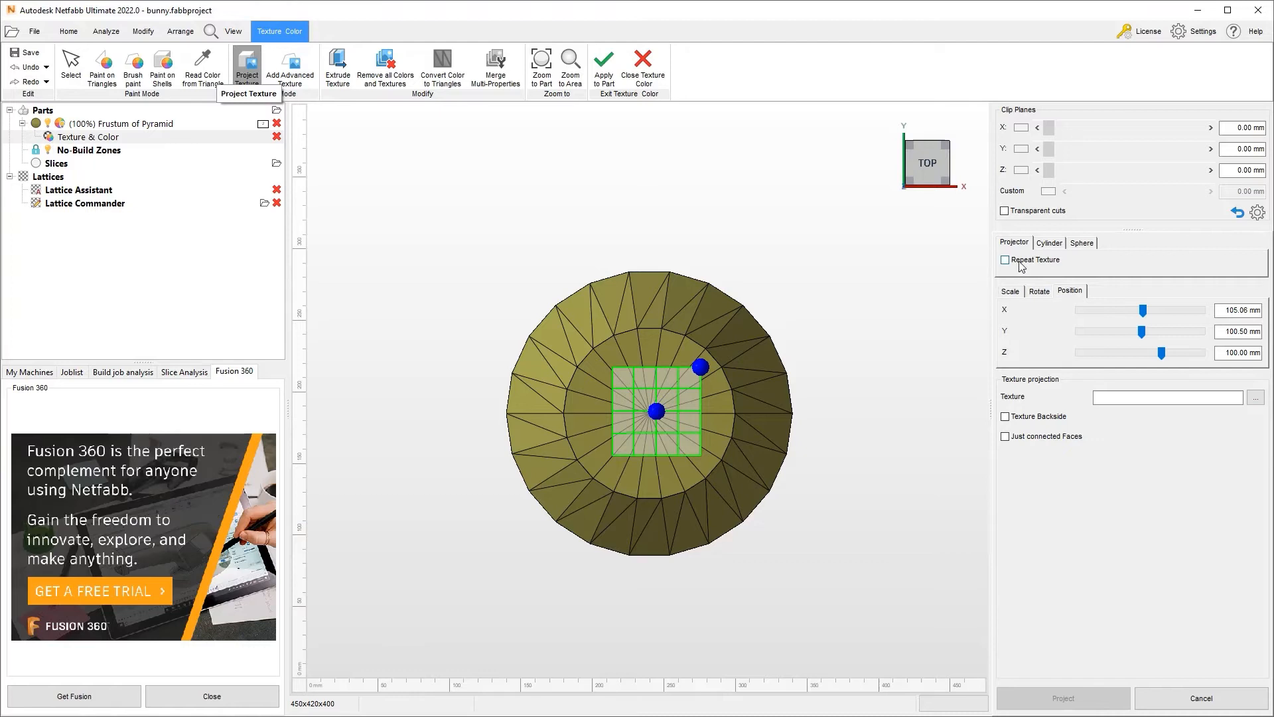
click(1038, 291)
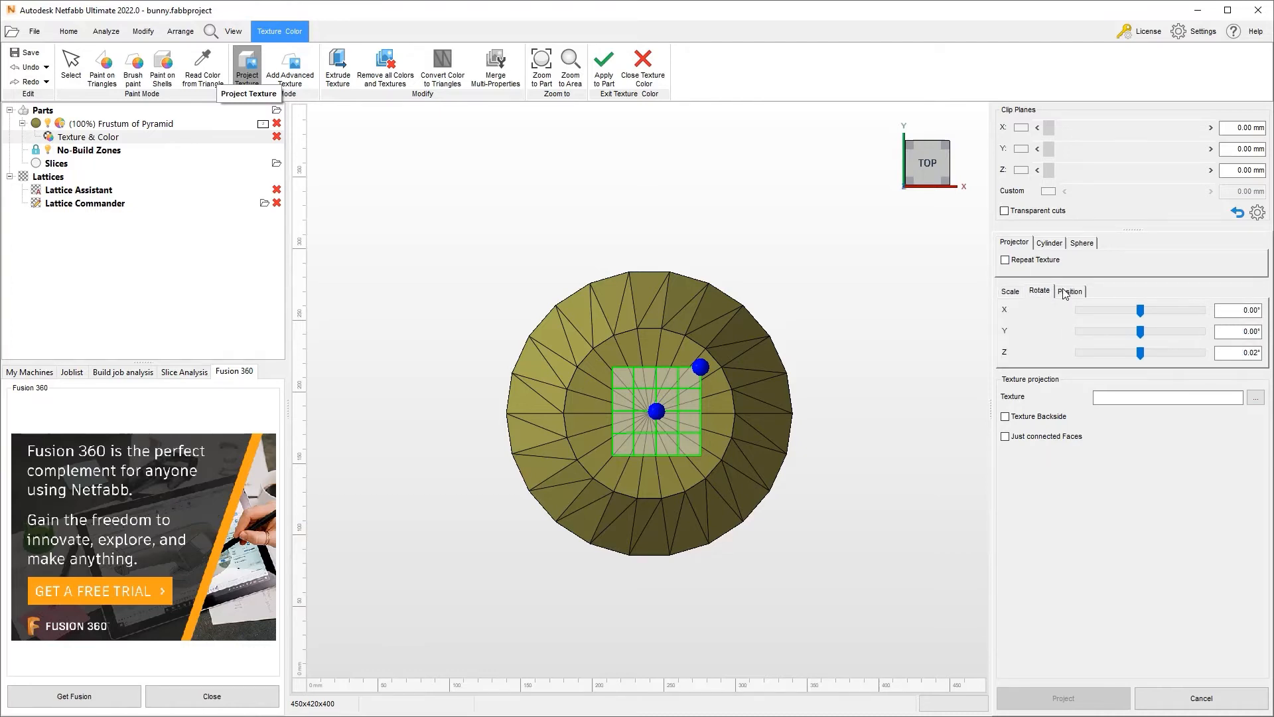
click(1070, 290)
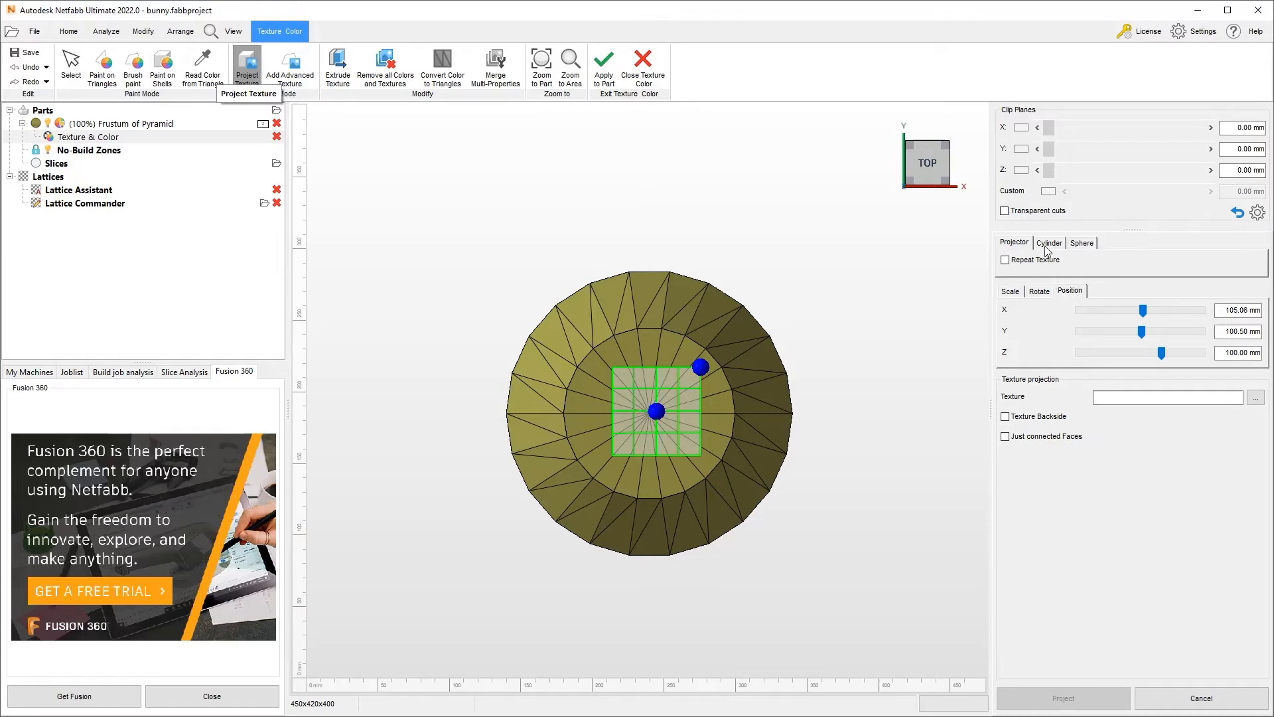
mouse_move(1040, 276)
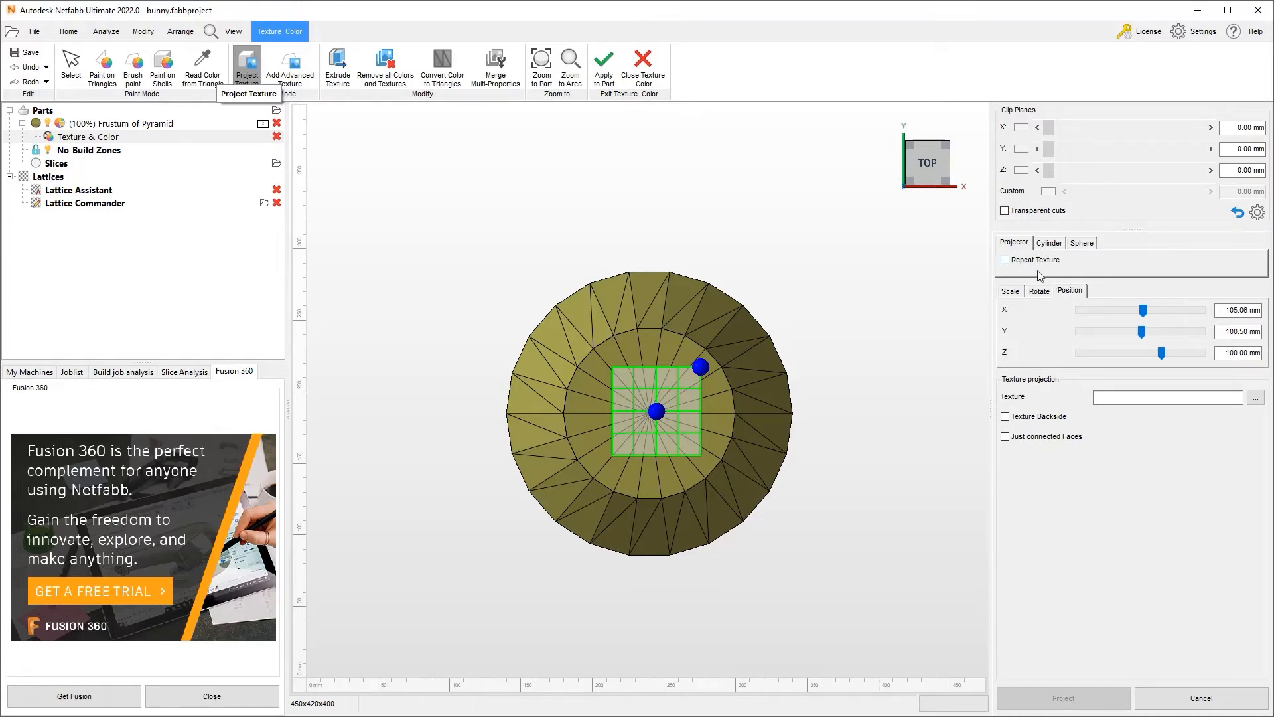
mouse_move(1072, 398)
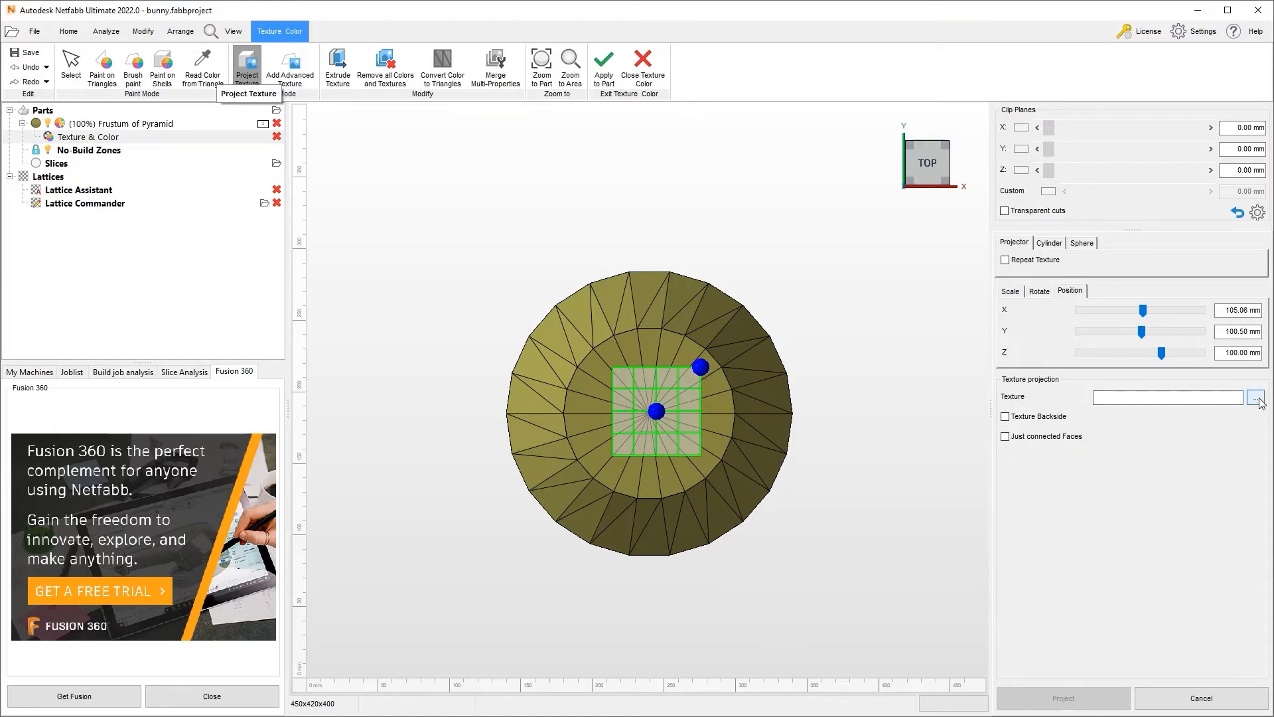
Step: Browse to Desktop > Texture from Fusion 360 and load 1_mats_mesh_expanded_thin_cutout.png.png as the texture
click(1258, 397)
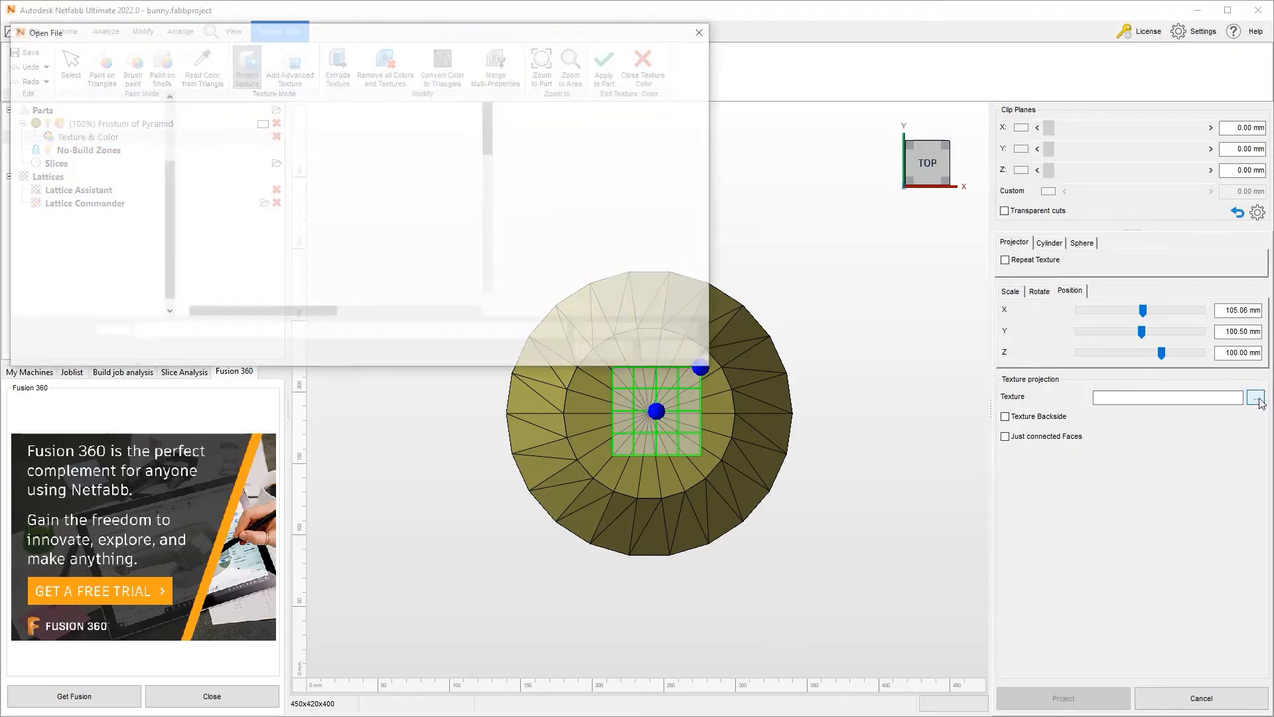
click(1257, 397)
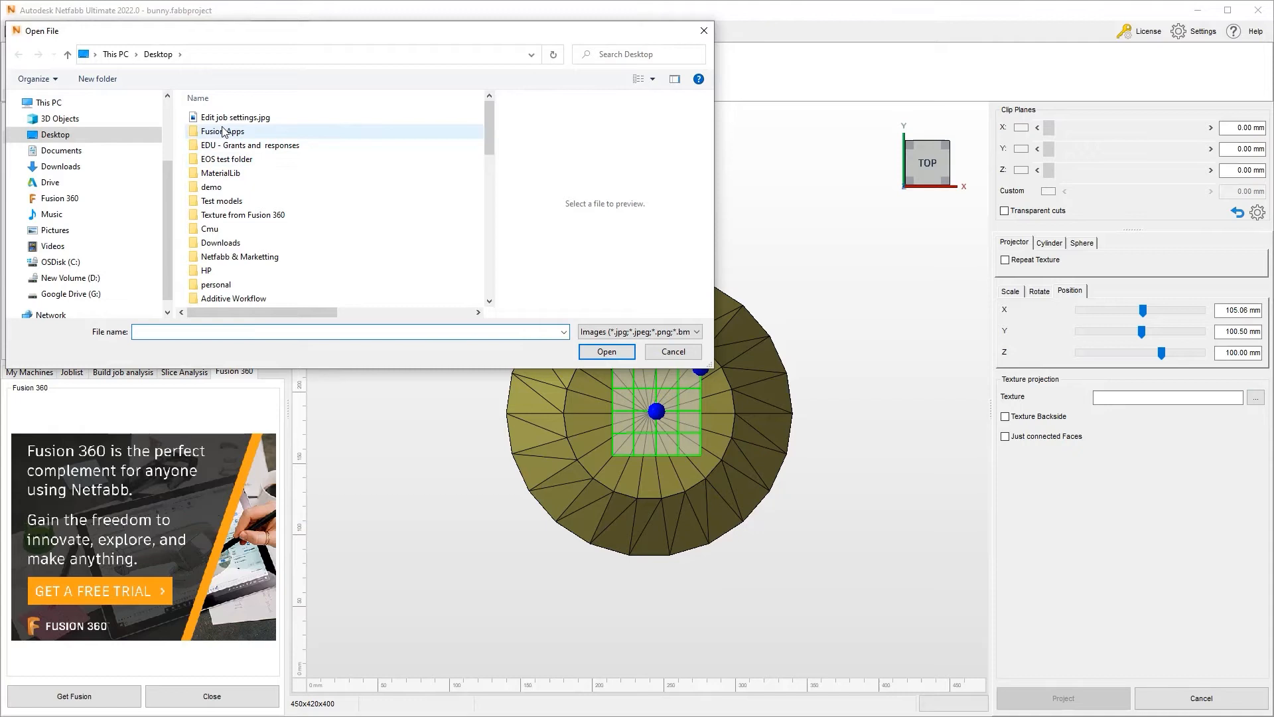
click(222, 131)
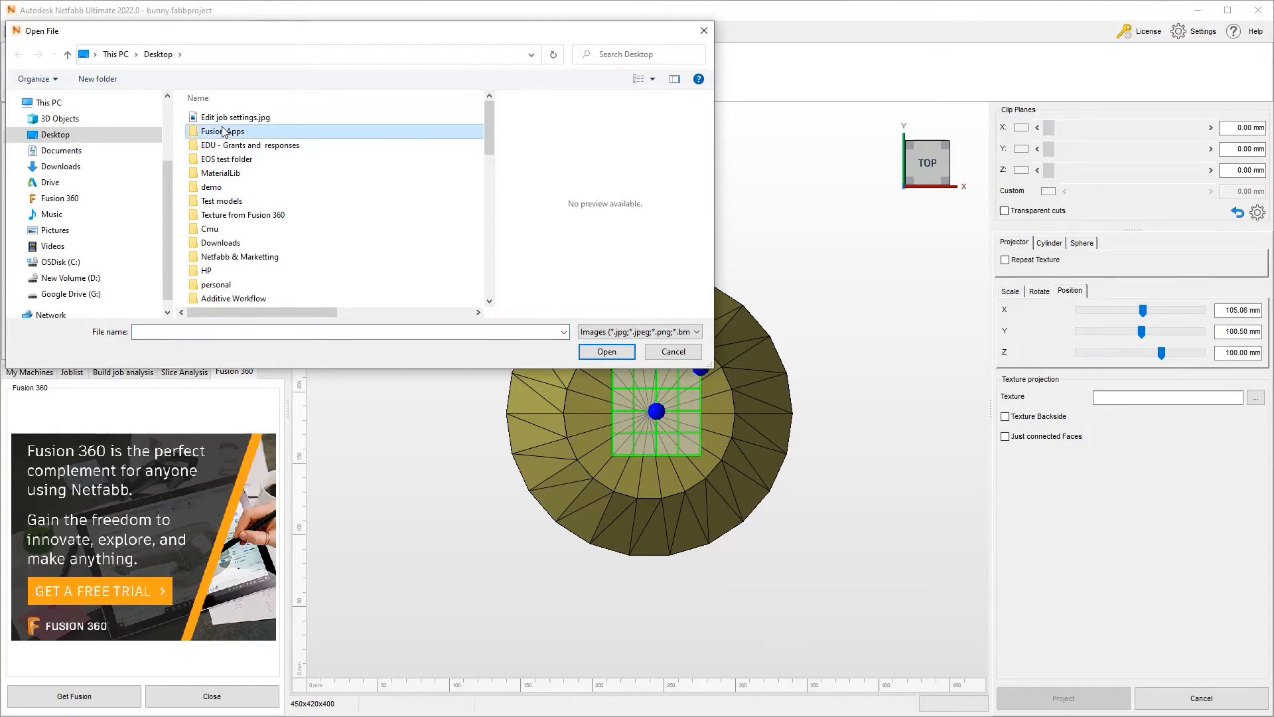
double_click(242, 215)
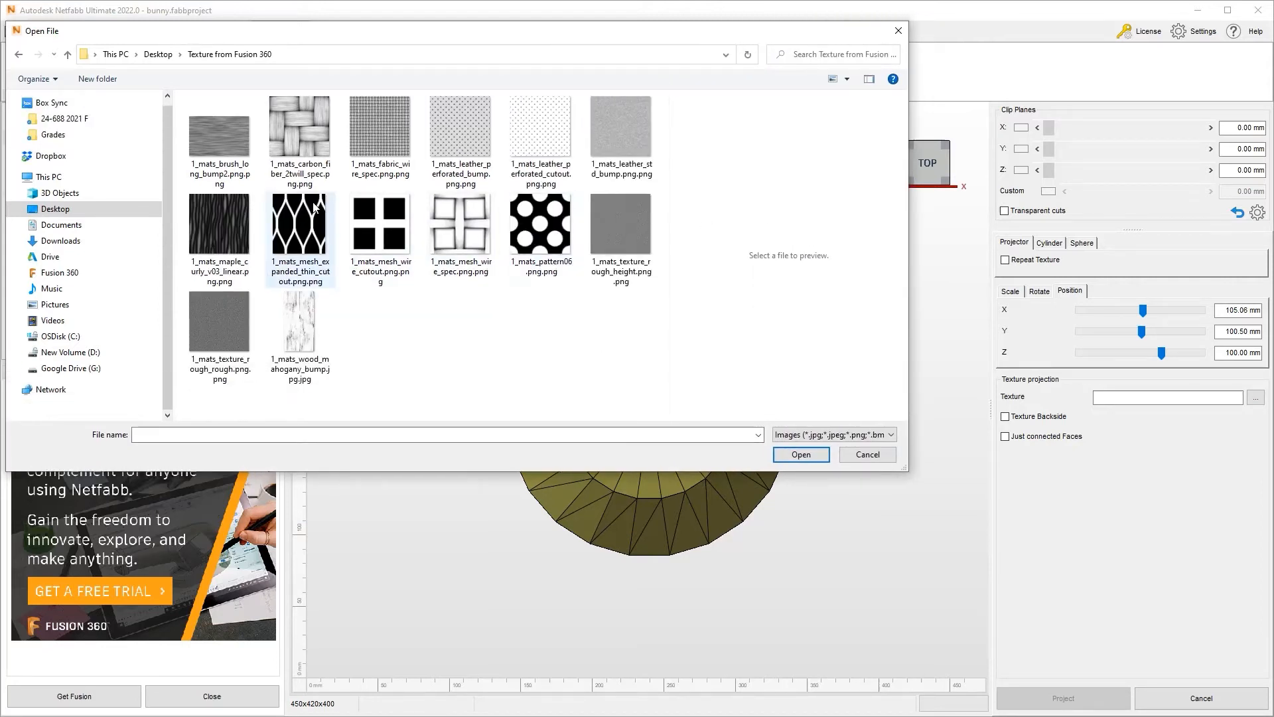
click(300, 225)
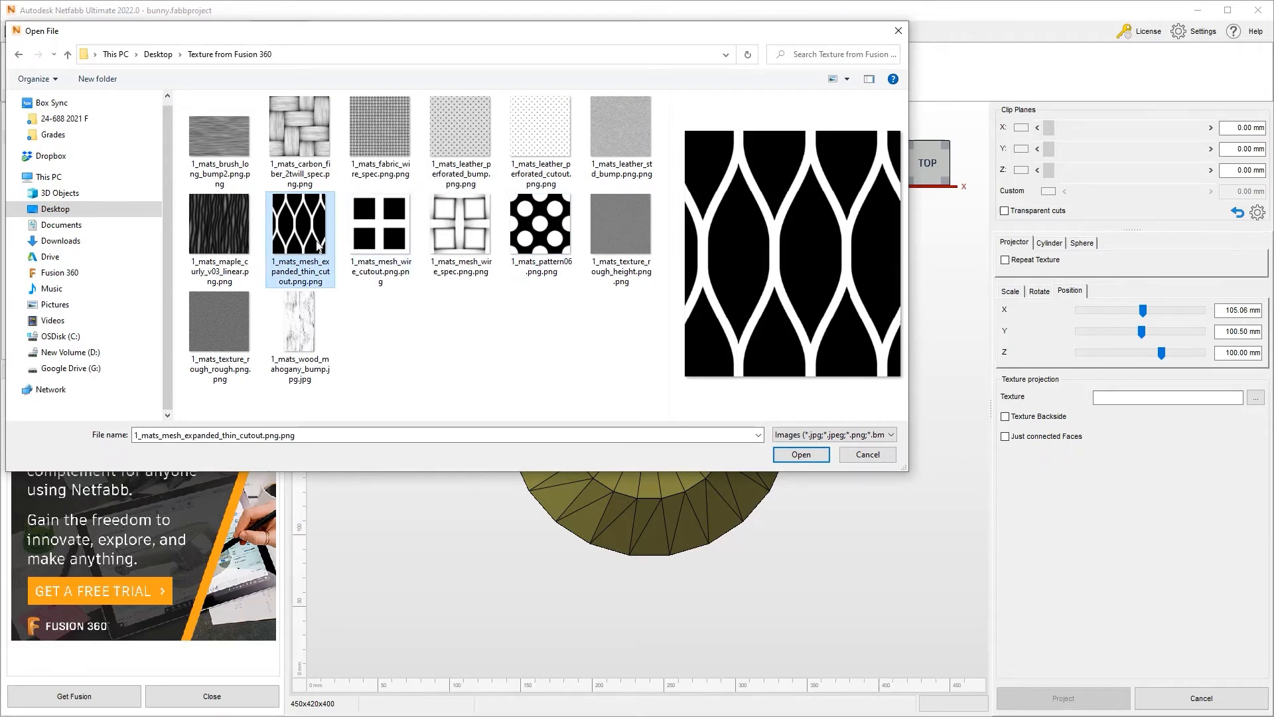
mouse_move(814, 472)
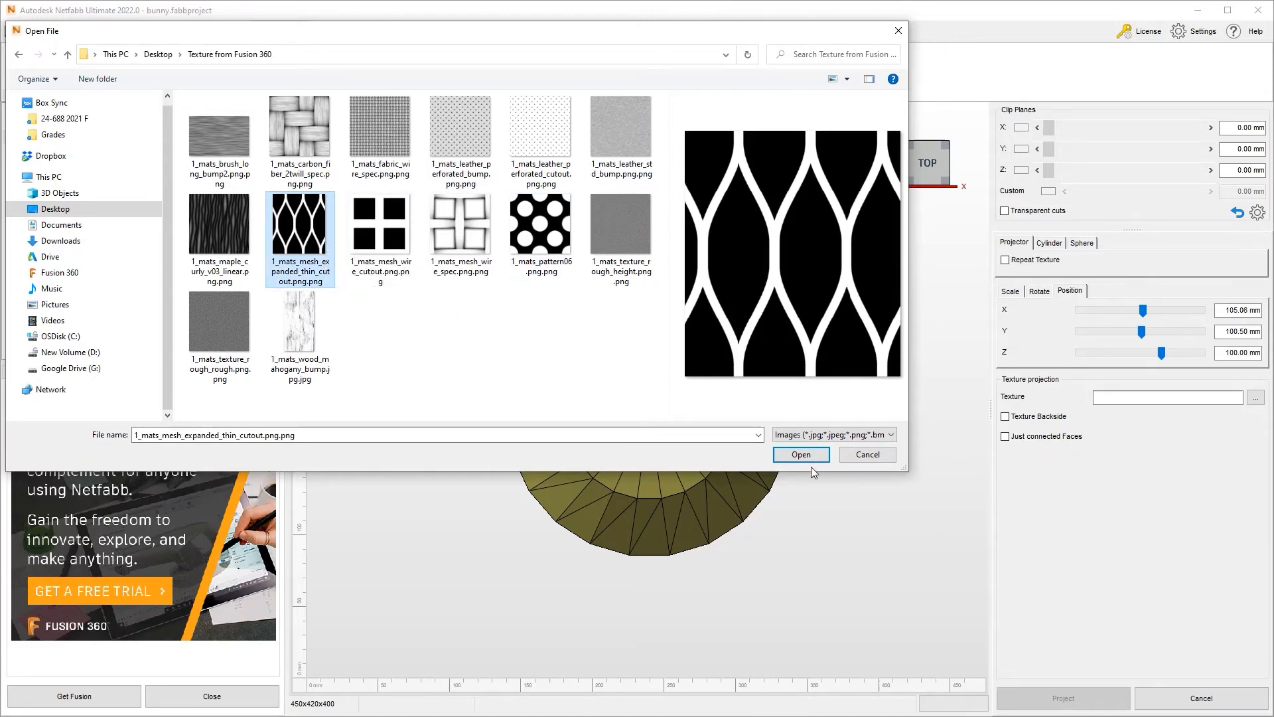
click(799, 454)
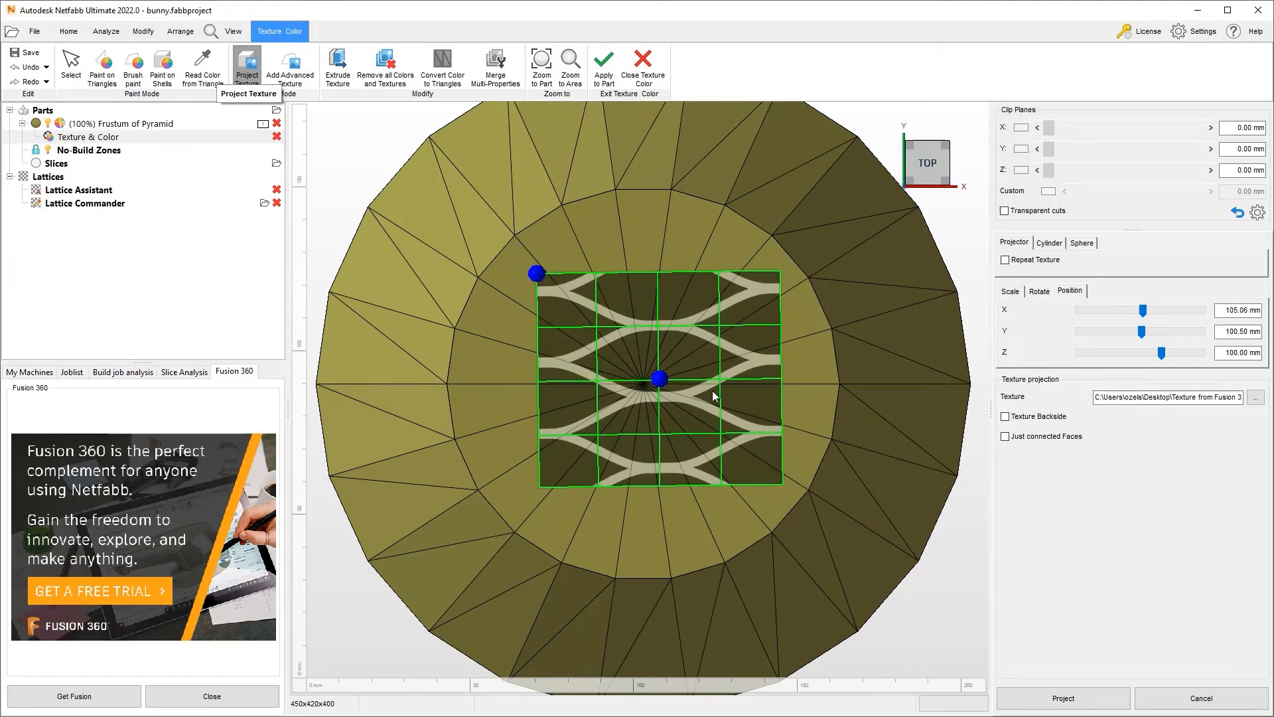
Step: Run Project to apply the mesh cutout texture to the frustum's top face
click(1061, 697)
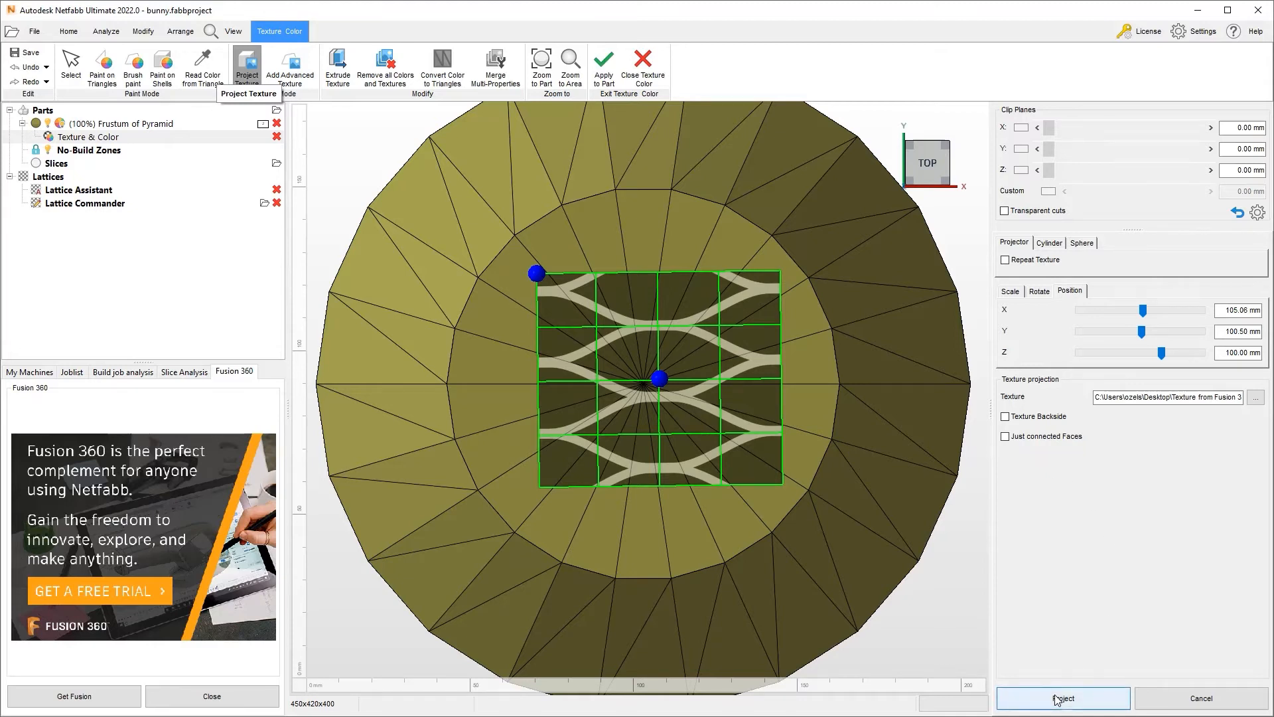
click(1061, 698)
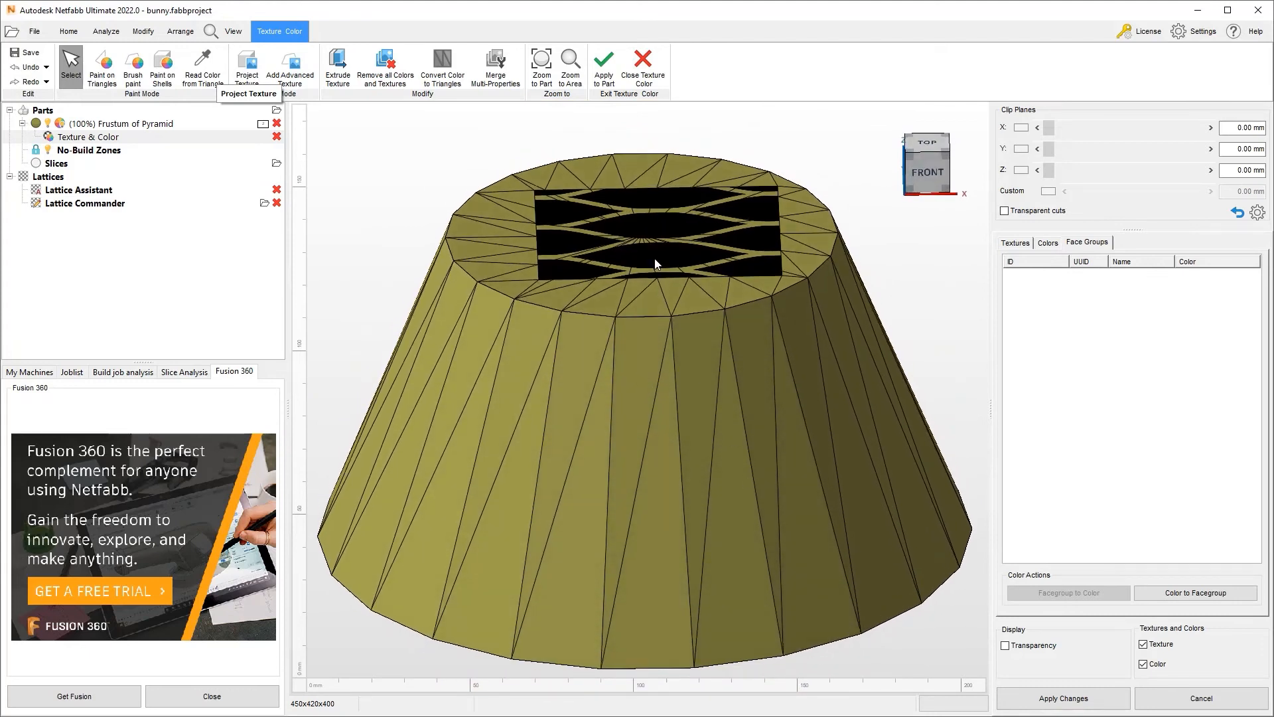
mouse_move(628, 202)
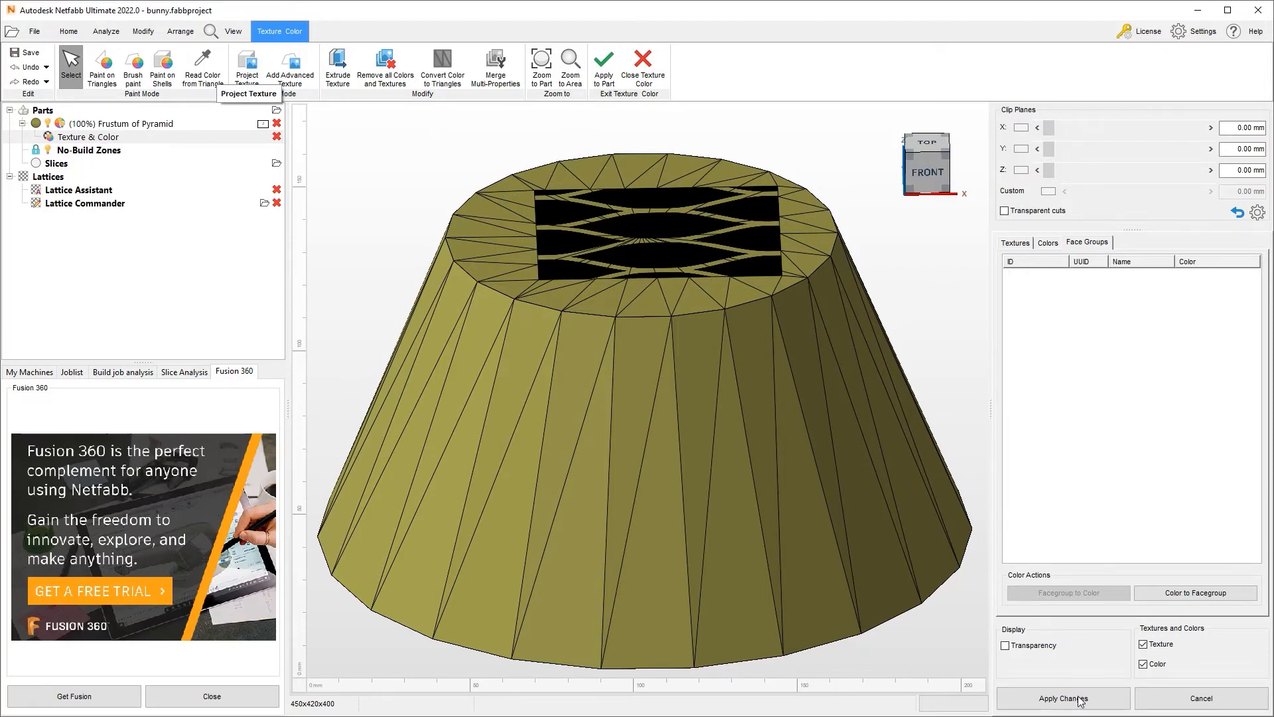
click(1061, 697)
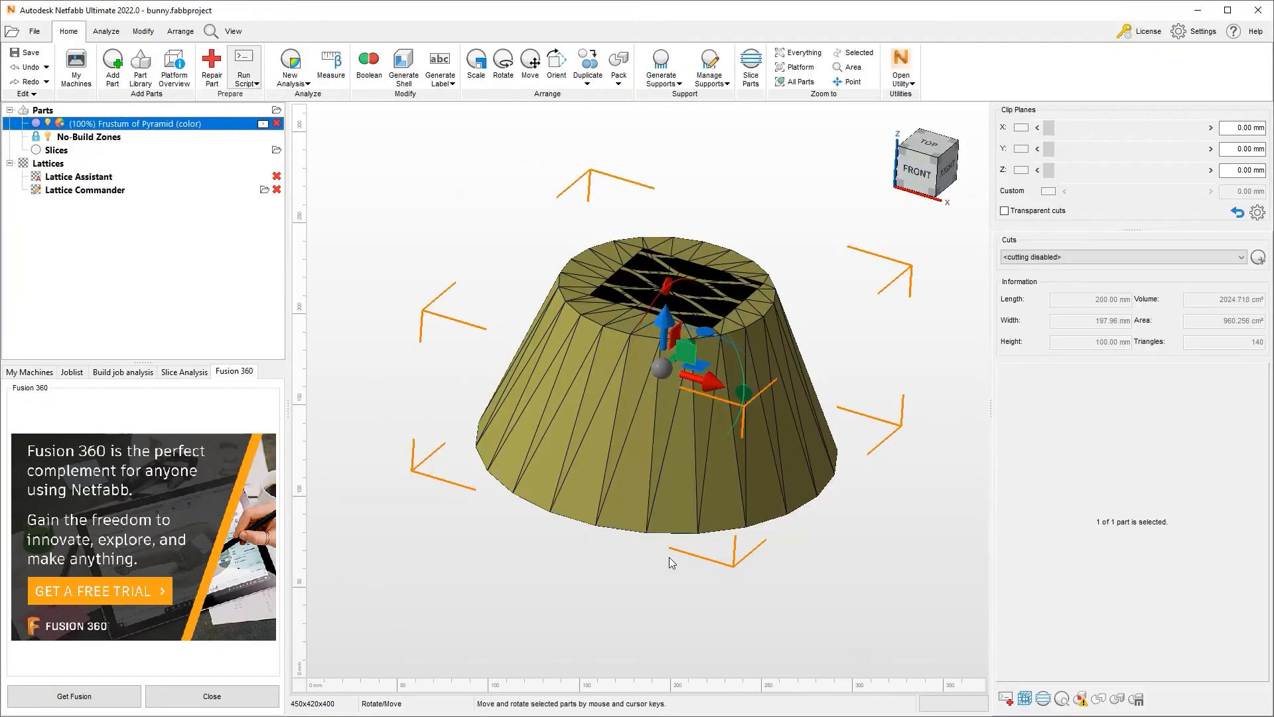
mouse_move(193, 144)
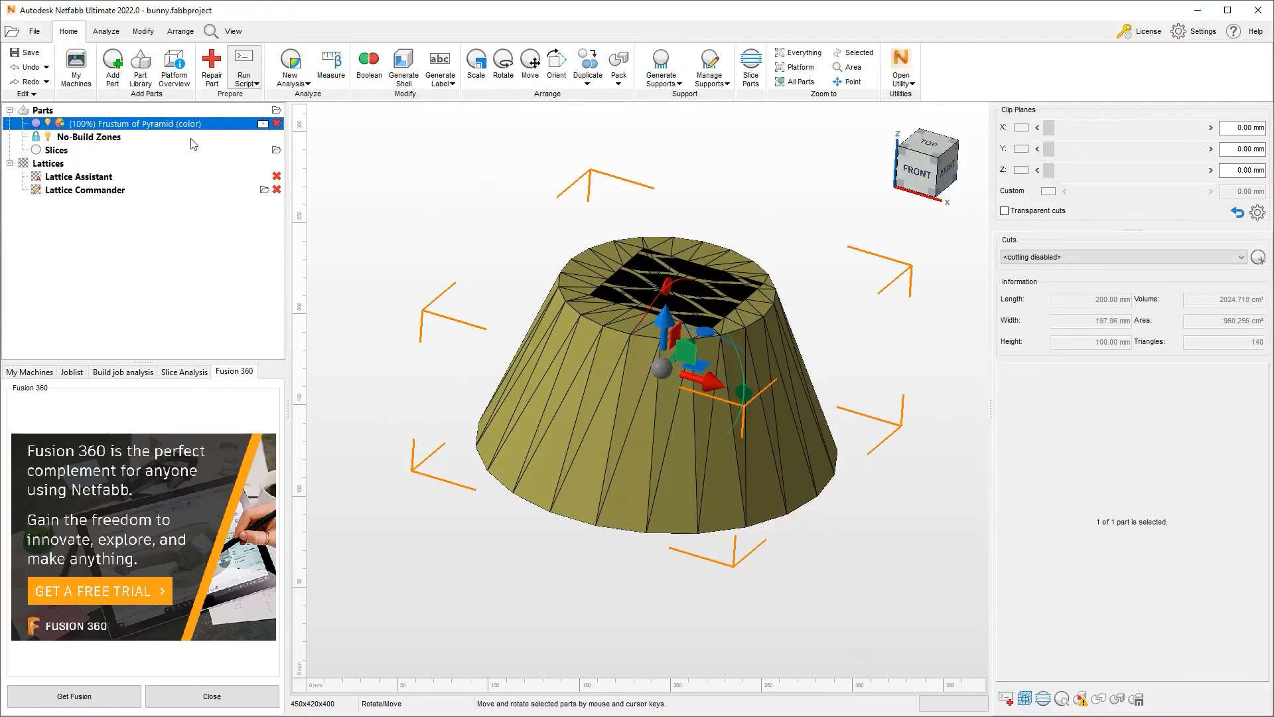
click(532, 480)
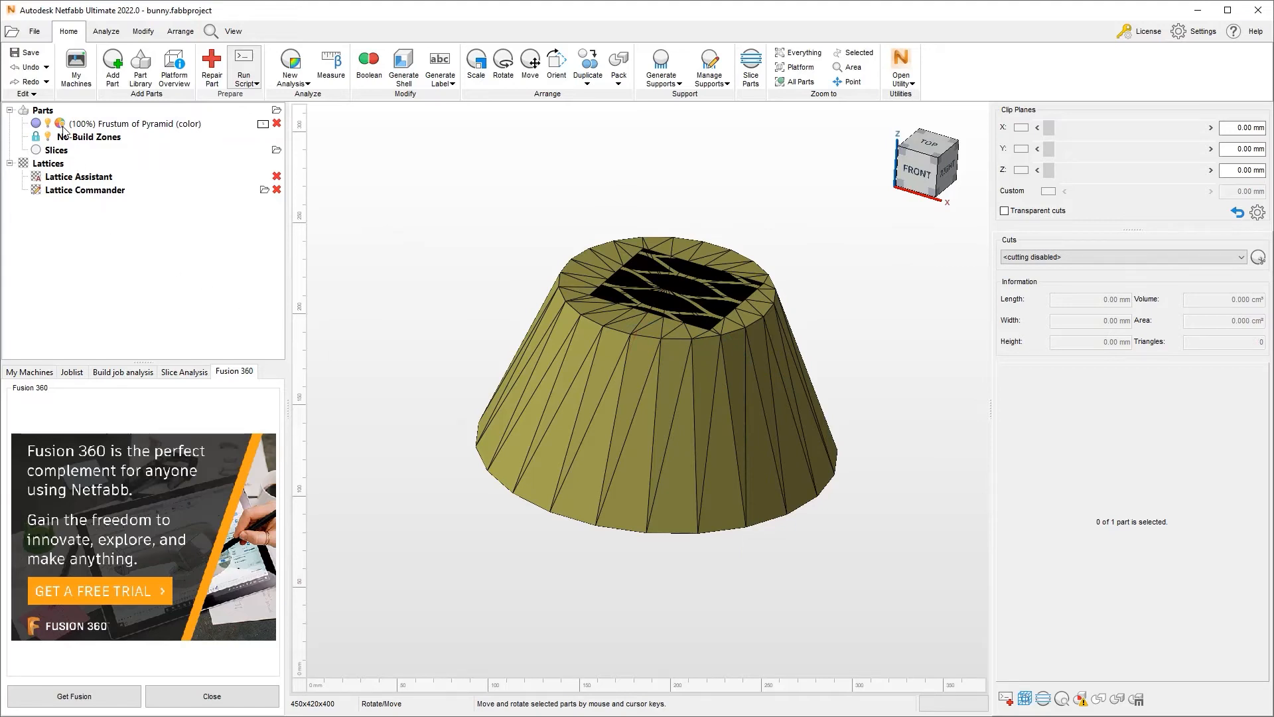
mouse_move(59, 123)
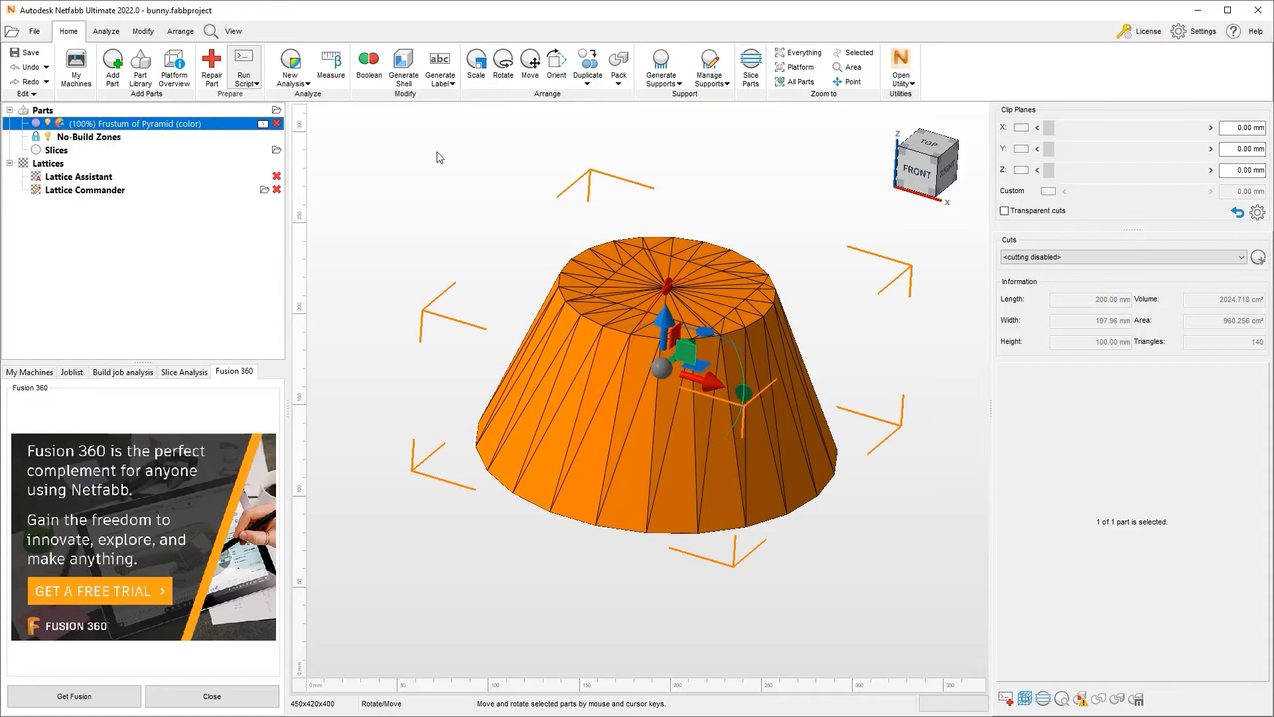
click(461, 371)
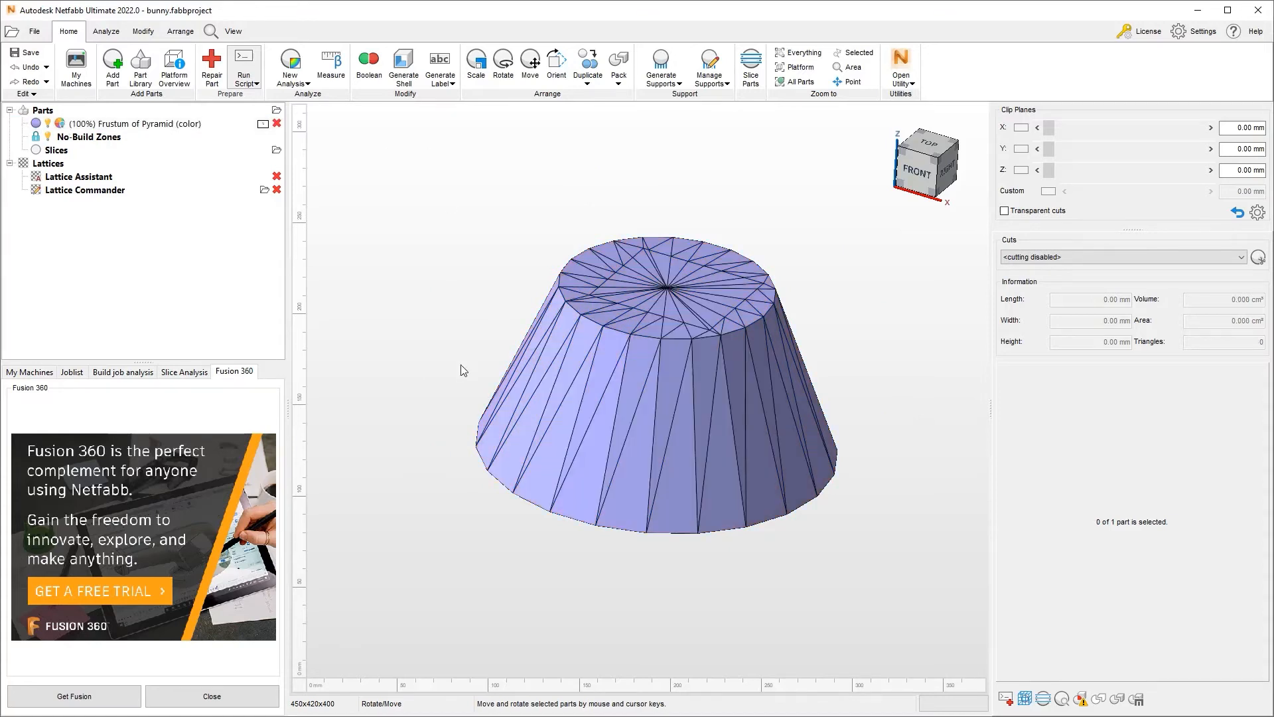
mouse_move(452, 346)
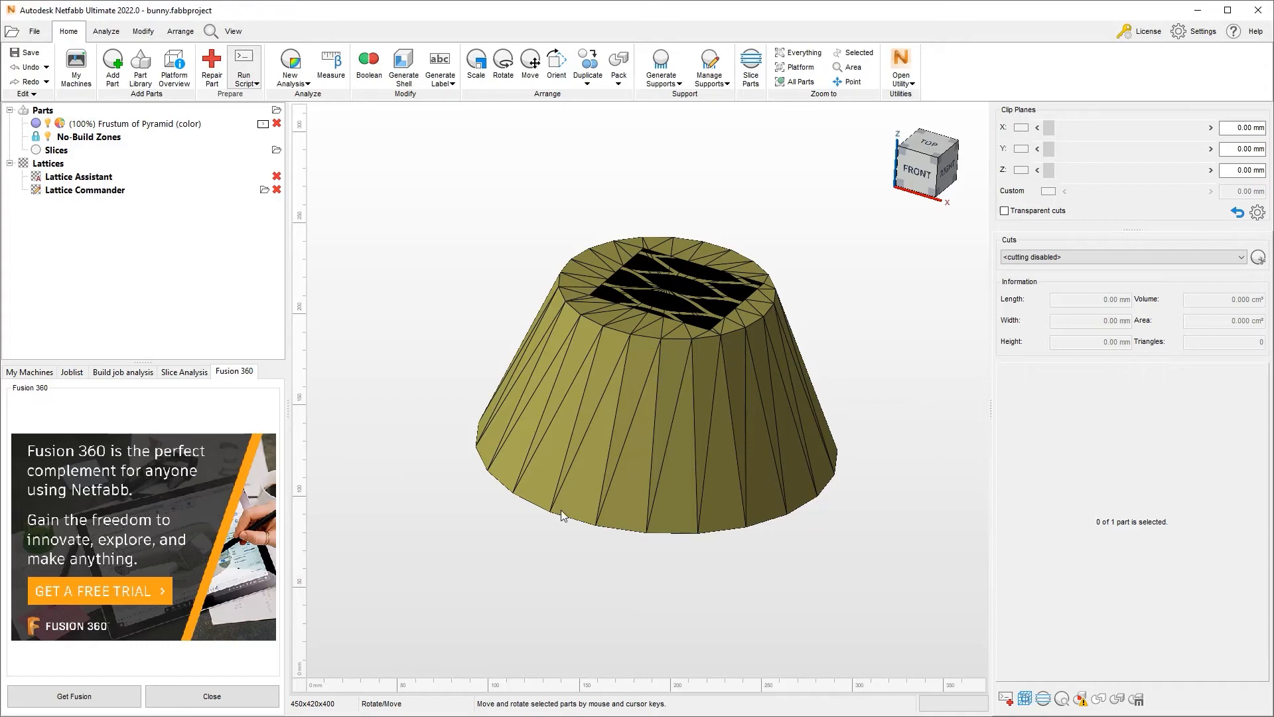
mouse_move(557, 526)
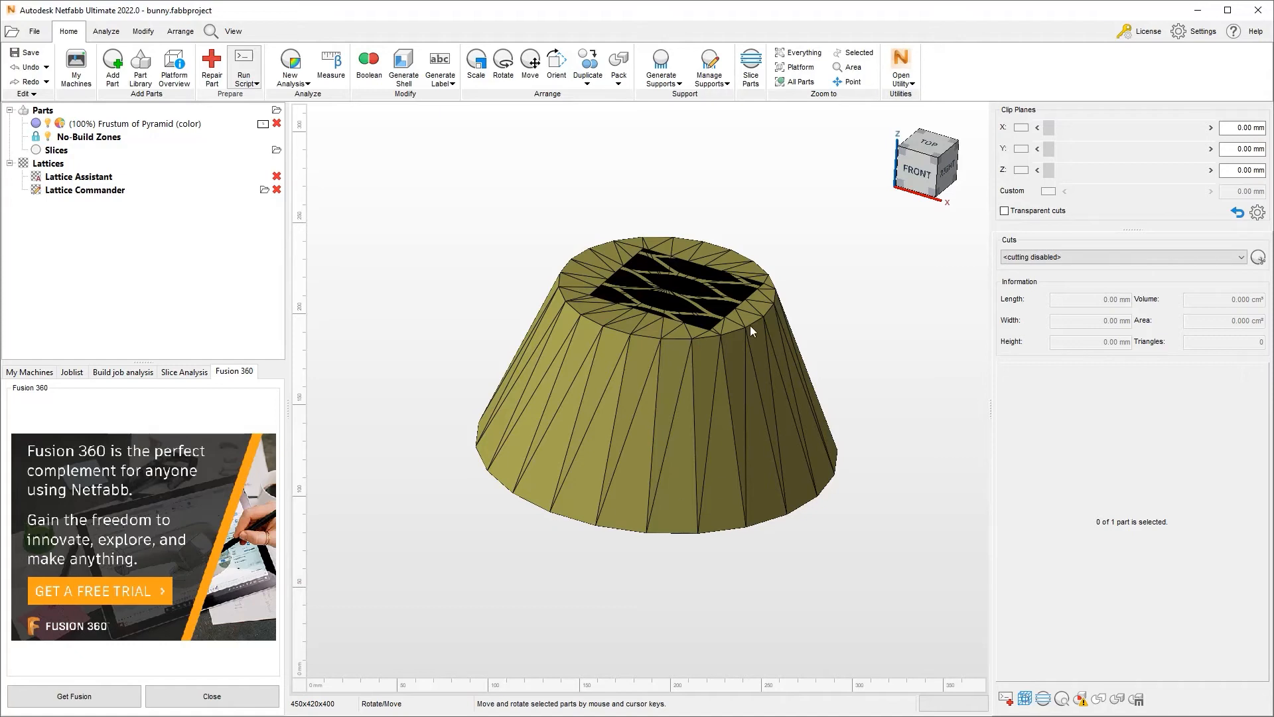
mouse_move(324, 211)
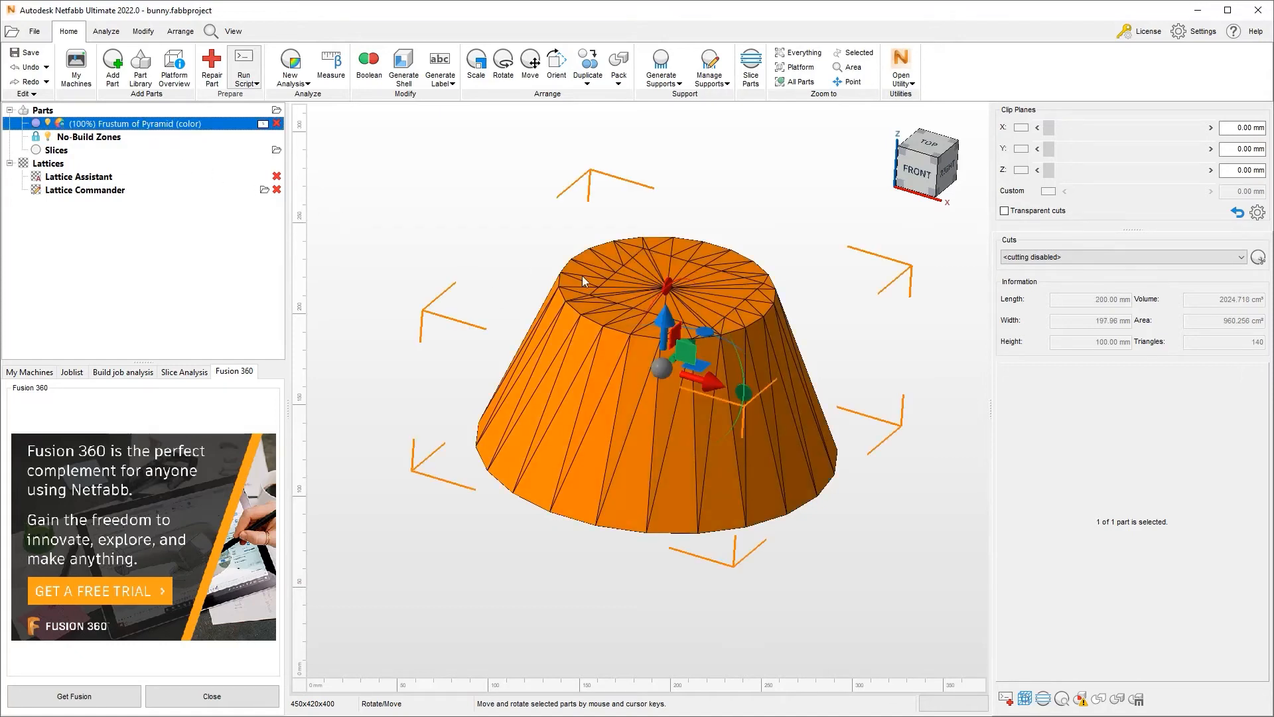
scroll(up, 3)
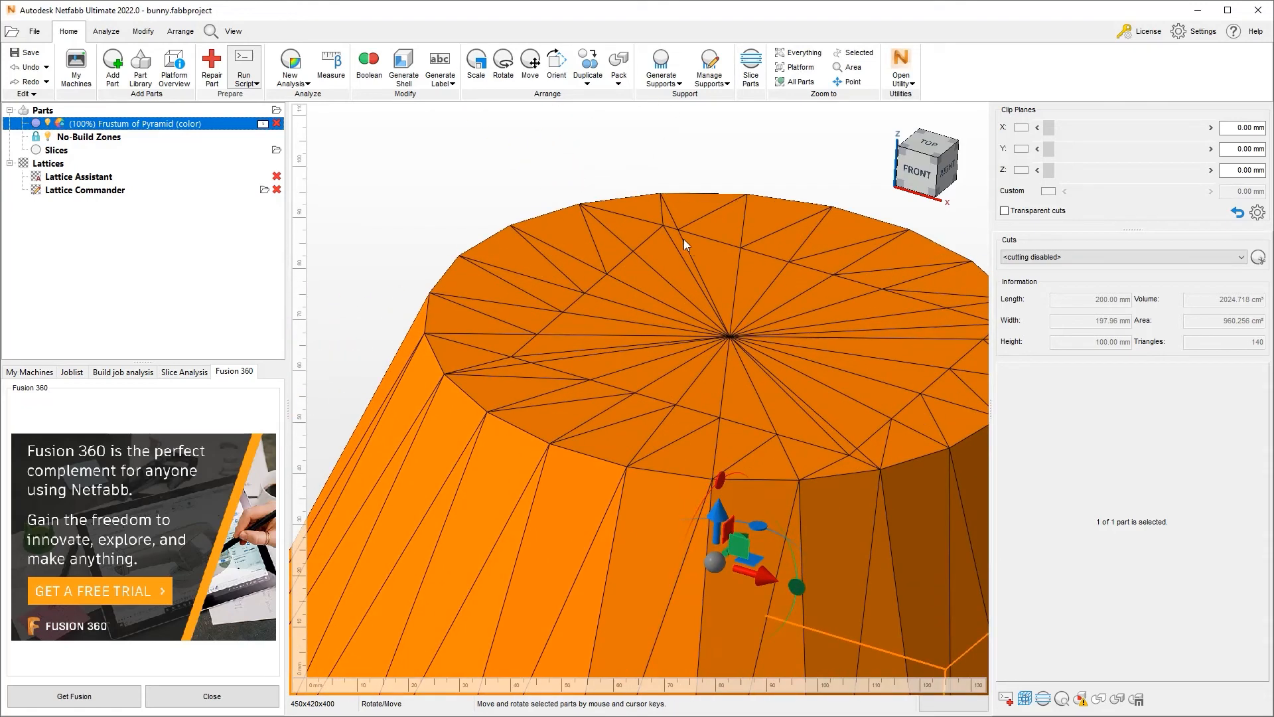
mouse_move(593, 294)
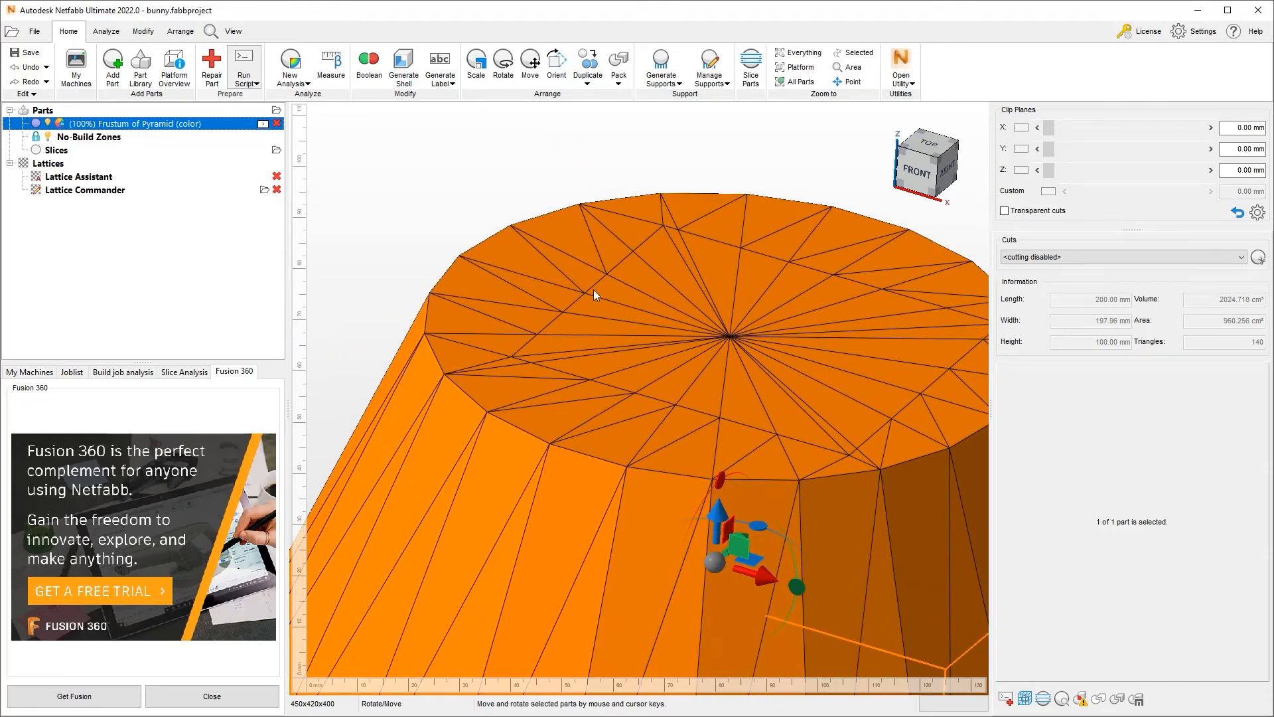
mouse_move(515, 302)
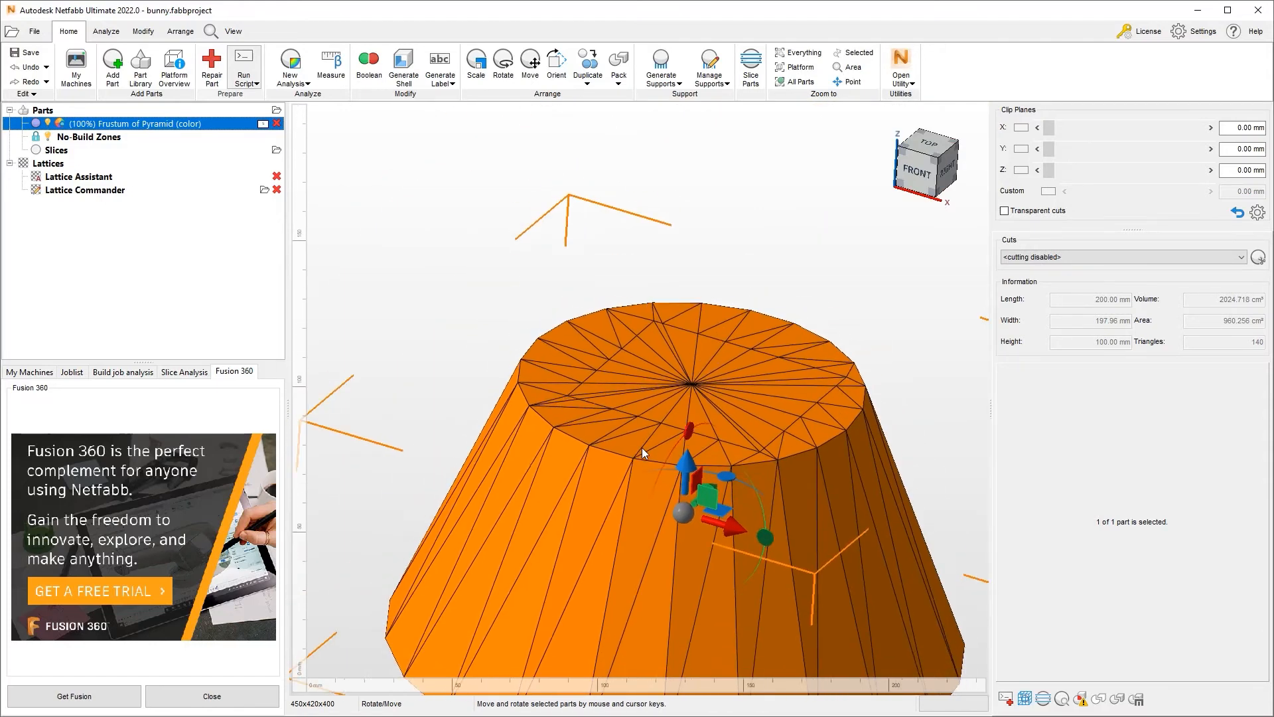
scroll(down, 3)
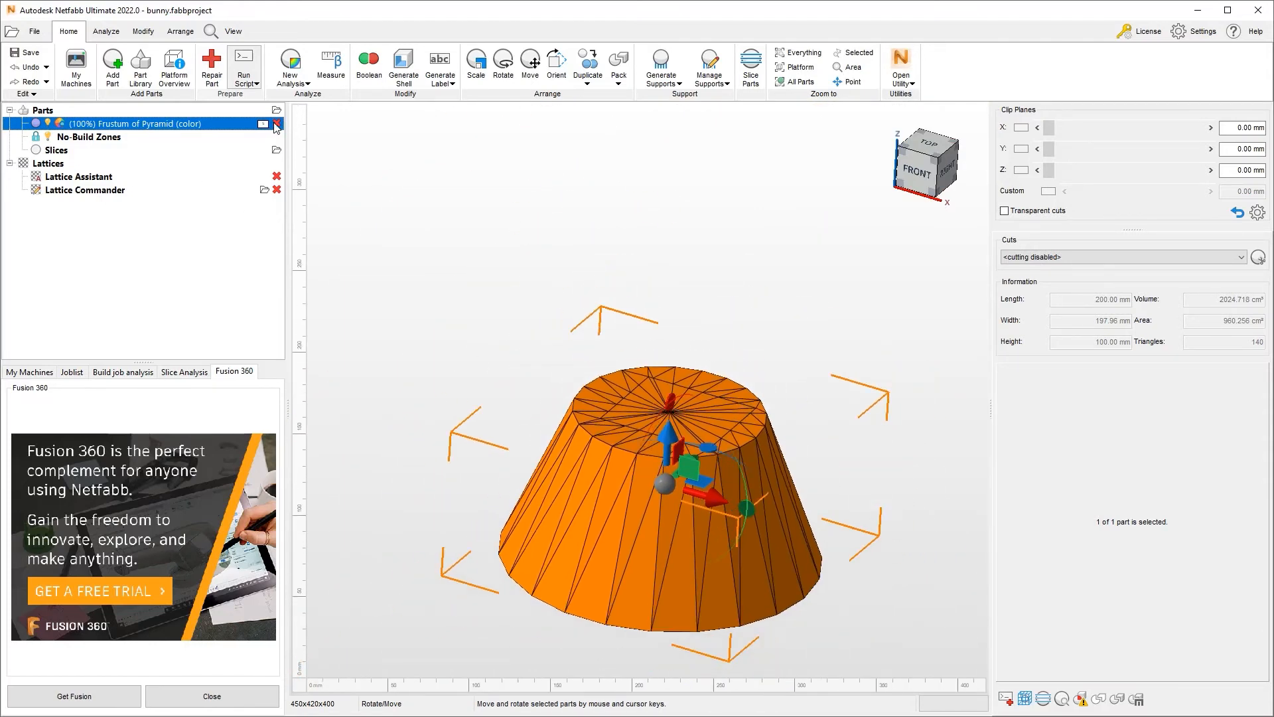
Step: Delete the pyramid frustum, confirm, and create a Frustum of Cone from the Part Library
click(276, 123)
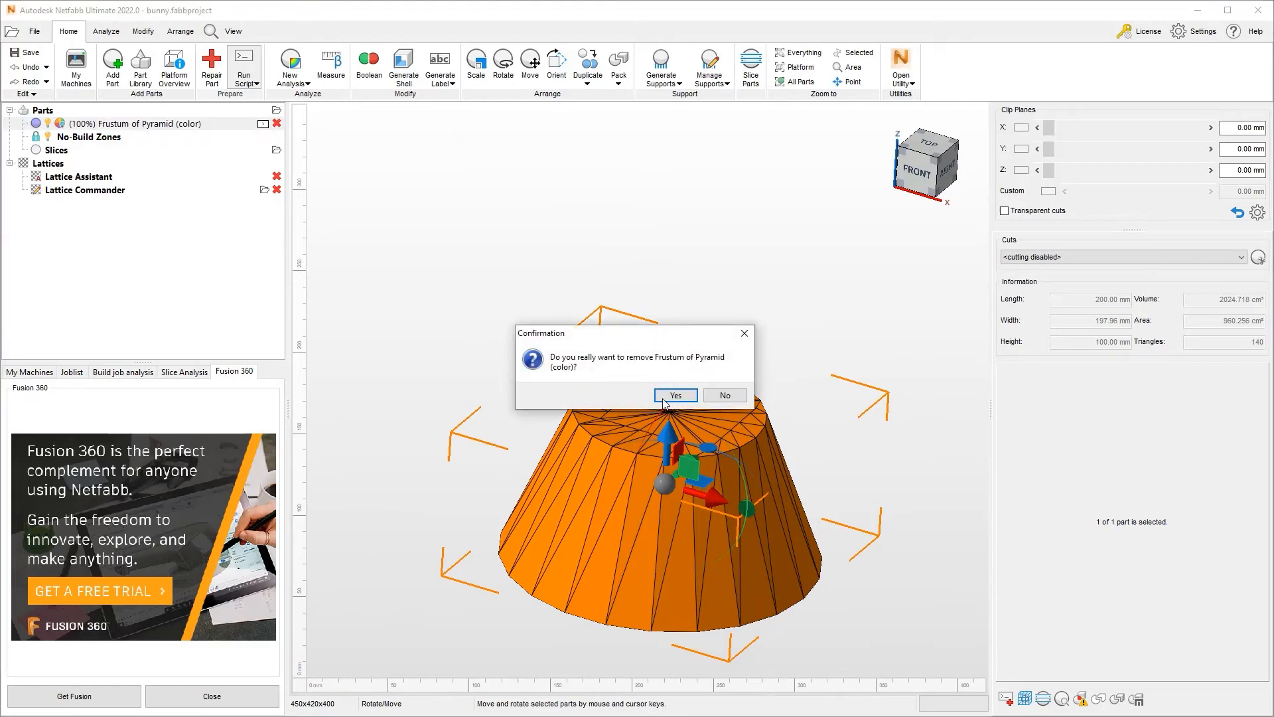
click(674, 395)
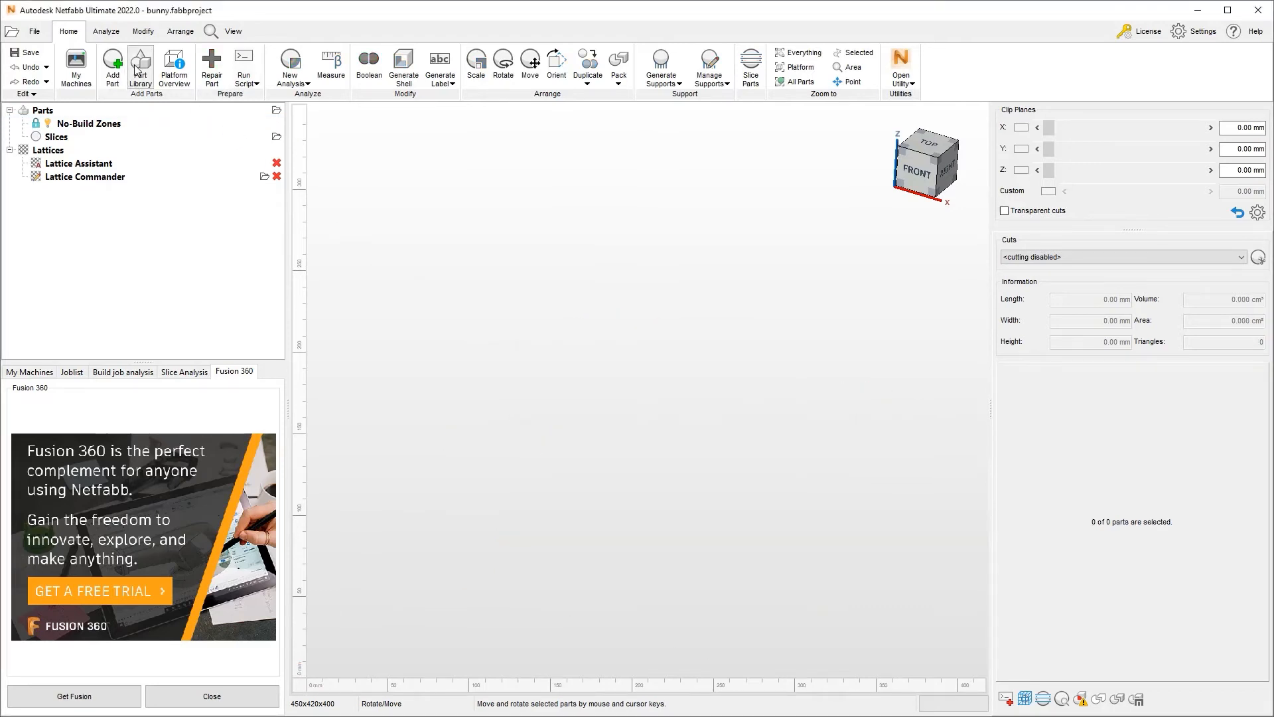
click(139, 66)
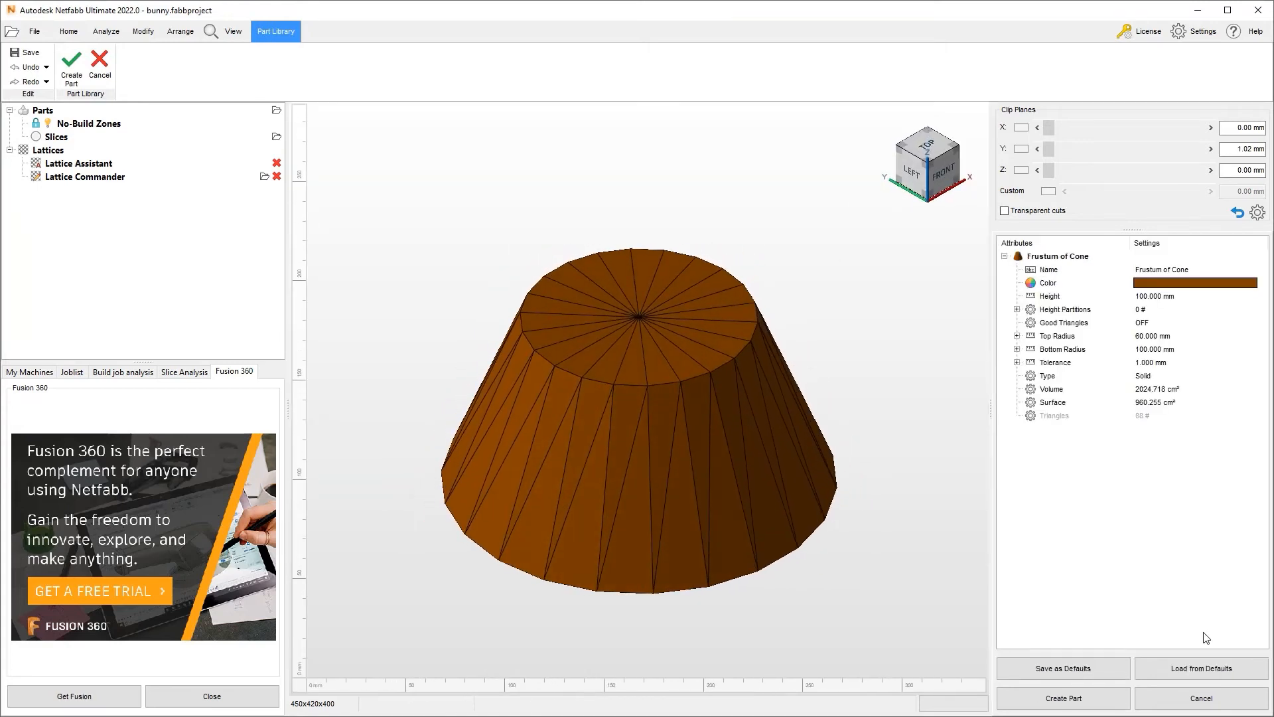
click(1062, 697)
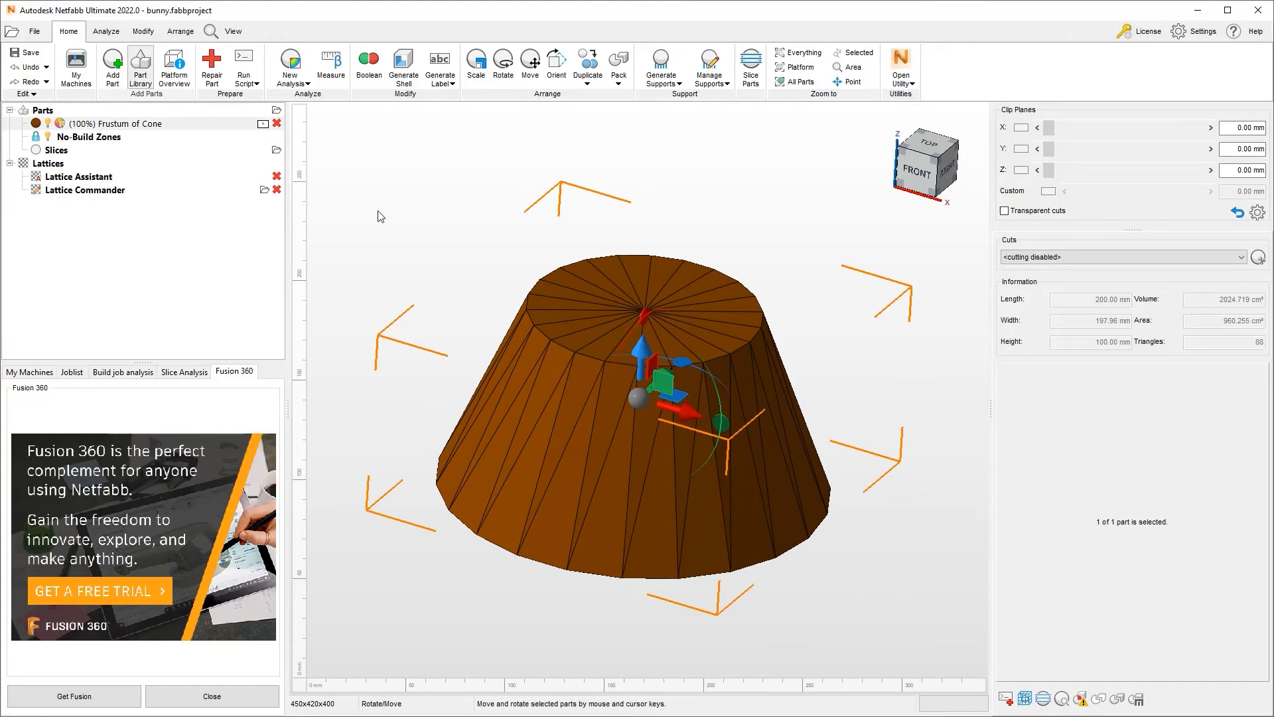
click(143, 31)
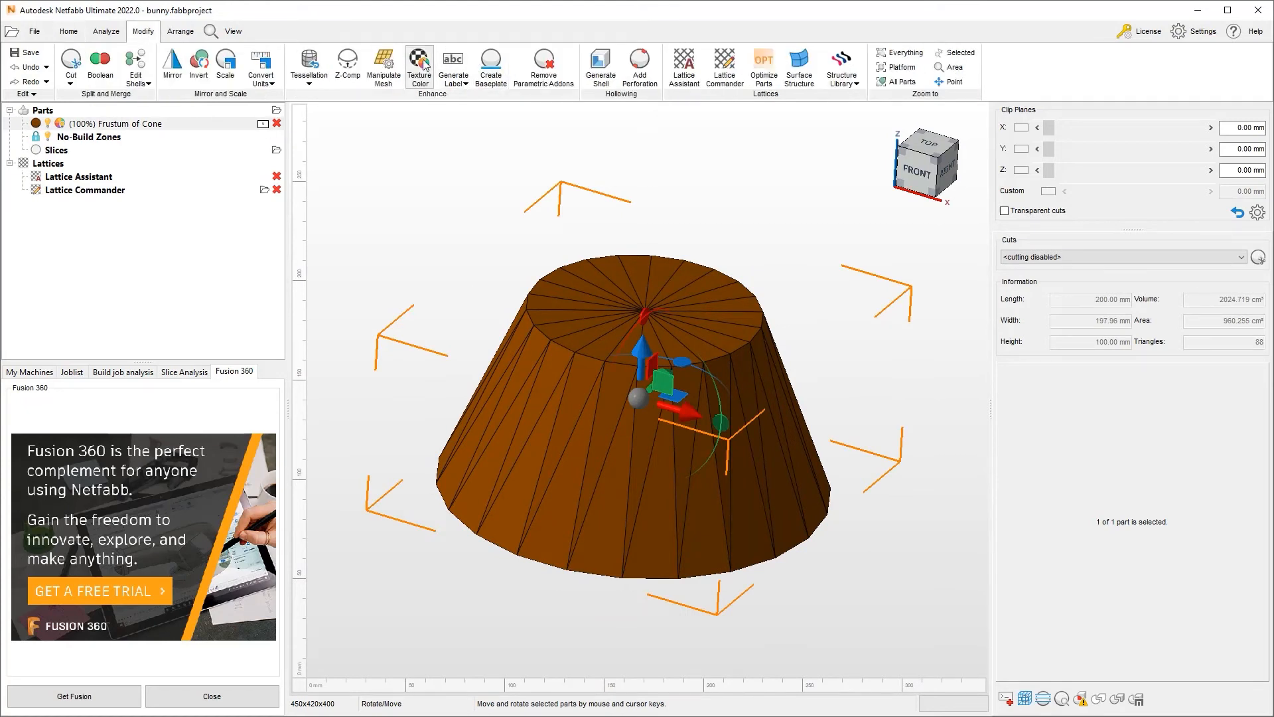
Step: In Texture Color mode, load the texture image, enable Texture Backside and project it onto the cone's underside
click(419, 67)
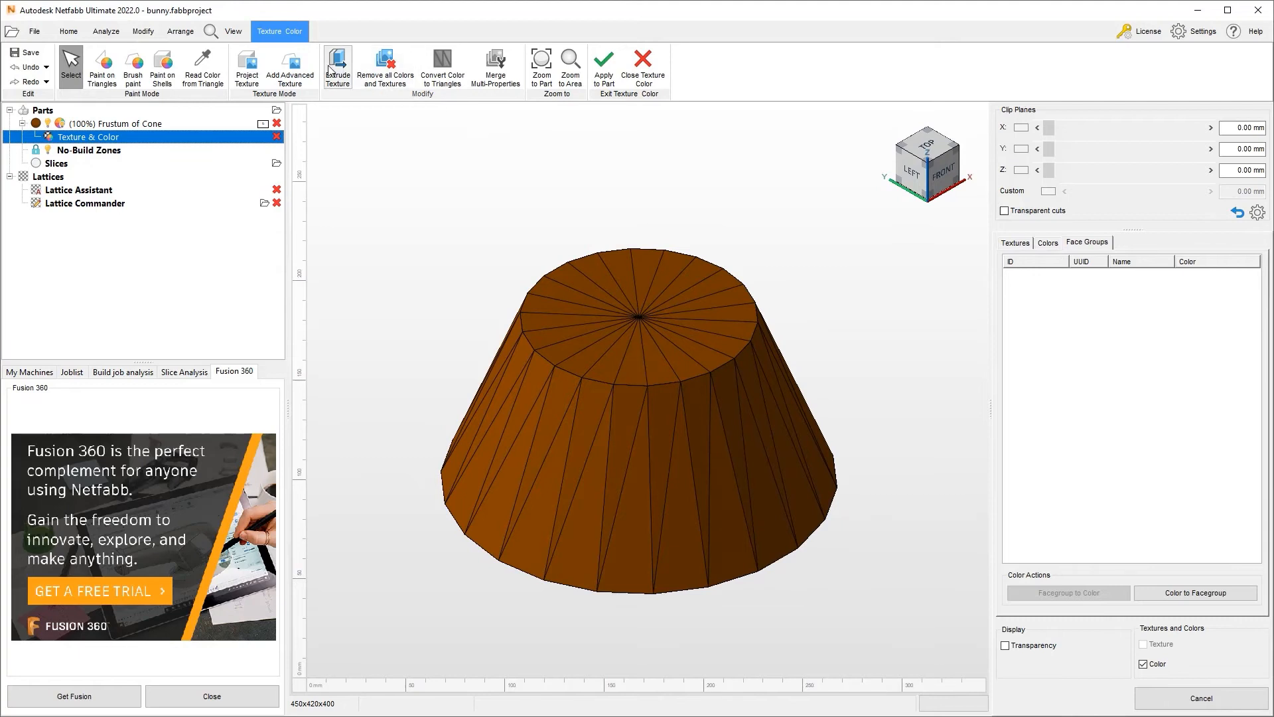
click(247, 67)
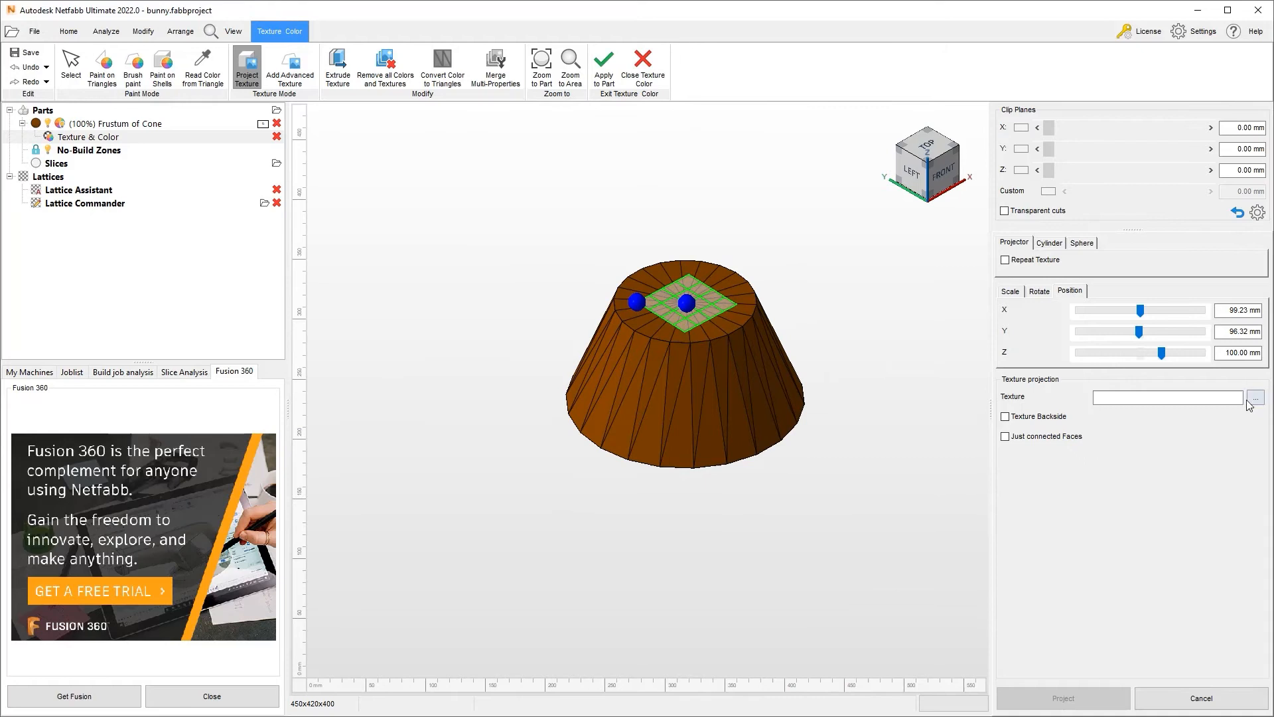
click(1255, 397)
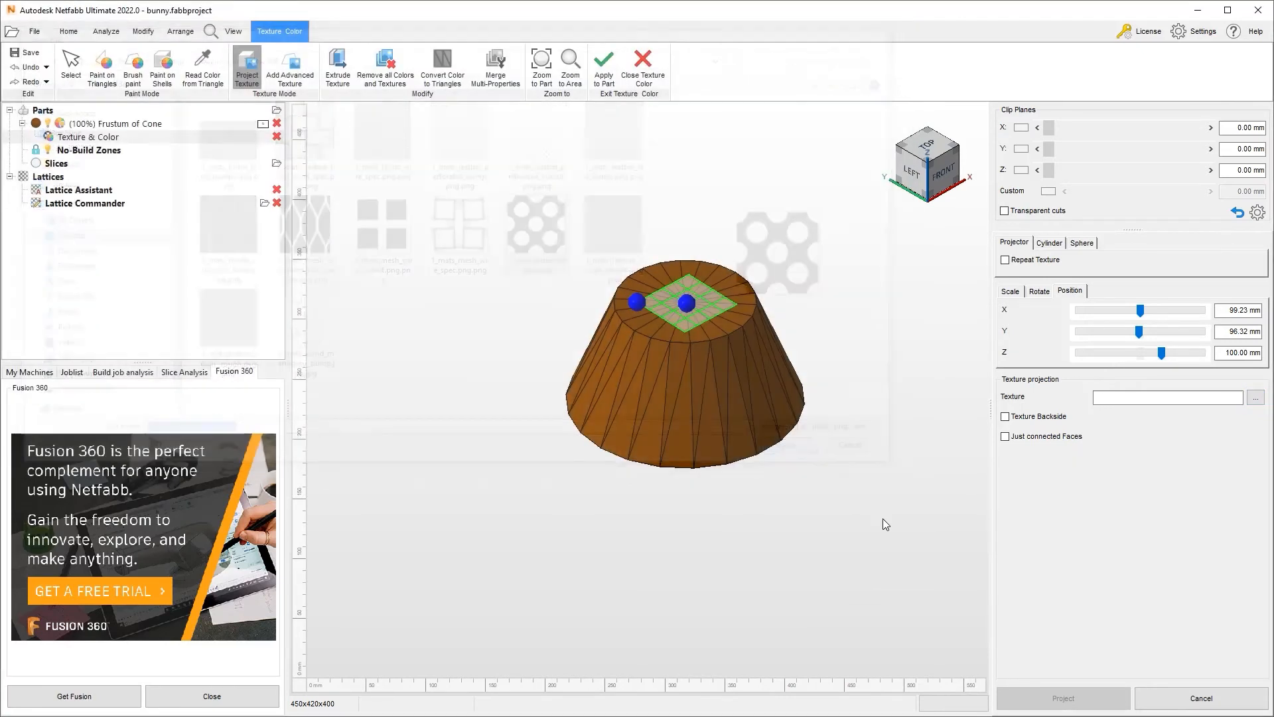
click(1254, 397)
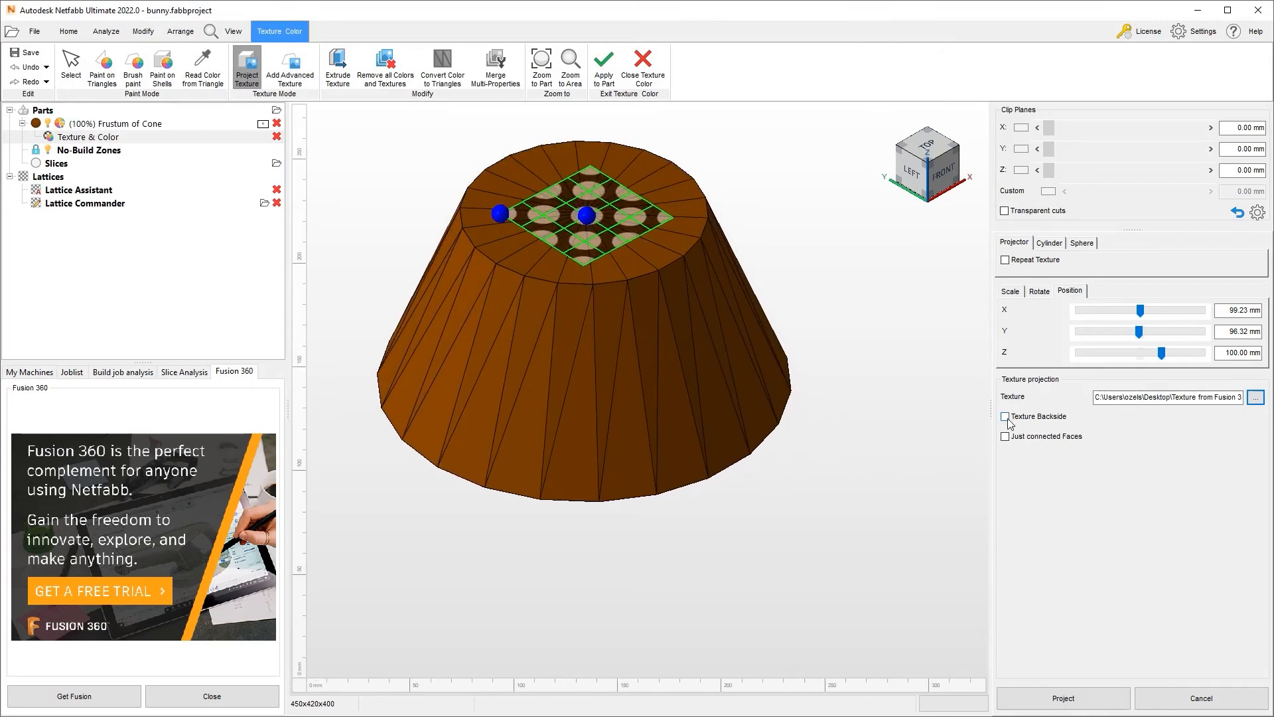
mouse_move(639, 228)
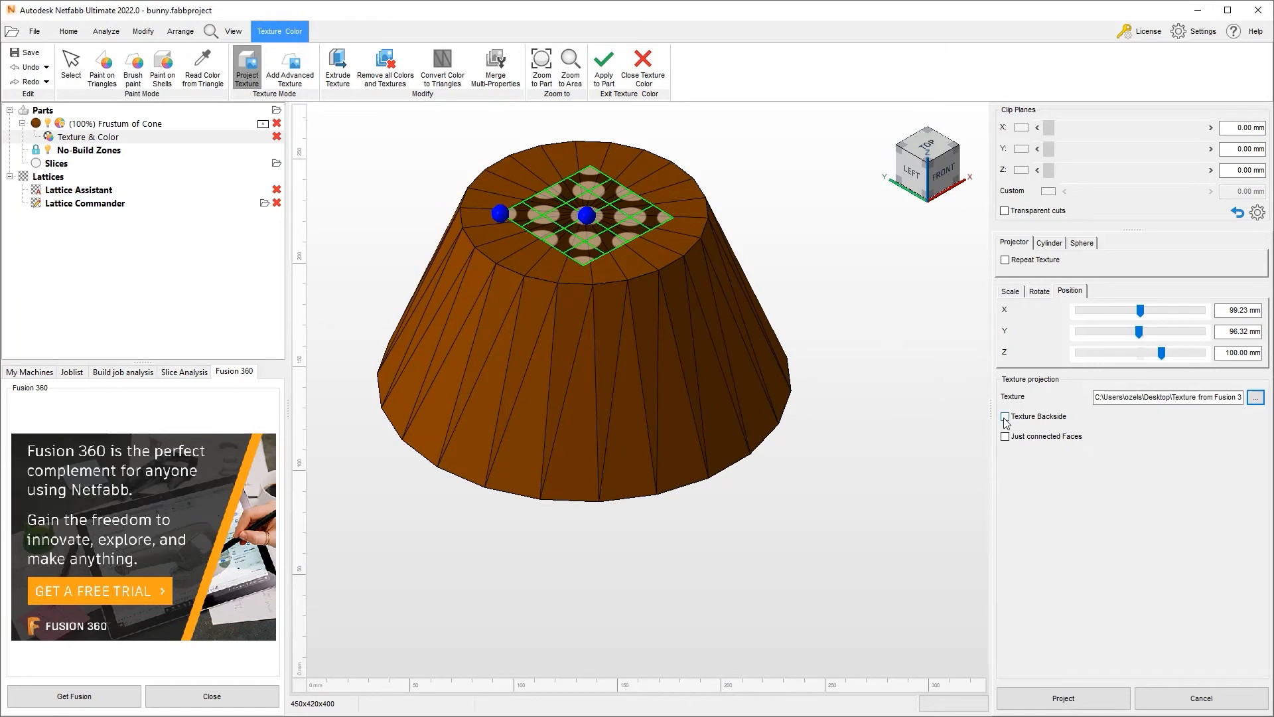
click(1004, 416)
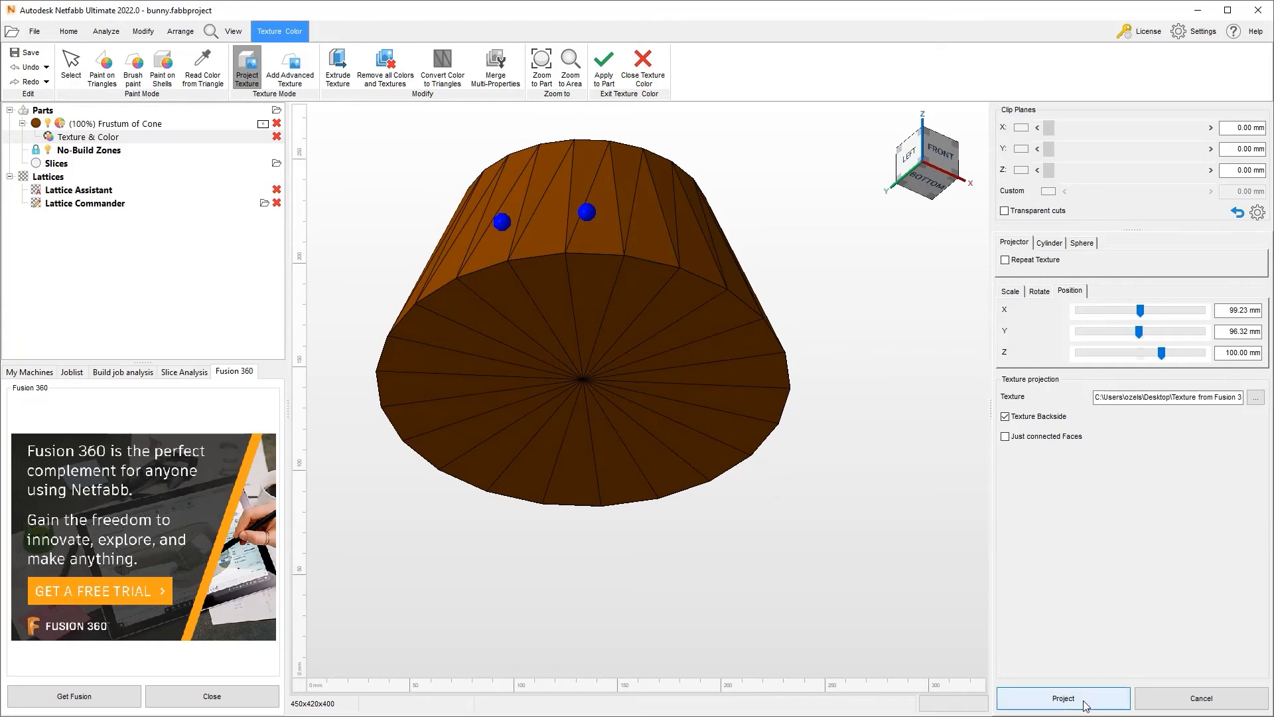
click(1062, 696)
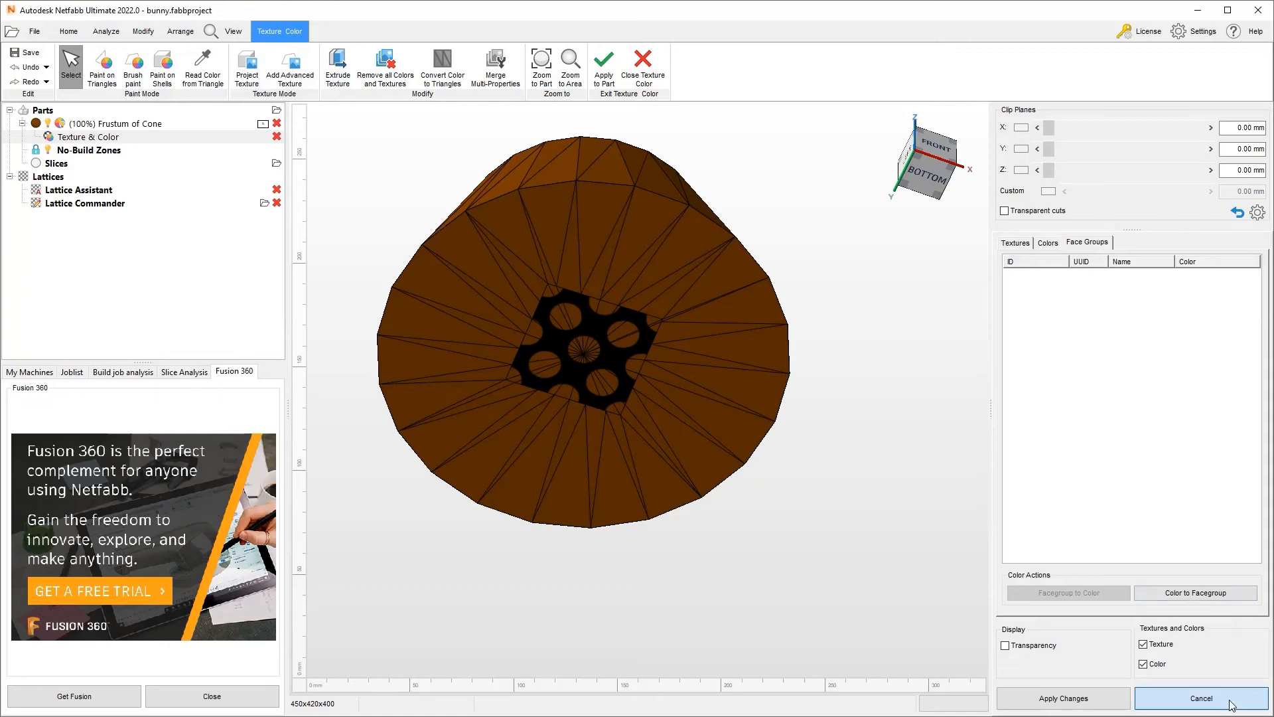
Step: Cancel the projected texture and re-enter Texture Color mode on the cone frustum from Modify
click(1200, 697)
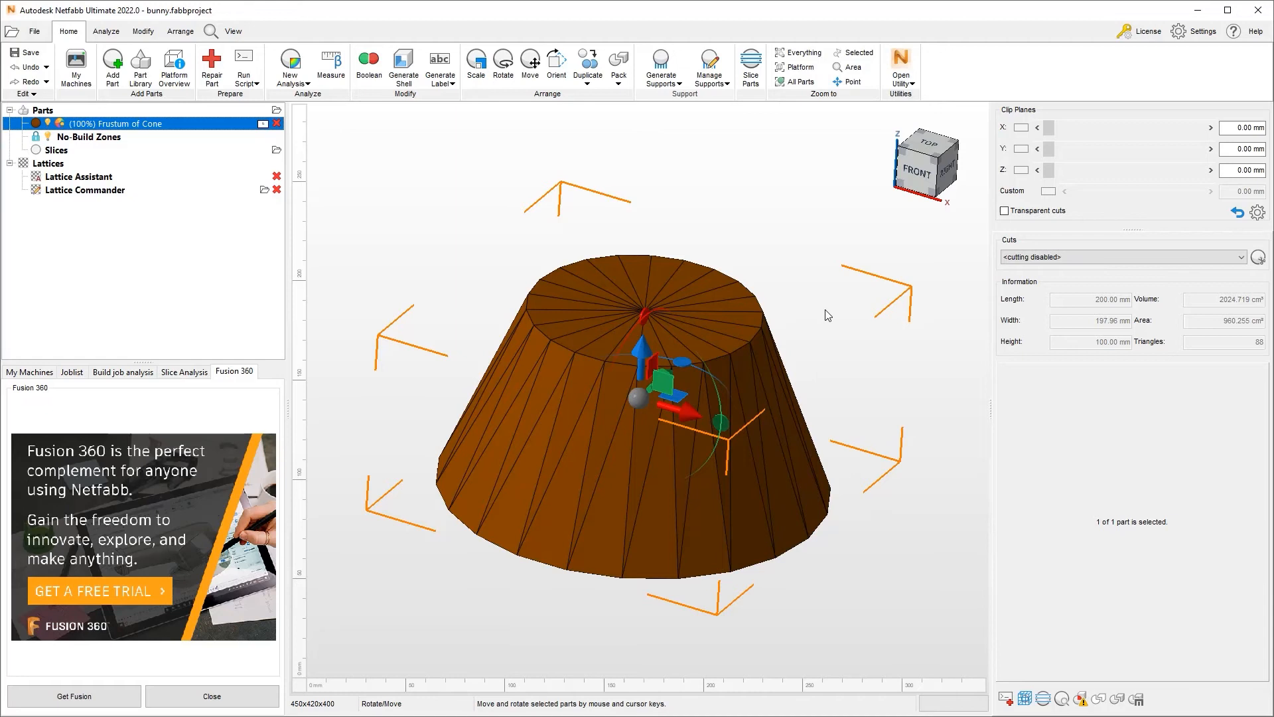
mouse_move(890, 346)
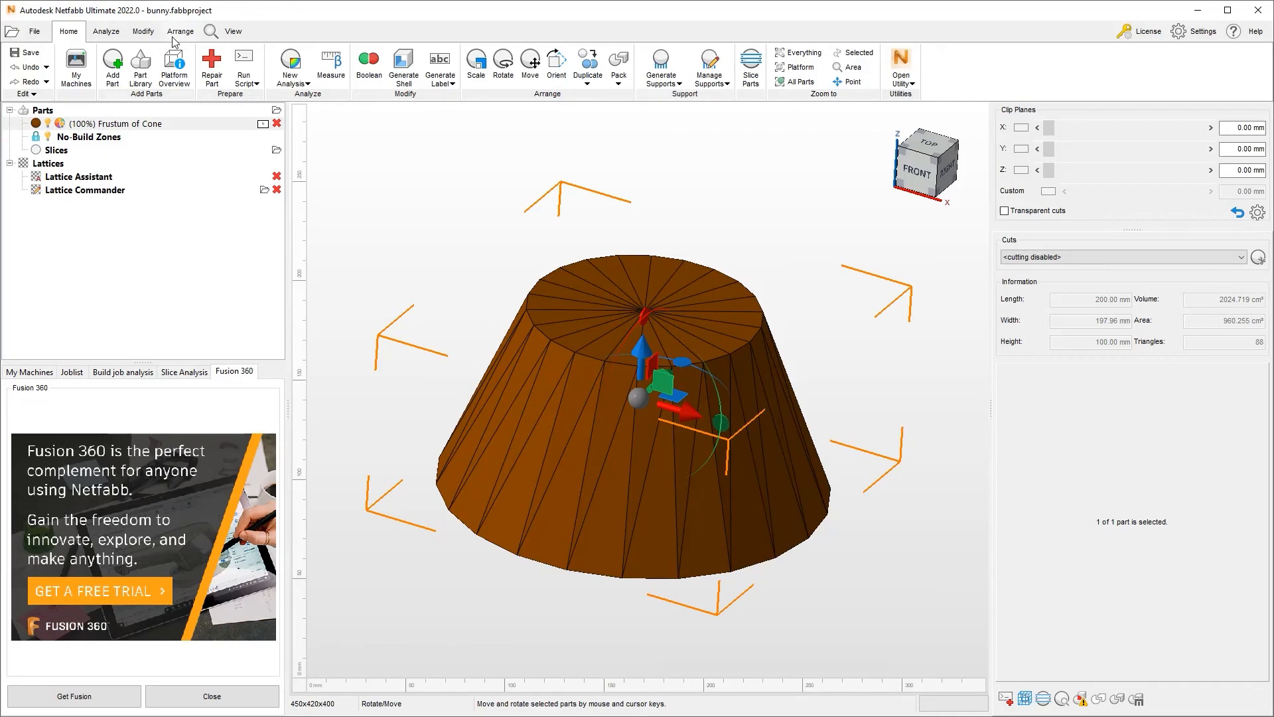
click(143, 31)
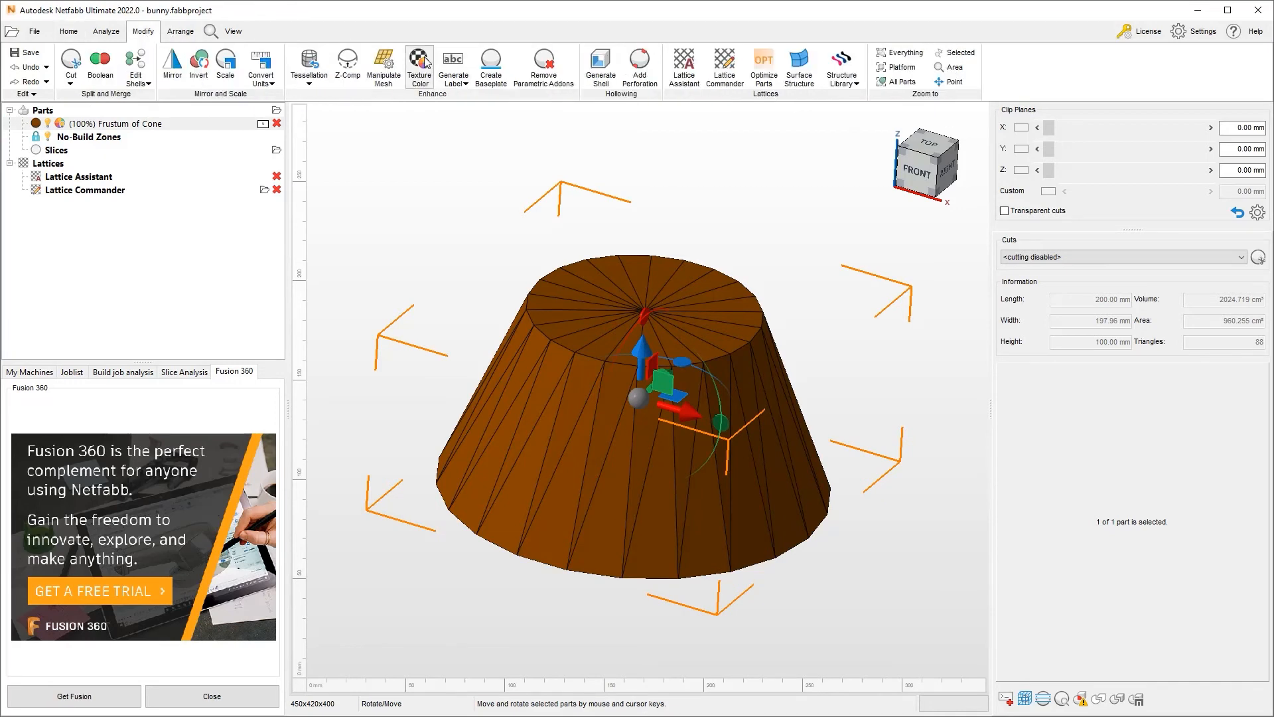
click(419, 65)
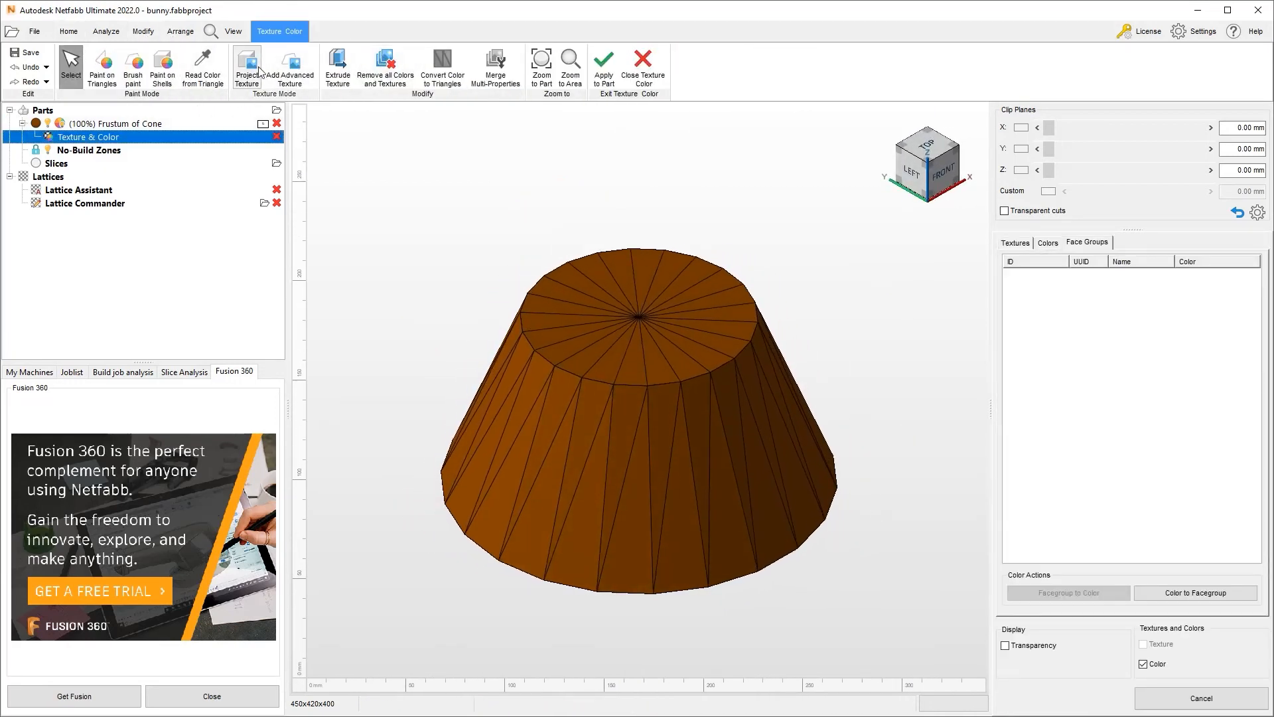
Step: Load 1_mats_pattern06.png.png in Project Texture and project the polka-dot pattern onto the cone
click(247, 67)
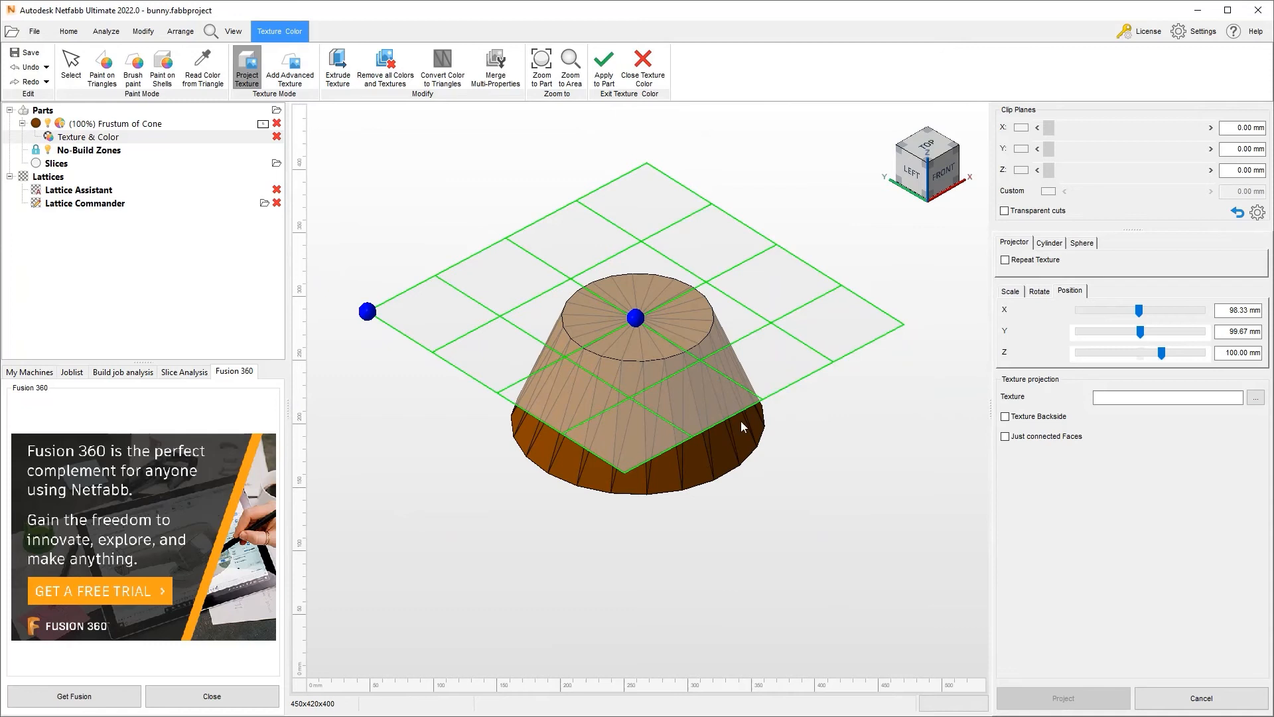
click(1257, 397)
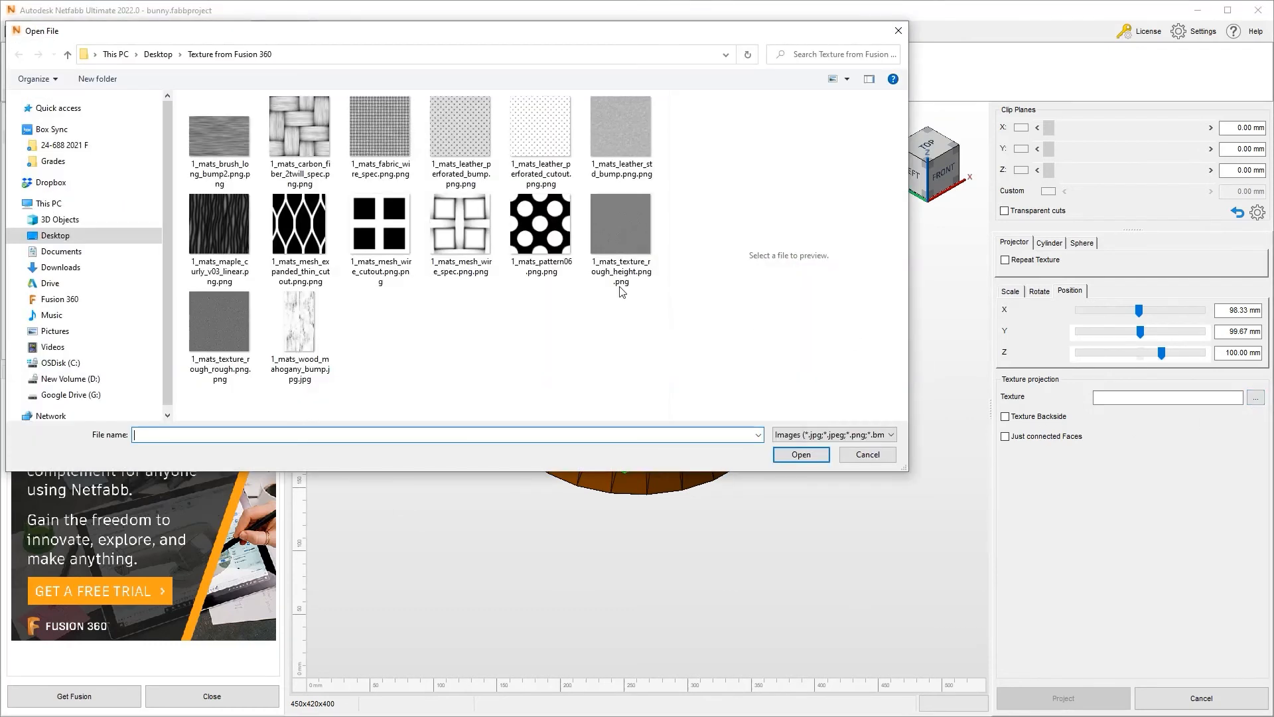
click(540, 225)
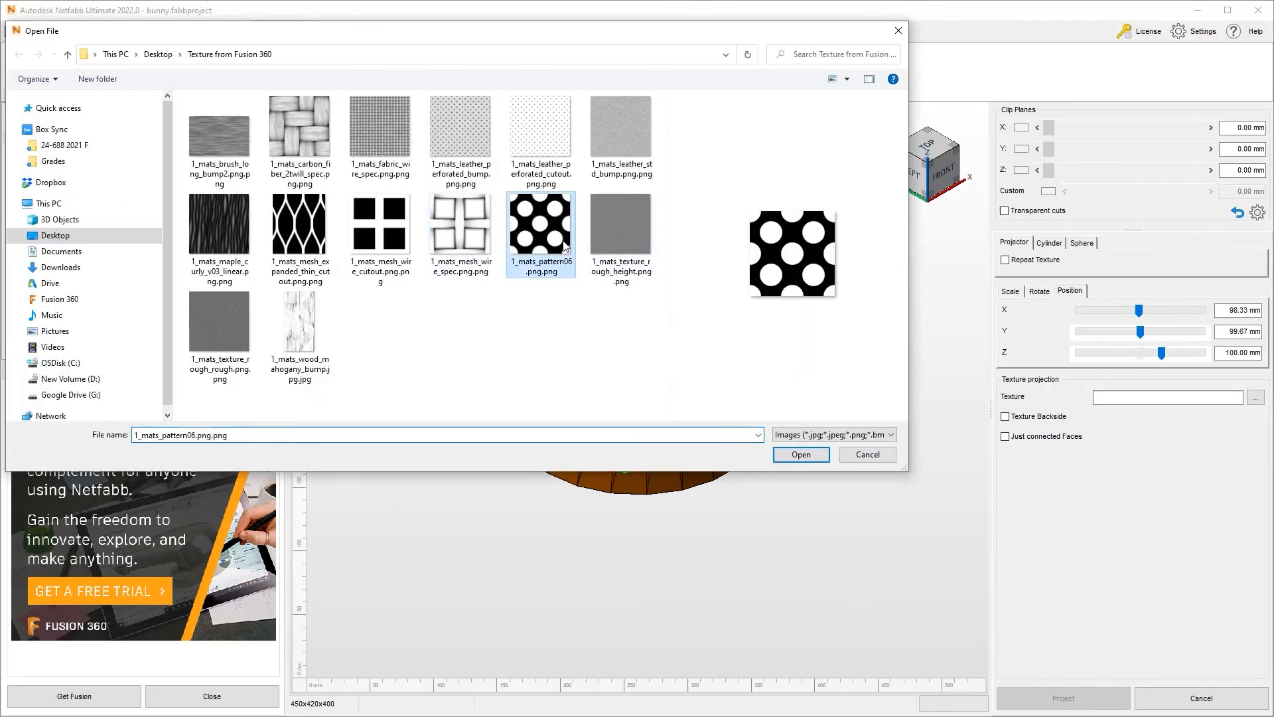
click(799, 454)
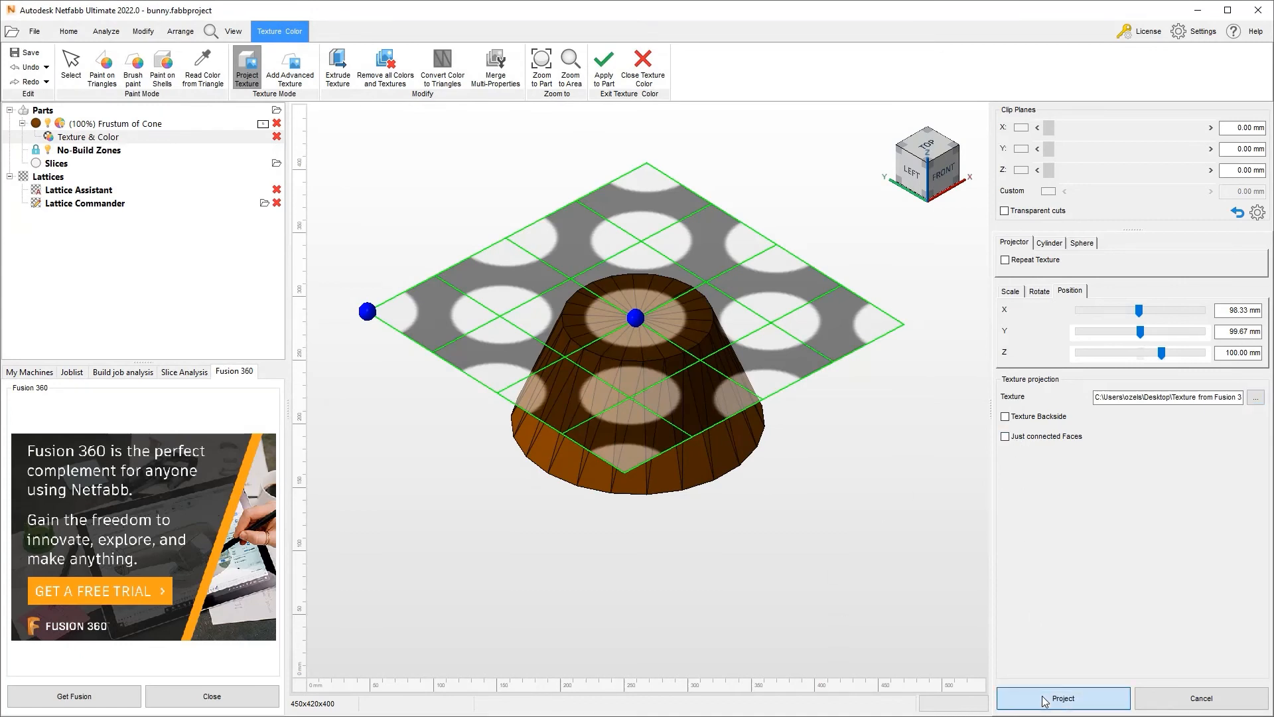
click(1062, 697)
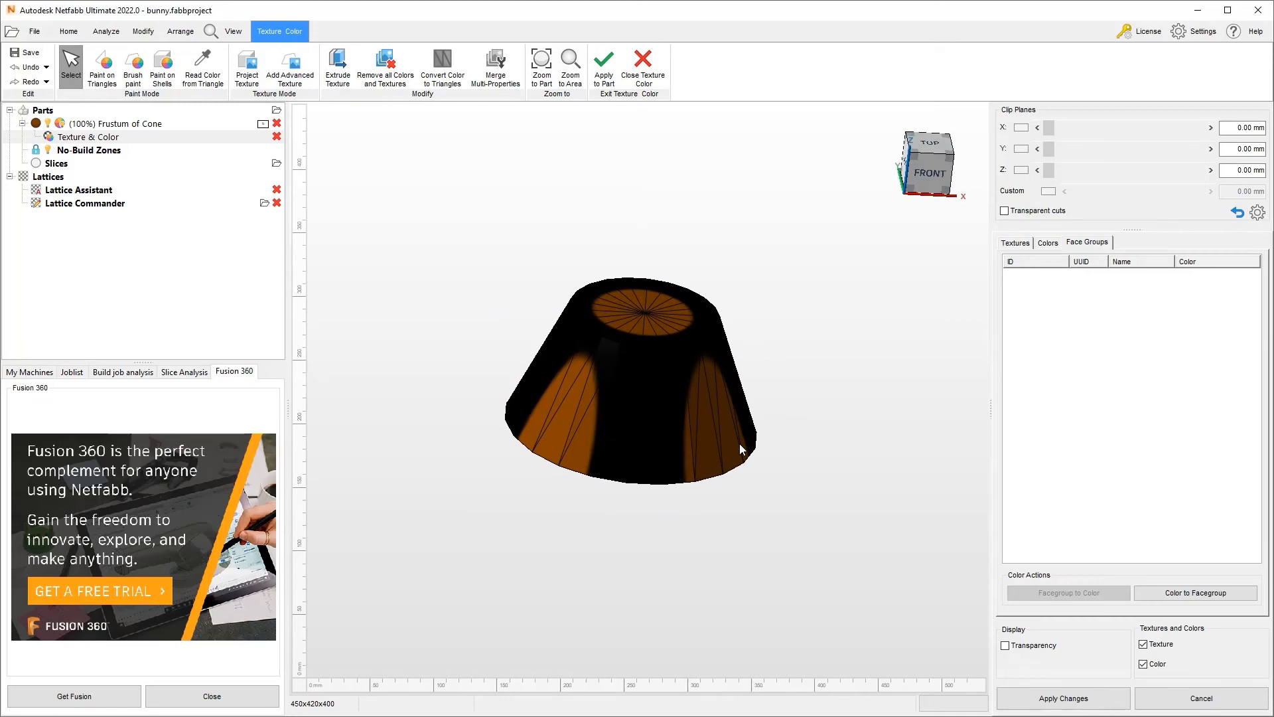
Step: Show the Textures list and select the projected 128×128 PNG texture entry
click(1014, 242)
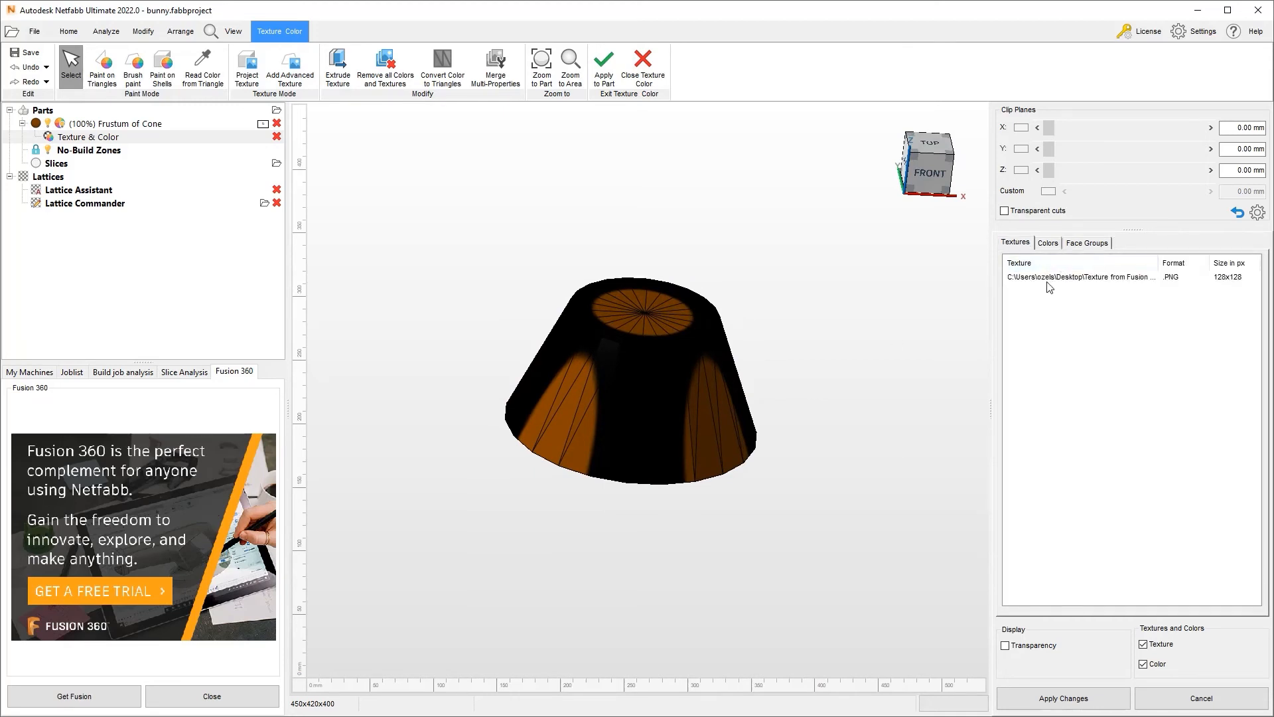
click(1081, 276)
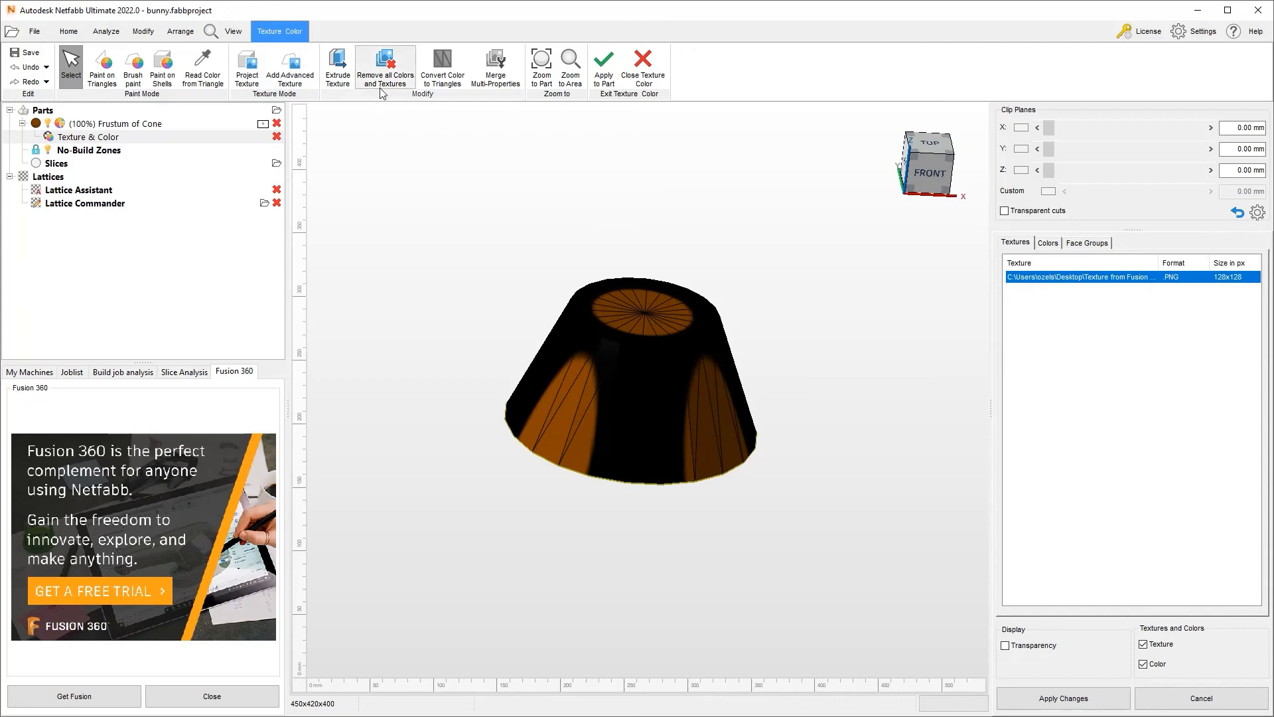
mouse_move(658, 410)
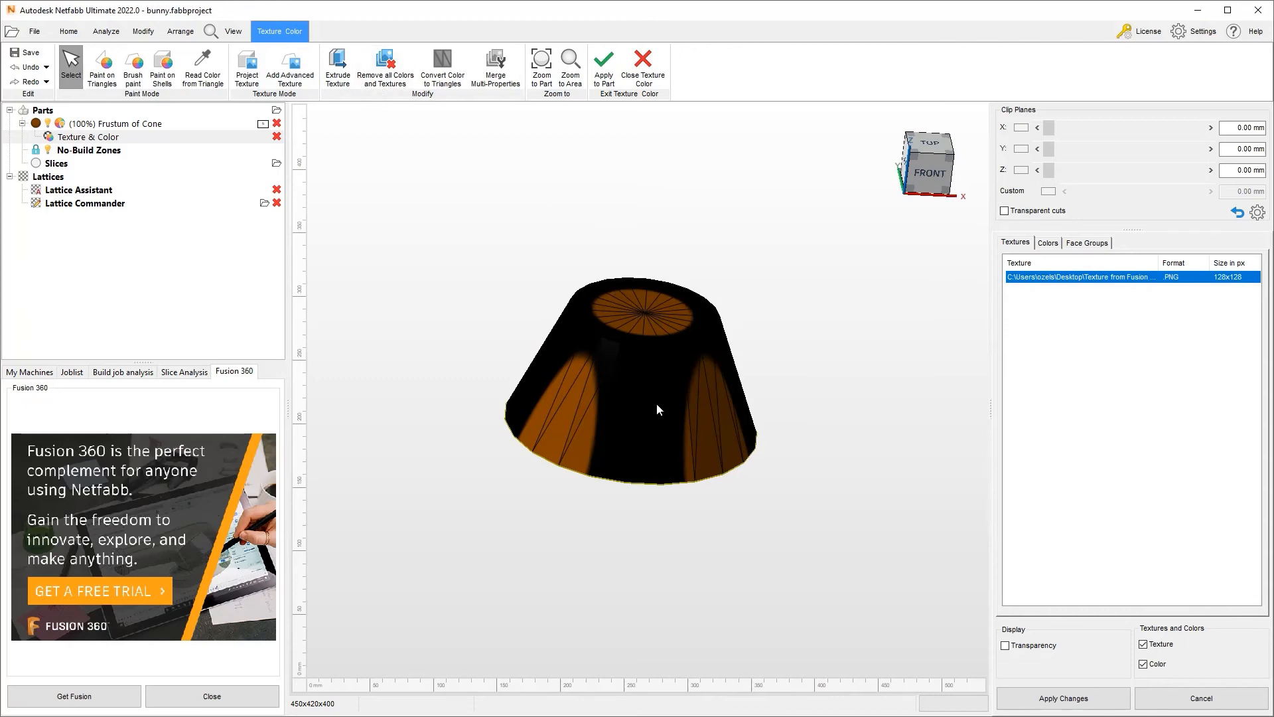
mouse_move(546, 284)
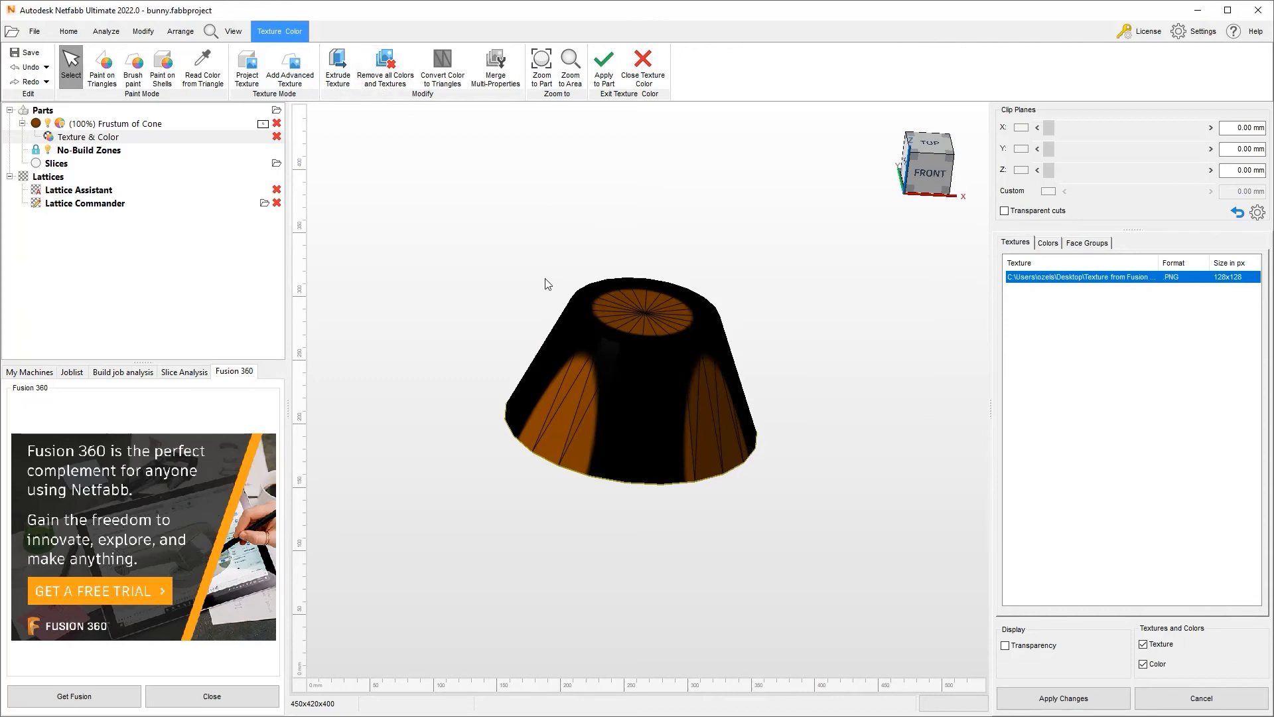
mouse_move(336, 66)
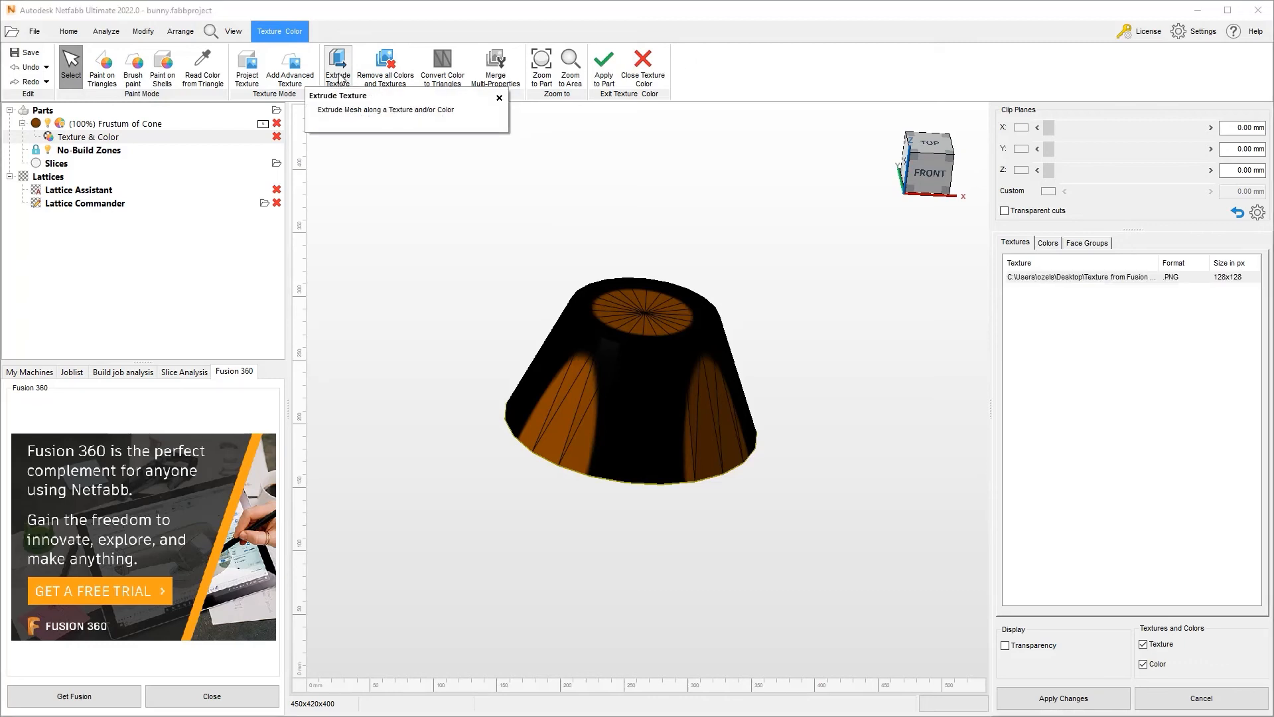
Step: In Extrude Texture, set Black Movement to 3.00 mm, limit Extrude Area to the PNG texture and confirm OK
click(337, 67)
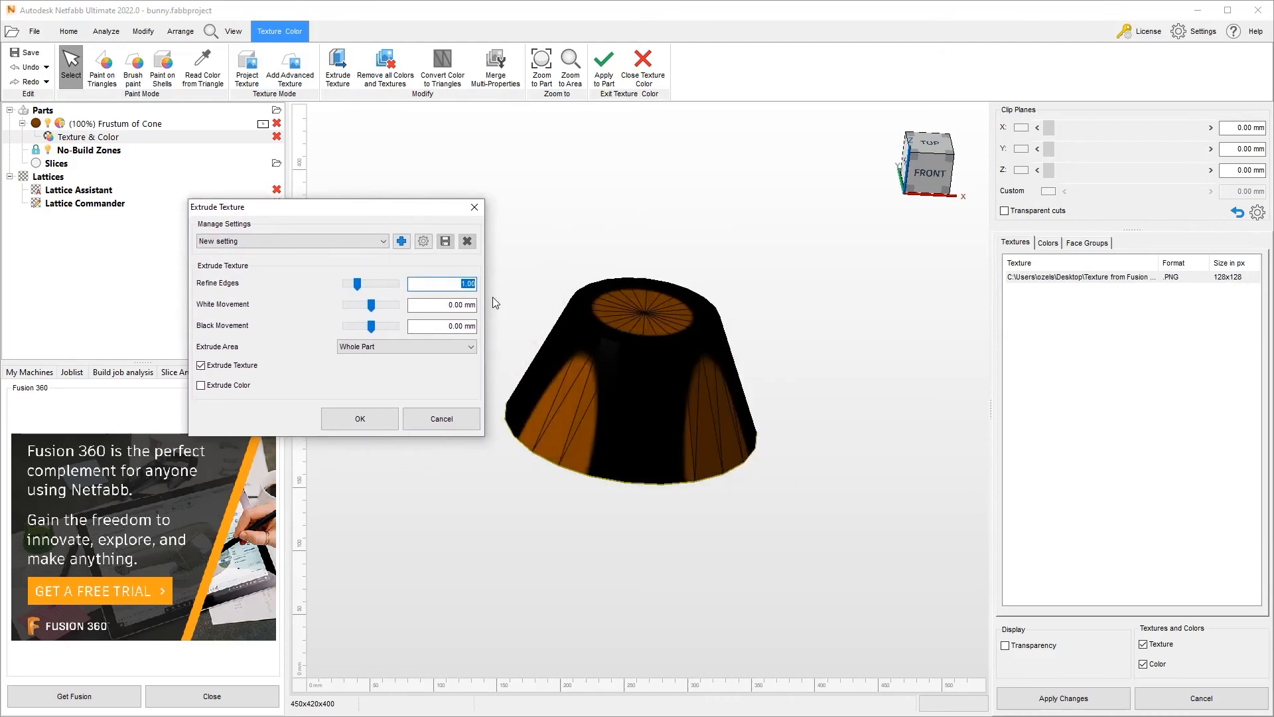
mouse_move(537, 348)
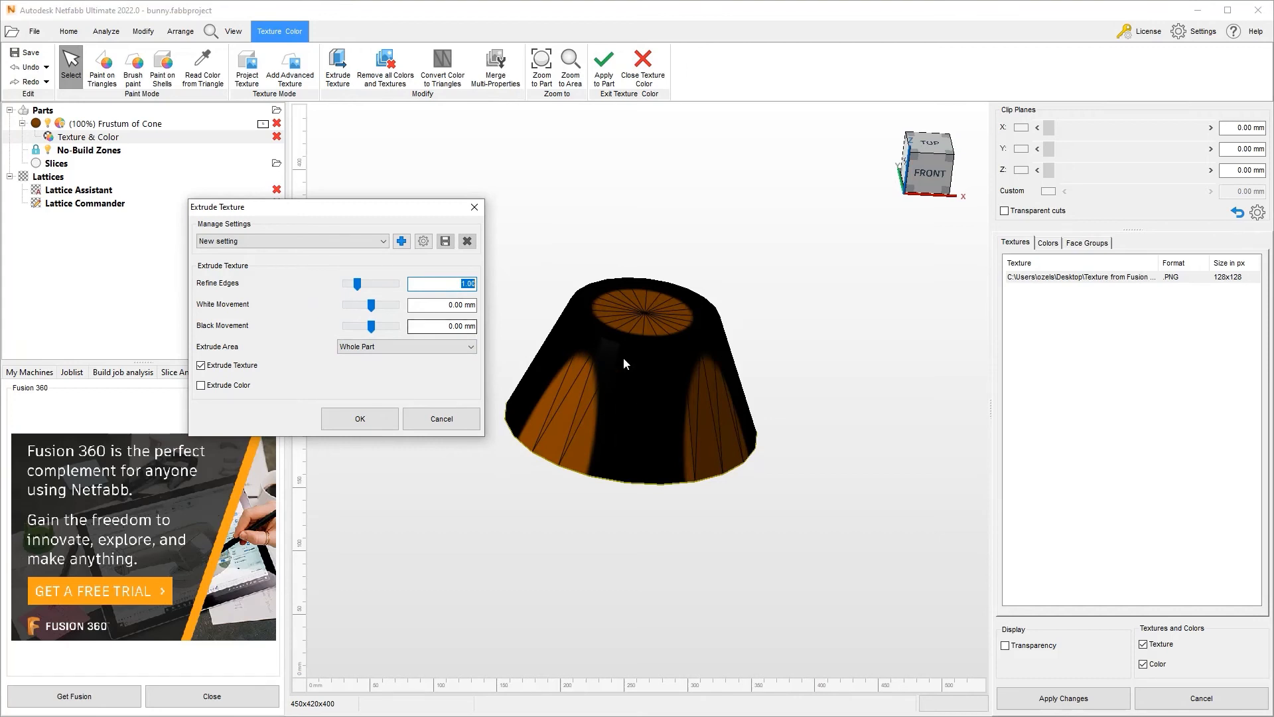
click(442, 326)
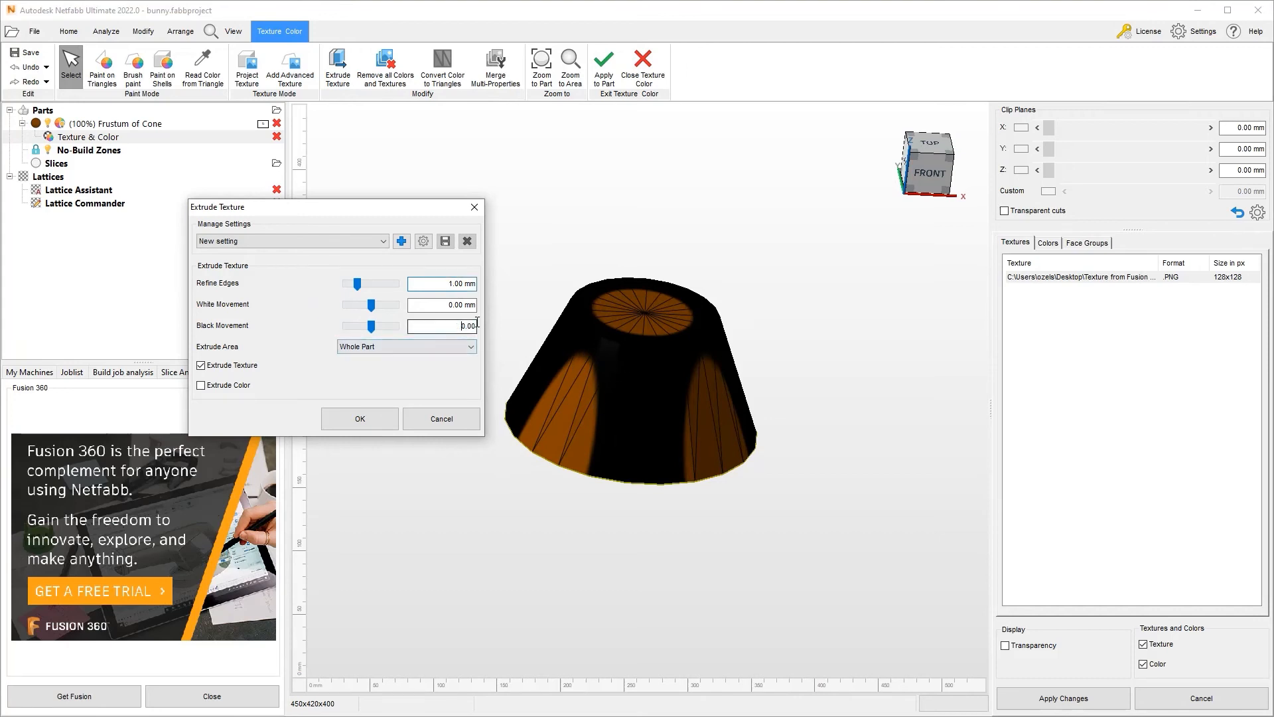
triple_click(440, 327)
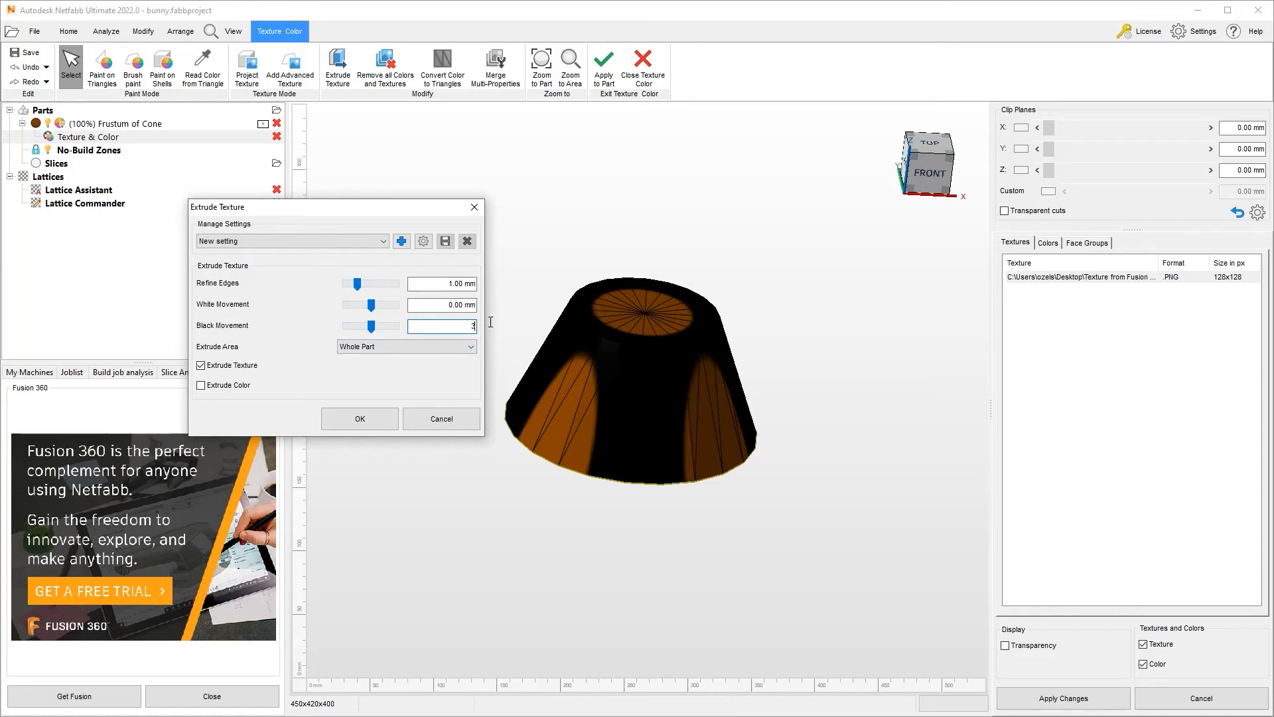
text(3.00 mm)
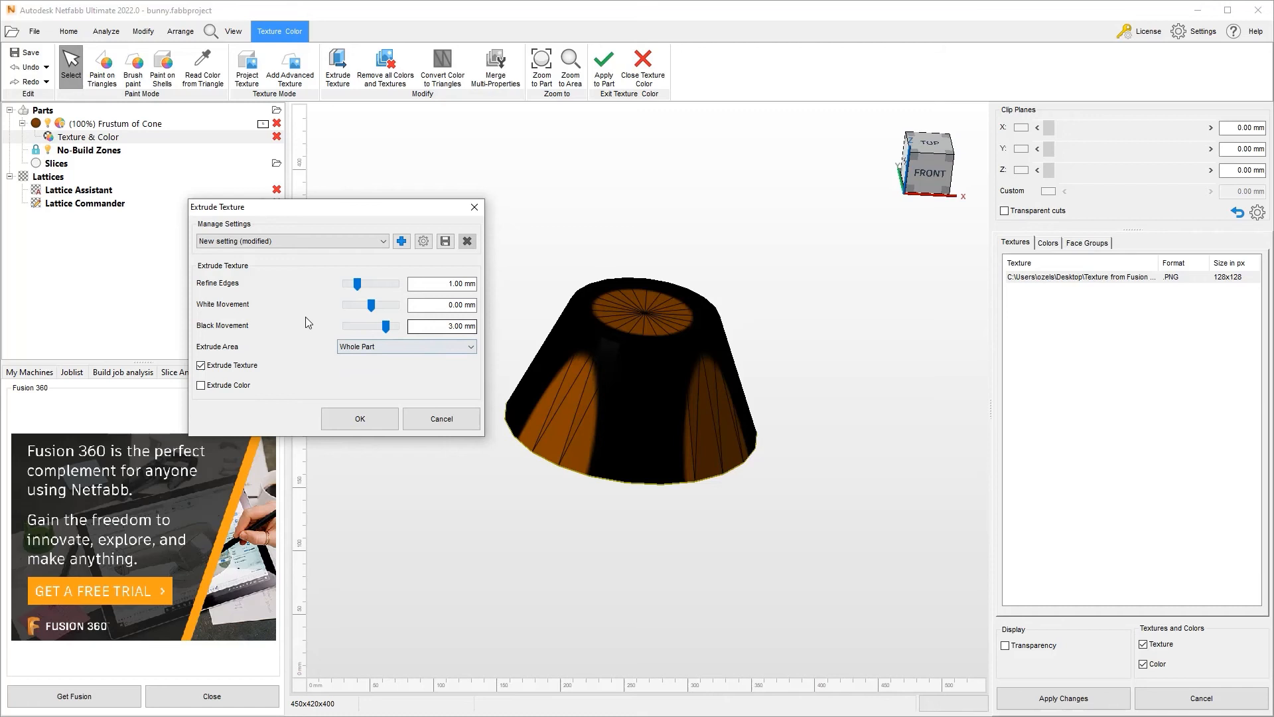
mouse_move(483, 312)
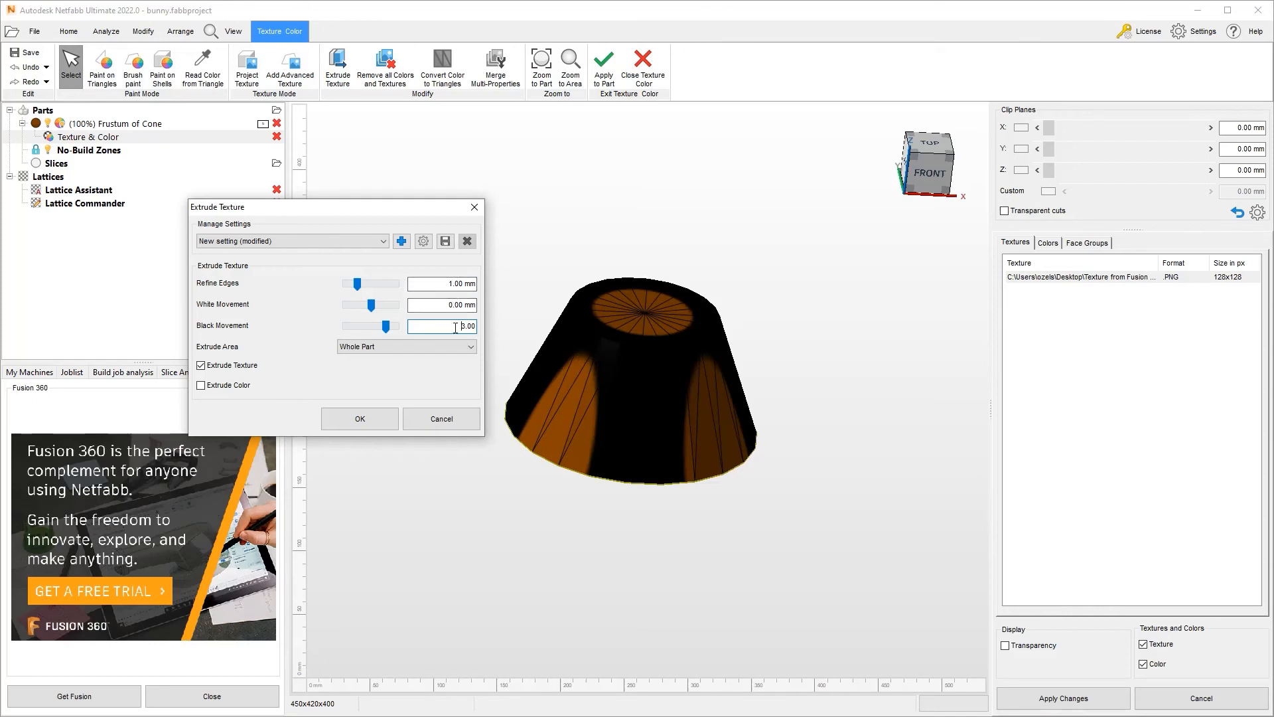
text(3.00)
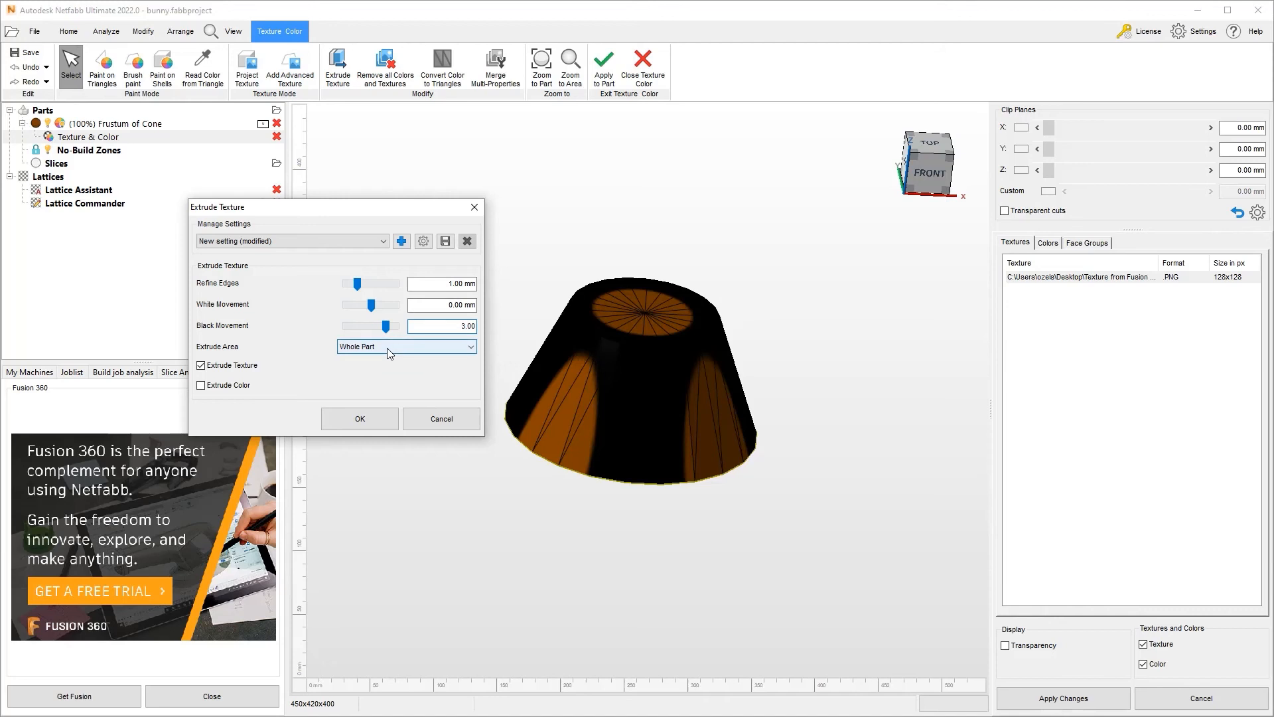
click(405, 346)
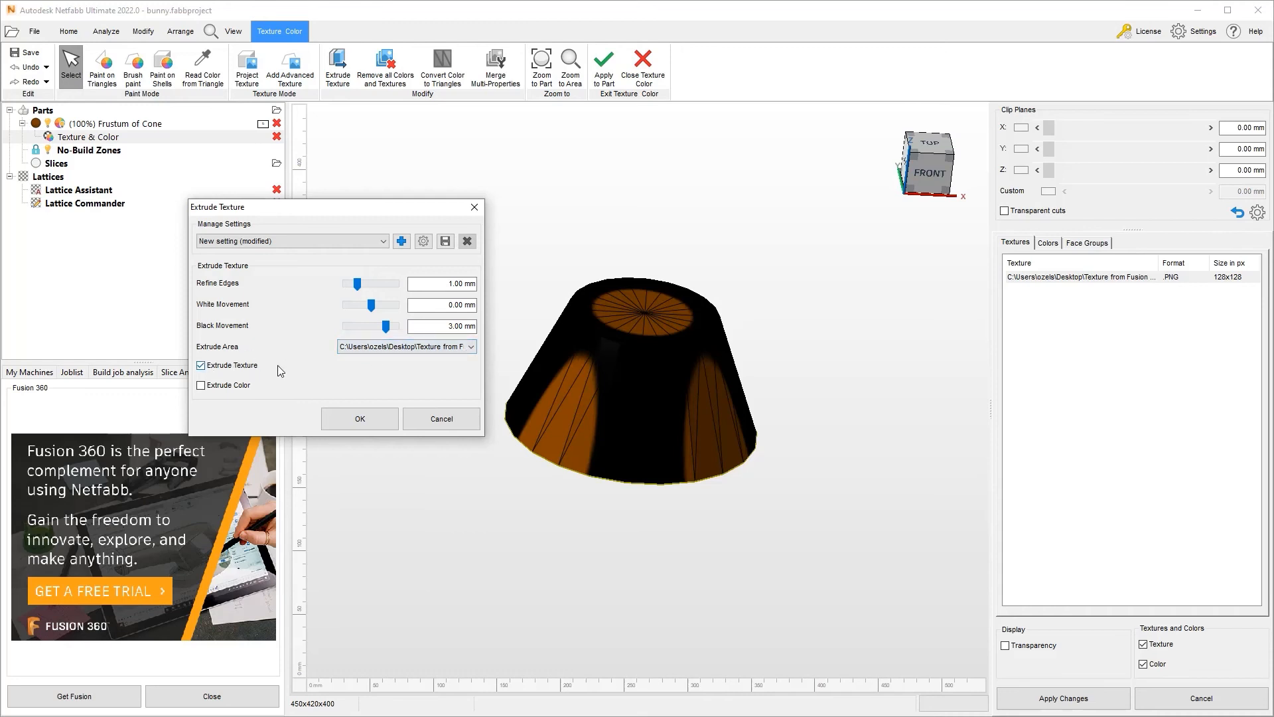
mouse_move(231, 375)
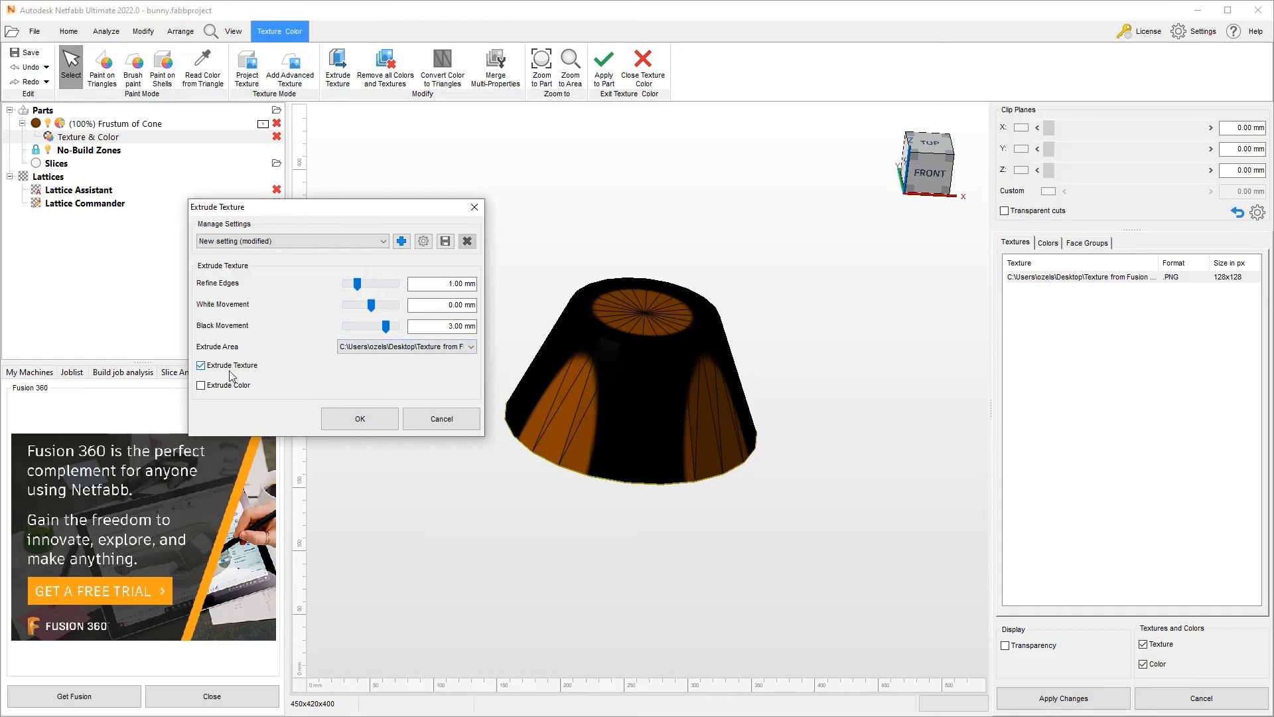
mouse_move(200, 385)
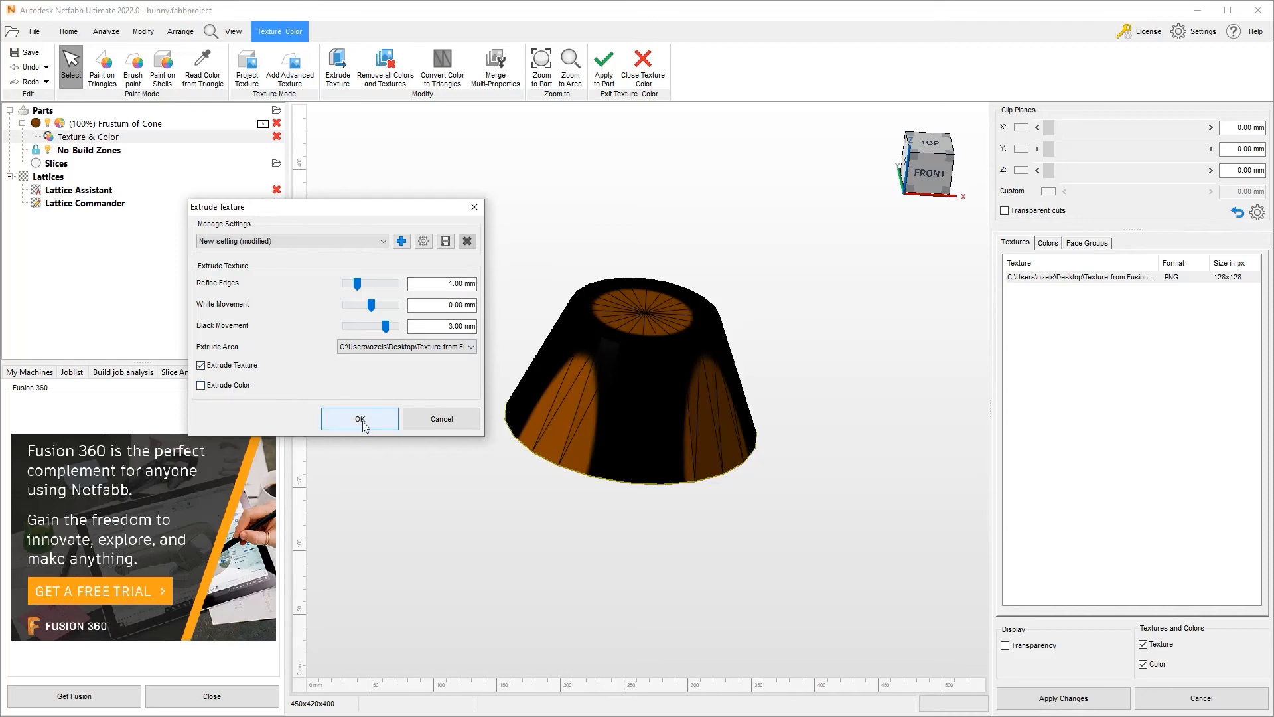
click(360, 418)
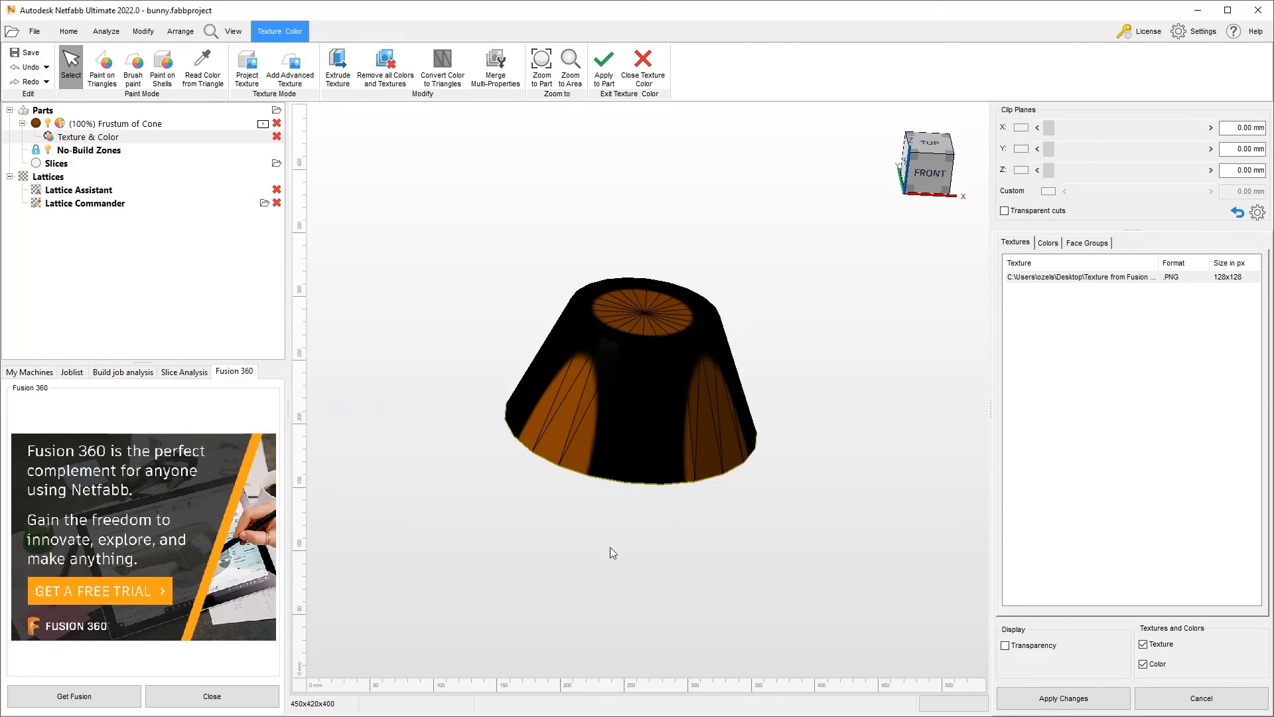
mouse_move(544, 560)
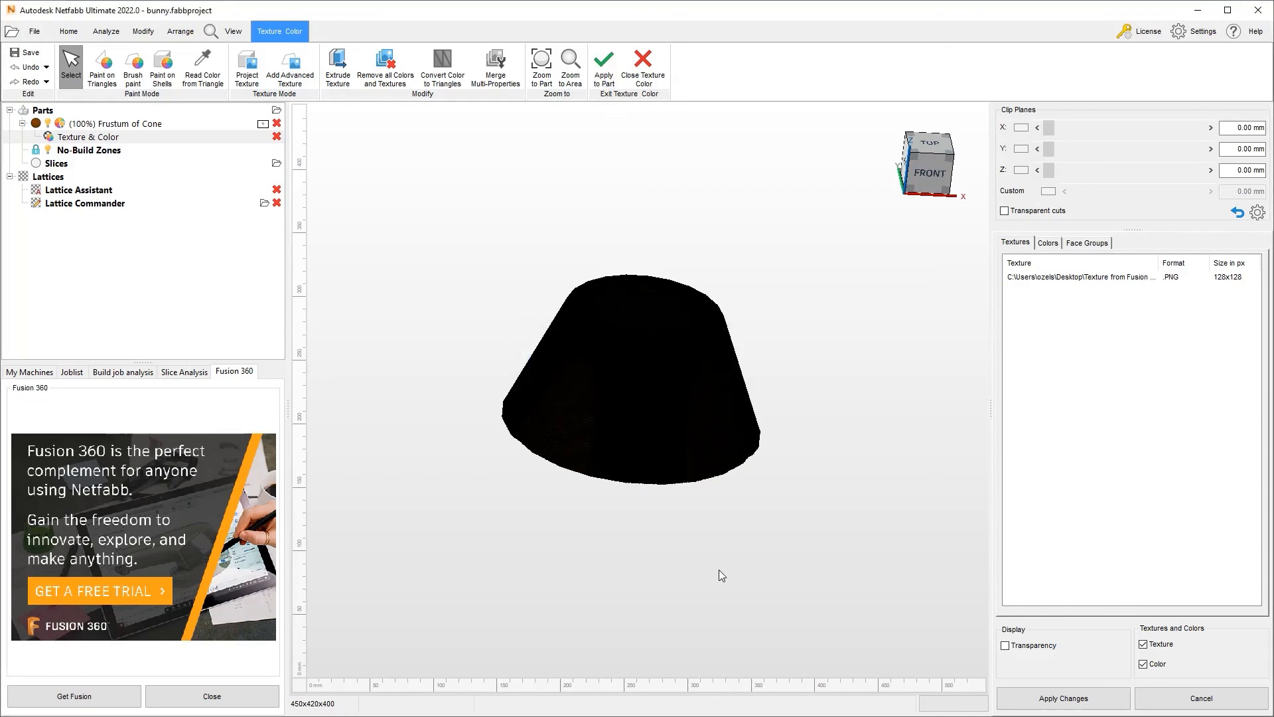
Step: Leave texture editing with the 3 mm relief applied and turn off Highlight Triangles in View
click(643, 66)
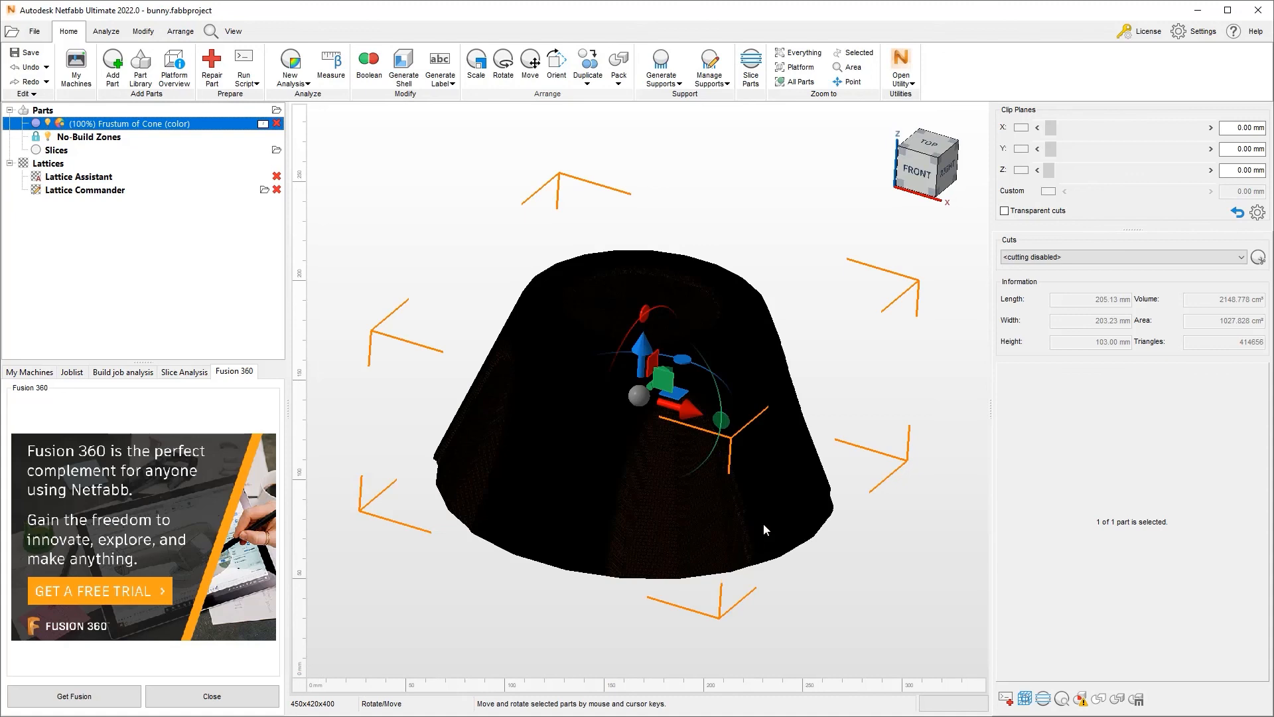
mouse_move(685, 489)
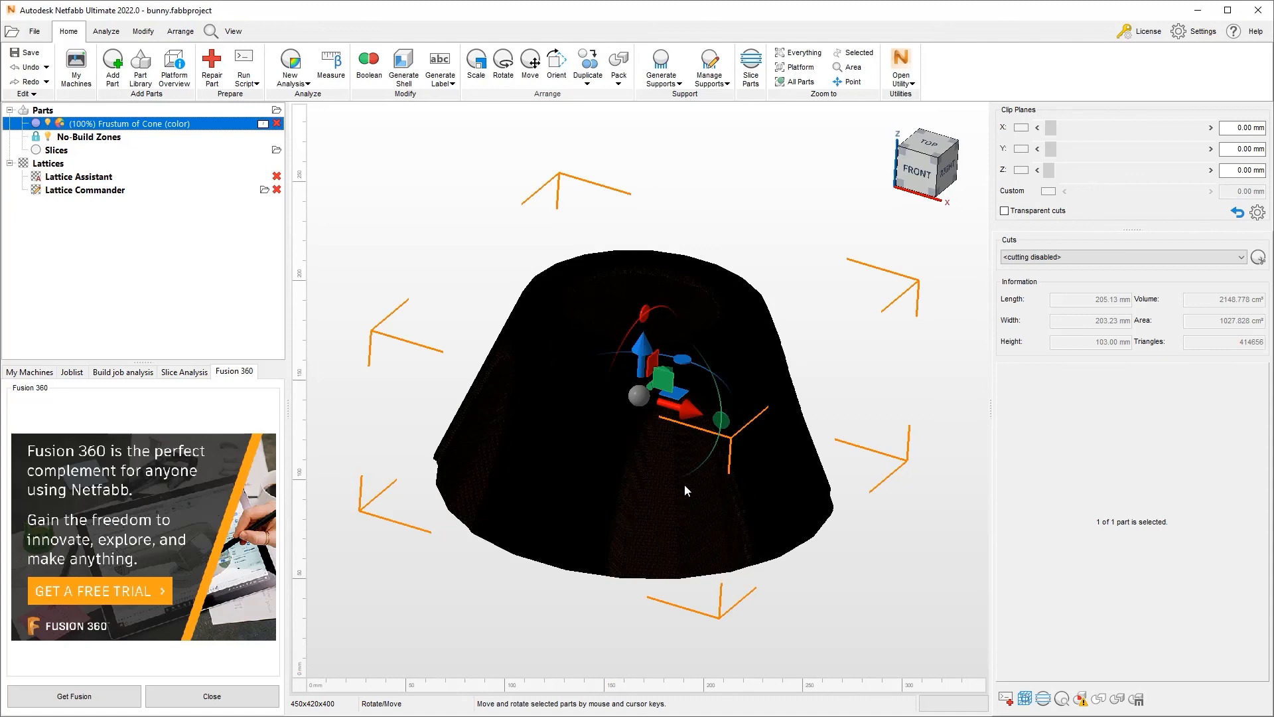
click(233, 30)
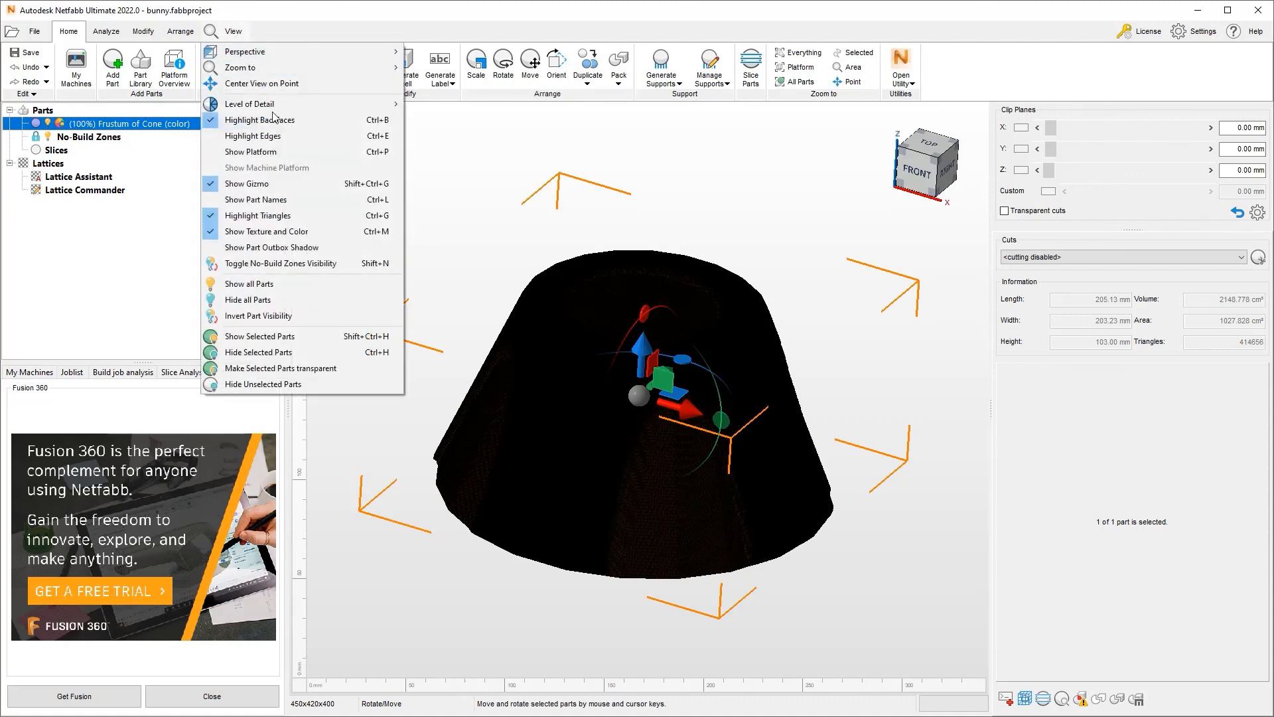
mouse_move(298, 215)
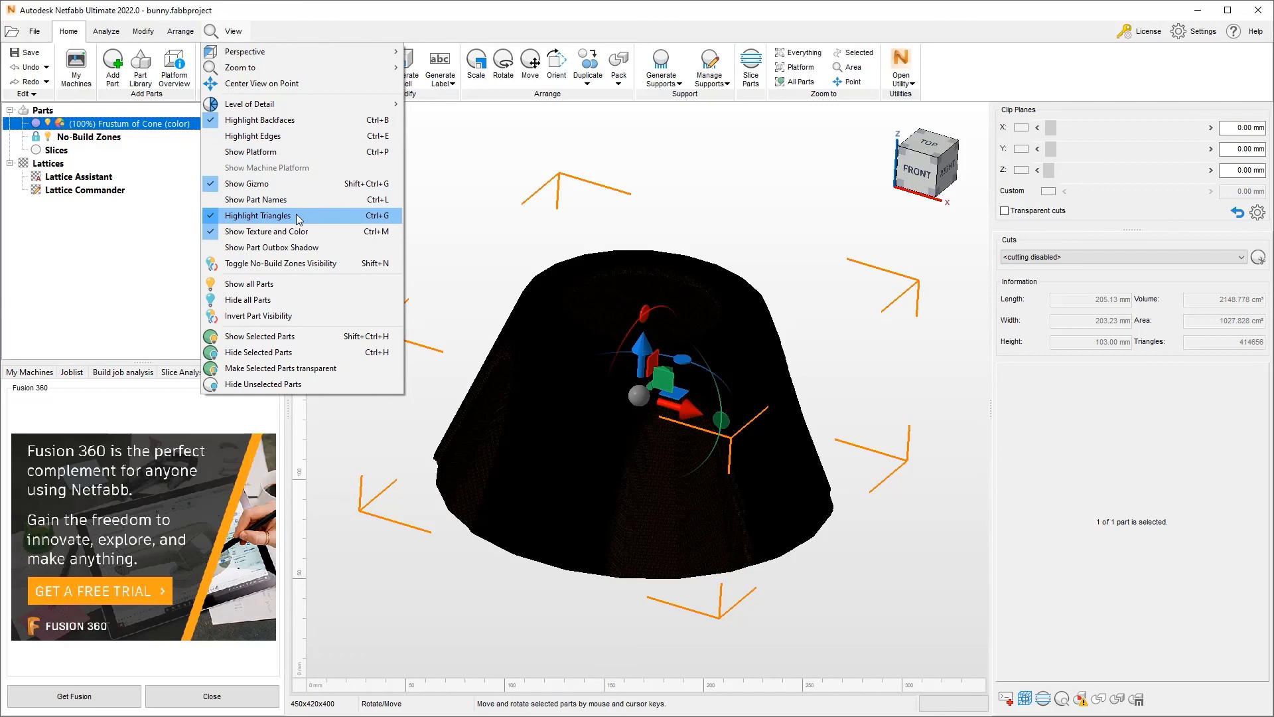
click(258, 215)
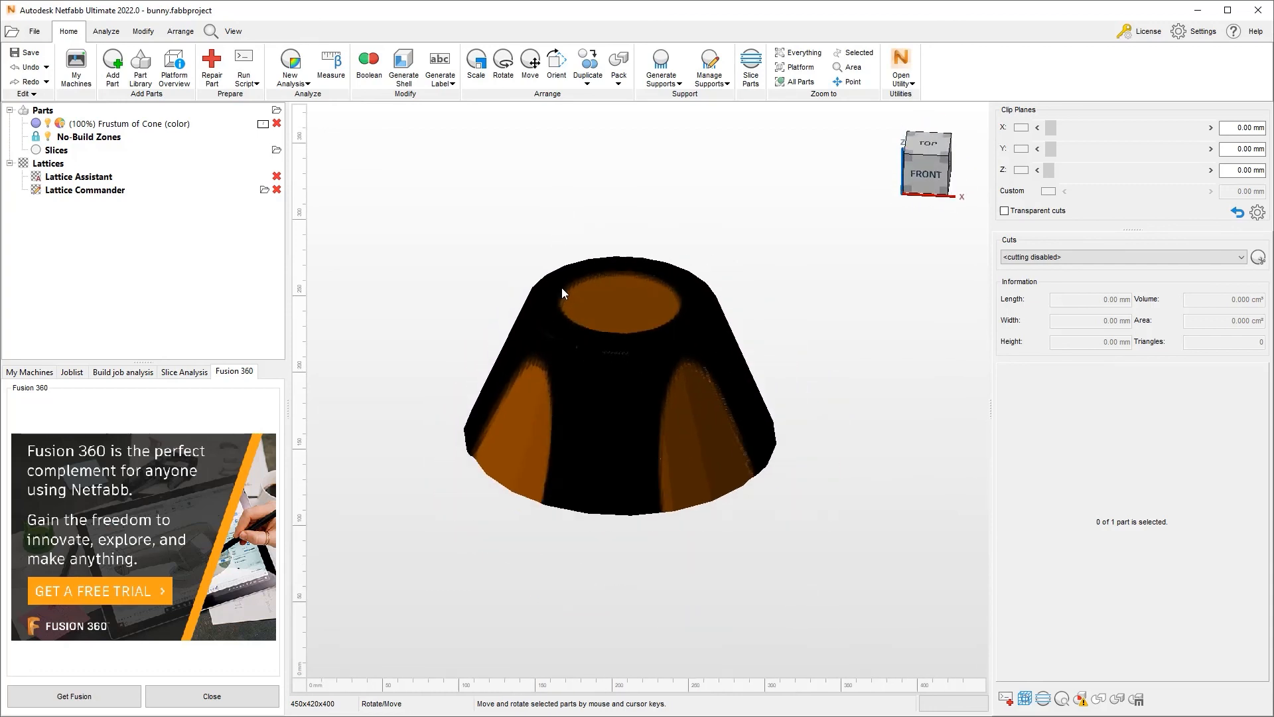
scroll(up, 3)
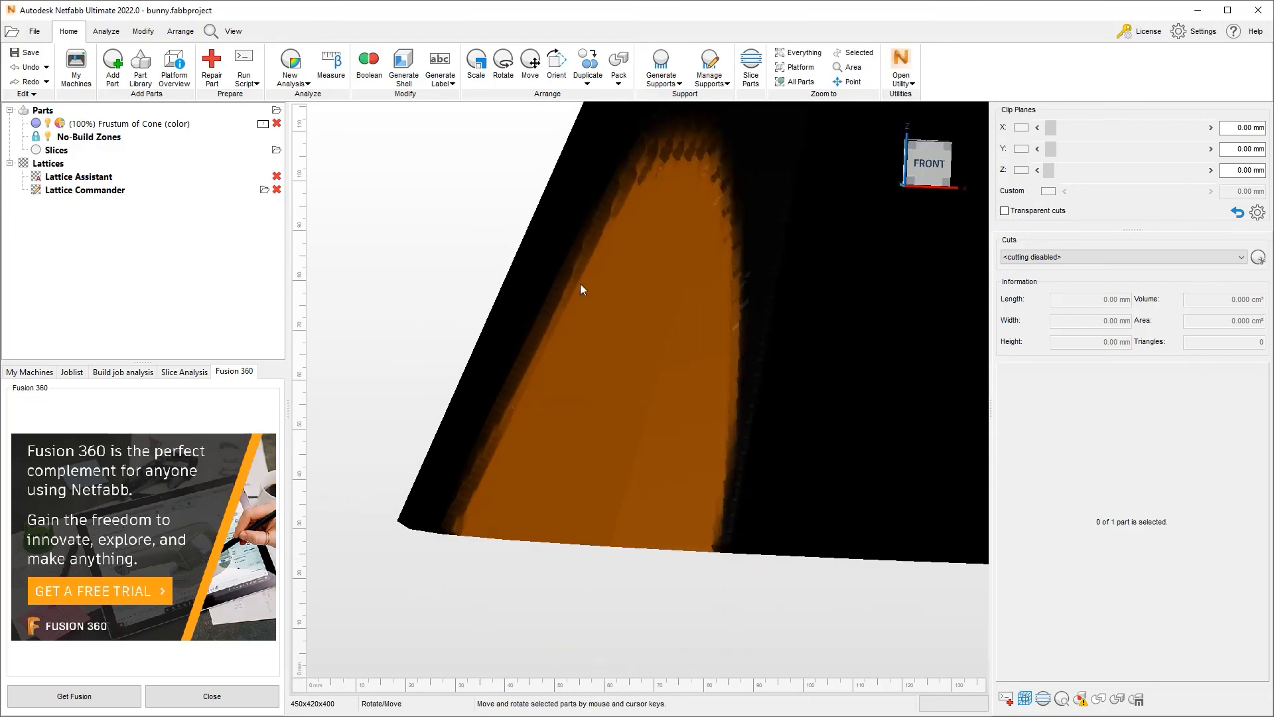
mouse_move(556, 346)
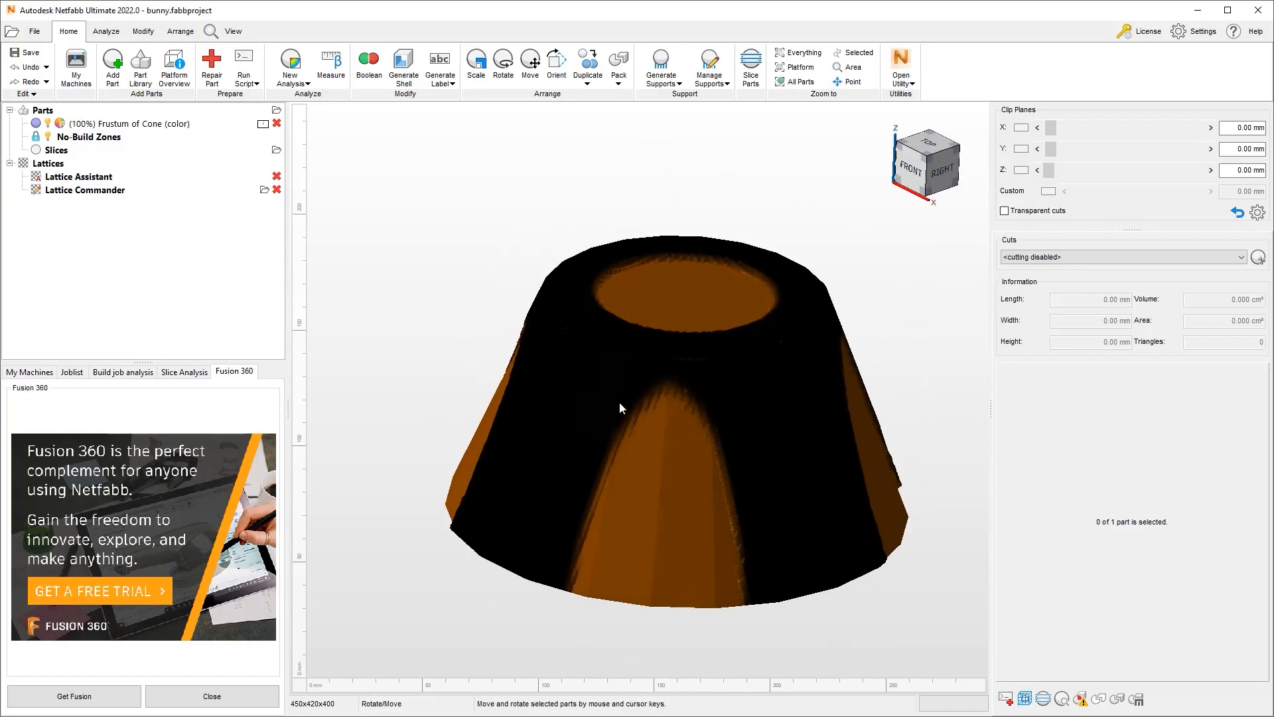
mouse_move(671, 470)
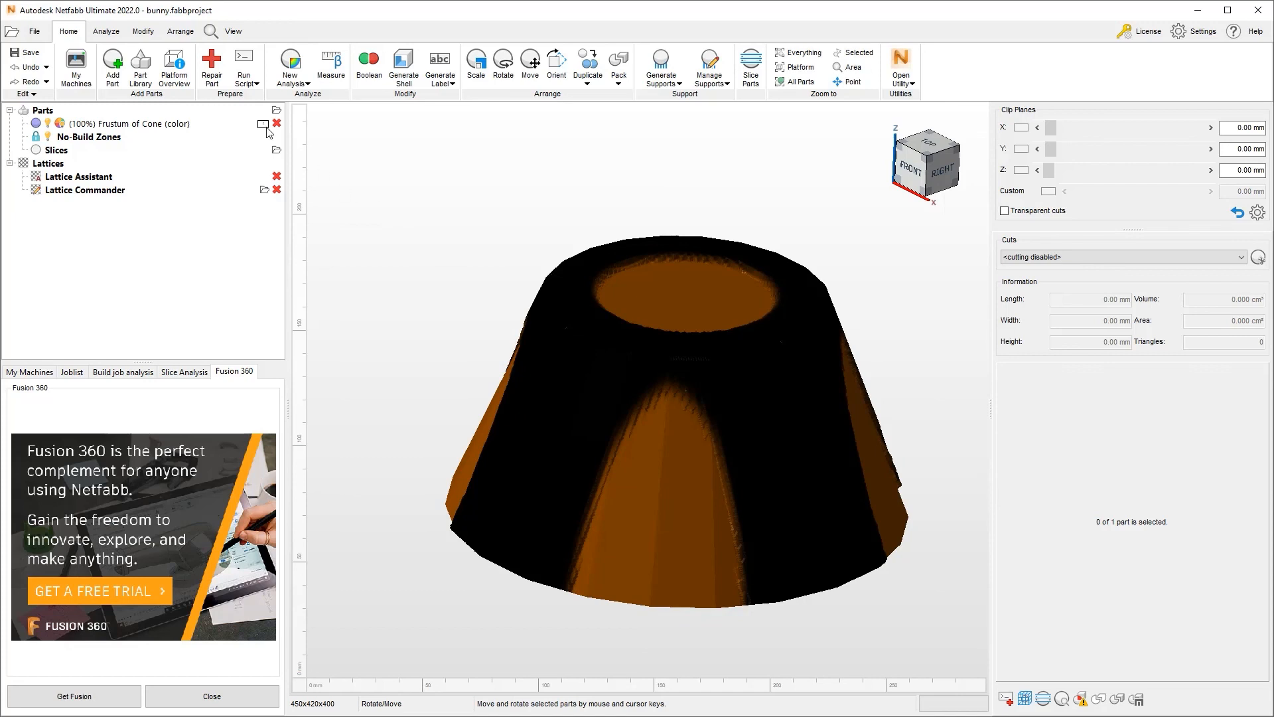
mouse_move(639, 472)
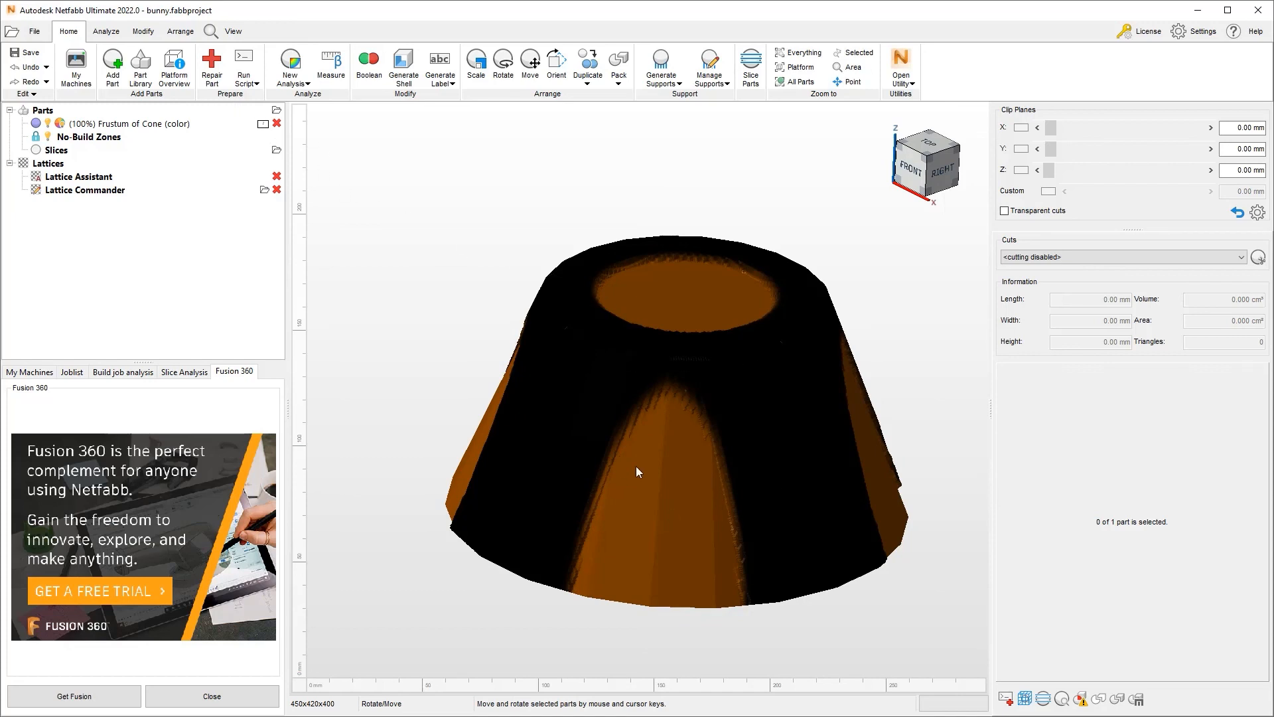
mouse_move(619, 474)
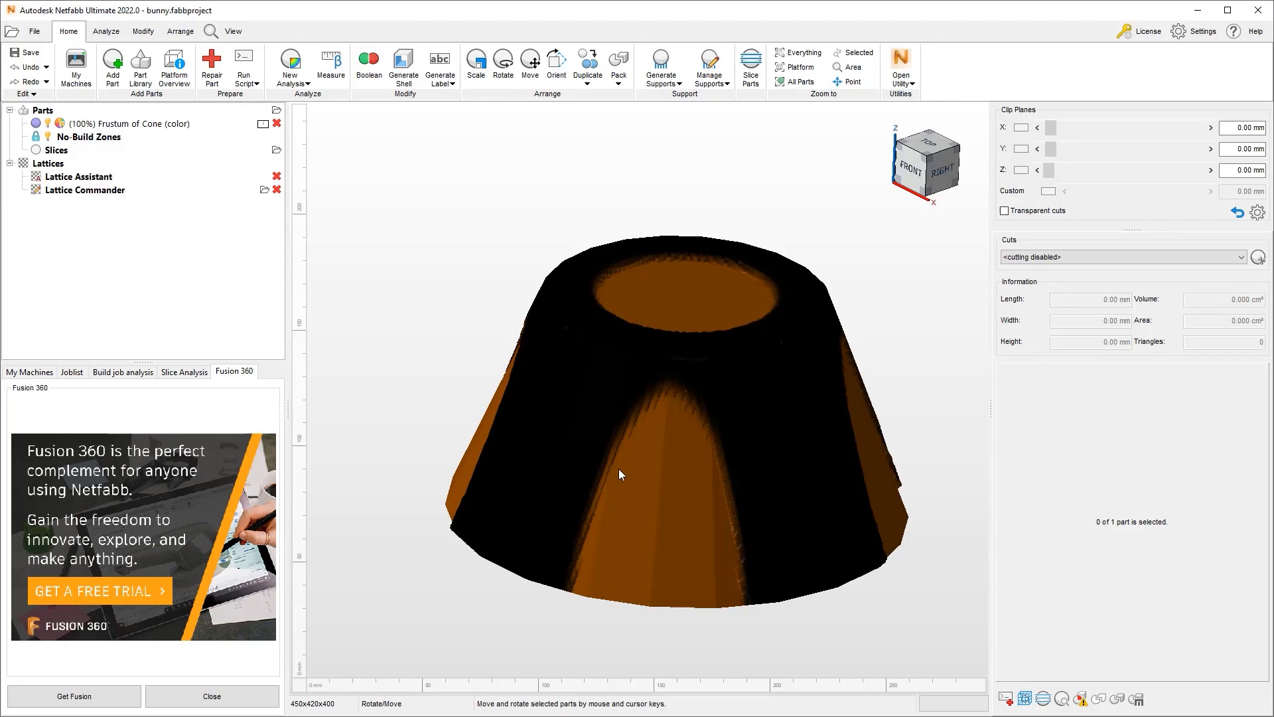
mouse_move(671, 500)
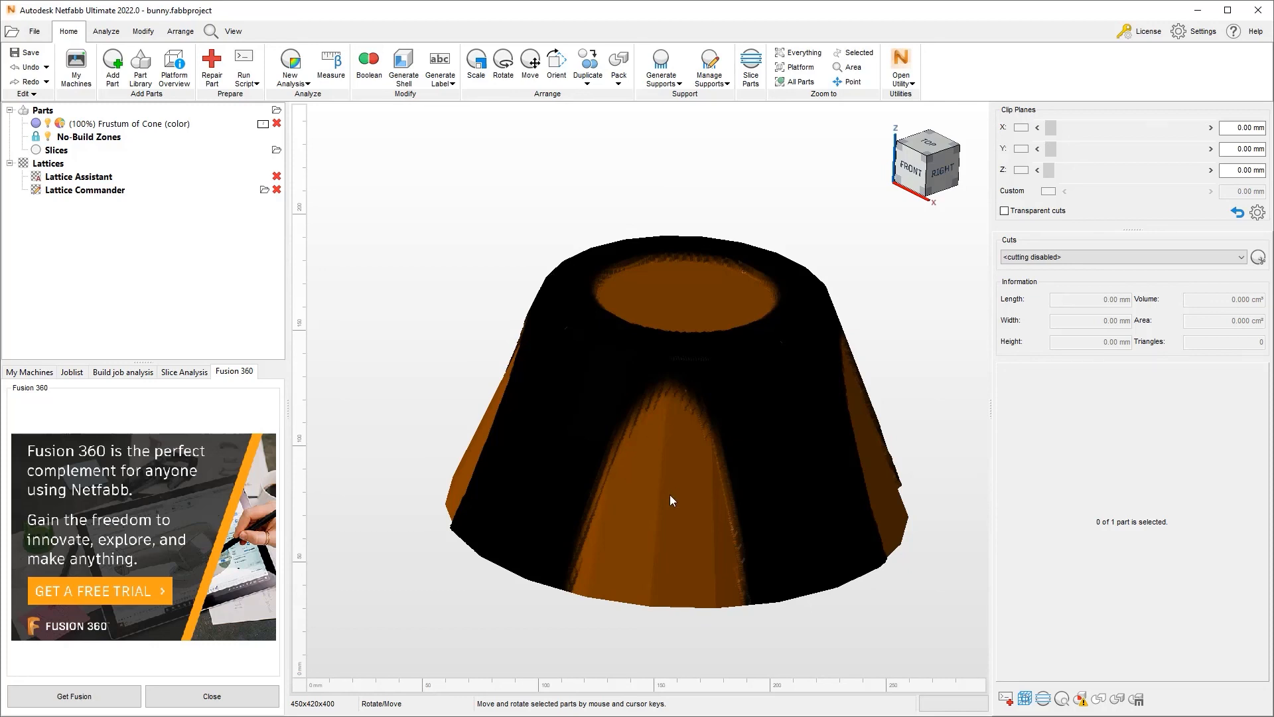